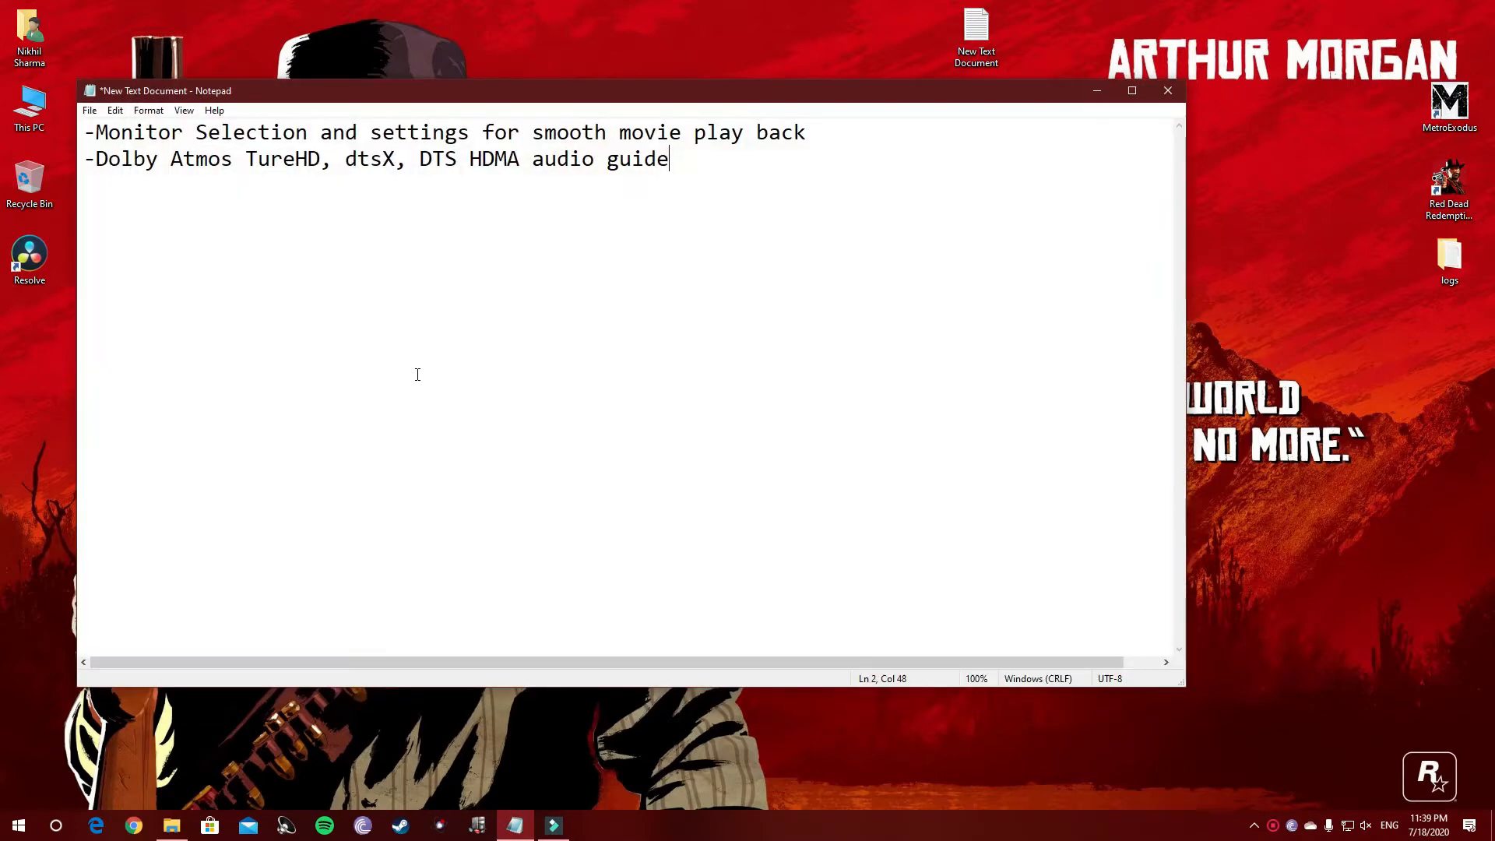
Select the Notepad line 'Monitor Selection and settings for smooth movie play back'.
left_click(98, 132)
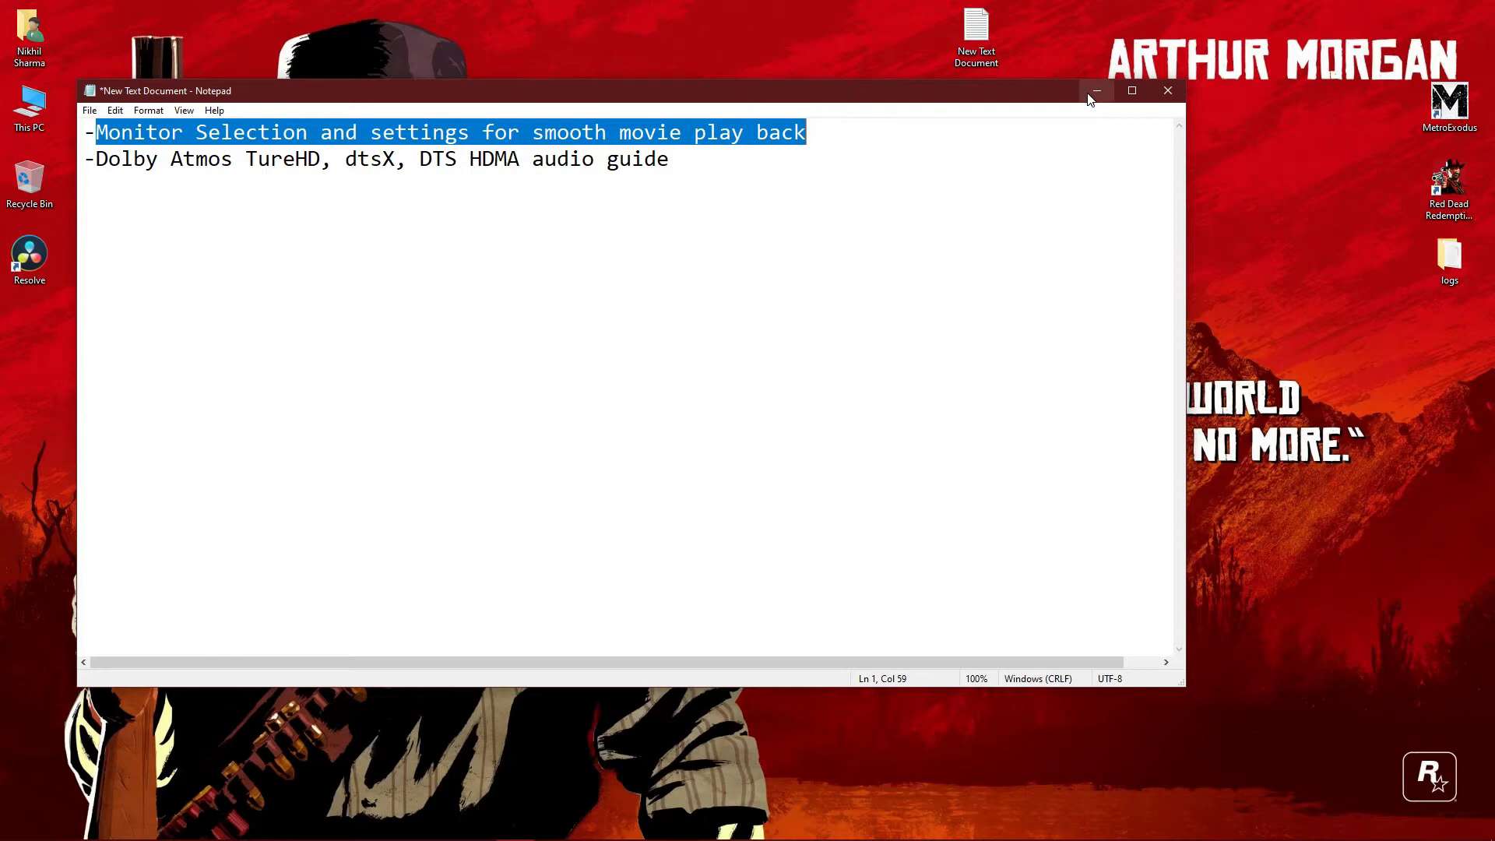
Minimize Notepad and select the Joker file in Movies #1 (F:) > Movies to see its 12.3 GB size.
left_click(1095, 91)
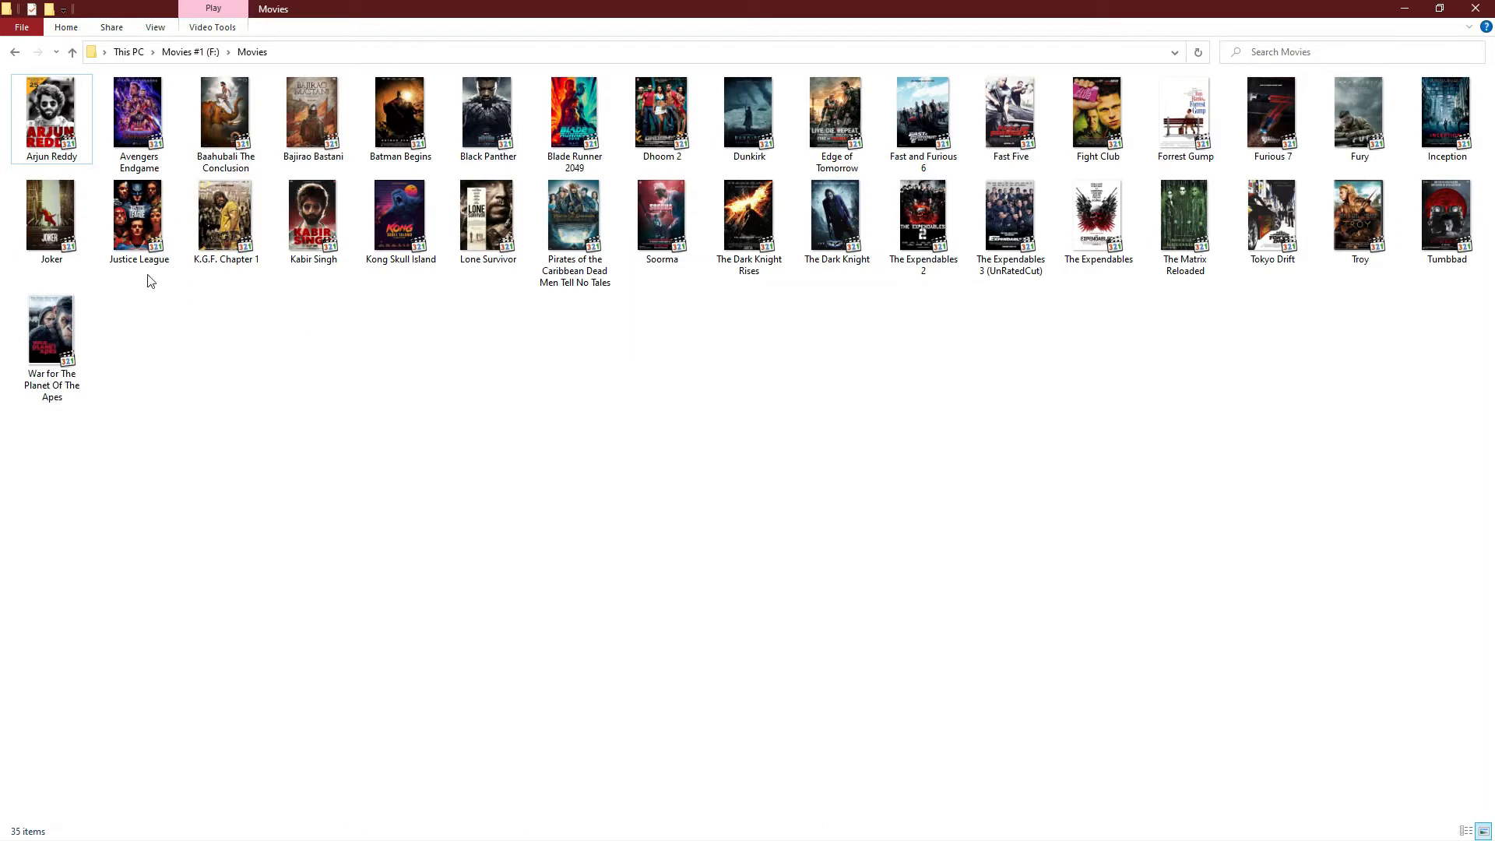
double_click(50, 213)
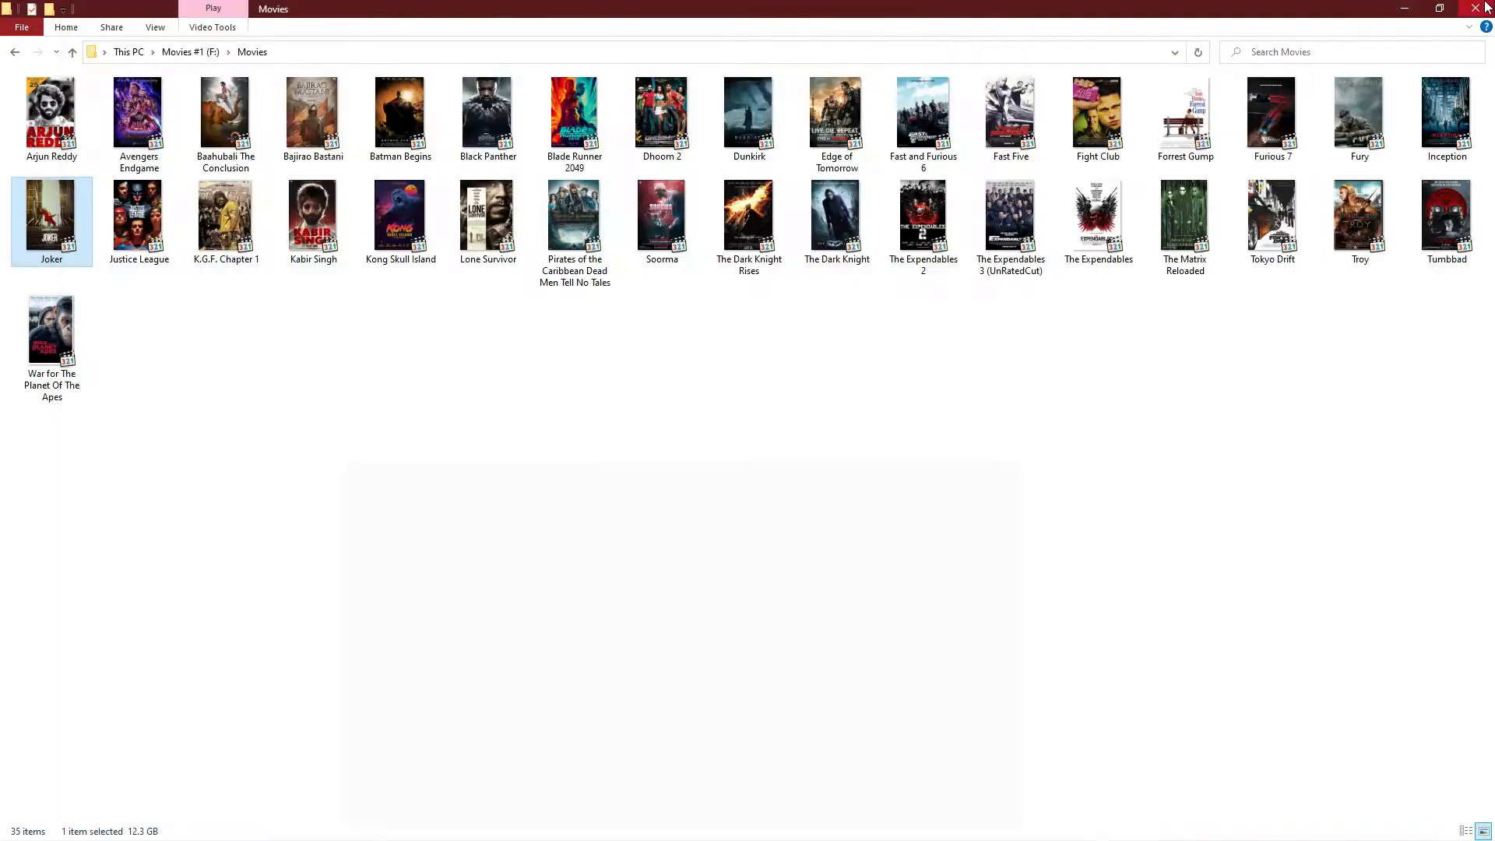
Close the movie folder, leave madVR smooth motion frame rate conversion unchecked, and confirm with OK.
left_click(1484, 8)
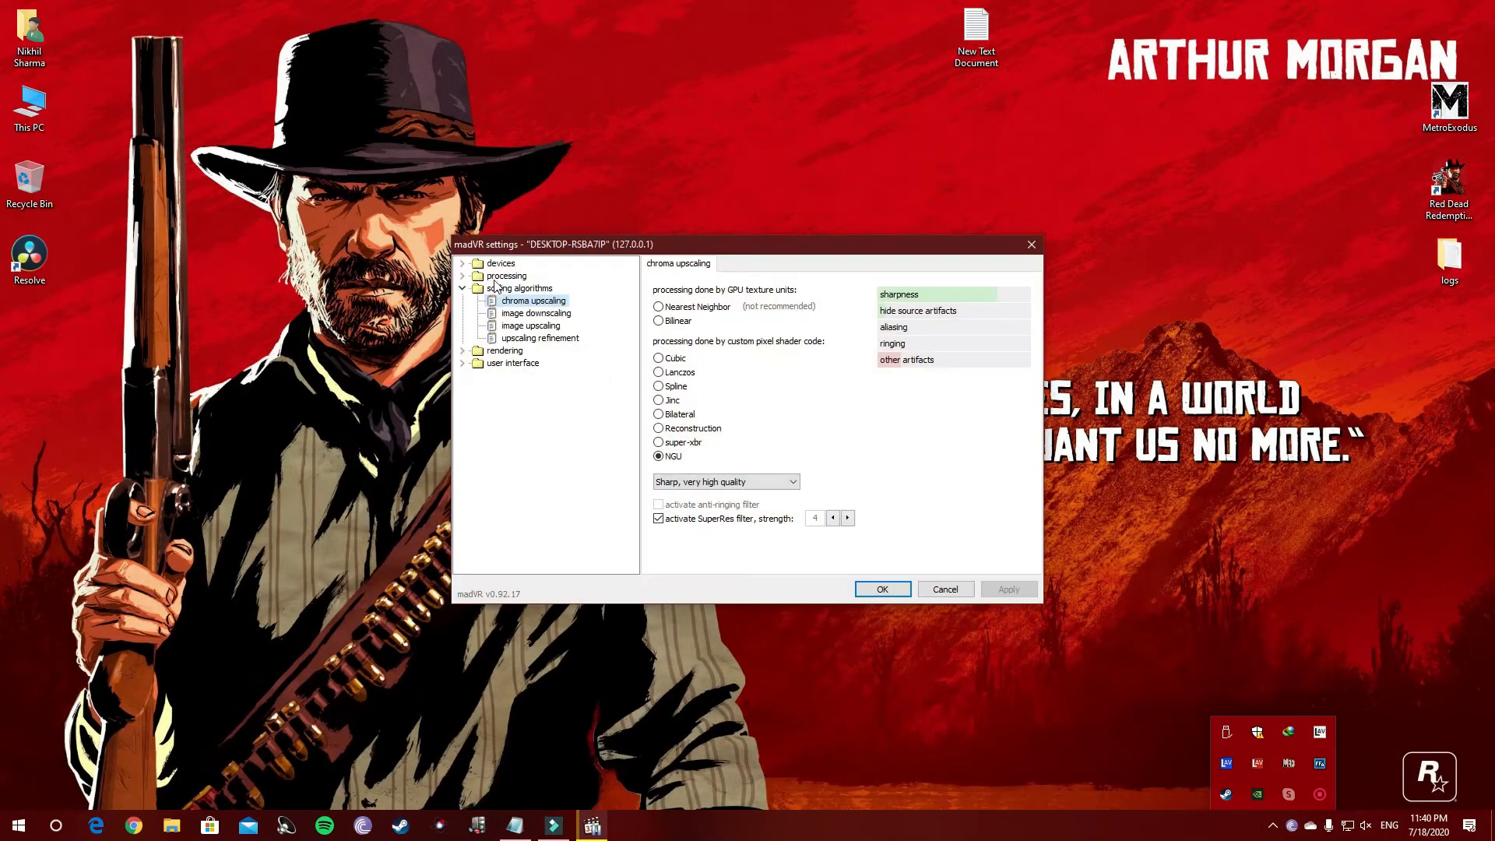
left_click(504, 350)
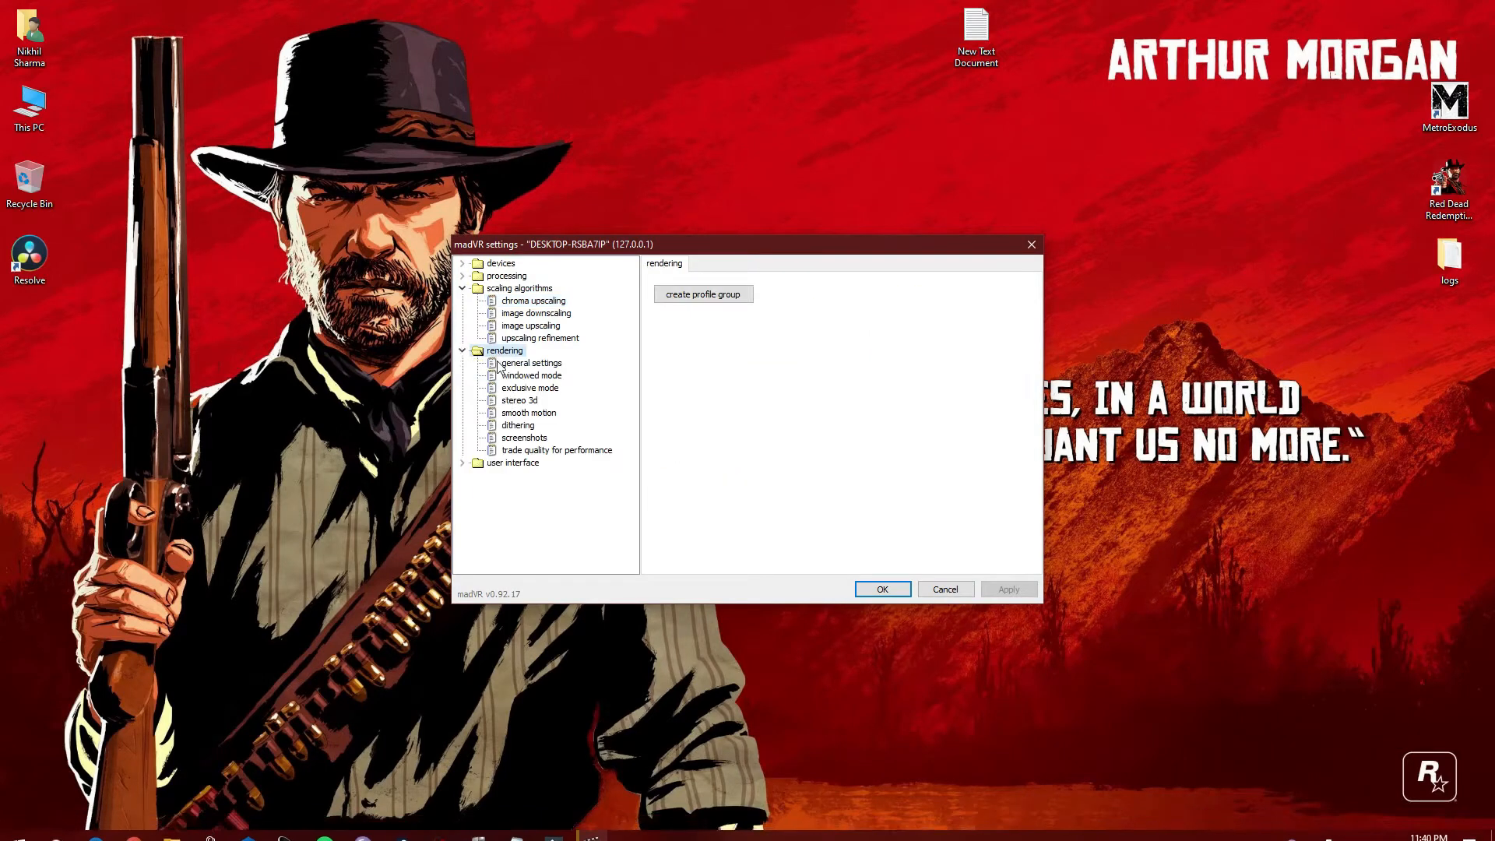
left_click(528, 412)
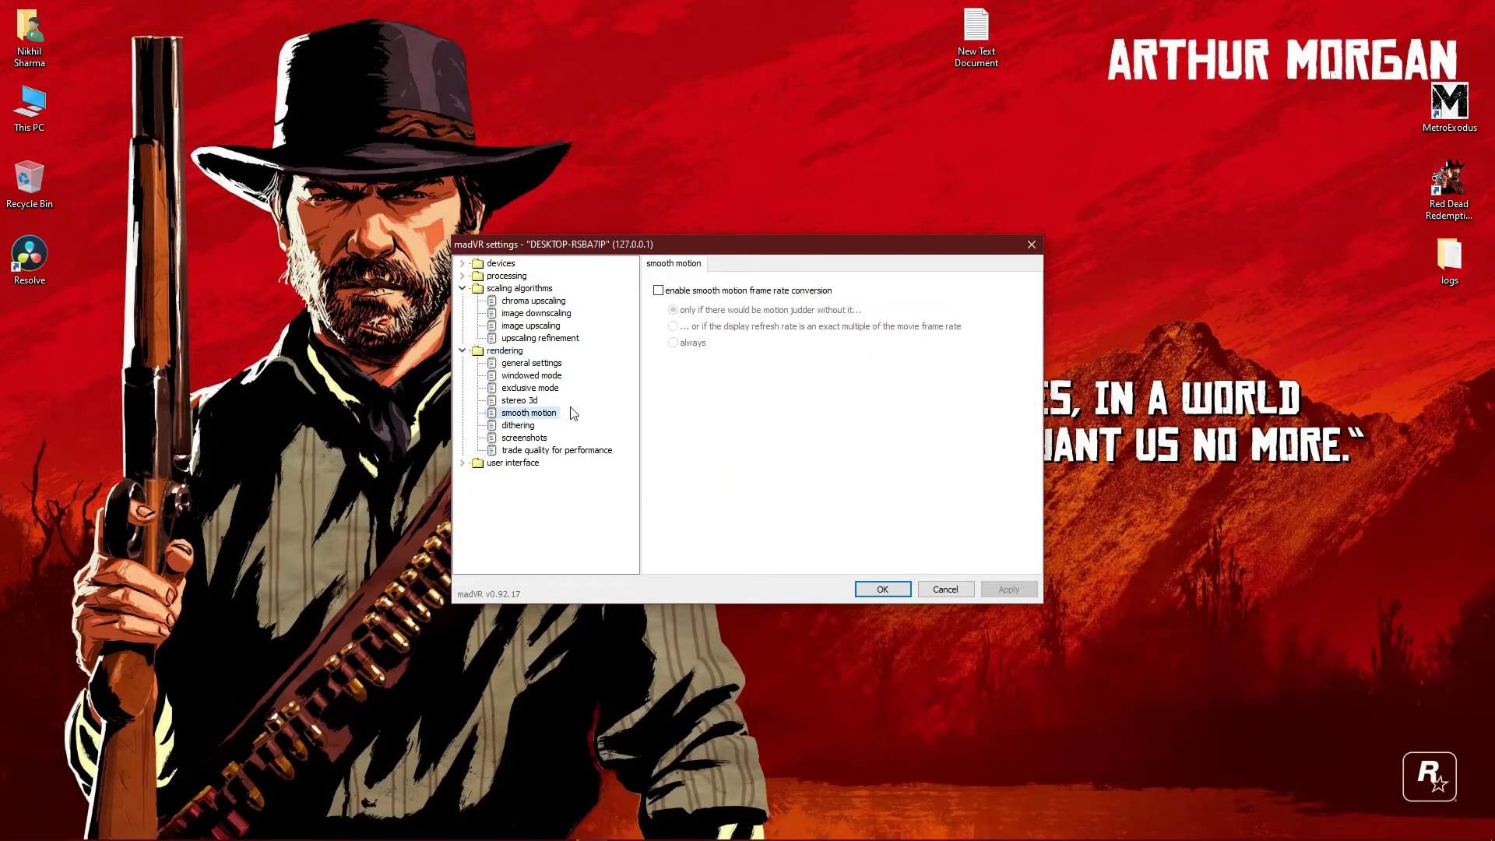
mouse_move(719, 294)
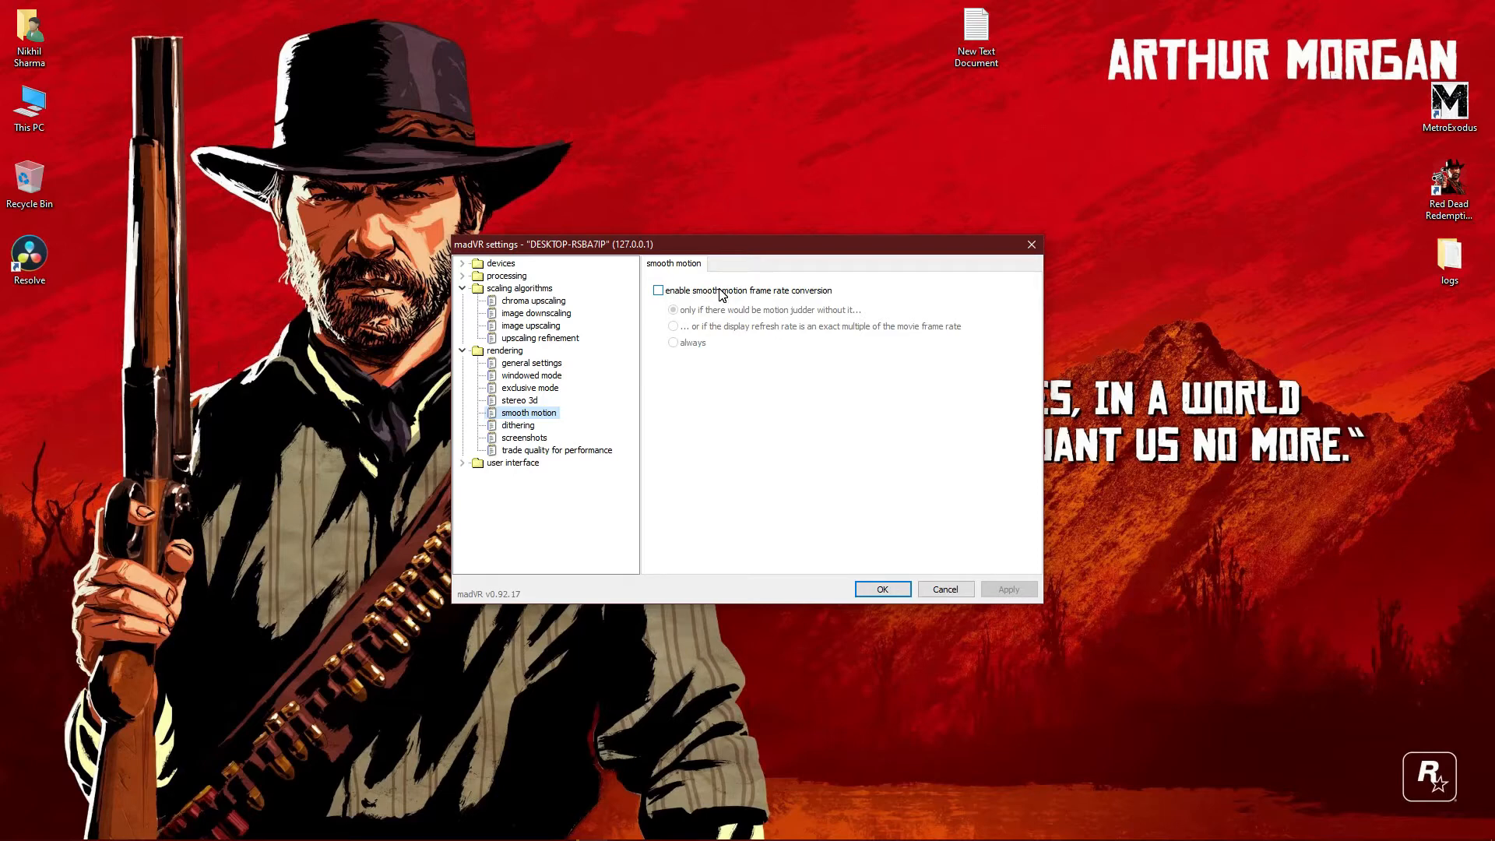
mouse_move(905, 242)
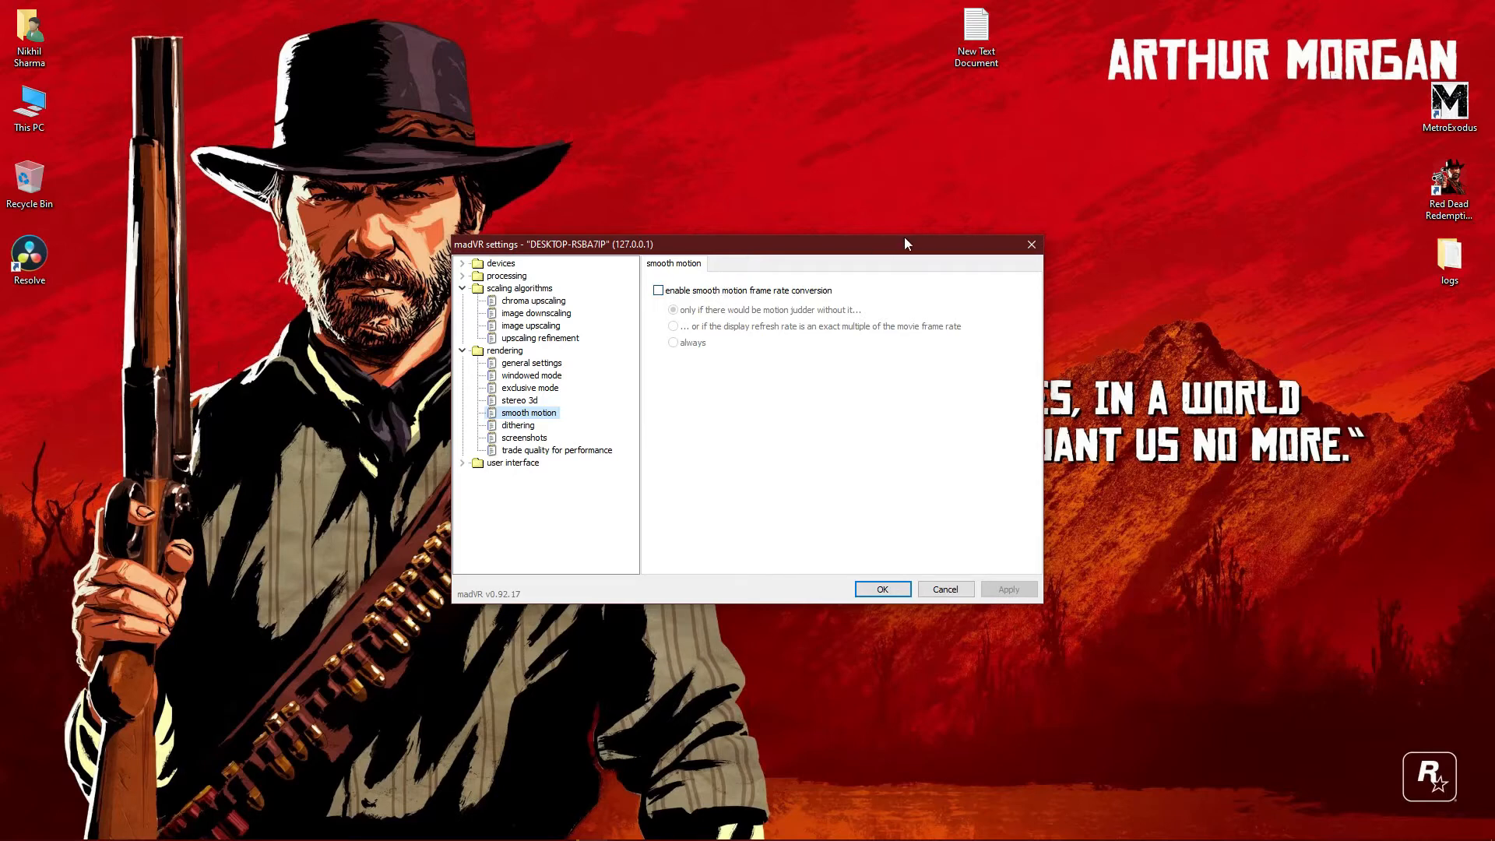
mouse_move(909, 577)
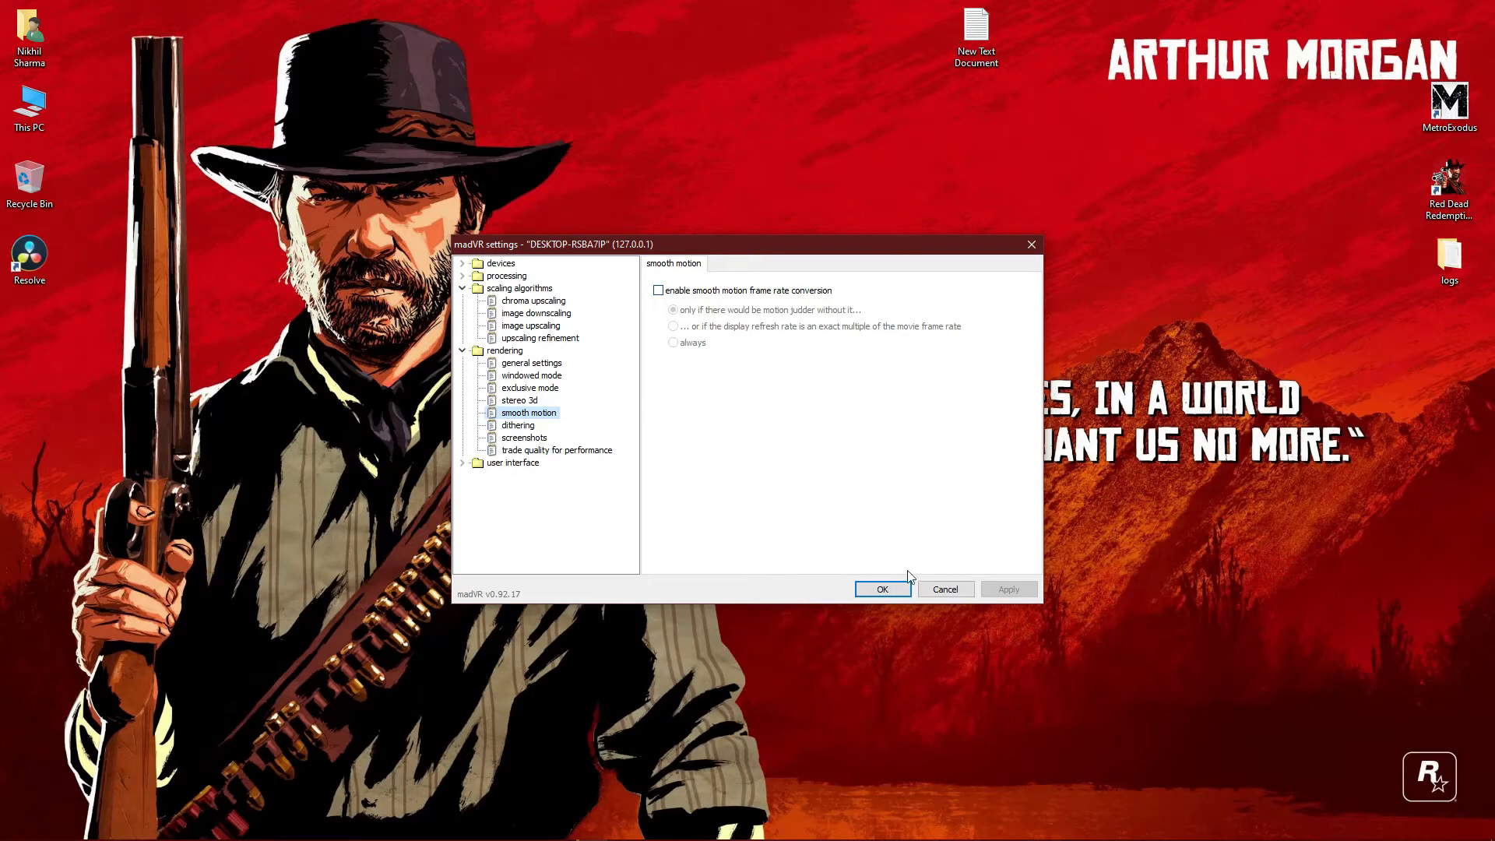
left_click(880, 588)
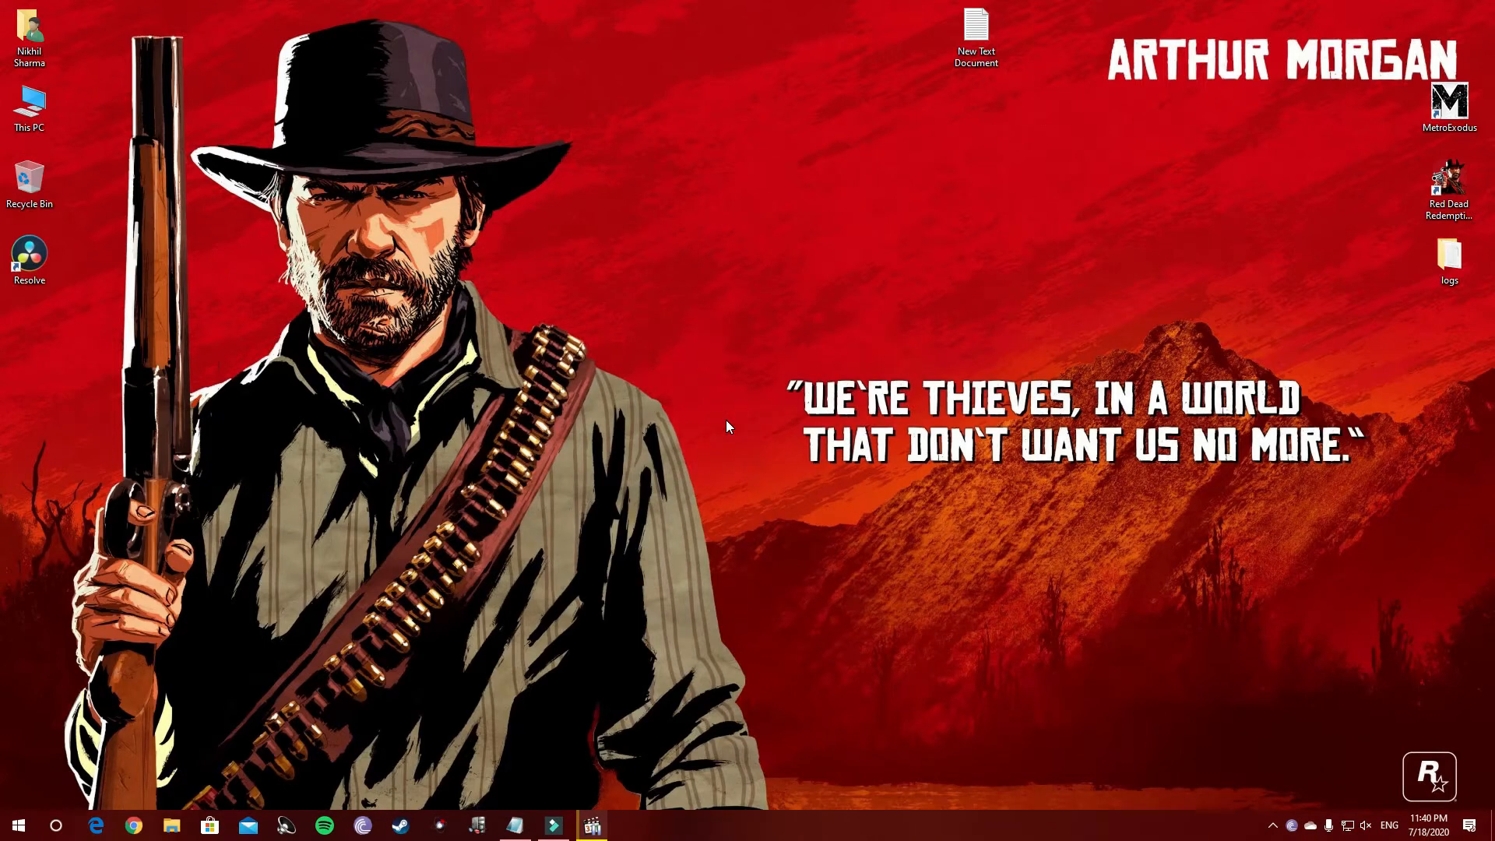
mouse_move(599, 322)
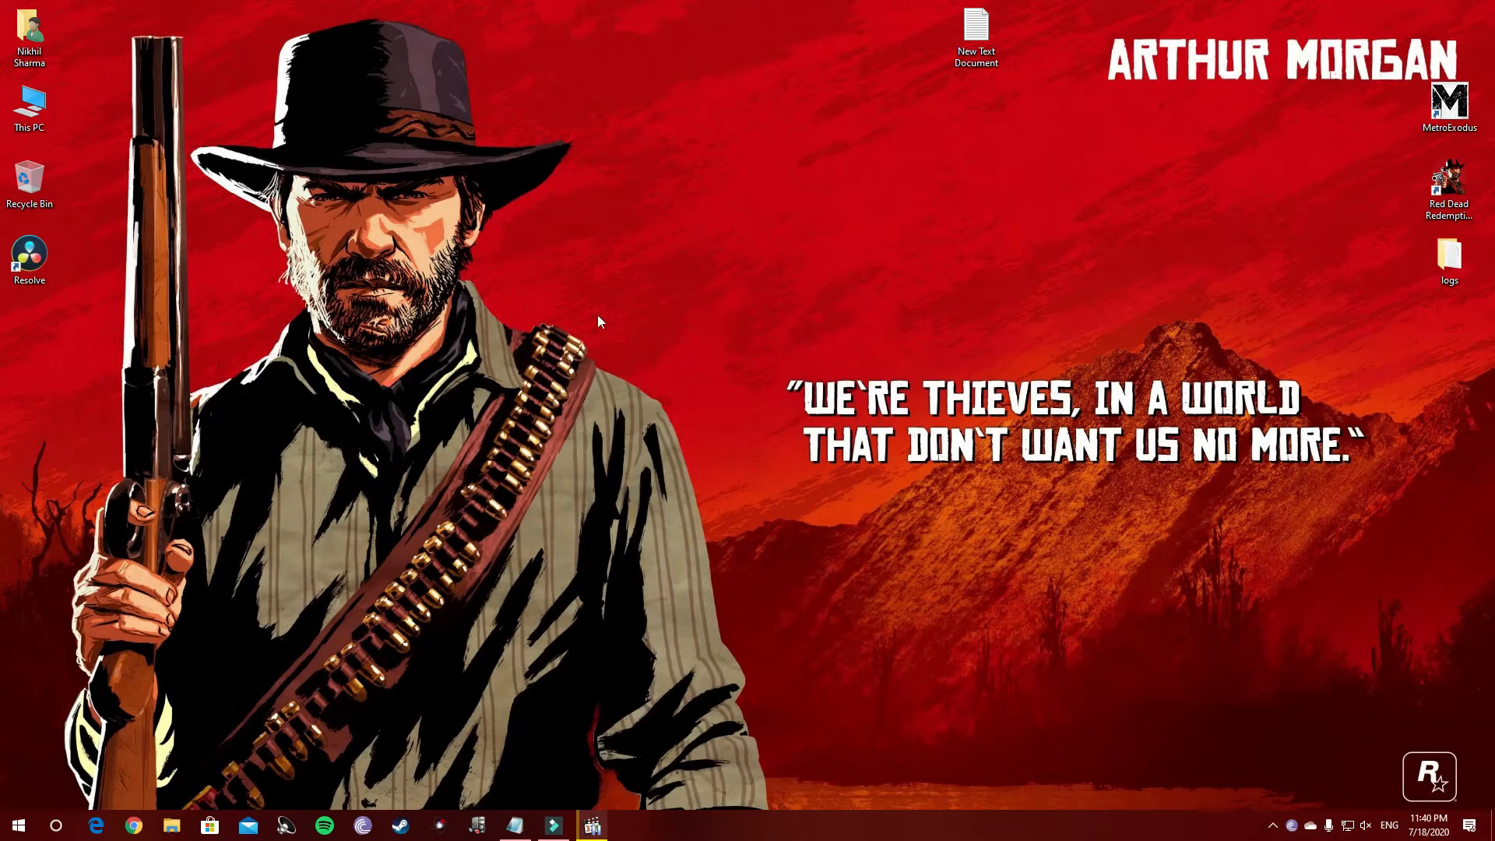
Bring up the desktop context menu containing the NVIDIA Control Panel entry.
right_click(599, 321)
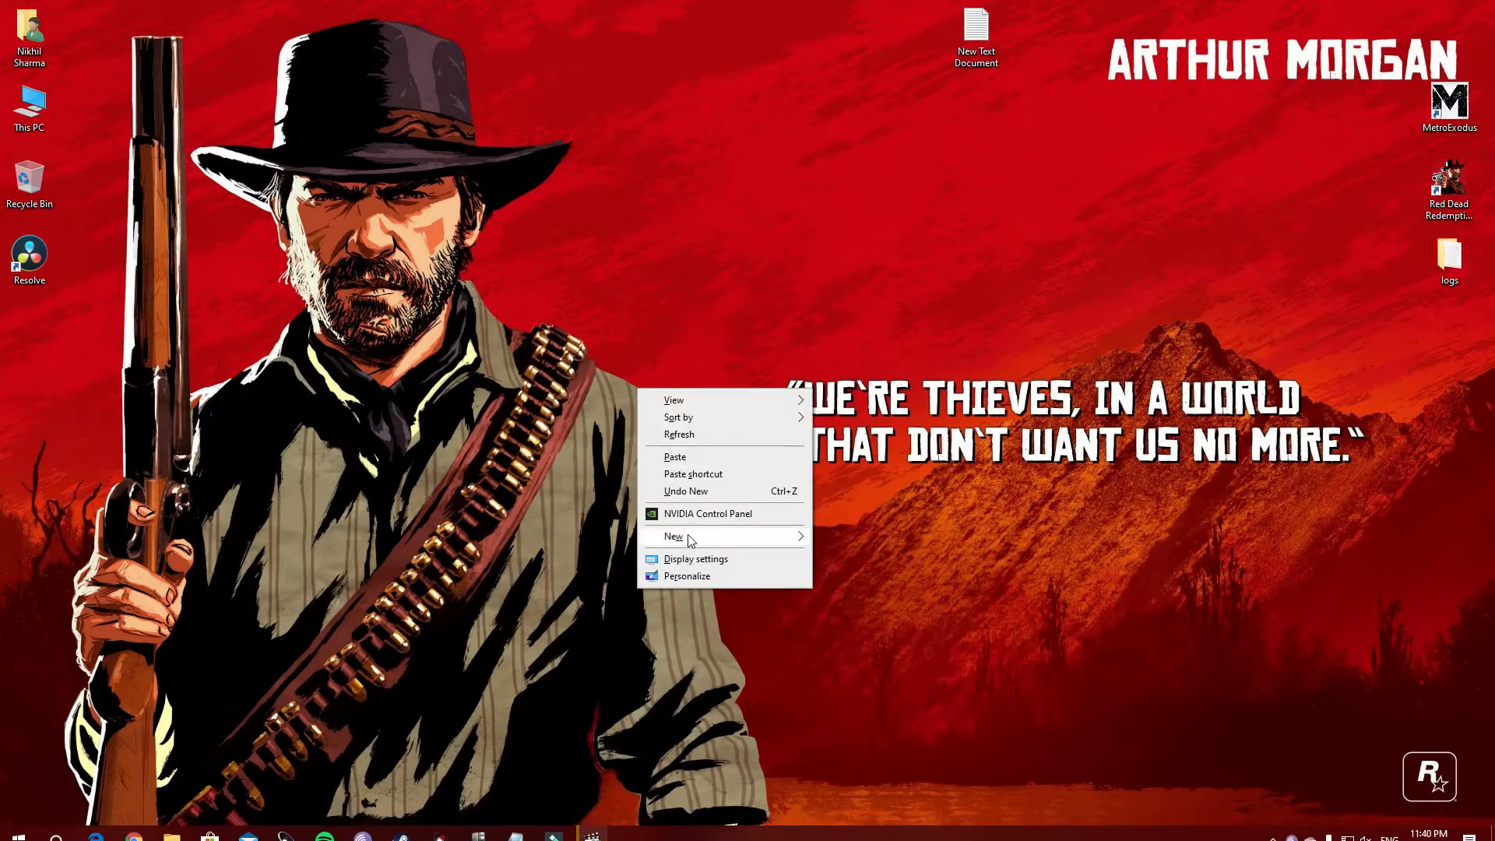
mouse_move(696, 559)
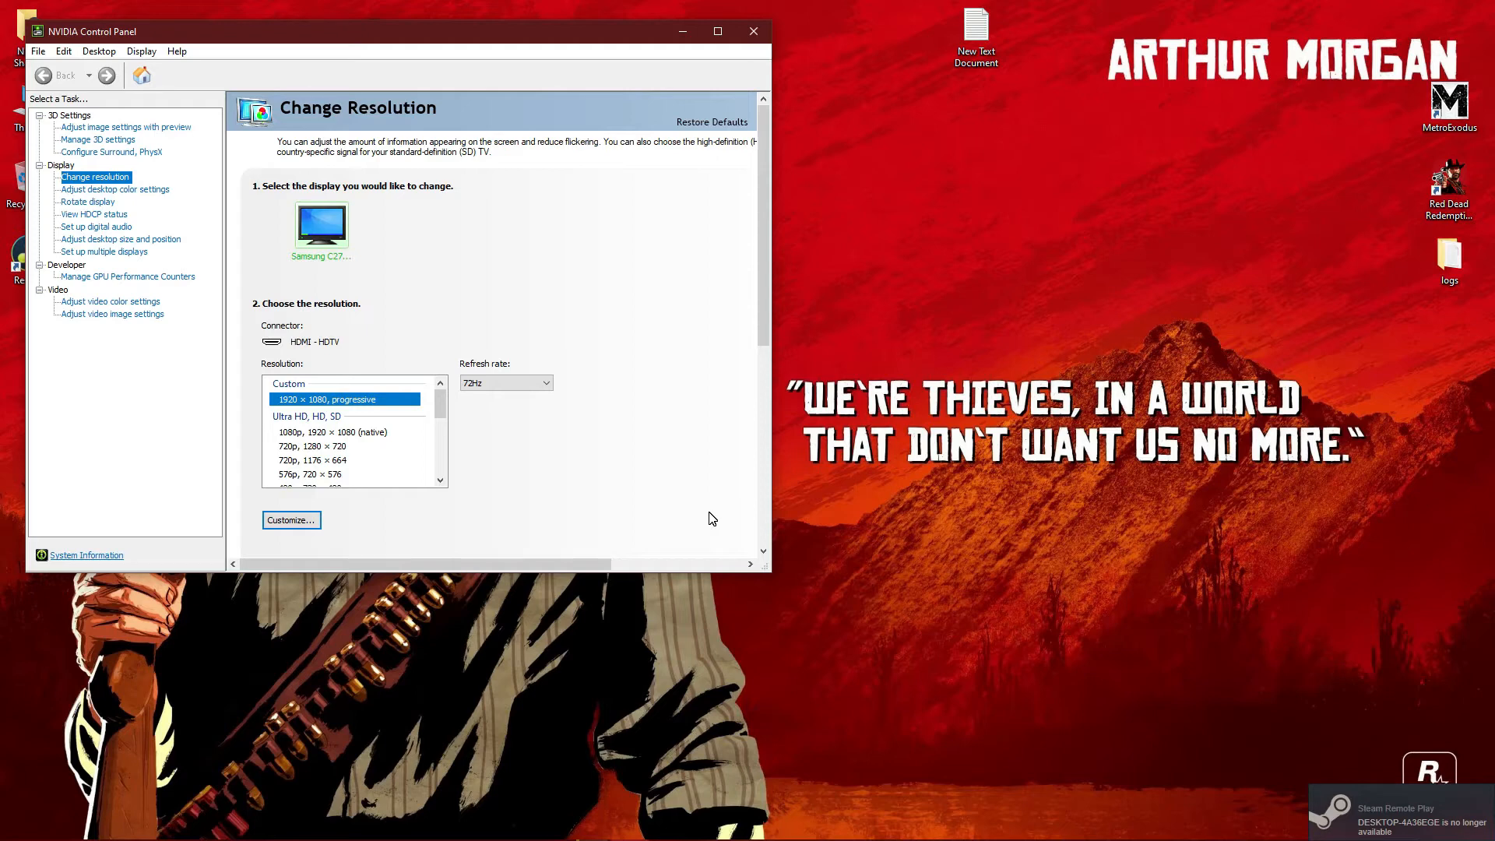
mouse_move(593, 467)
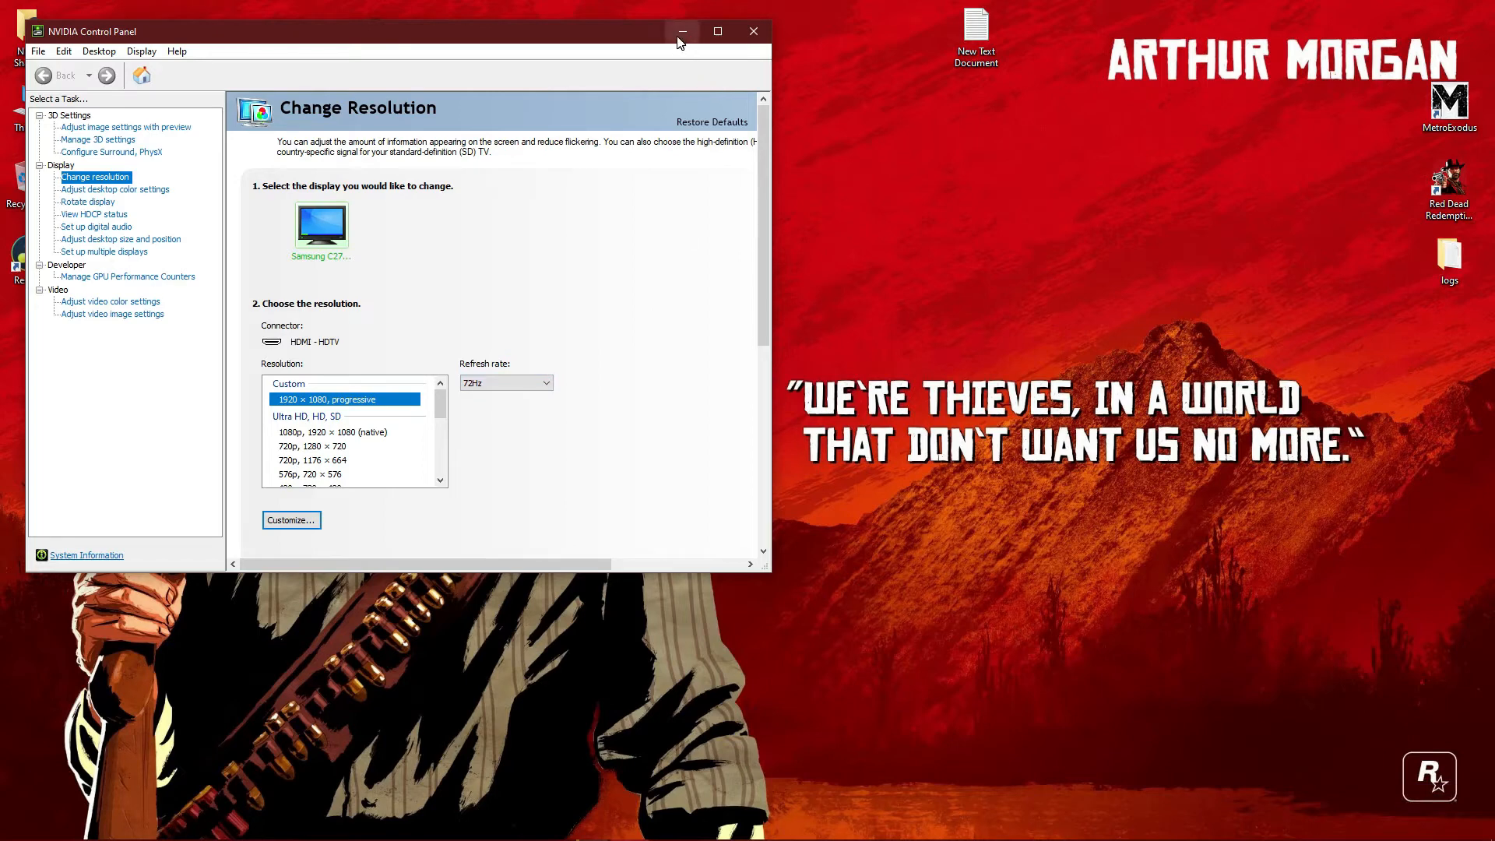
mouse_move(682, 31)
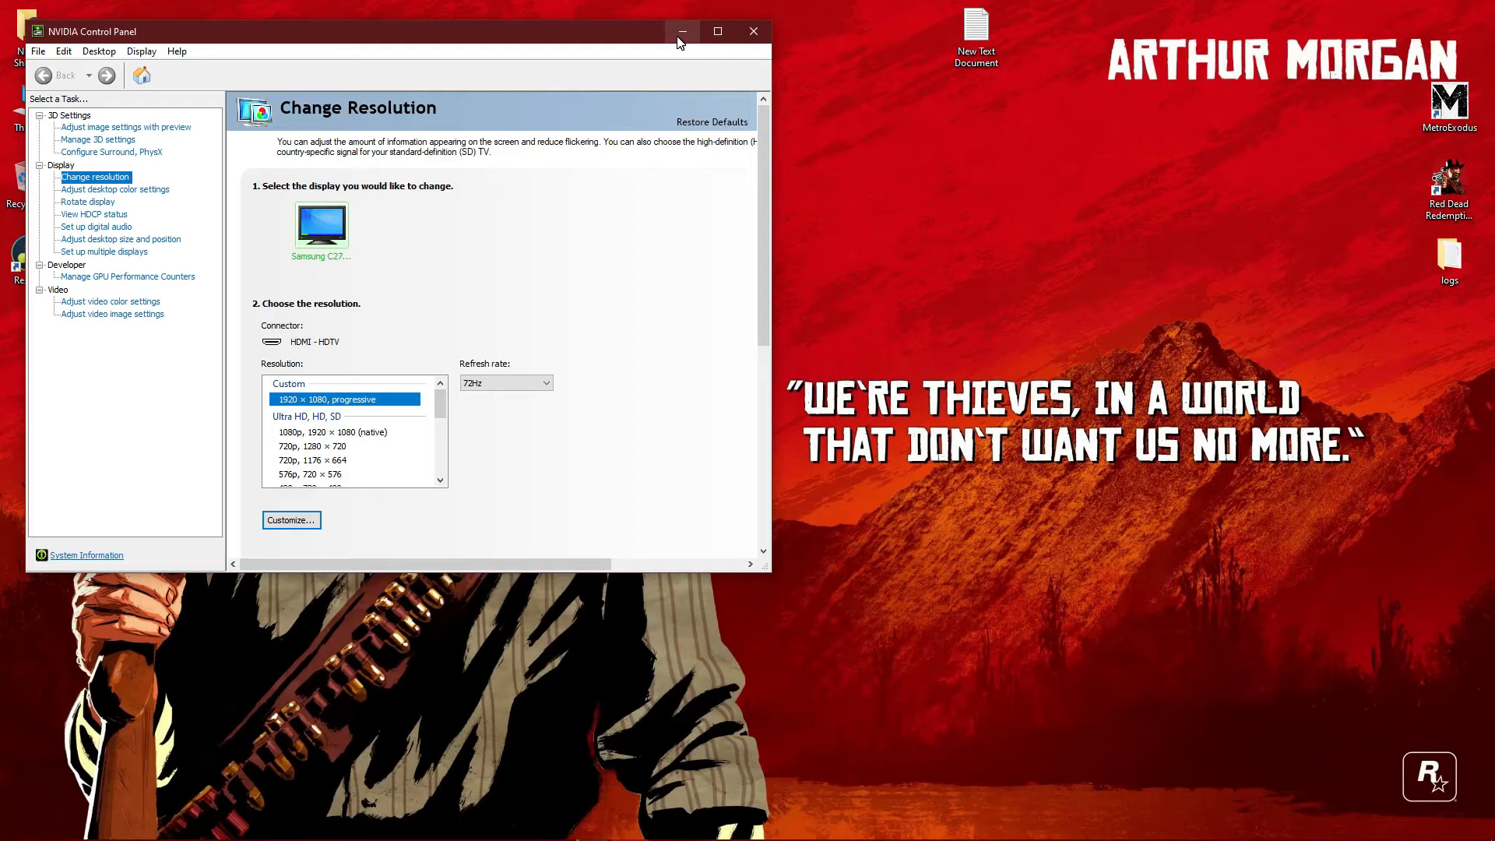
mouse_move(718, 31)
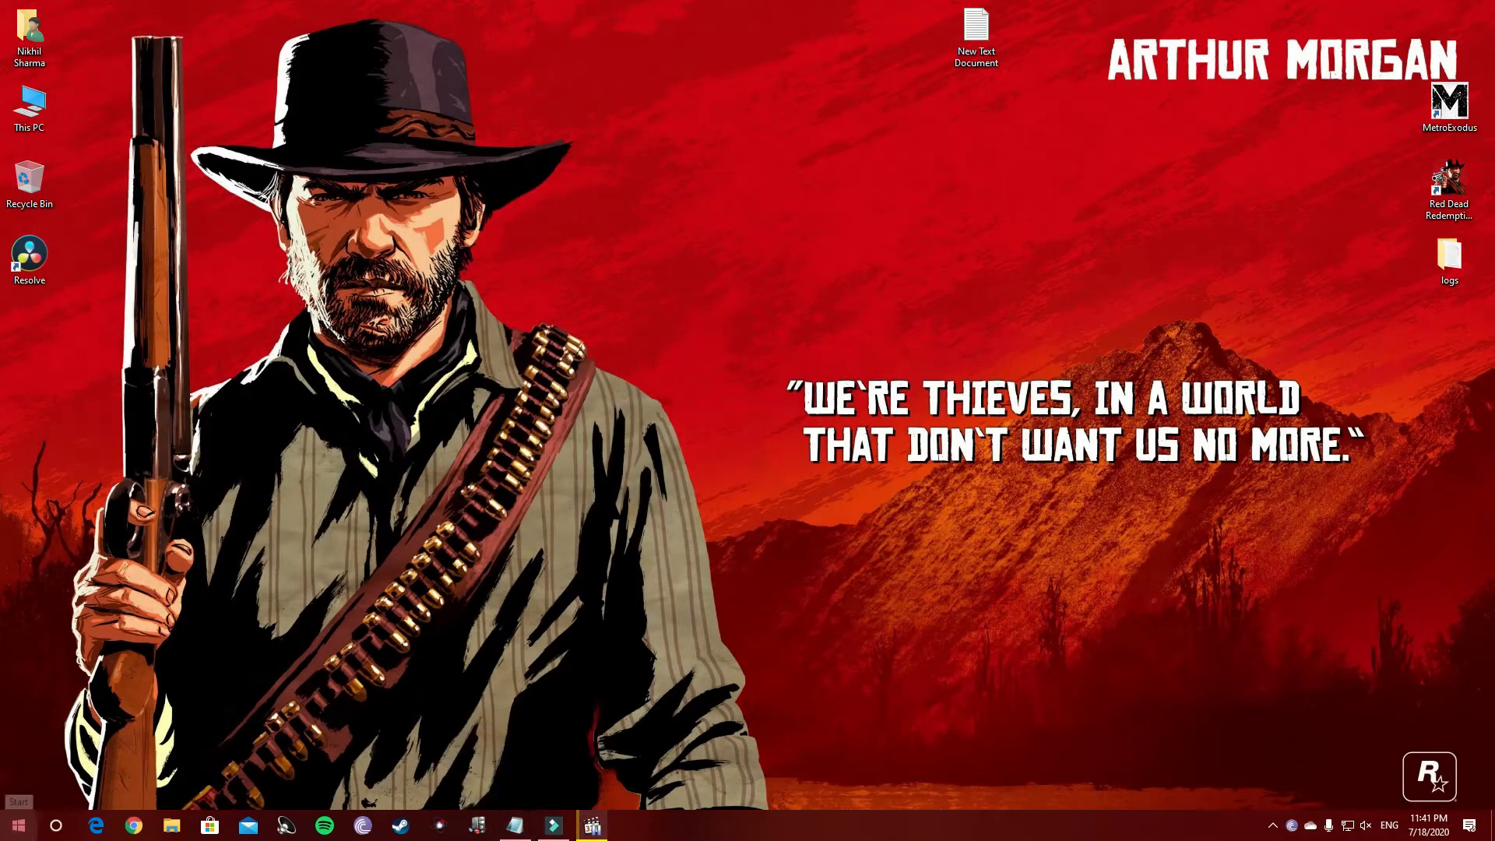
Launch Calculator from the Start menu app list.
left_click(17, 826)
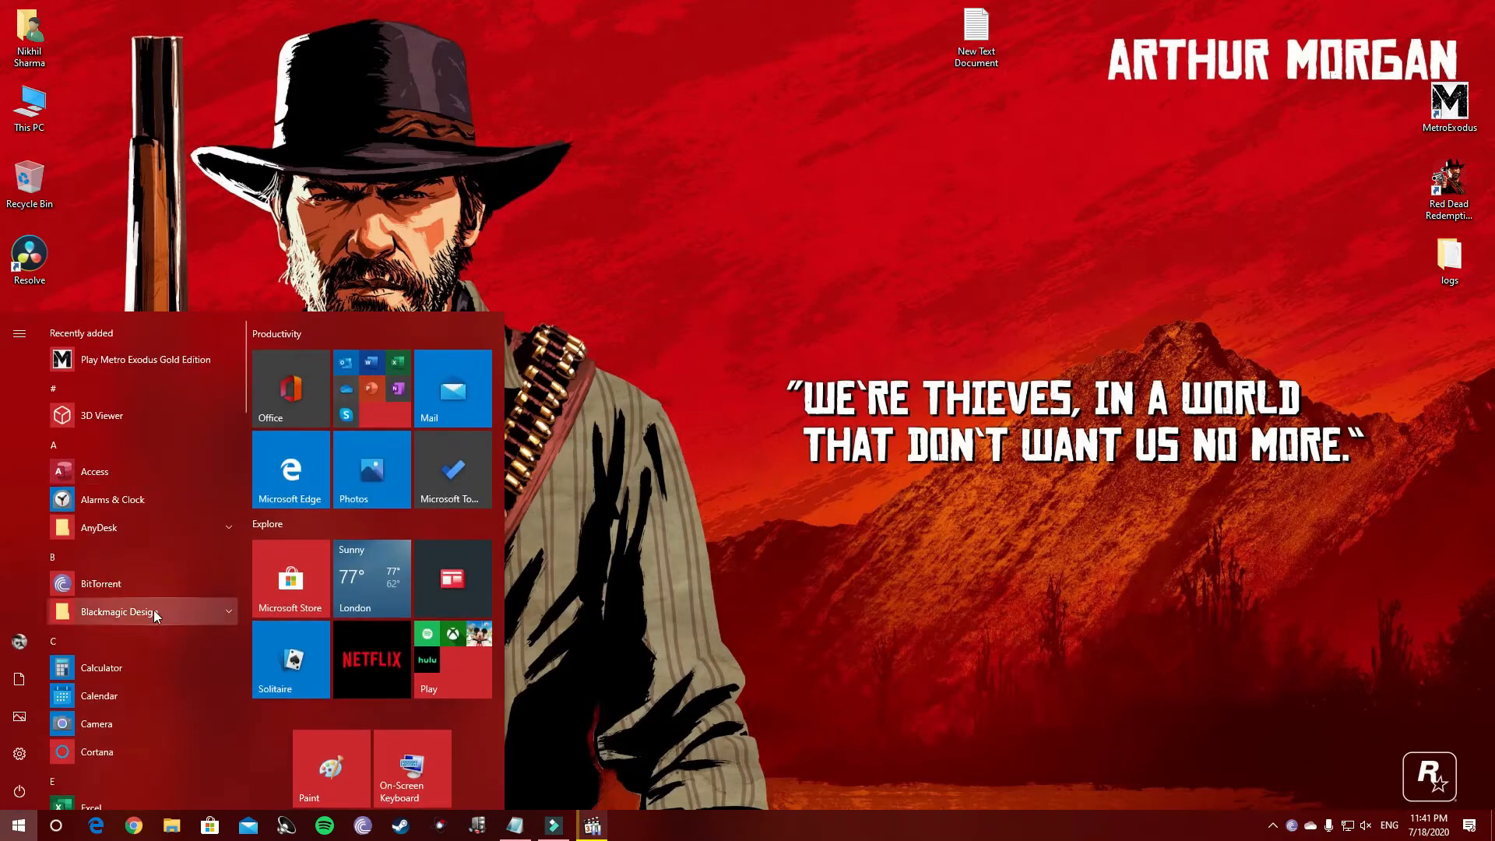
scroll("down", 3)
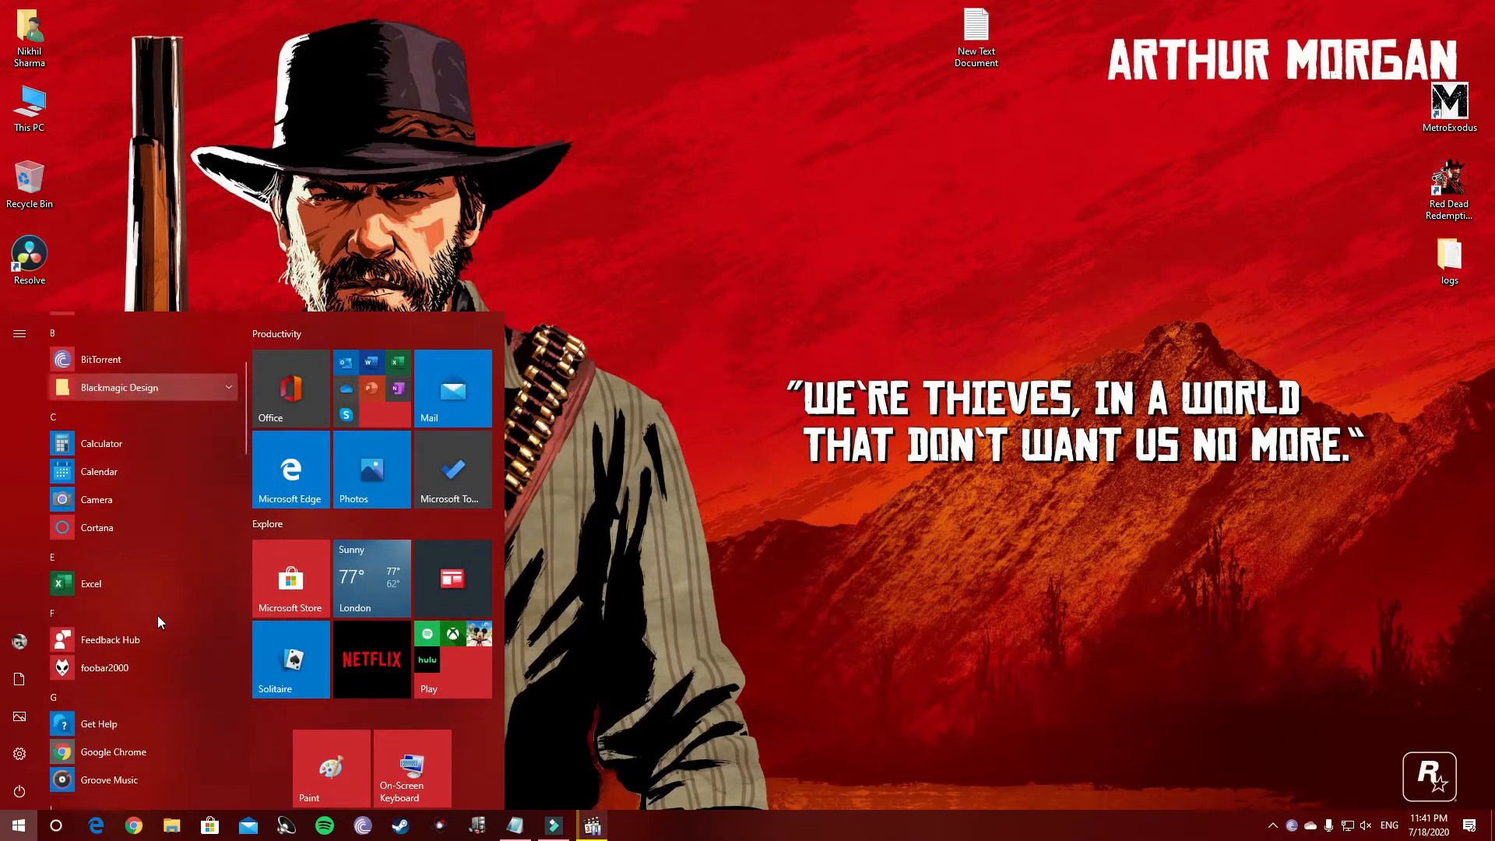
scroll("down", 3)
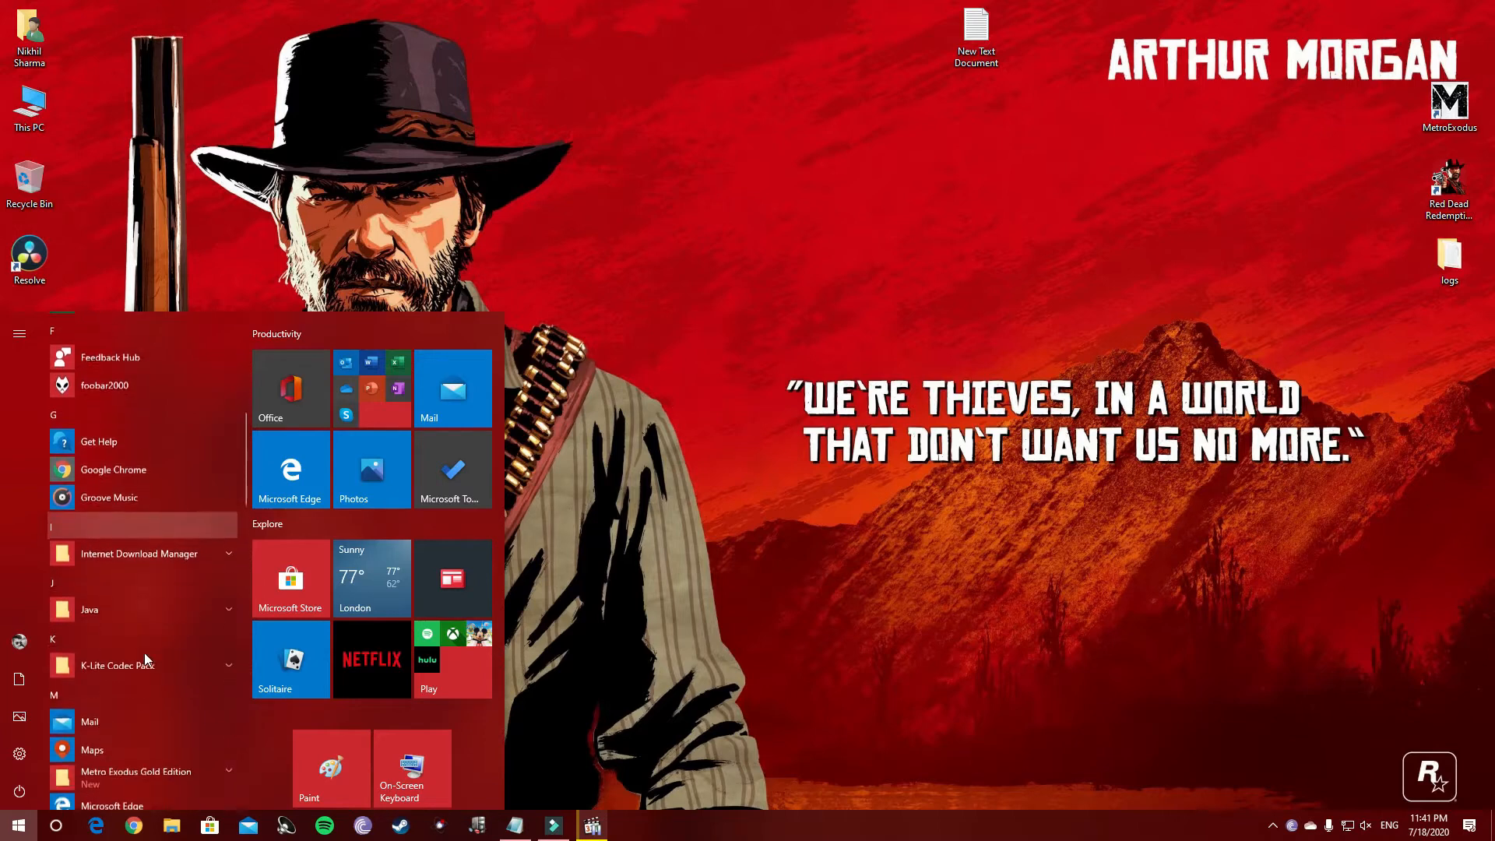
scroll("up", 3)
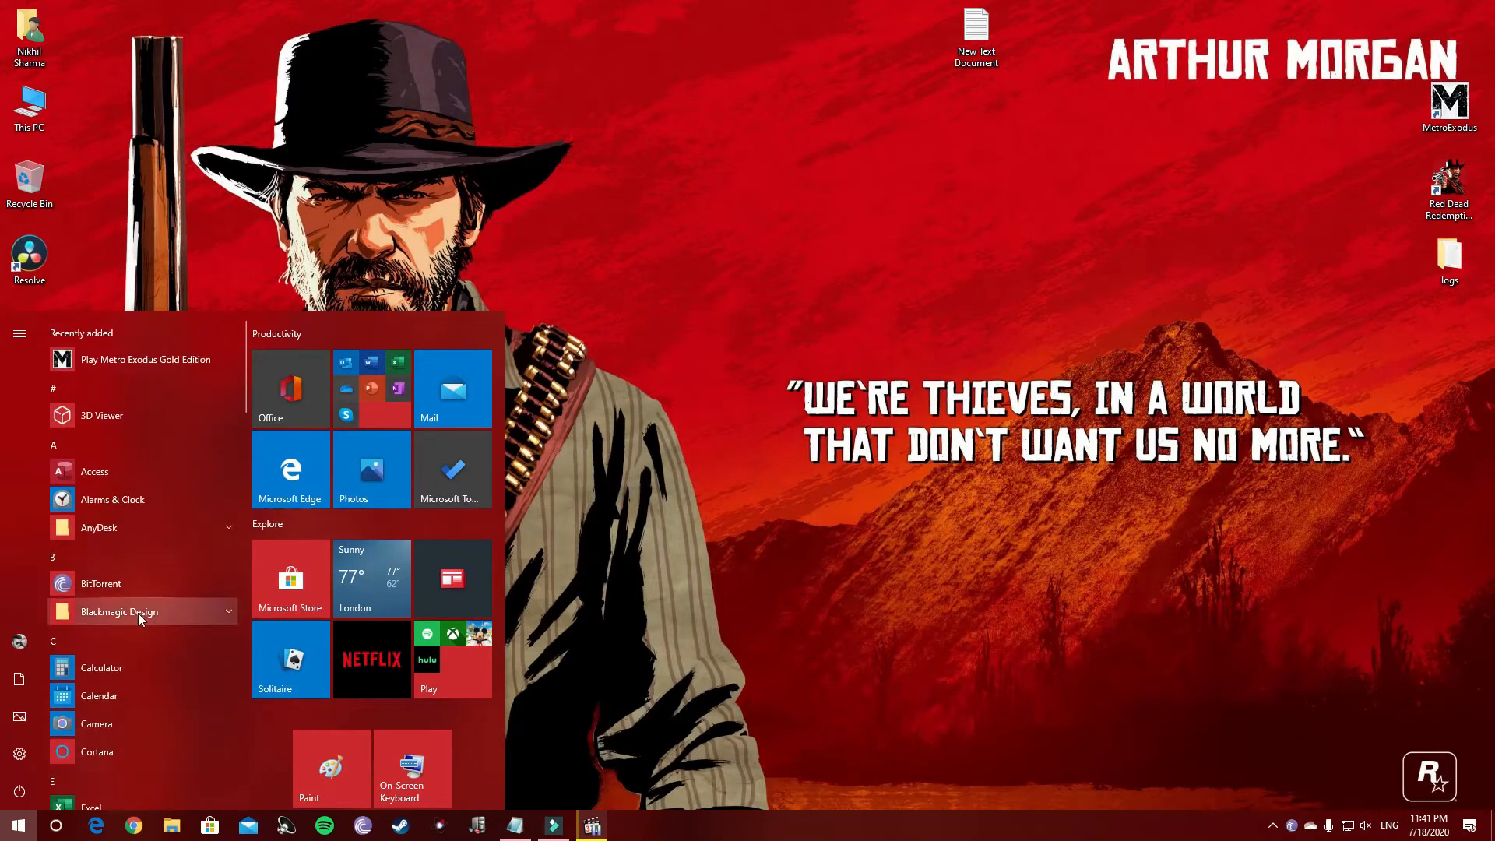
left_click(102, 667)
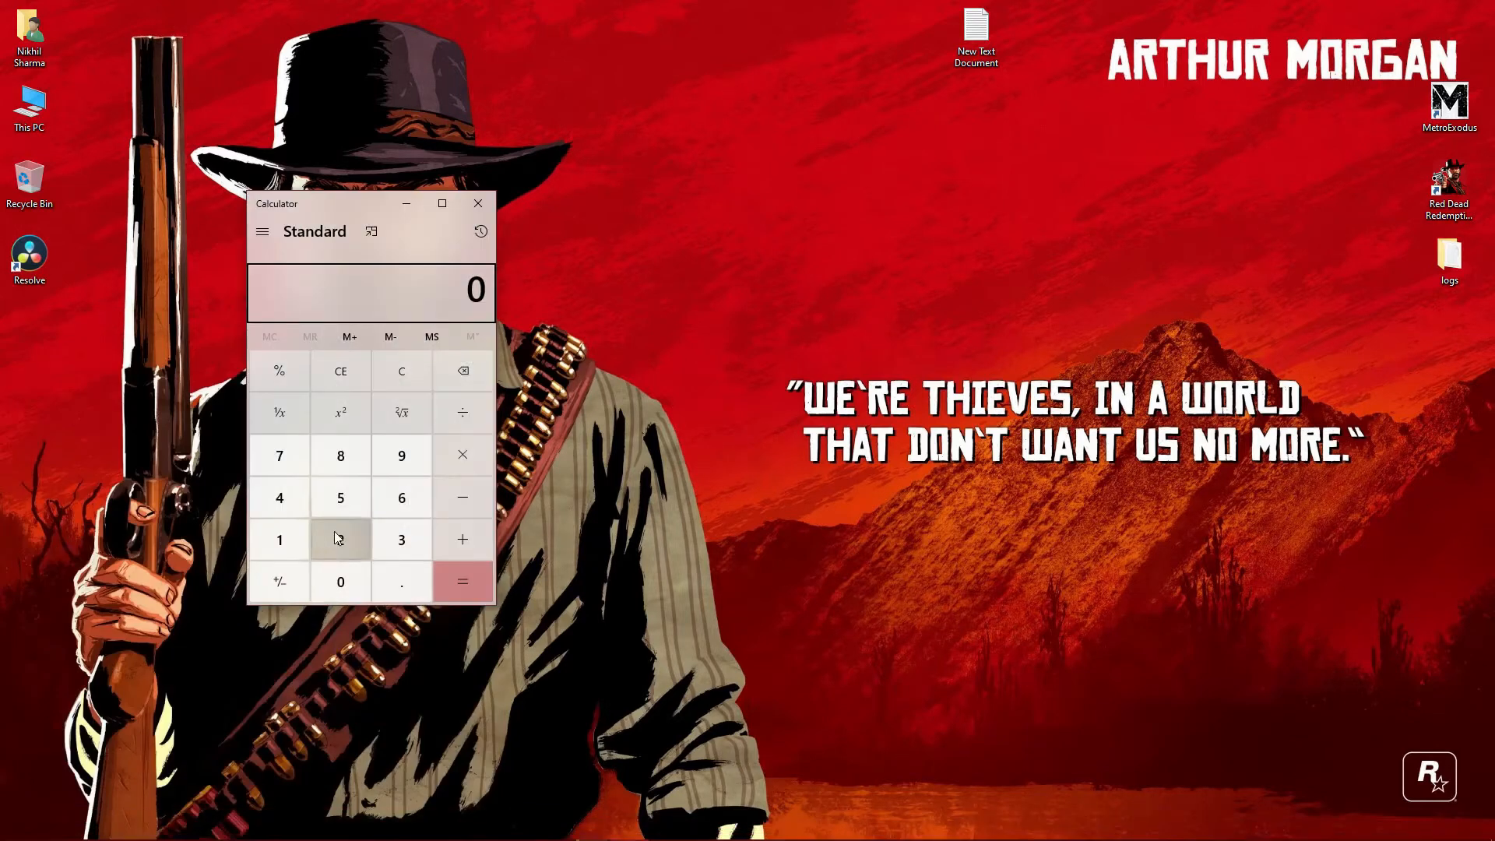
mouse_move(341, 496)
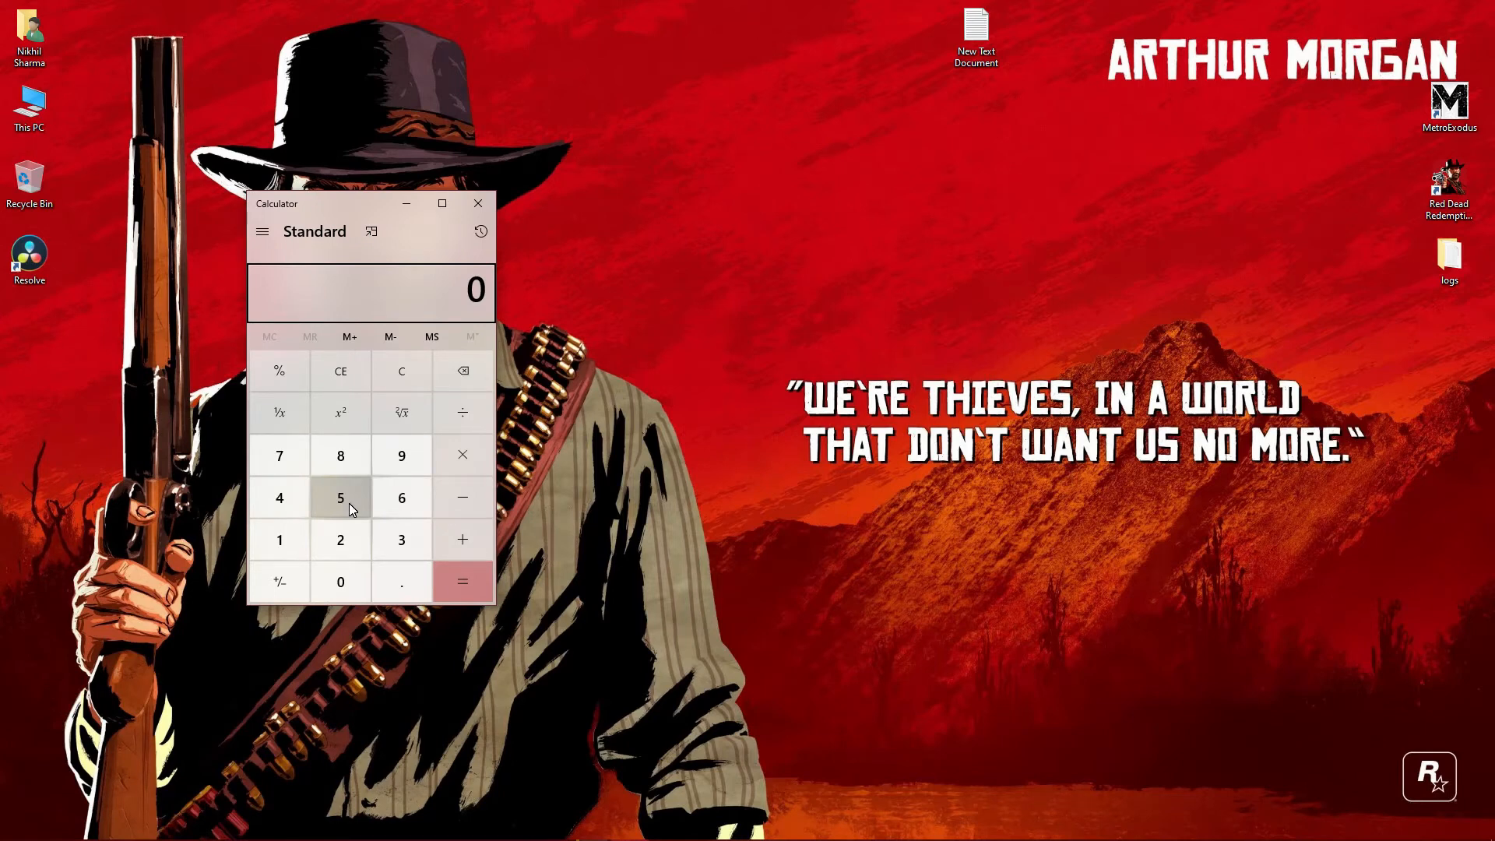
Divide 60 by 24 in Calculator to get 2.5.
left_click(400, 497)
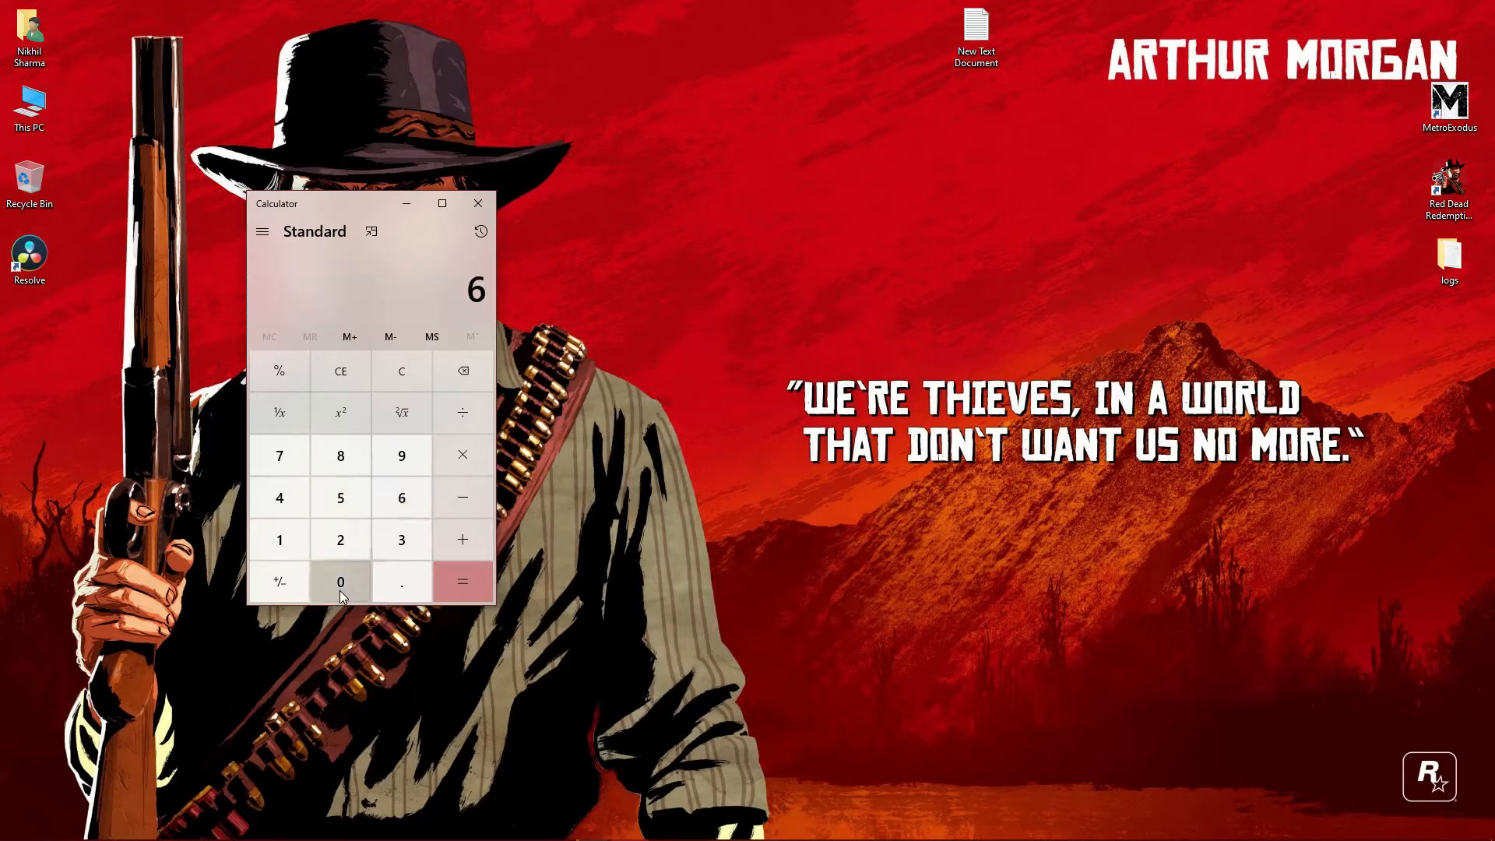
left_click(341, 581)
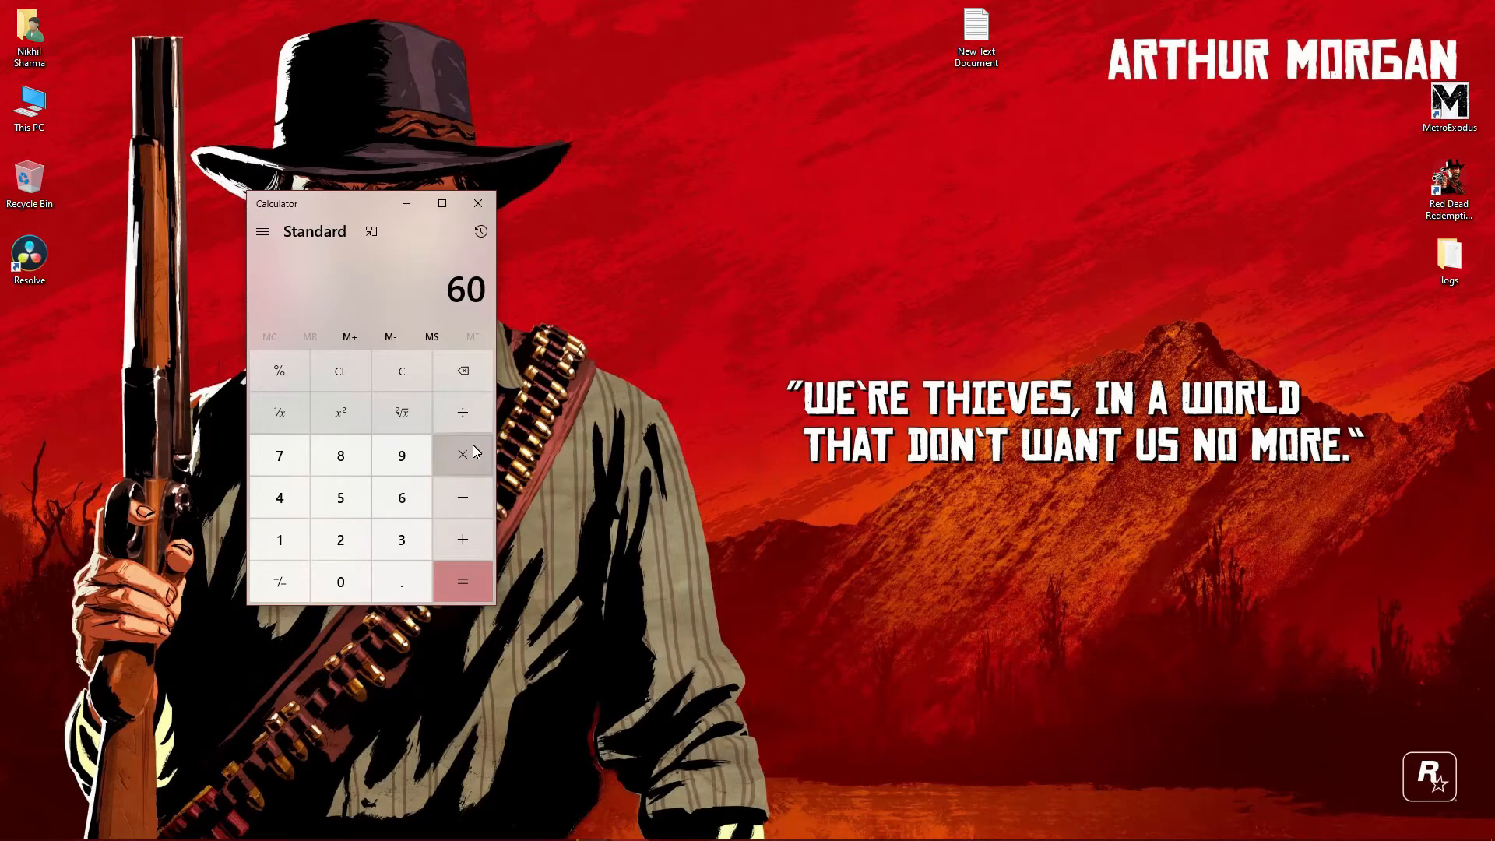
mouse_move(463, 413)
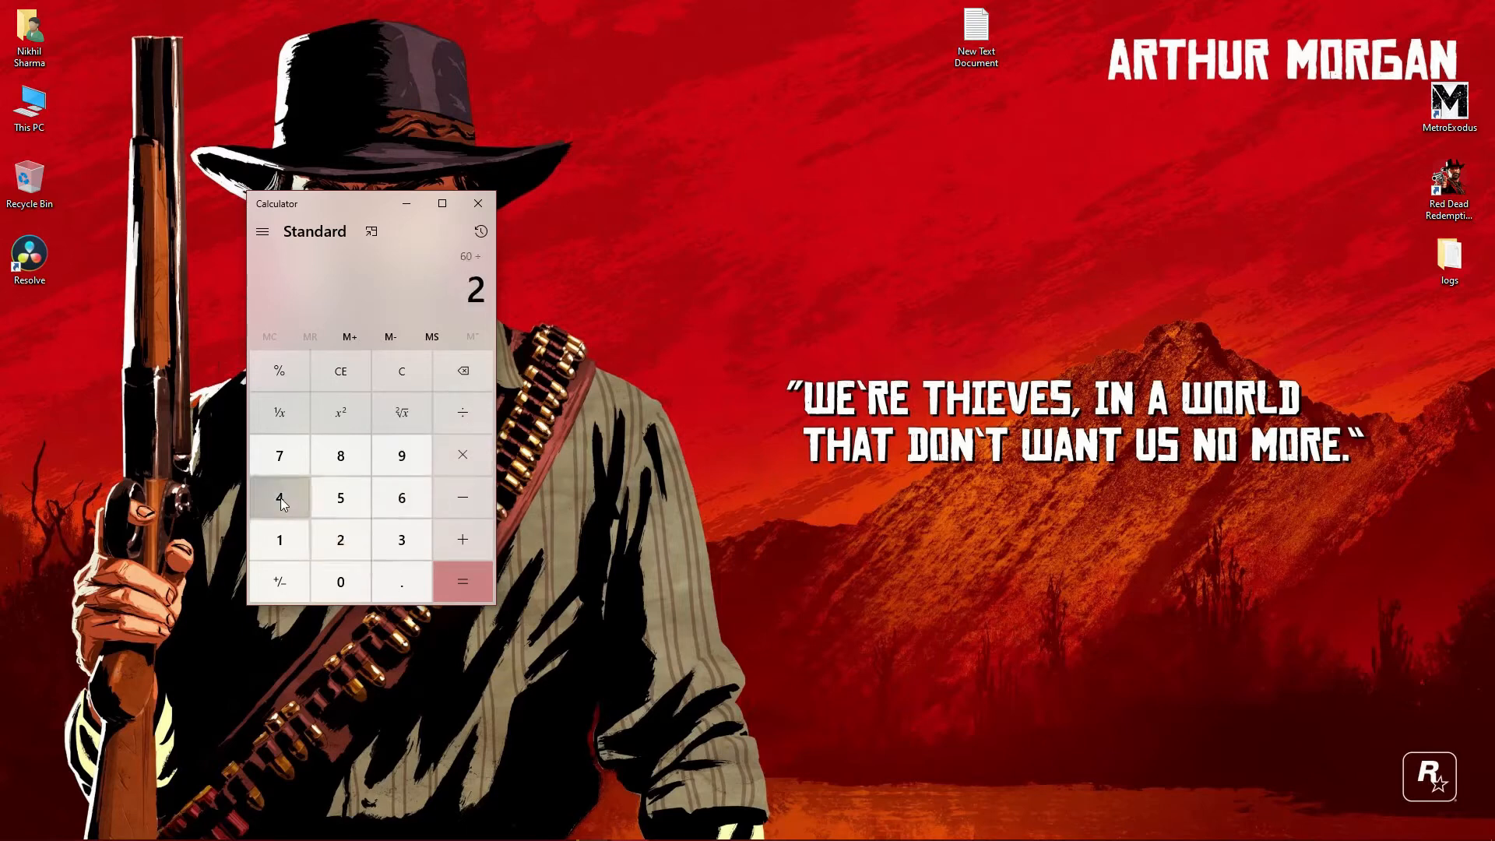
left_click(461, 582)
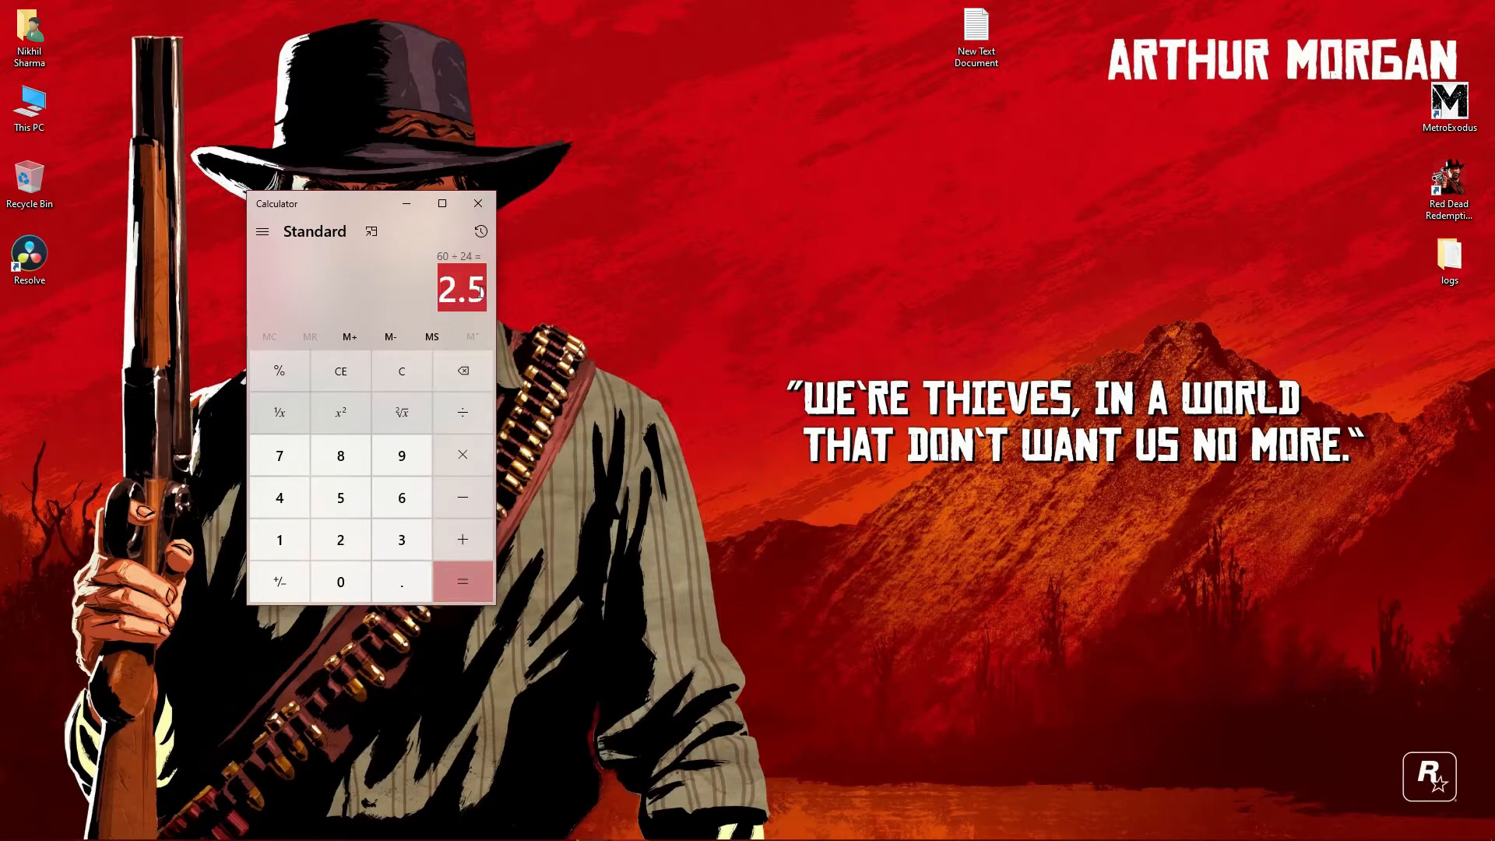
mouse_move(463, 371)
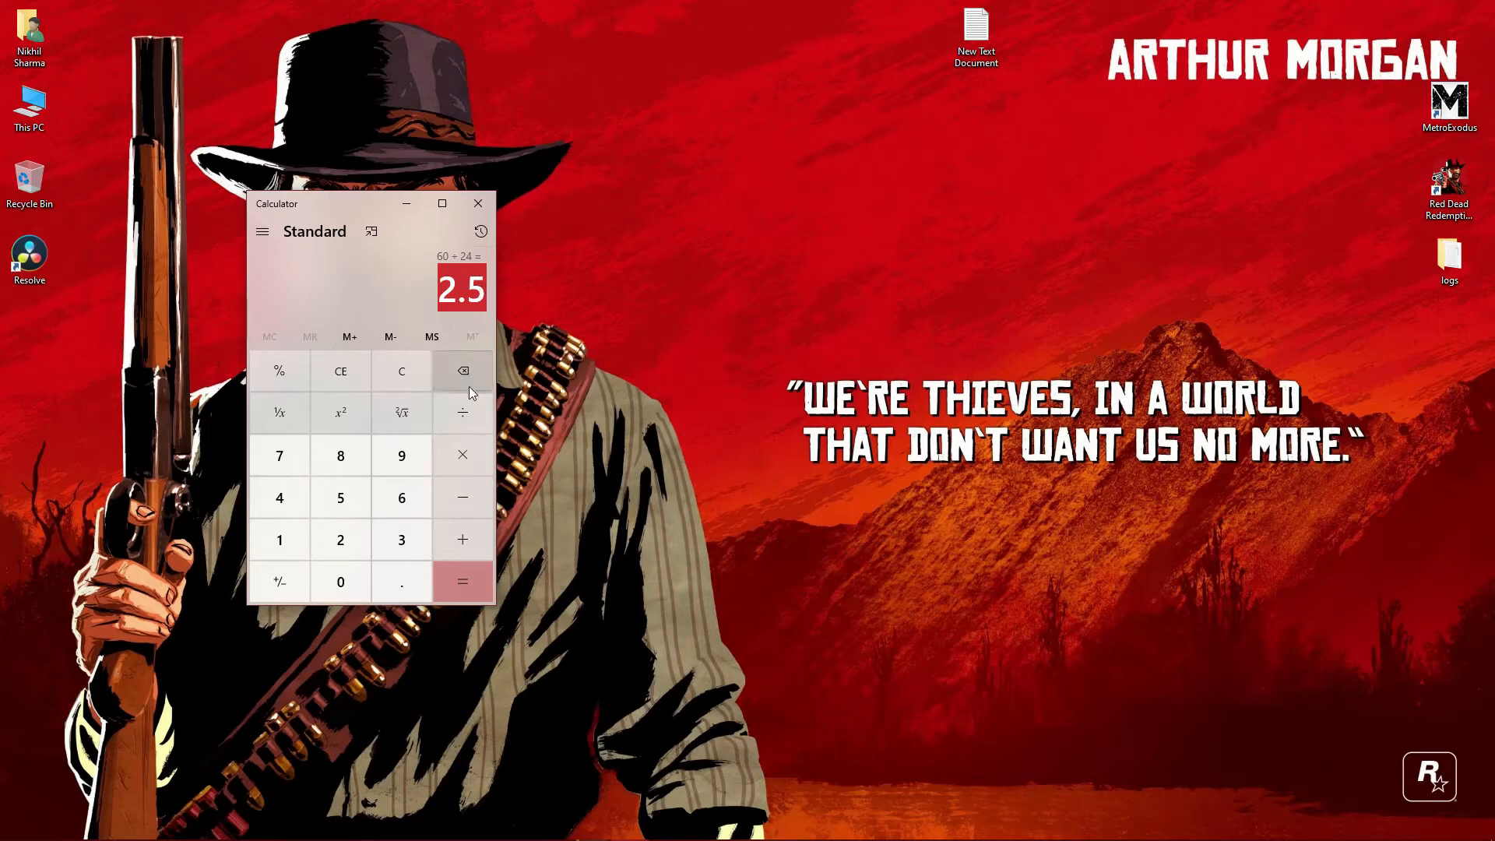
mouse_move(467, 386)
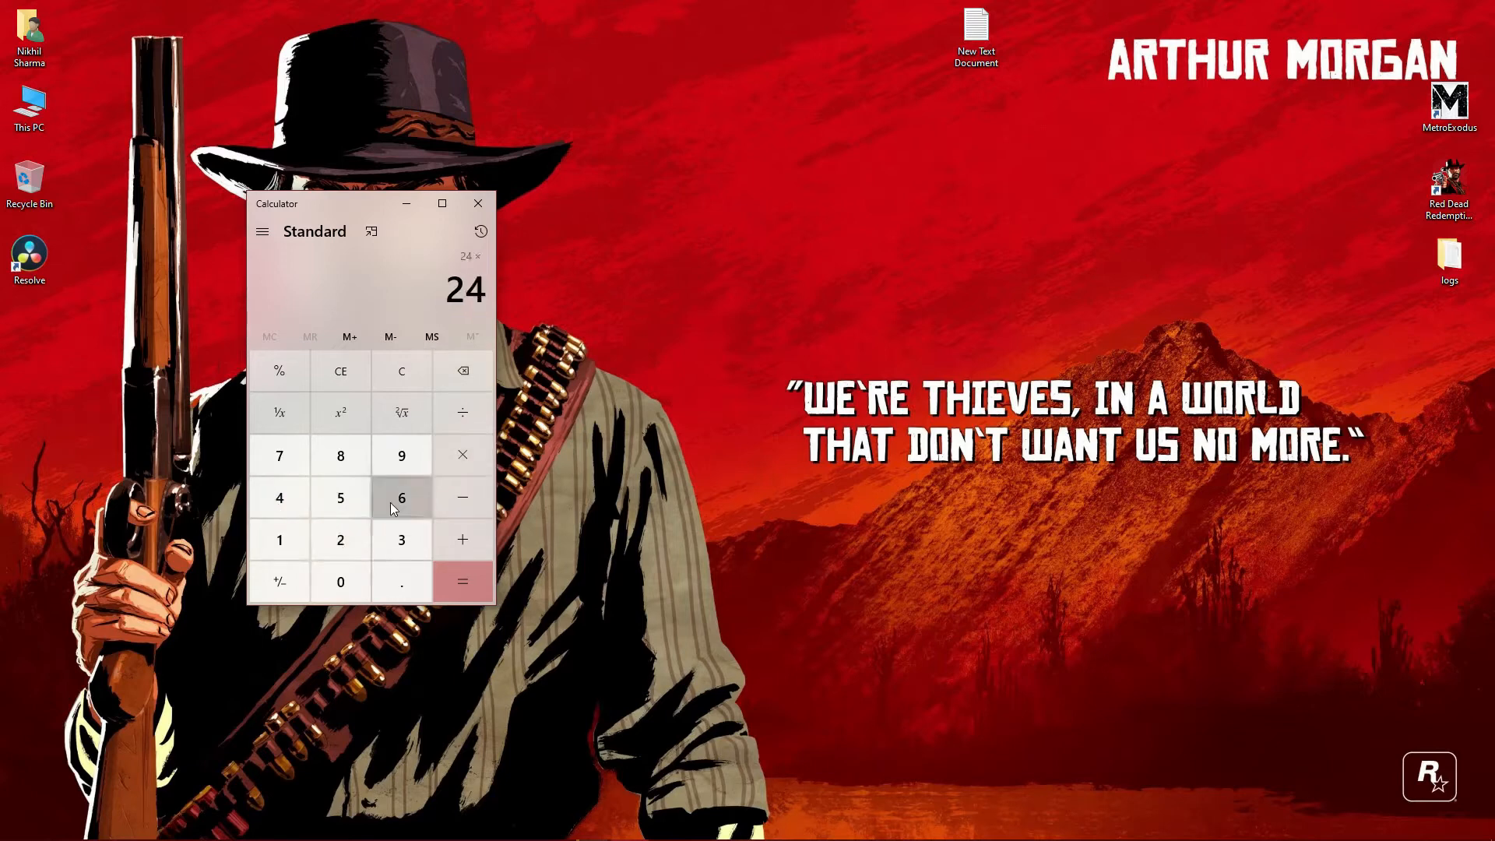
Multiply 3 by 24 in Calculator, giving 72.
left_click(462, 582)
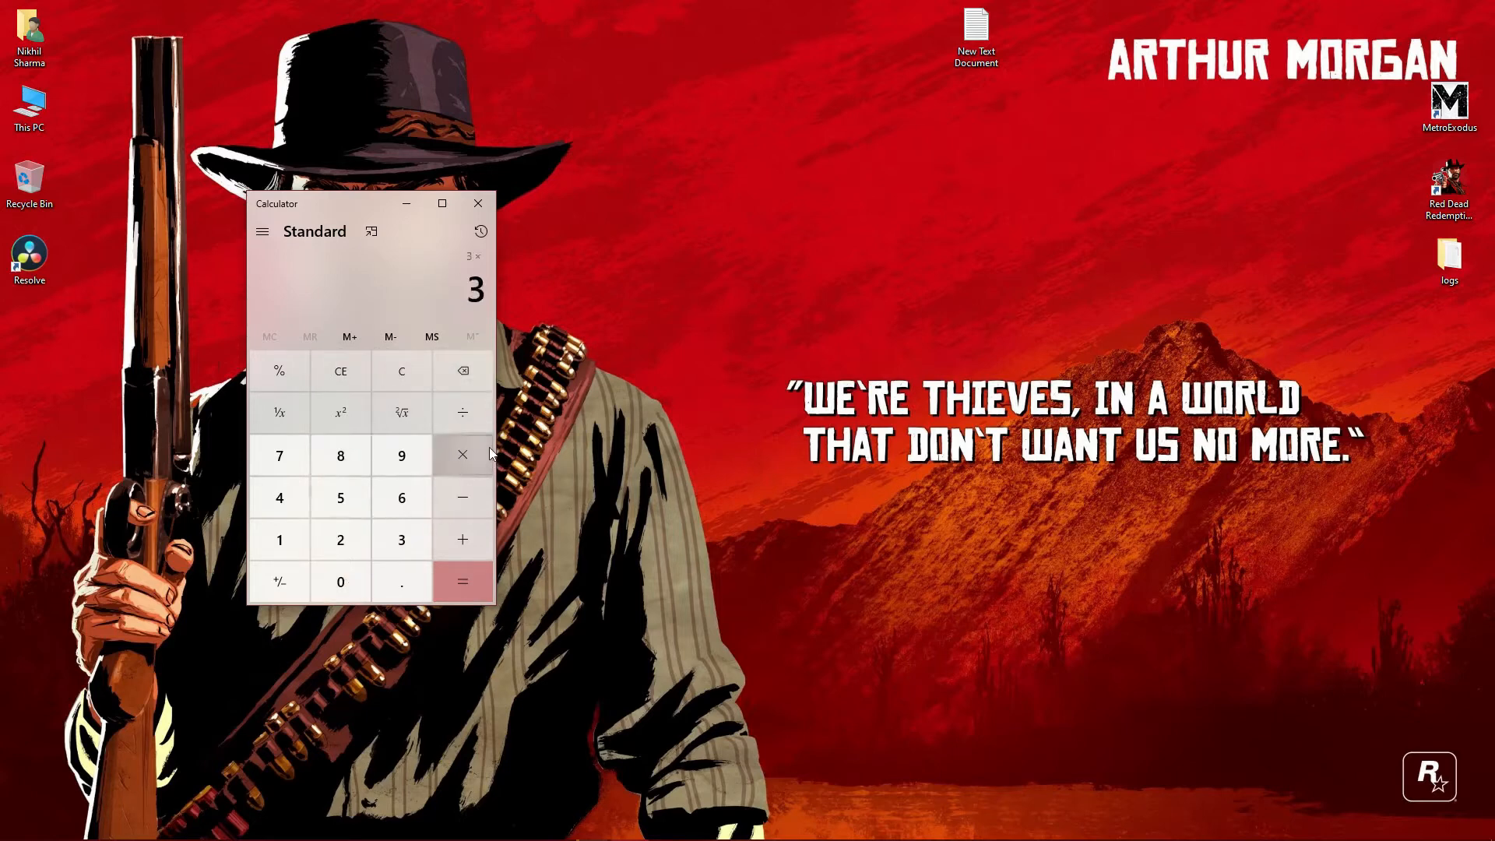
left_click(462, 582)
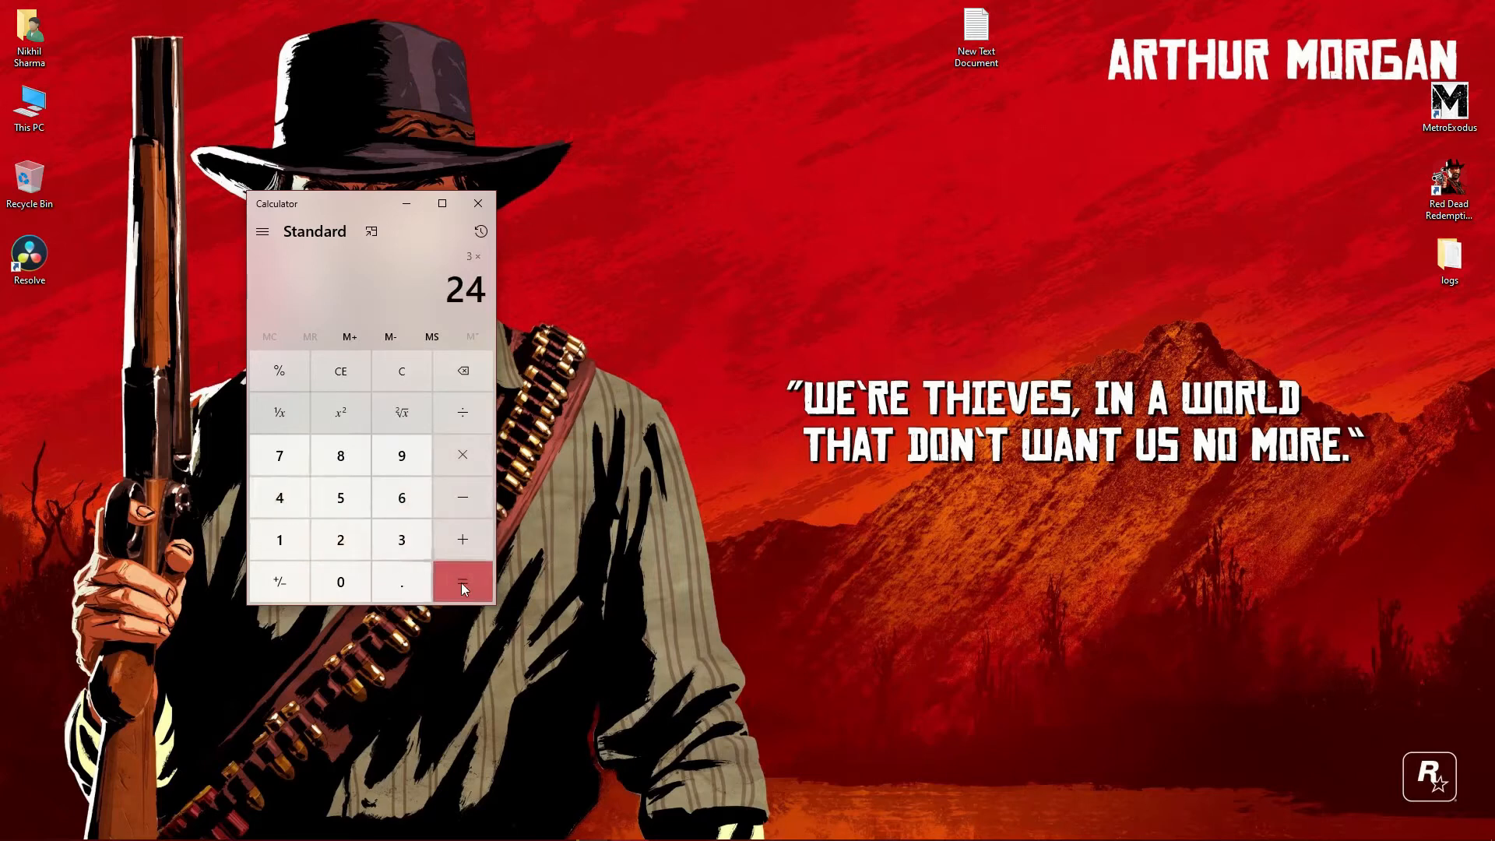
left_click(462, 582)
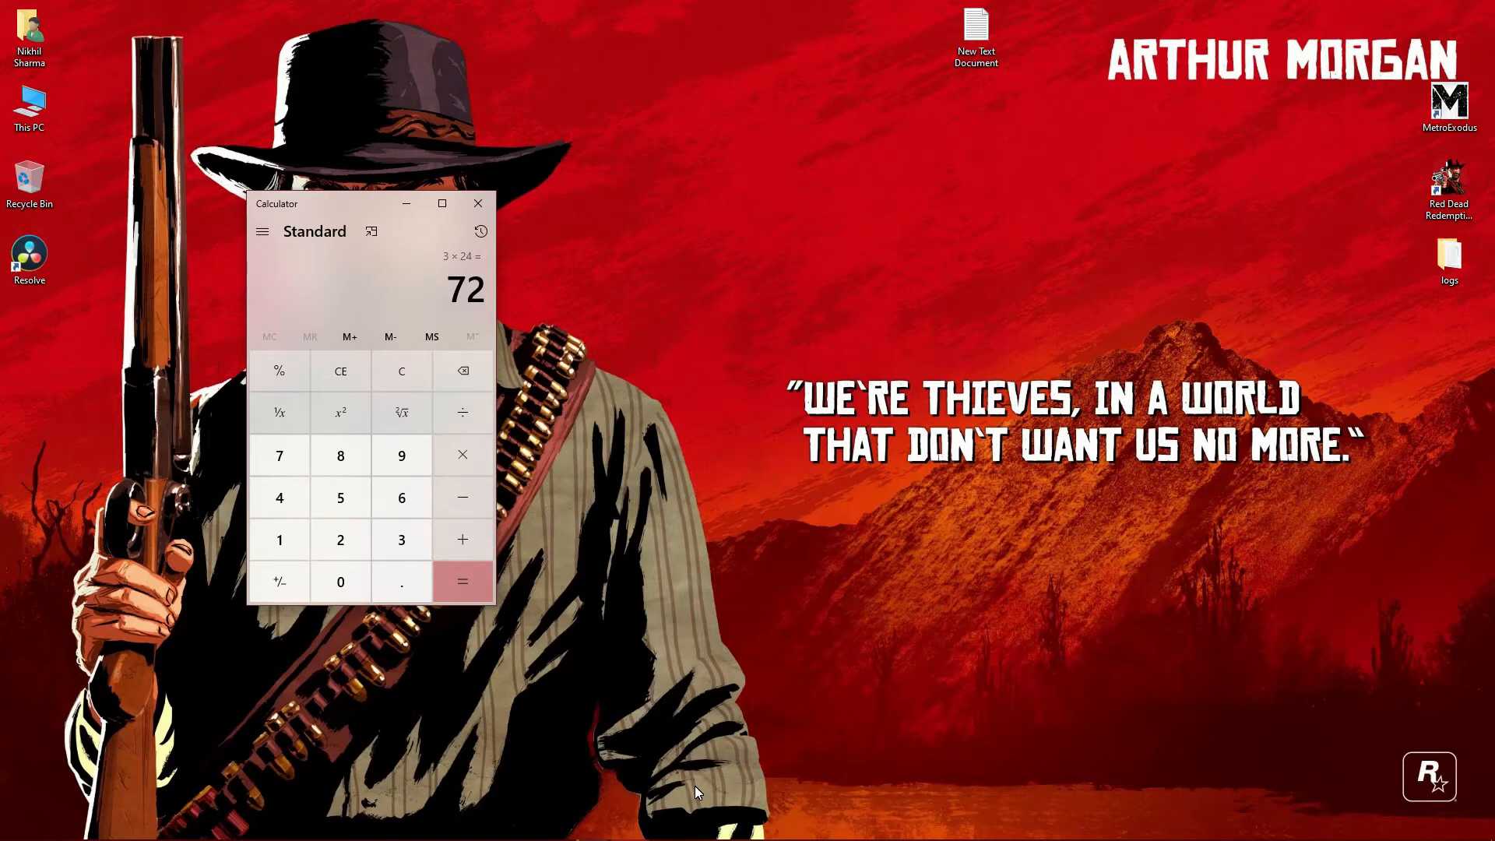
mouse_move(365, 200)
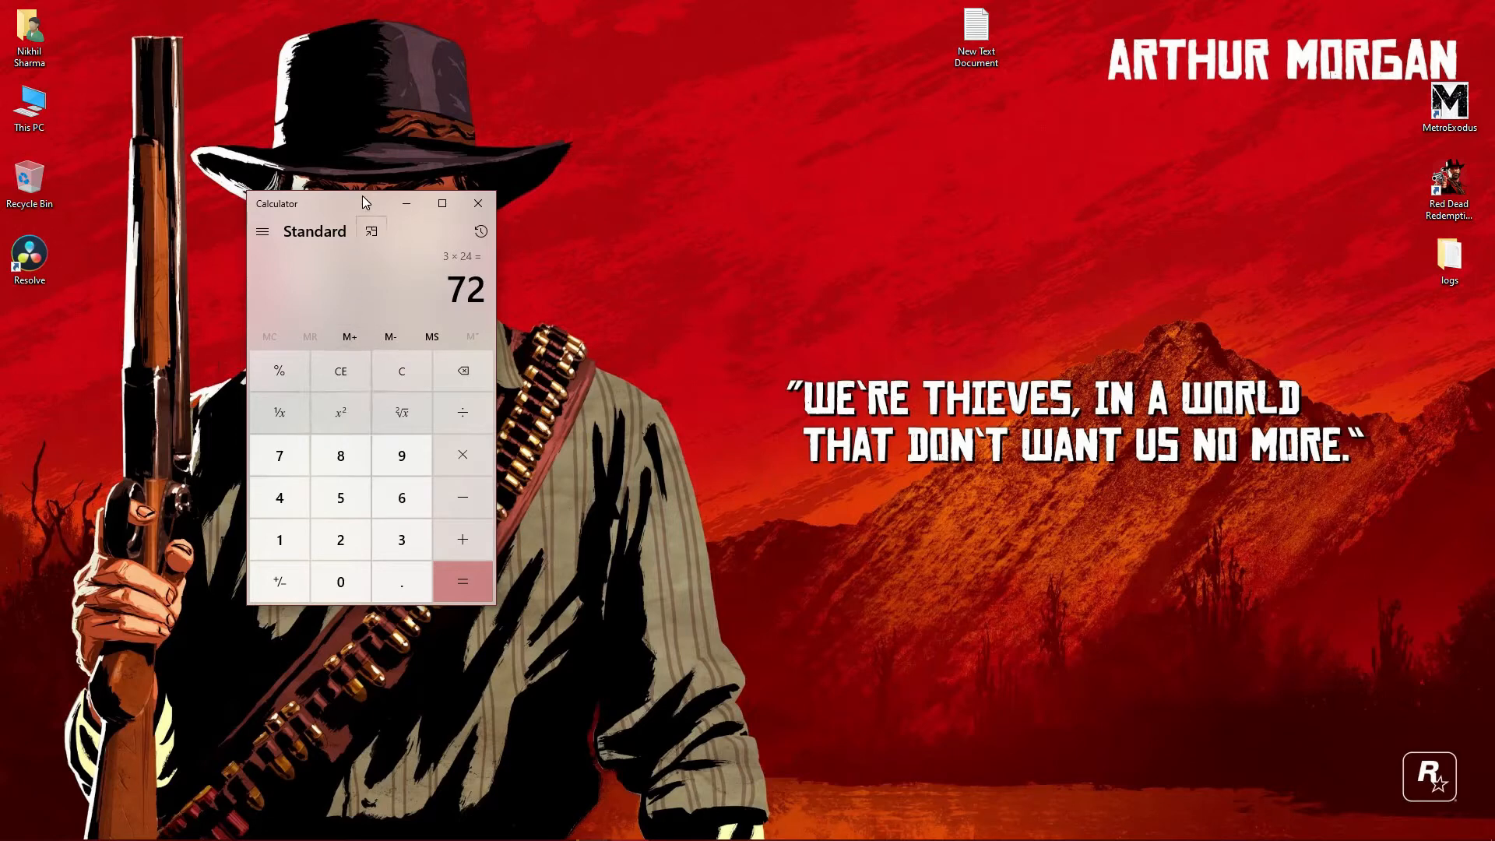
mouse_move(406, 204)
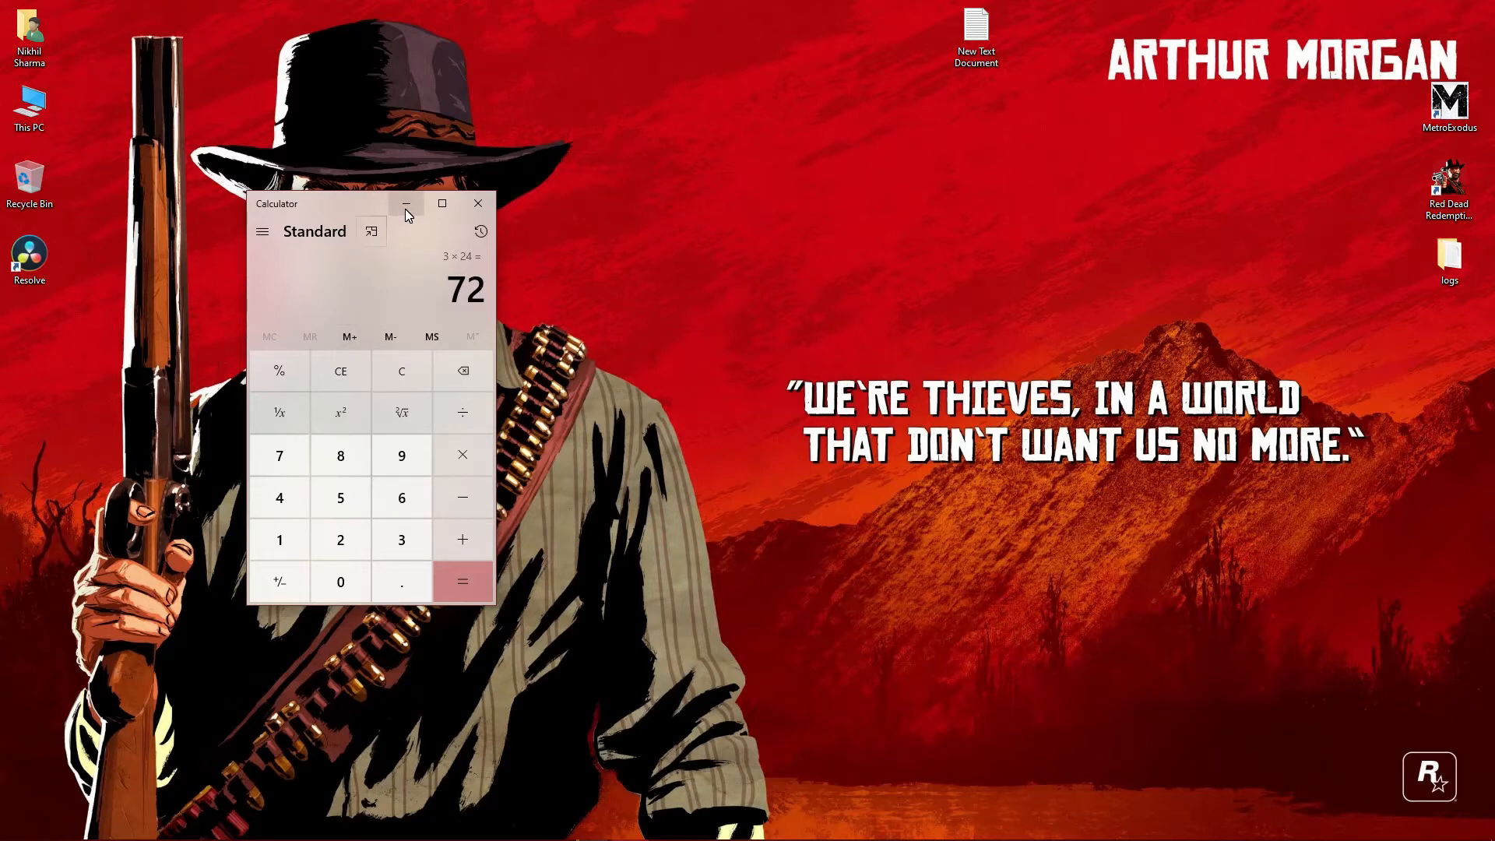
mouse_move(405, 204)
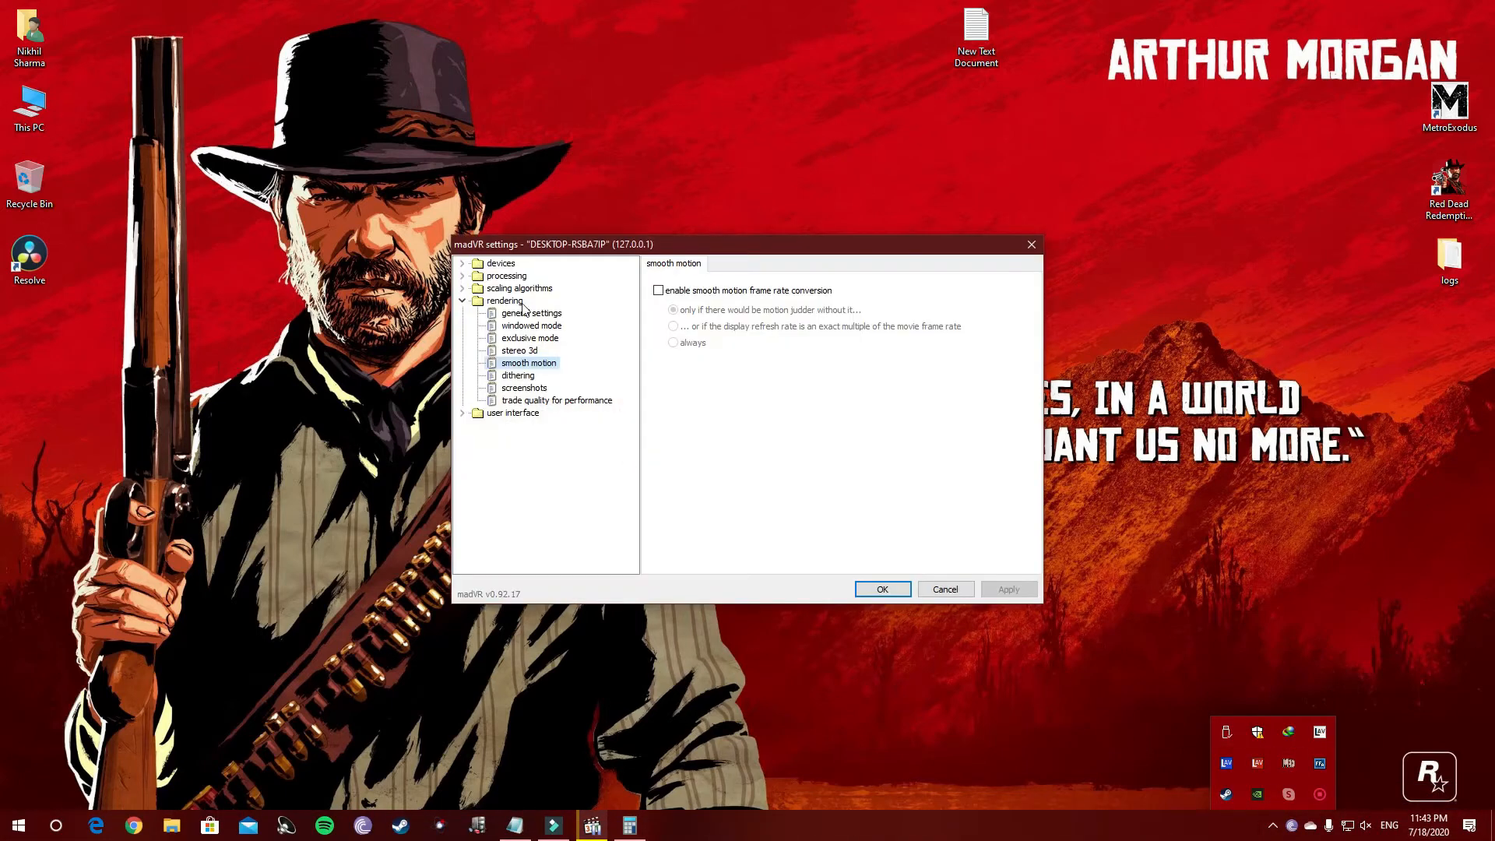
Expand processing and devices in madVR and select the Samsung C27F390 entry.
left_click(506, 276)
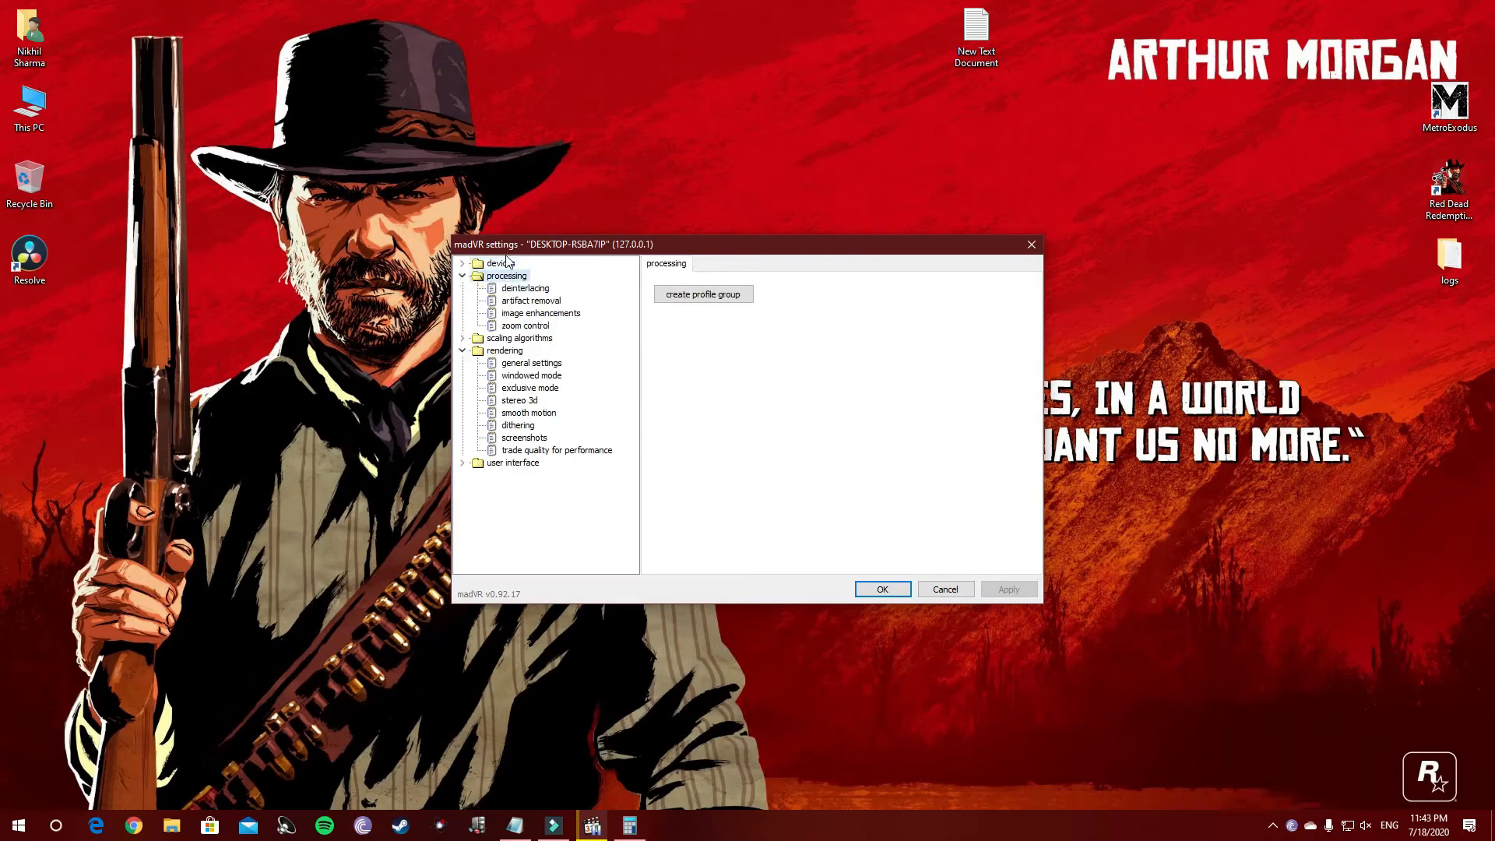
left_click(464, 263)
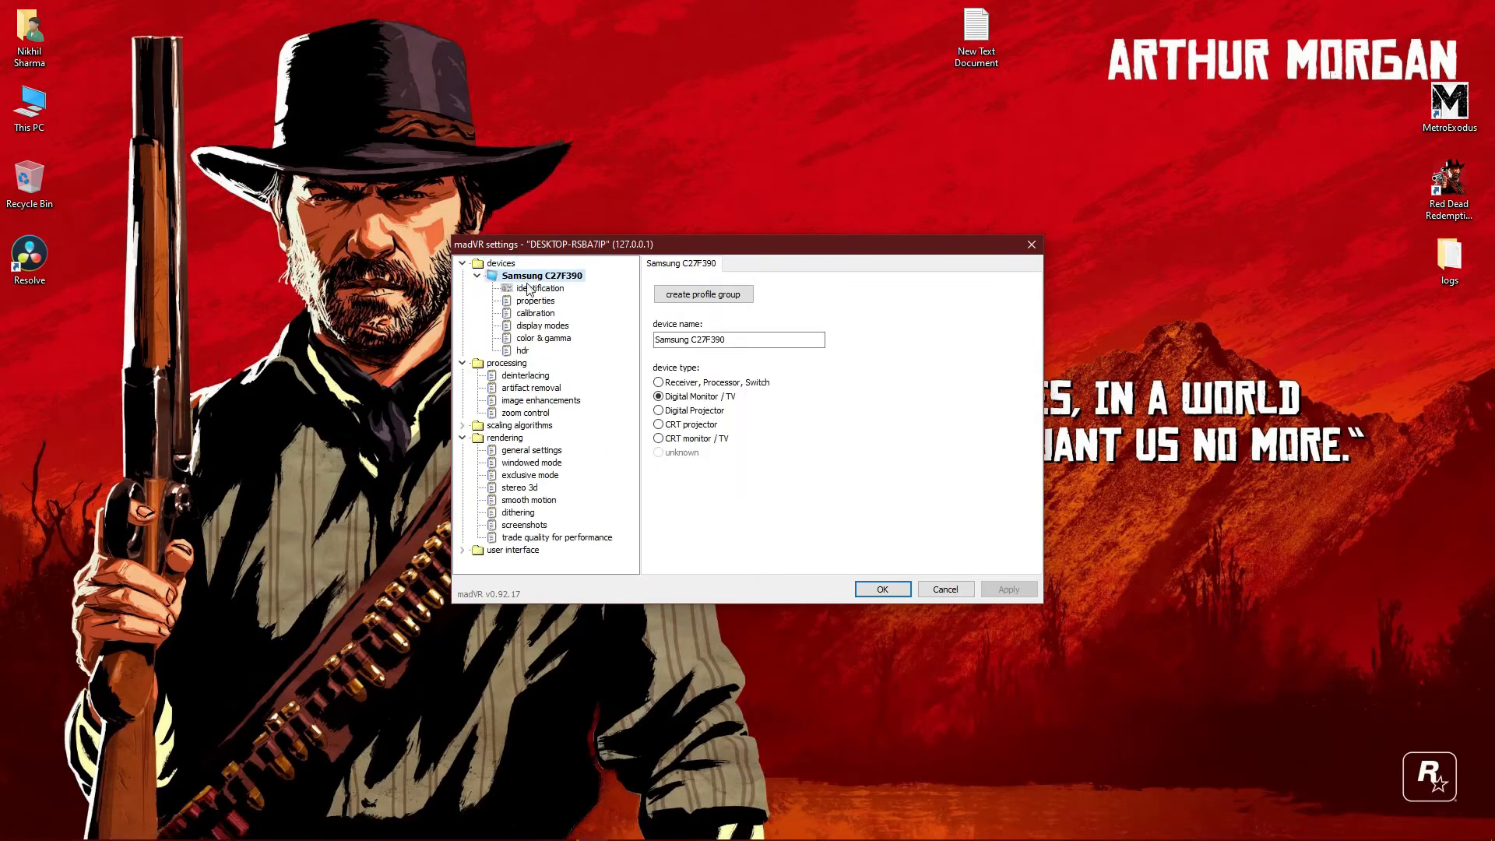
mouse_move(537, 325)
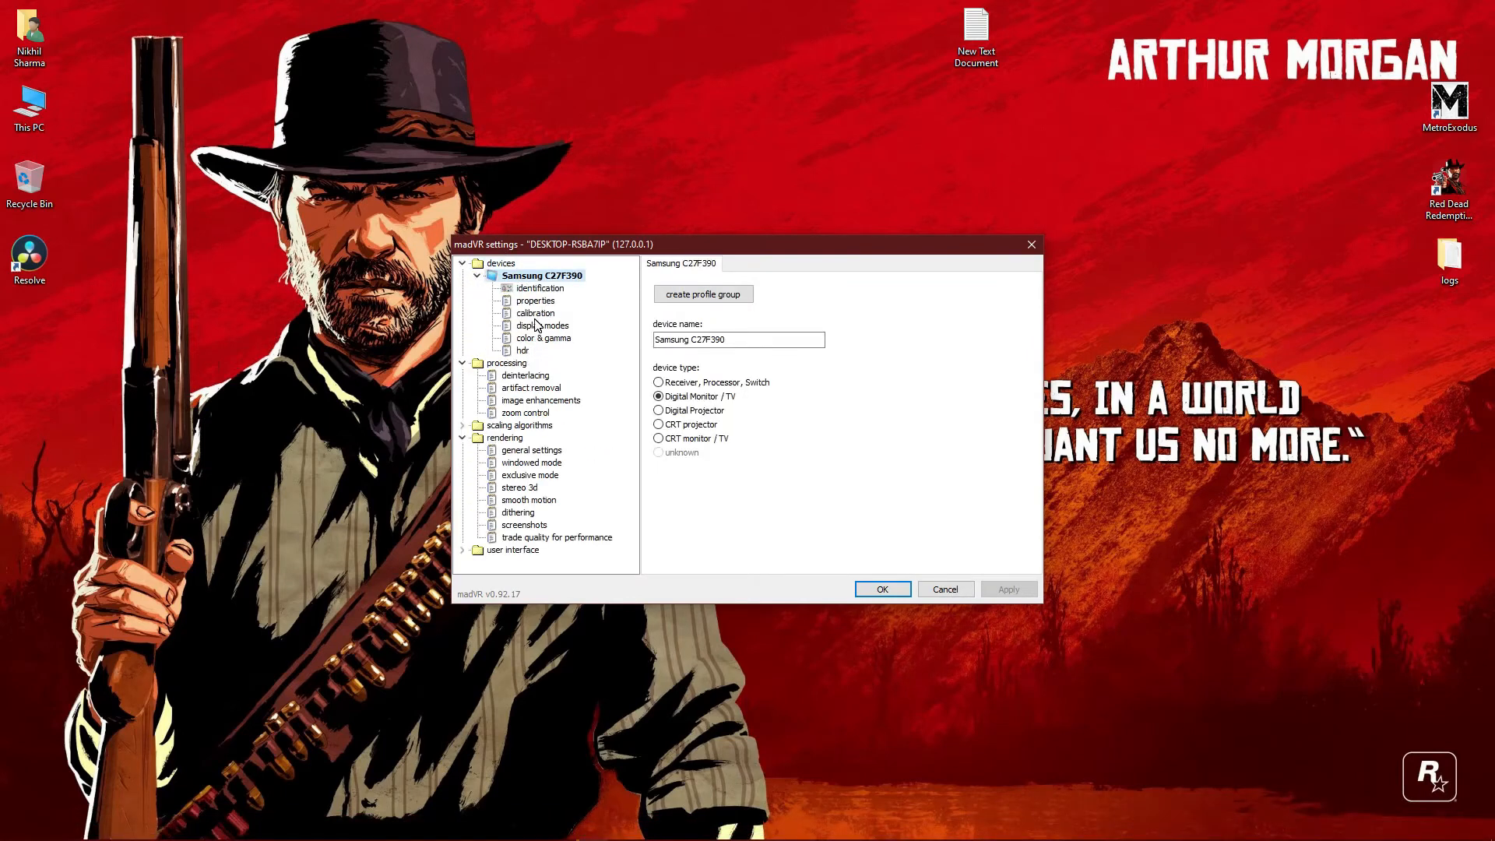
Open the Samsung's display modes page and enter 1080p24 in the mode list.
left_click(542, 326)
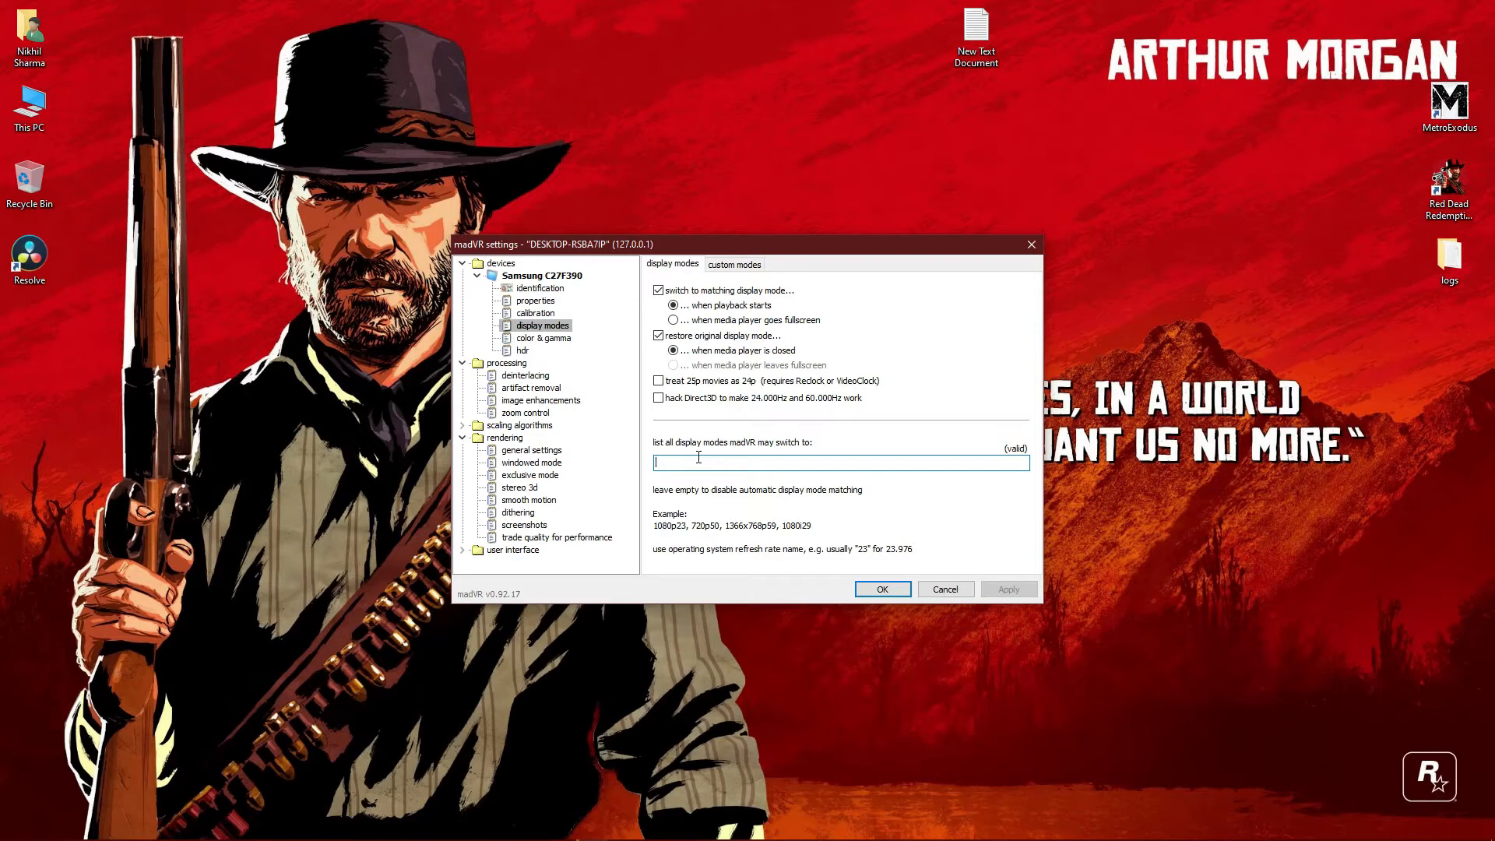
type("1080")
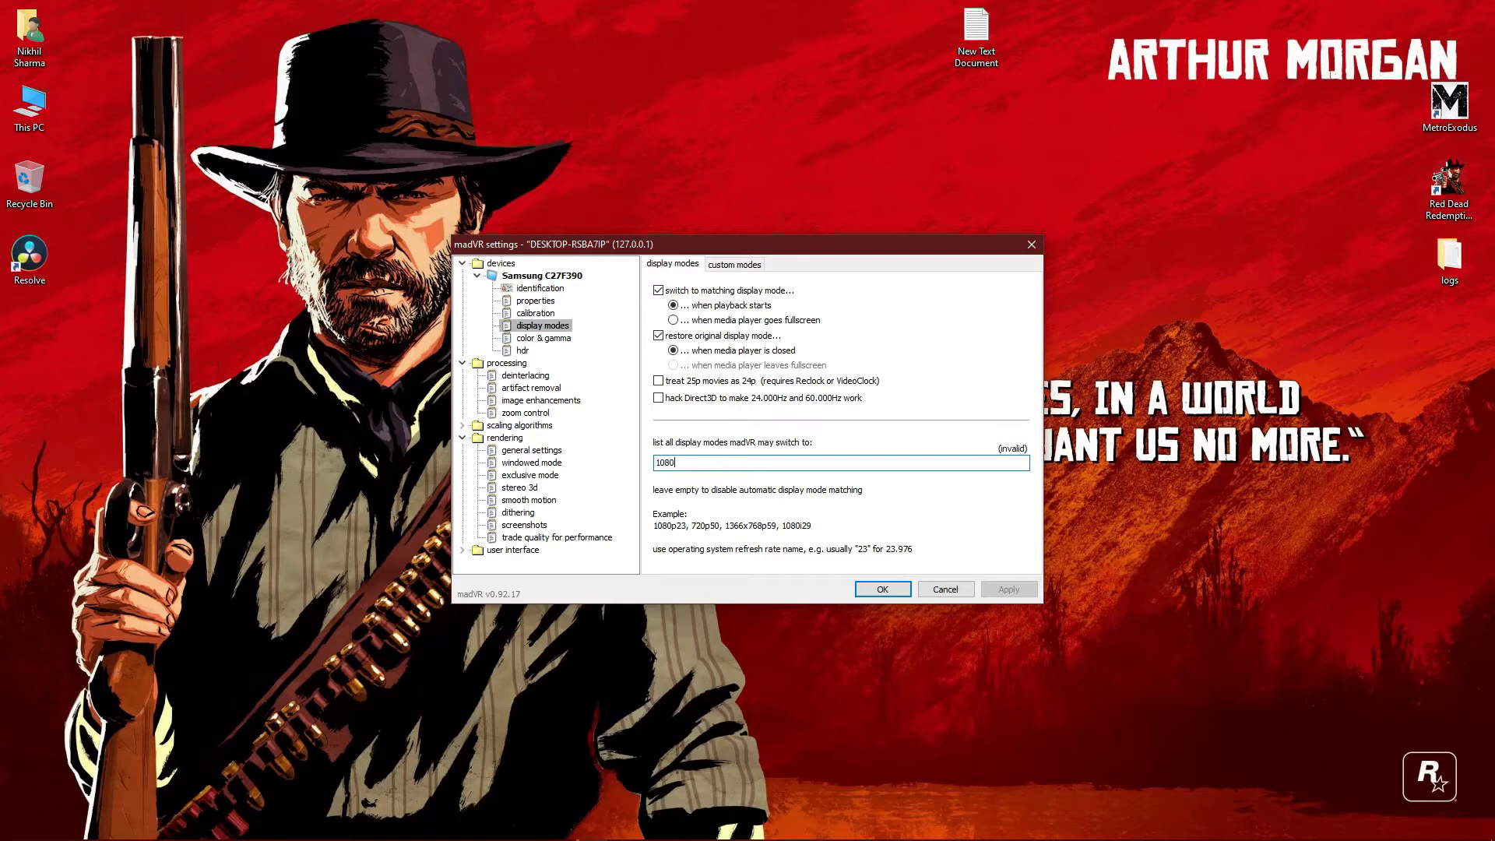
type("p2")
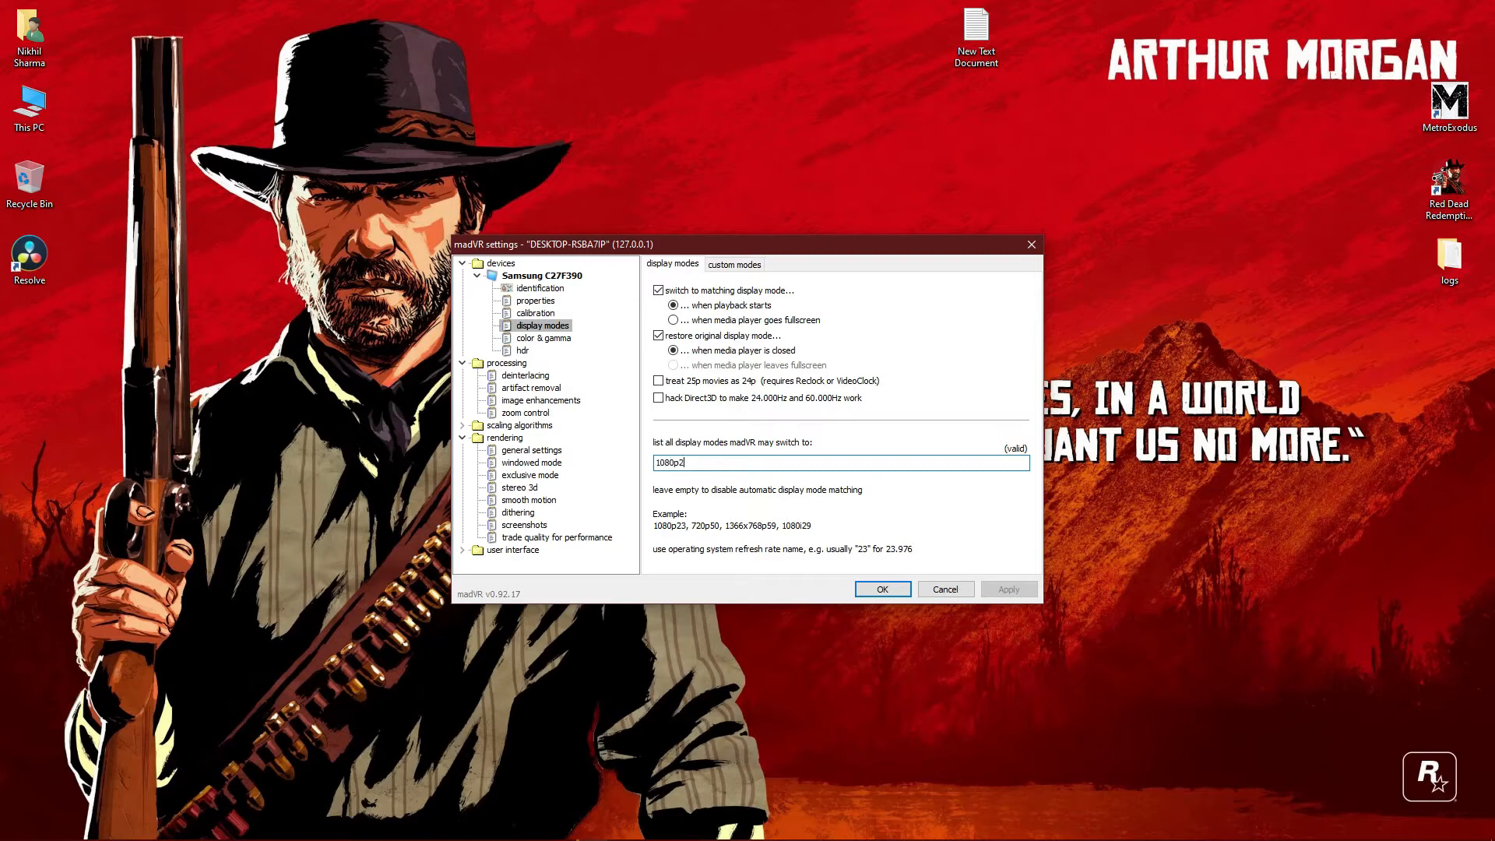
type("4")
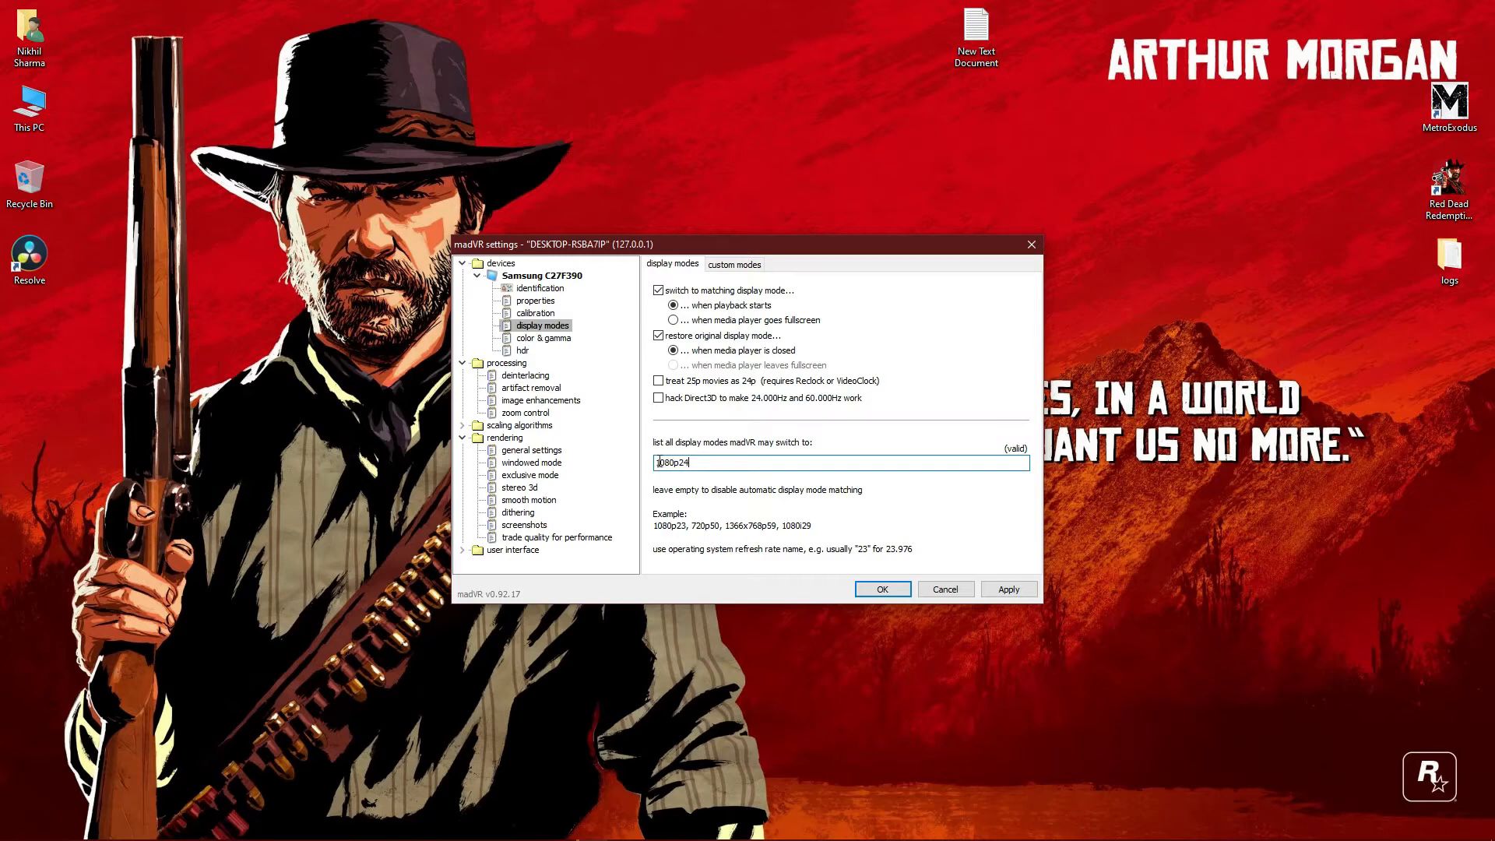
Rework the display mode list entry until it reads a valid 720p24.
type("2524")
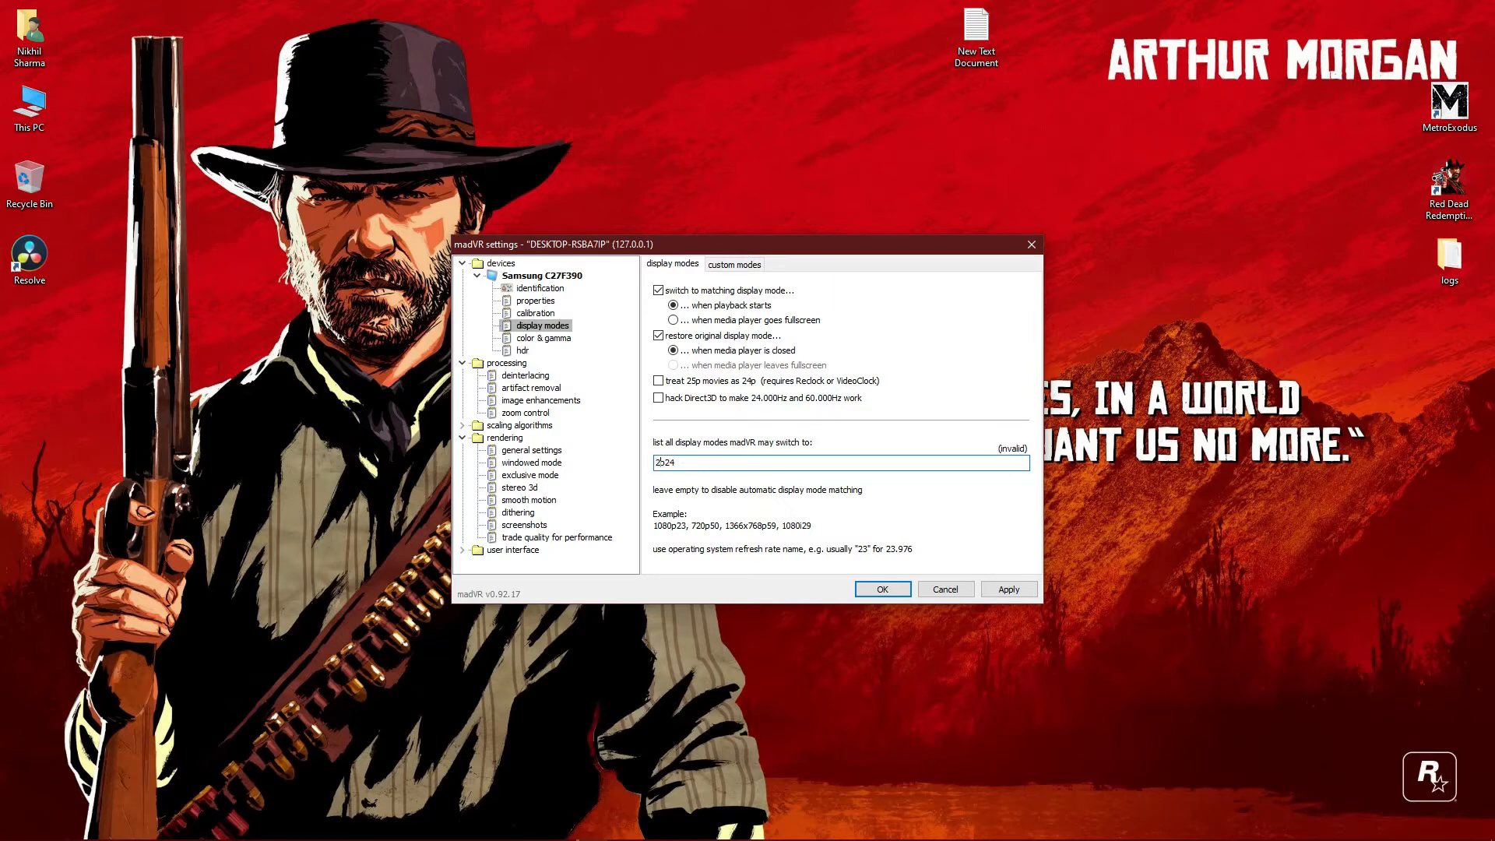
type("216p24")
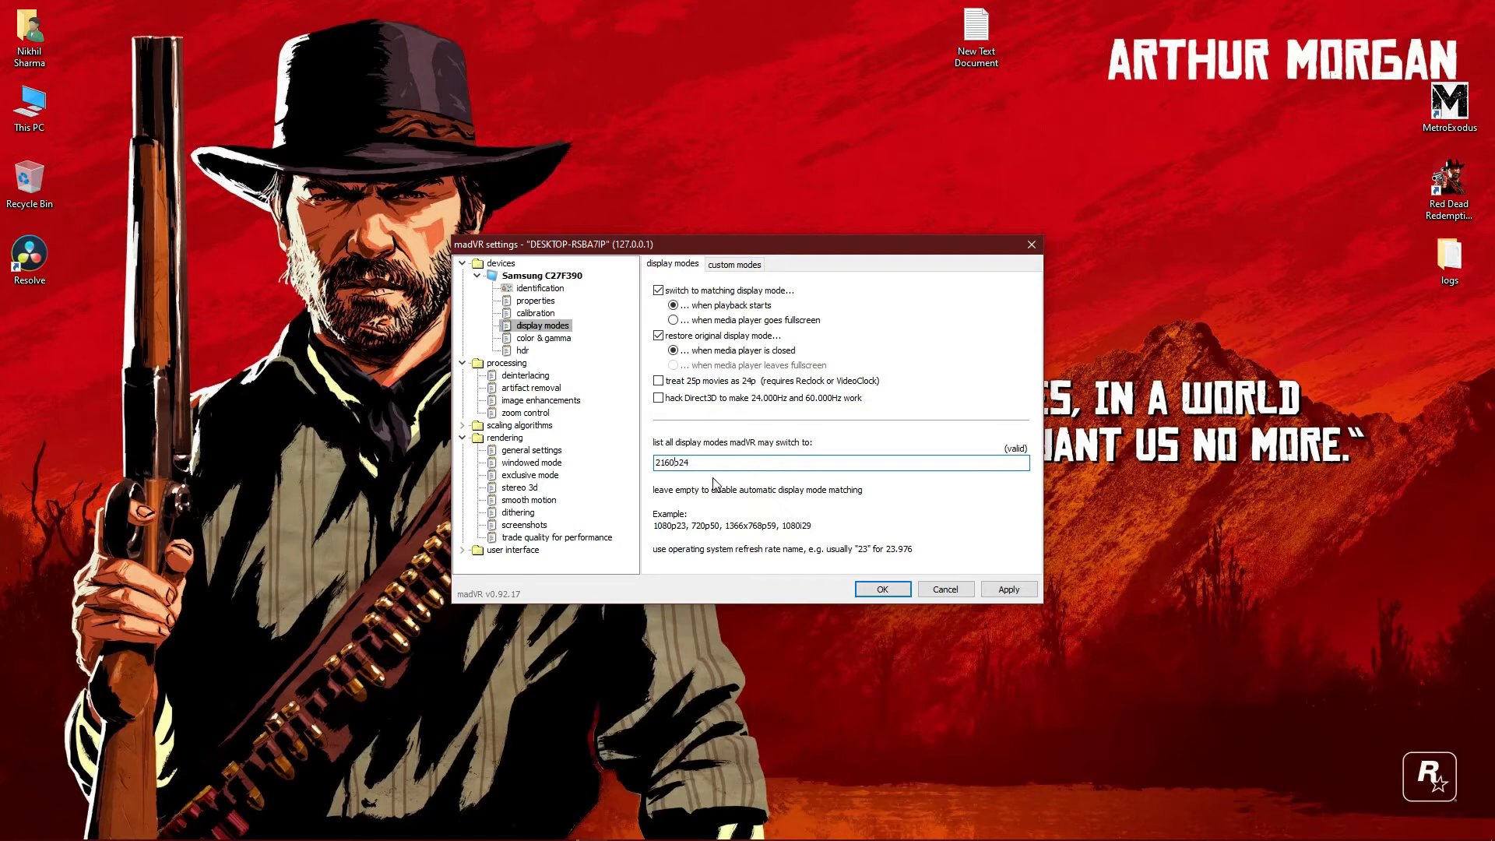
key("Backspace")
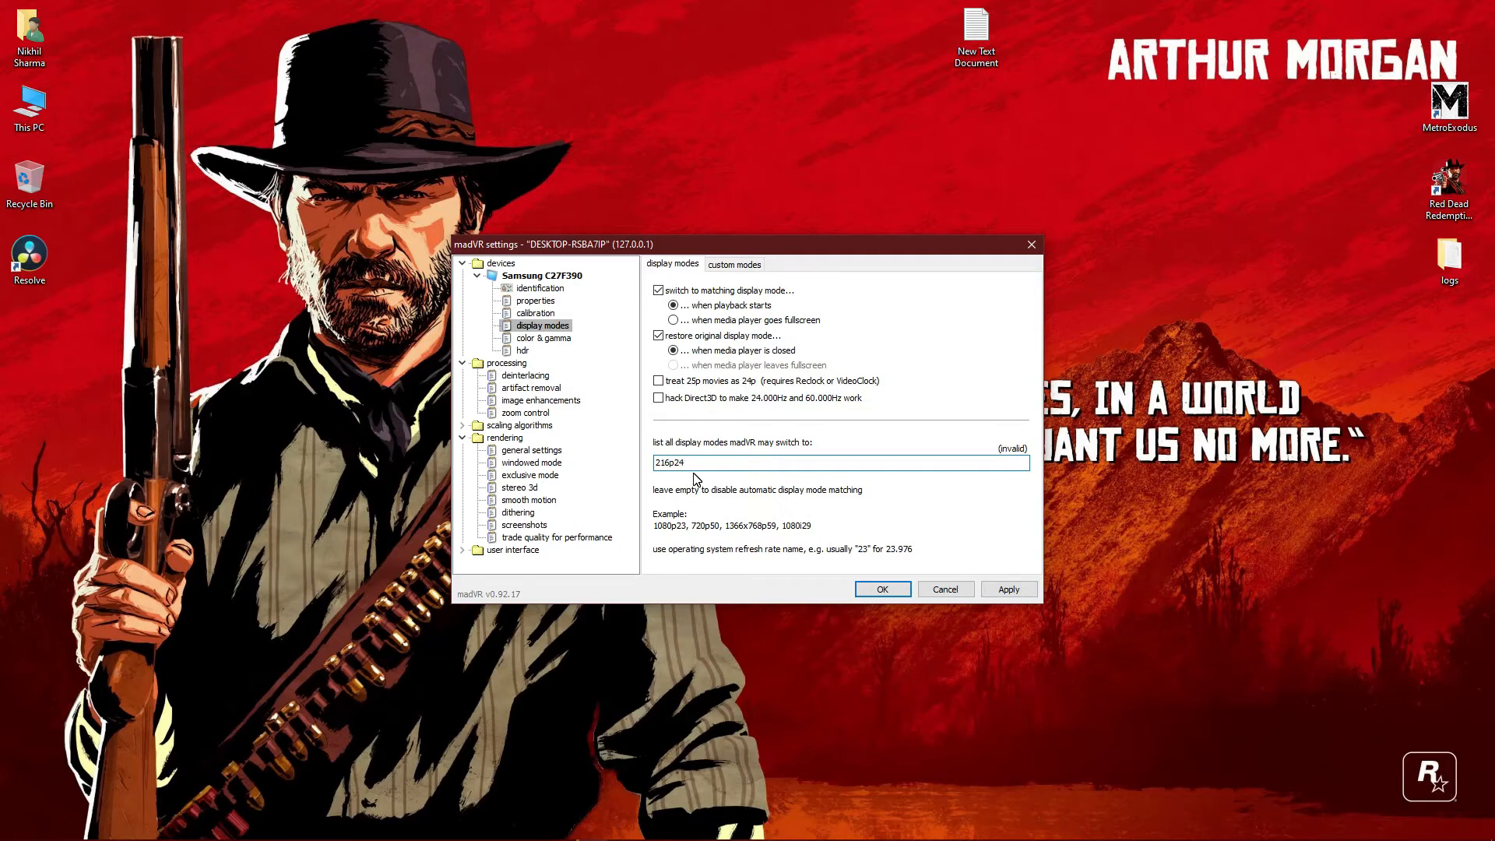
mouse_move(1028, 458)
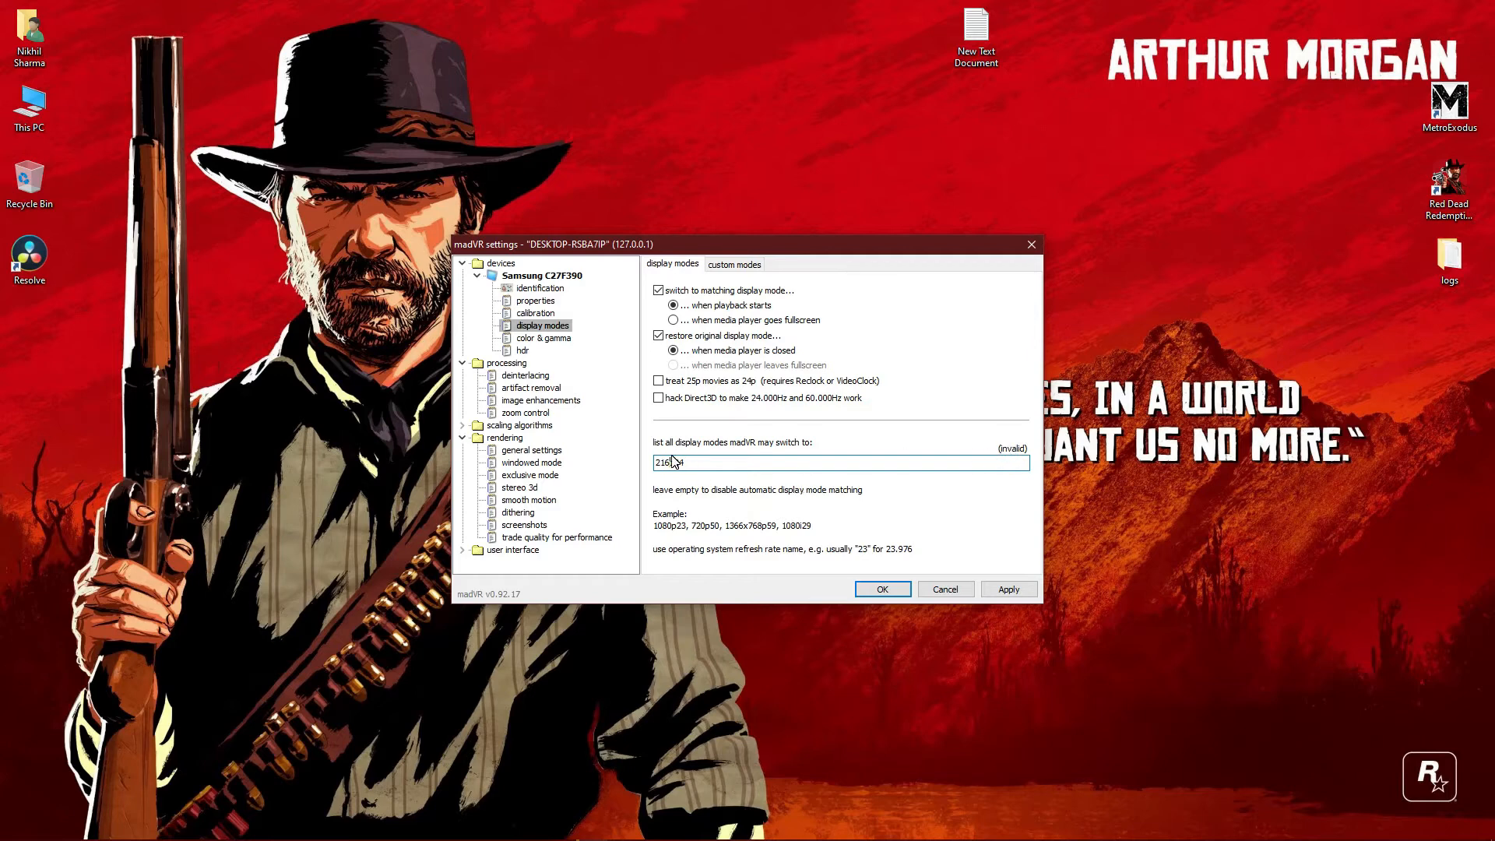
type("p24")
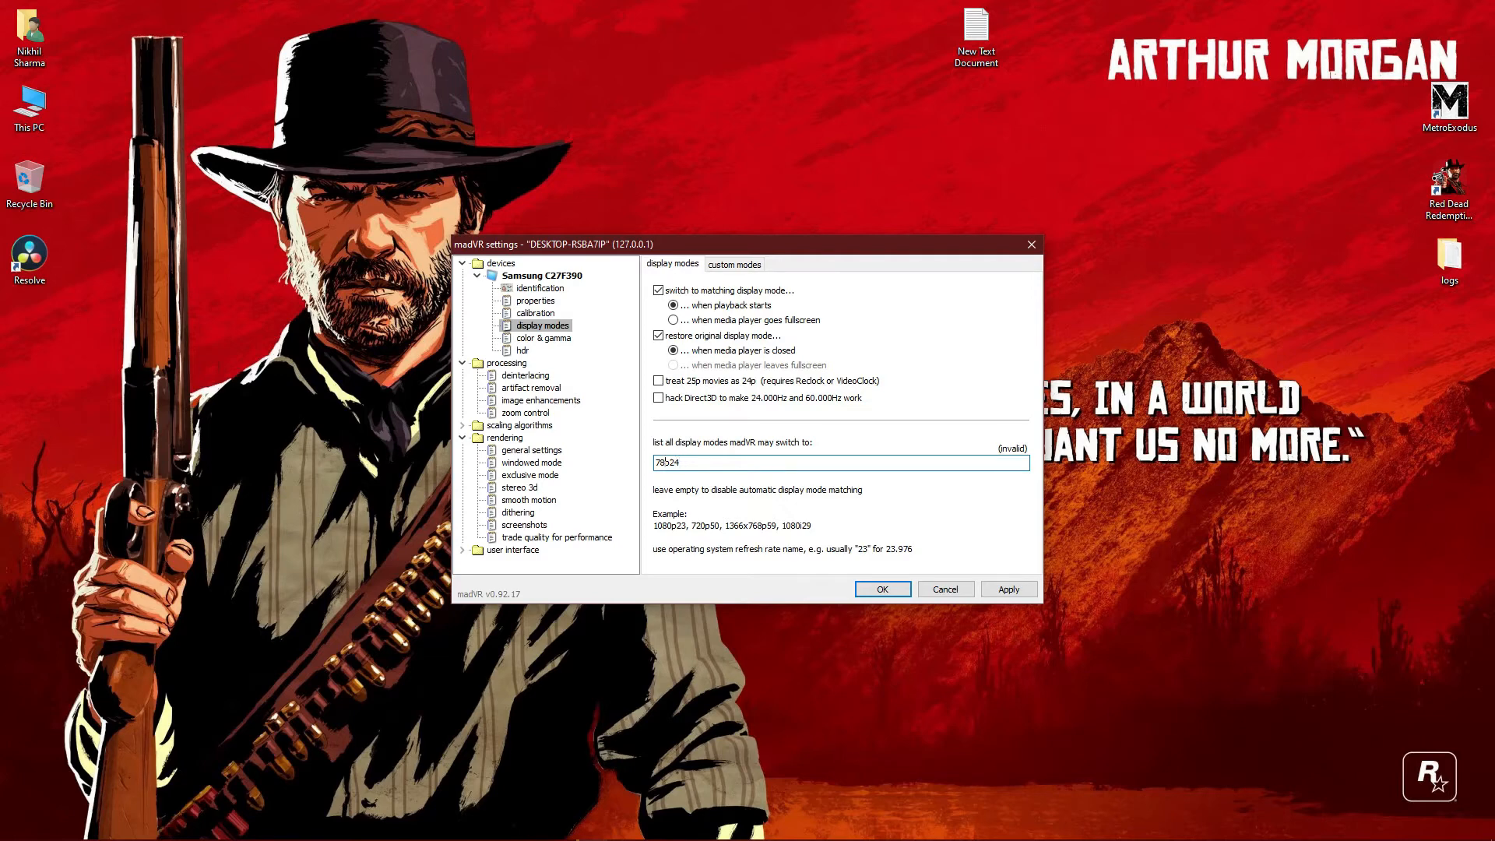
key("Backspace")
type("20")
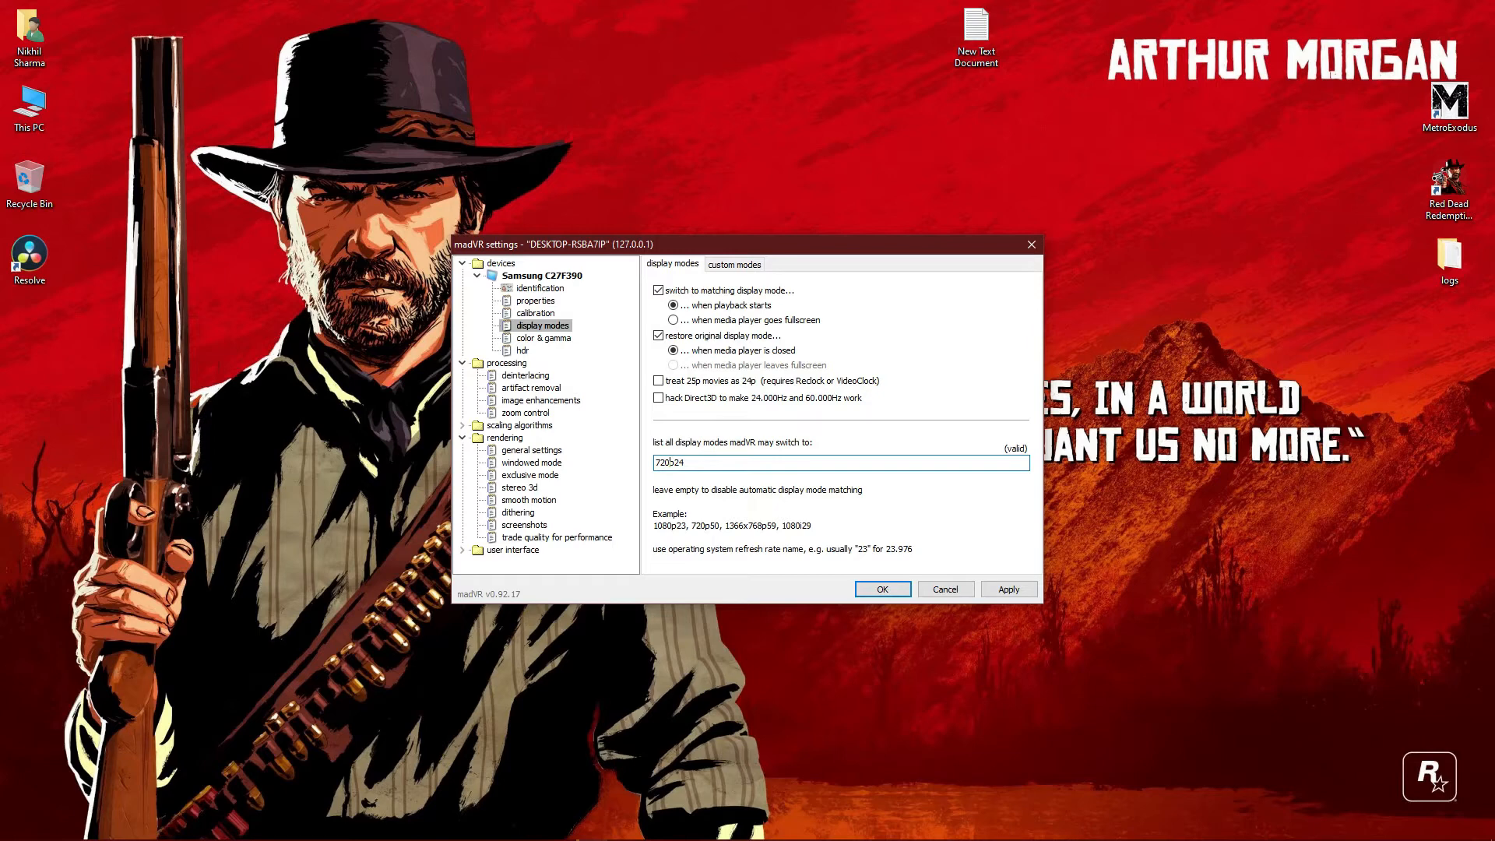
mouse_move(1078, 232)
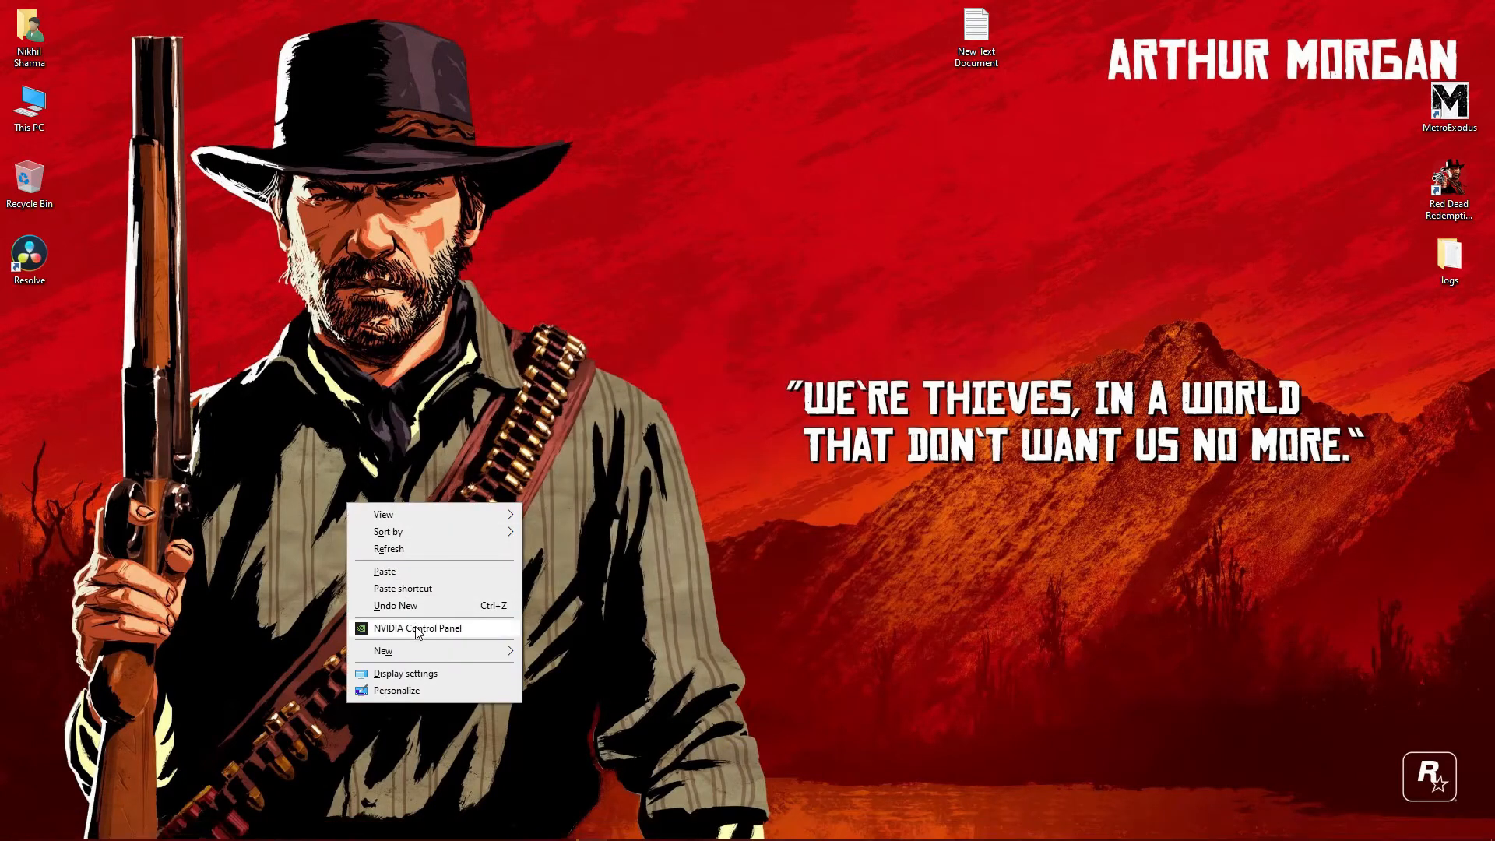
left_click(462, 575)
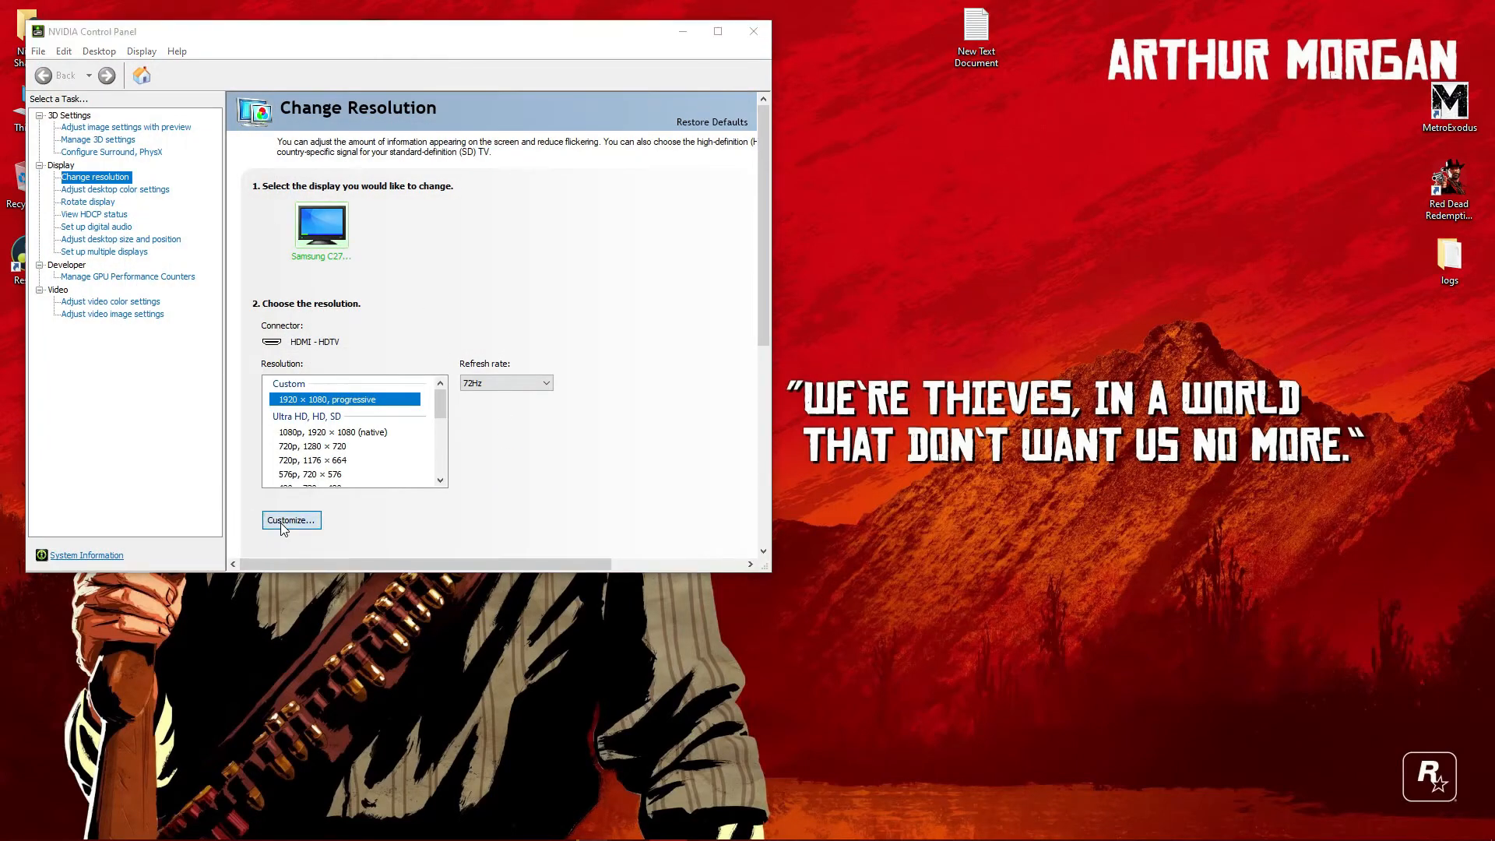
left_click(289, 519)
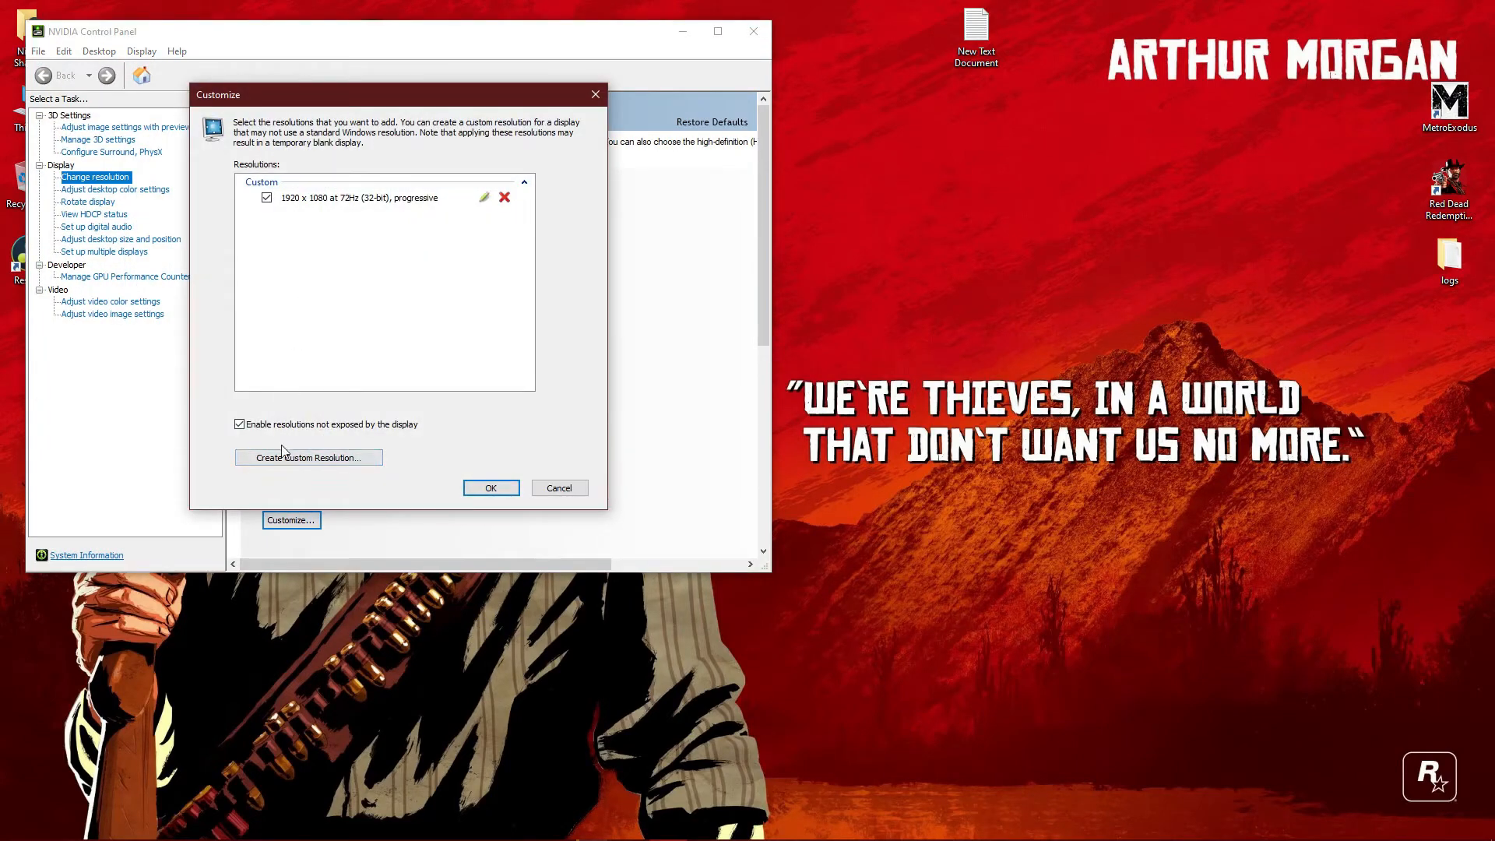
left_click(307, 457)
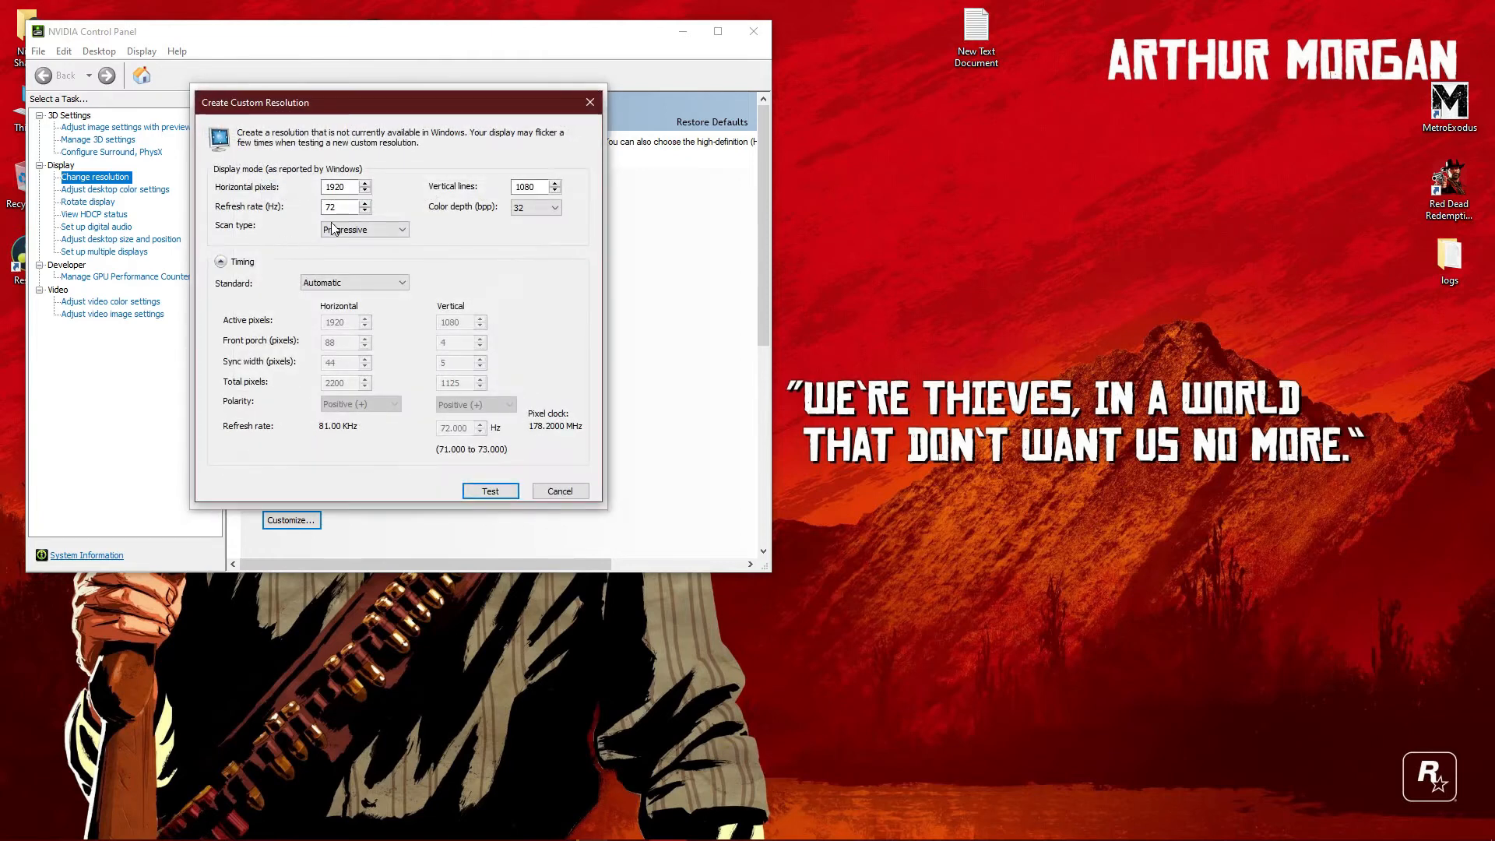
triple_click(340, 207)
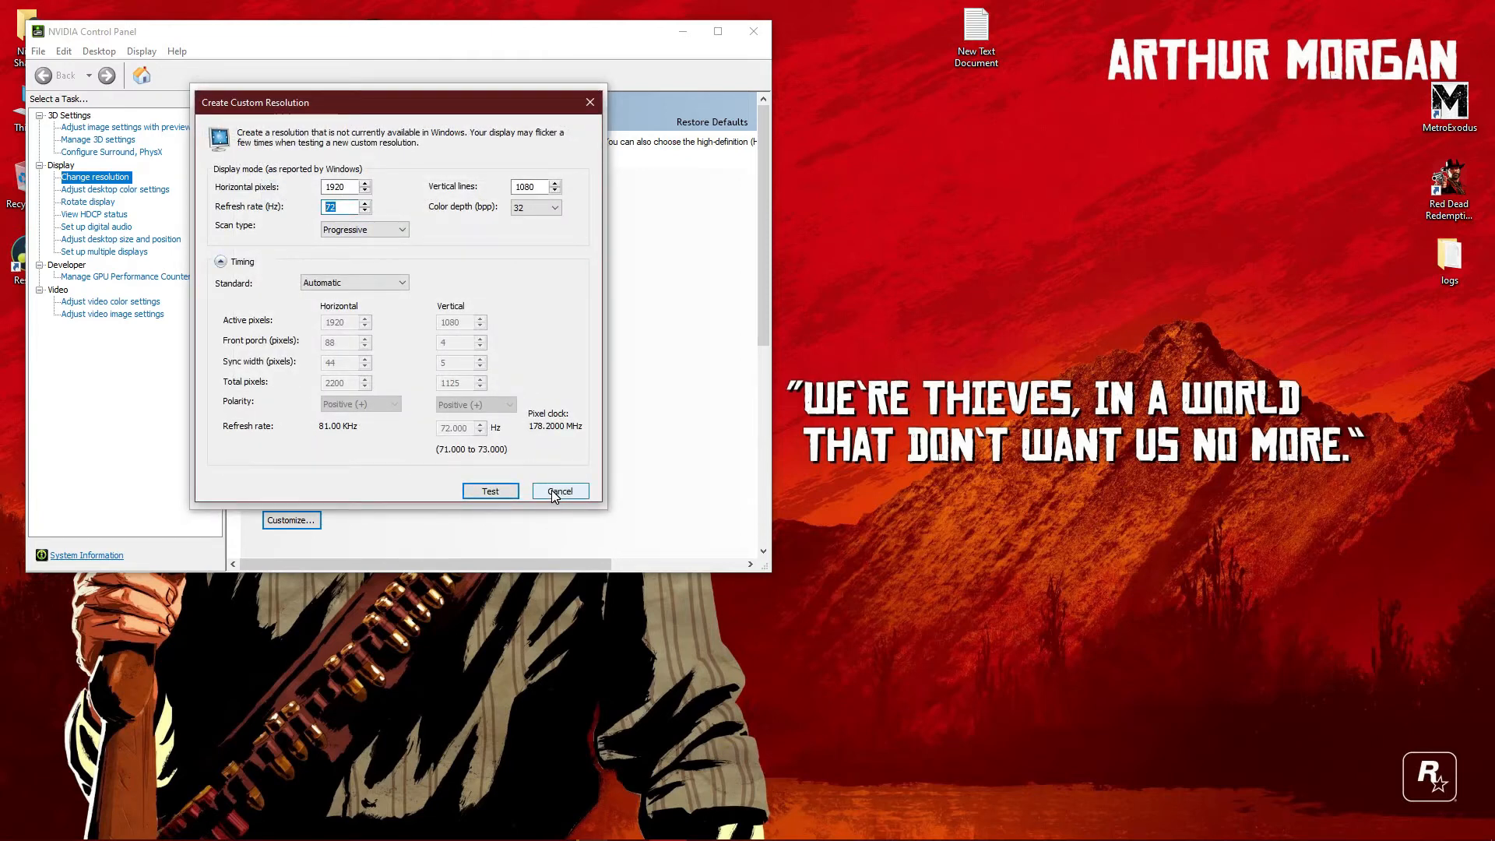
left_click(559, 492)
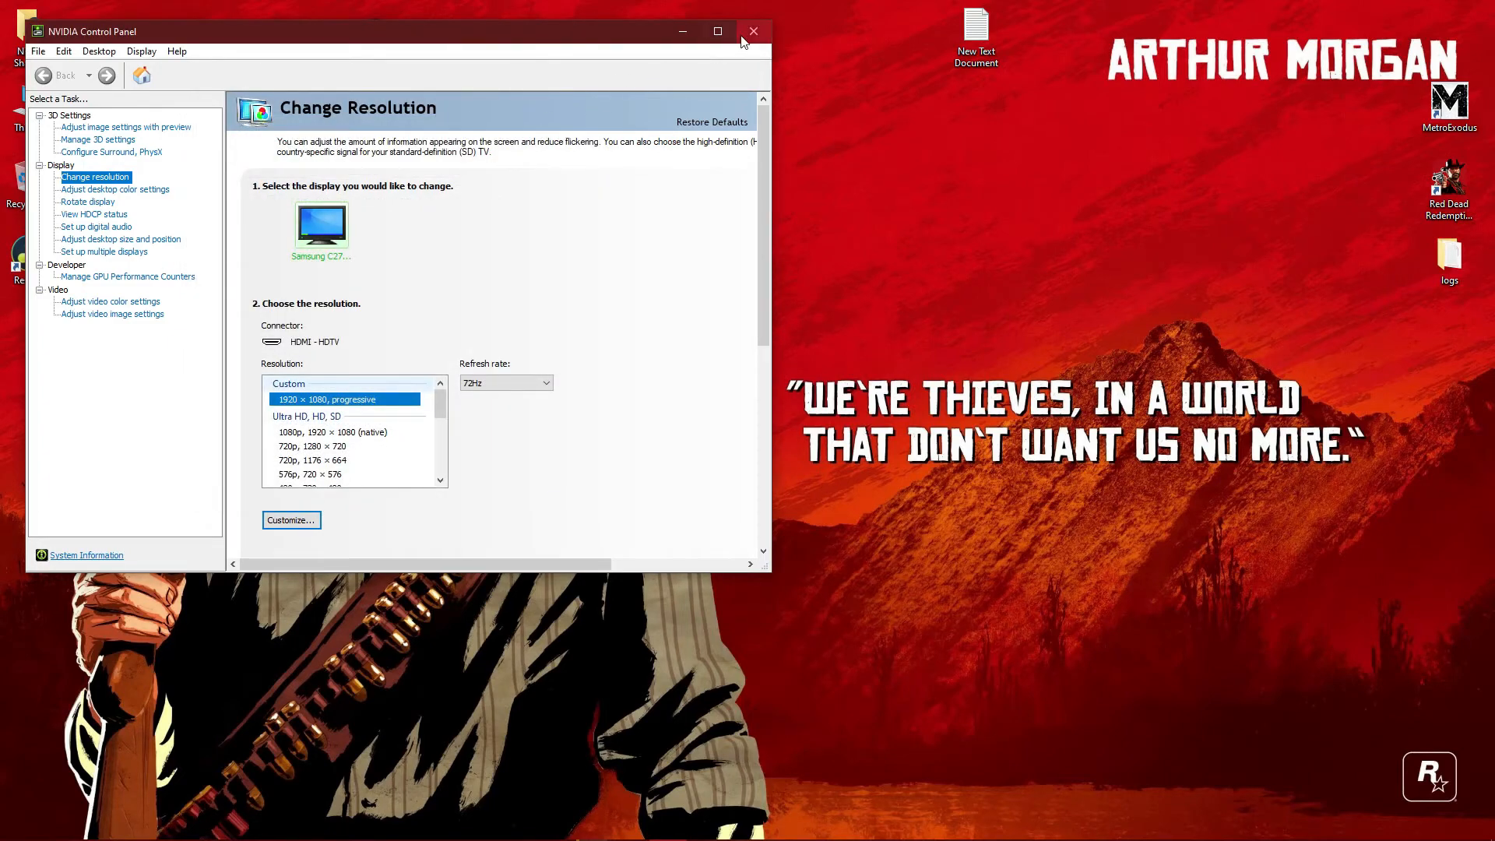
left_click(753, 31)
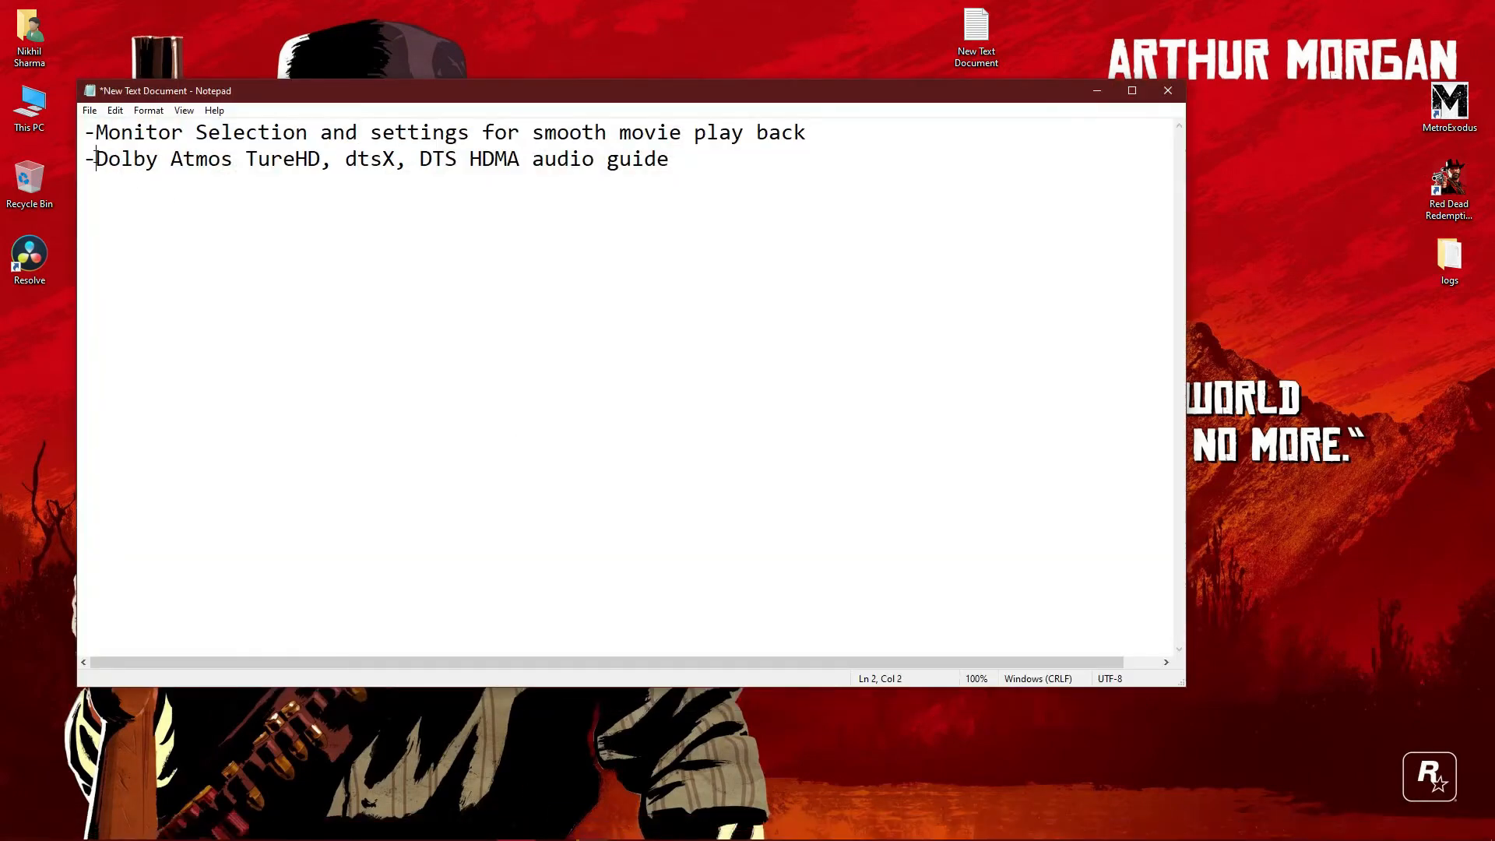
Highlight the Dolby Atmos TrueHD, dtsX, DTS HDMA guide line and show hidden tray icons.
triple_click(382, 158)
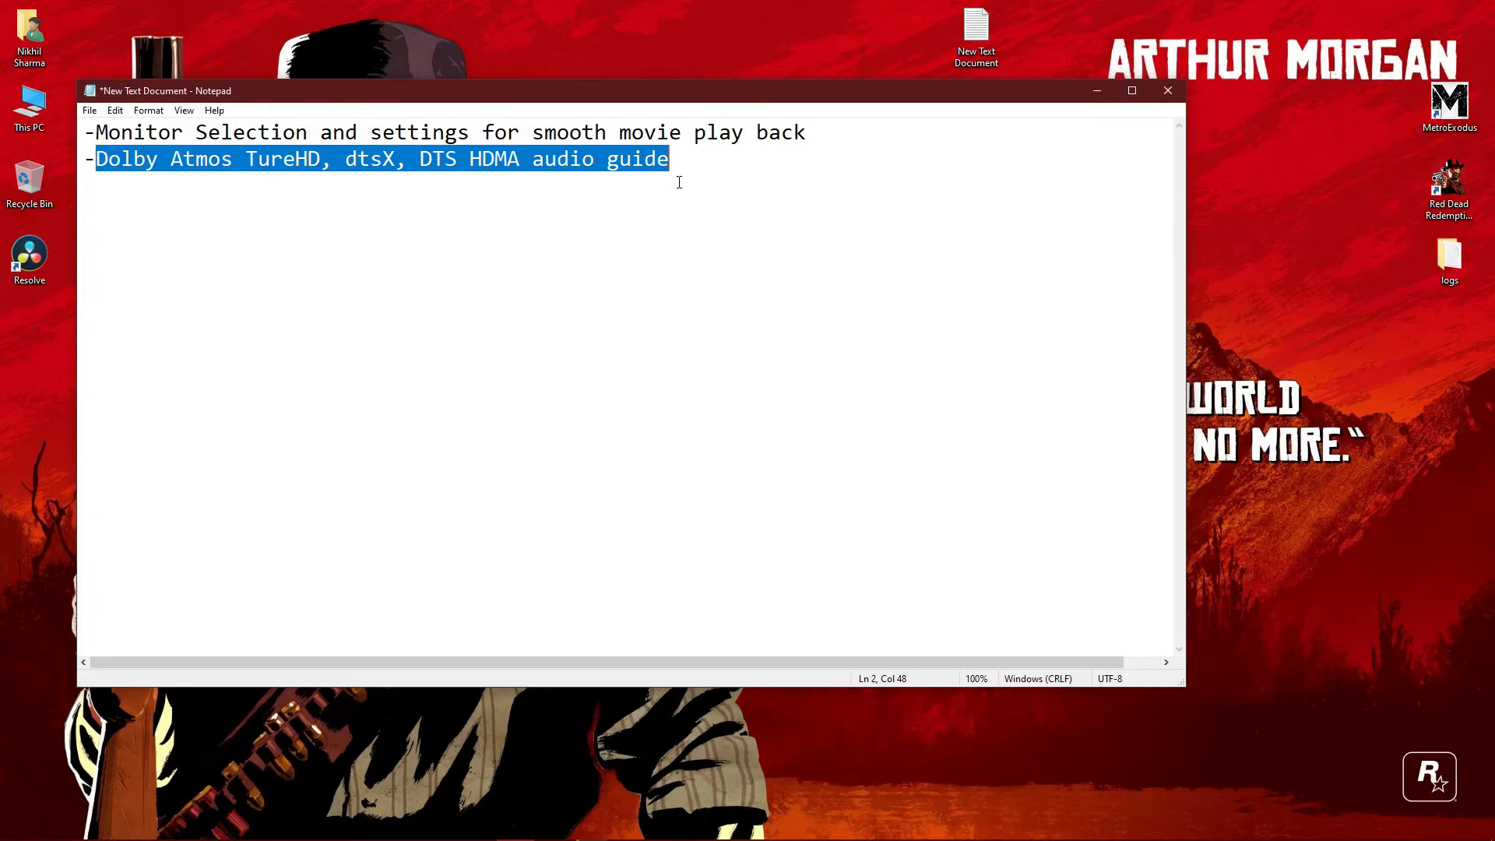
left_click(1274, 825)
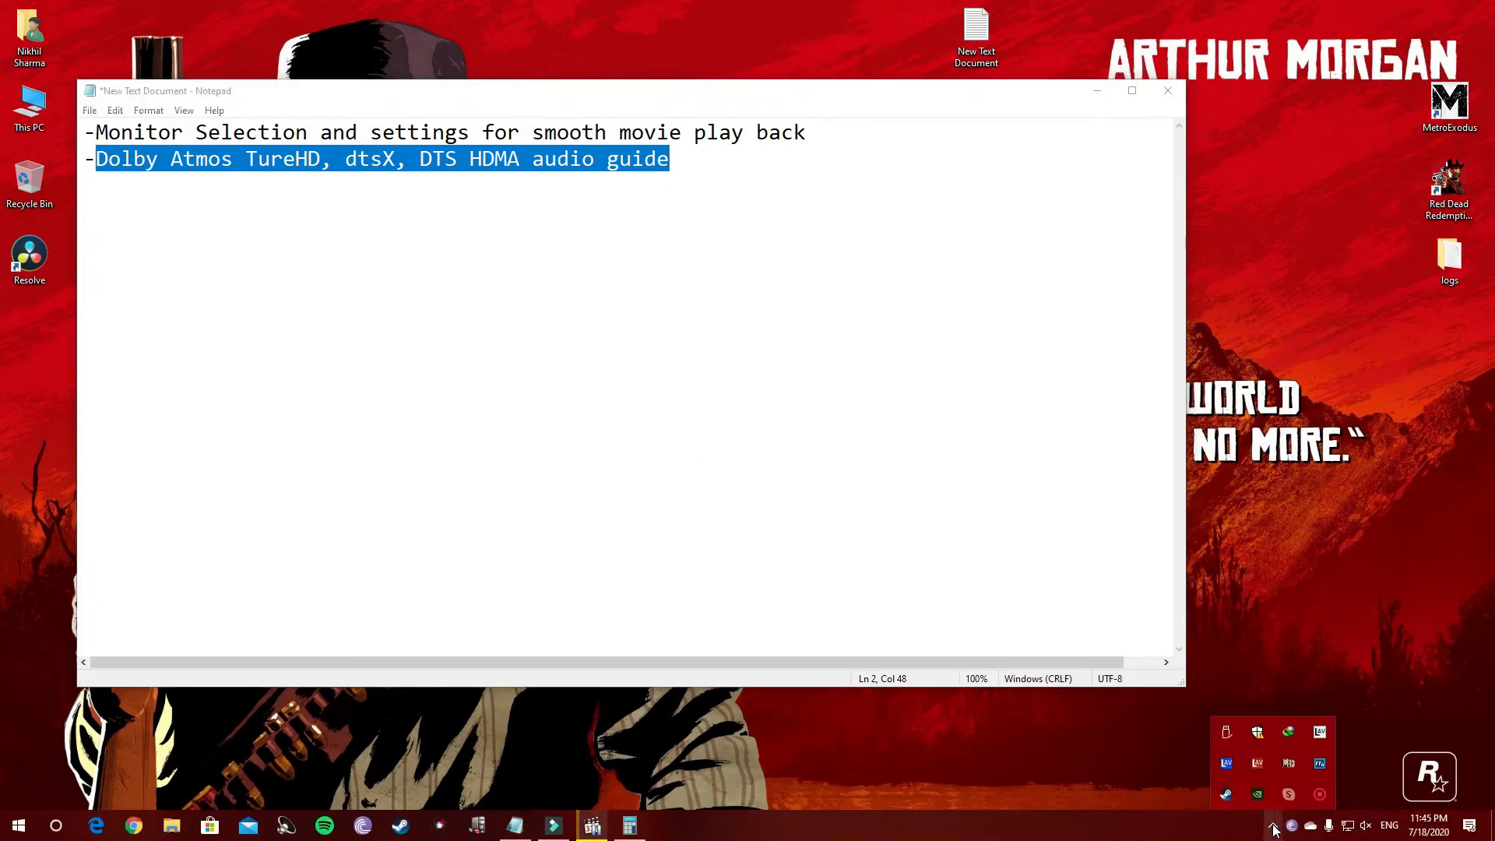
mouse_move(600, 818)
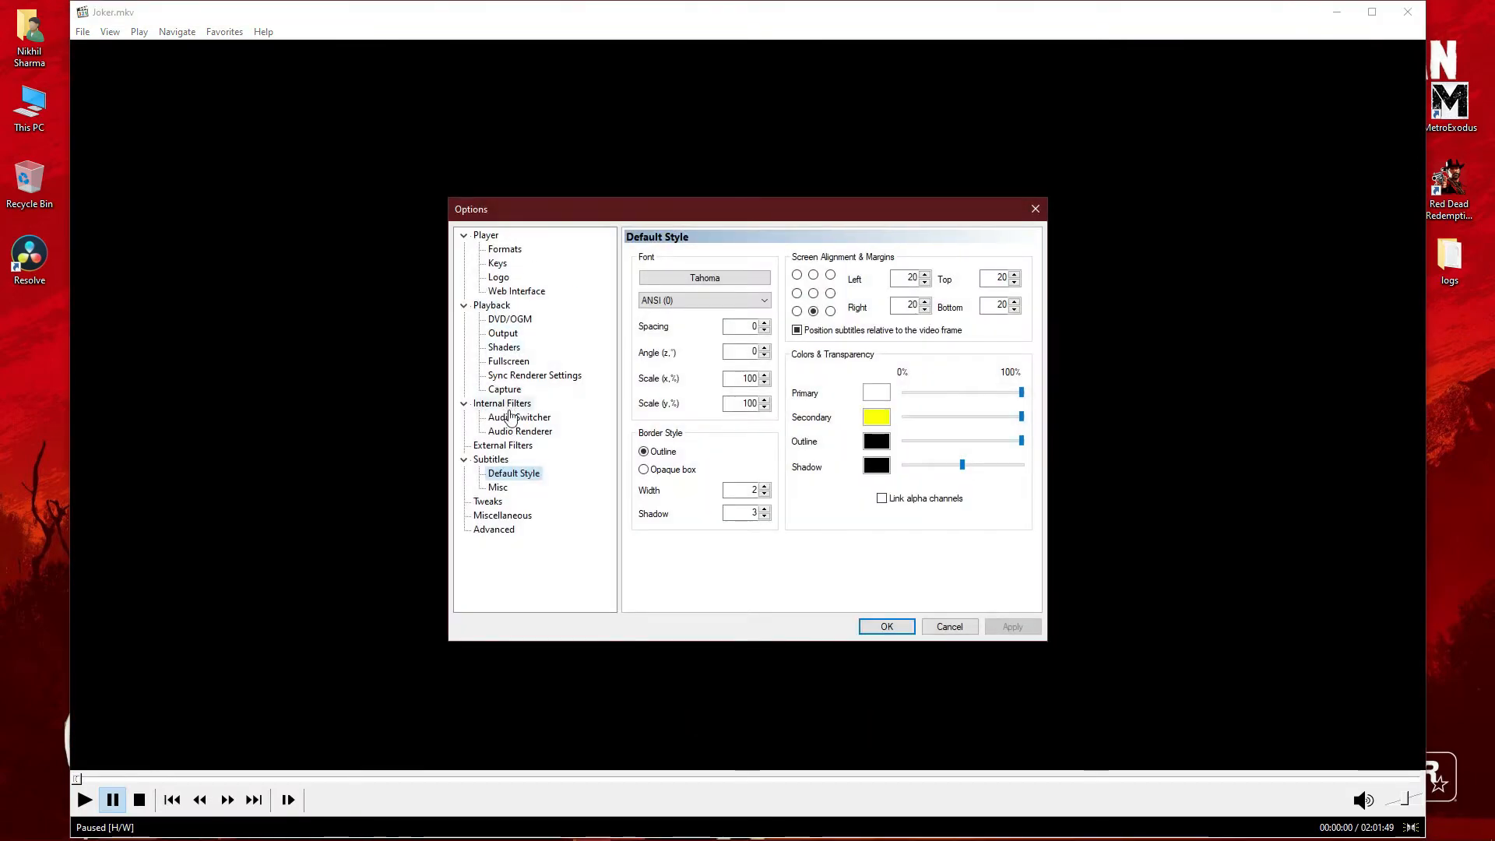
Add ffdshow Audio Processor to MPC-HC's External Filters, select it, and close Options.
left_click(503, 445)
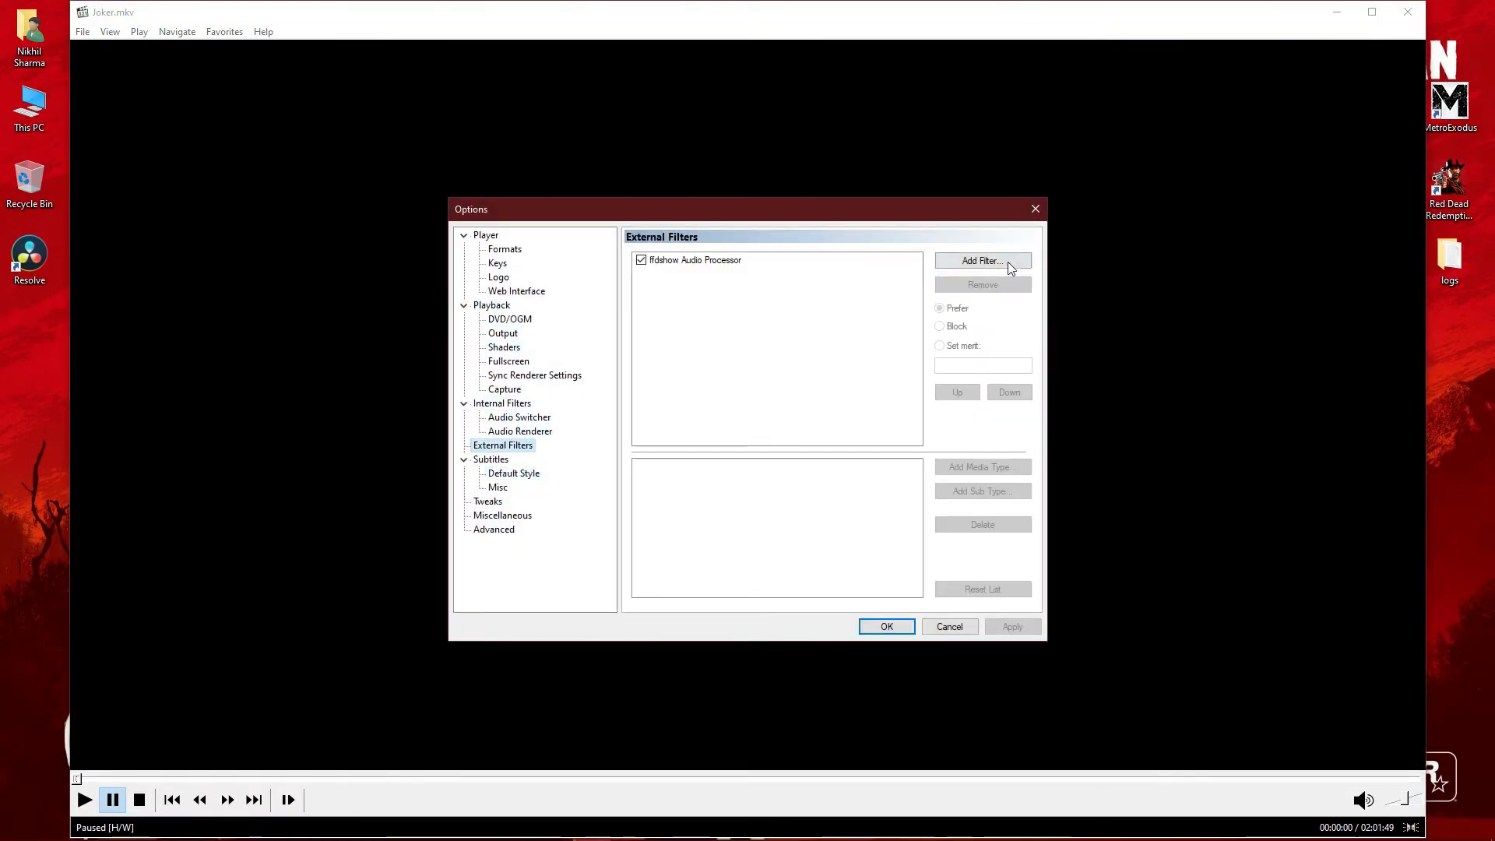
left_click(982, 260)
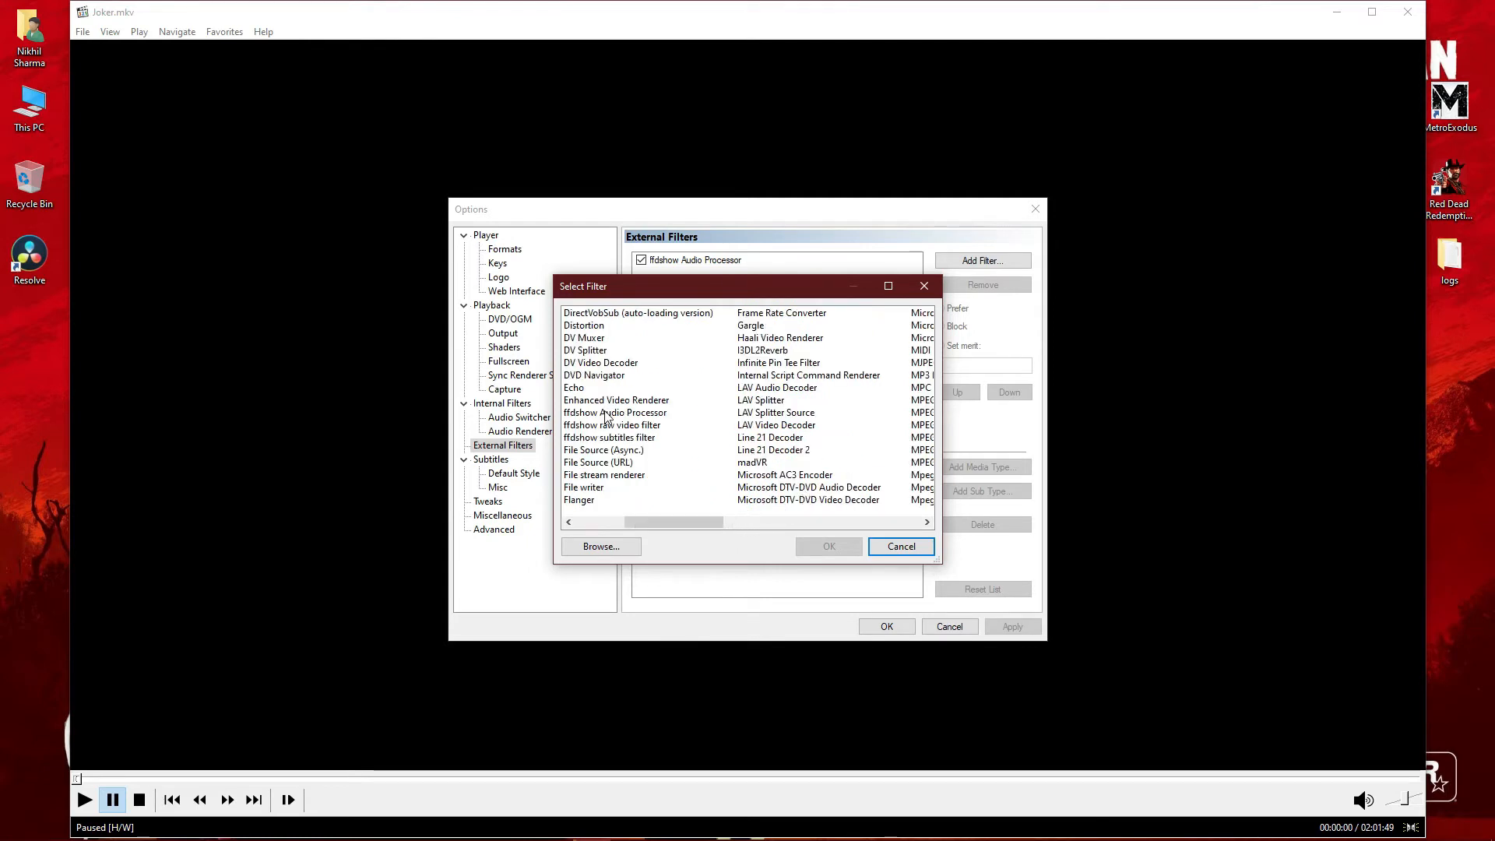
left_click(614, 412)
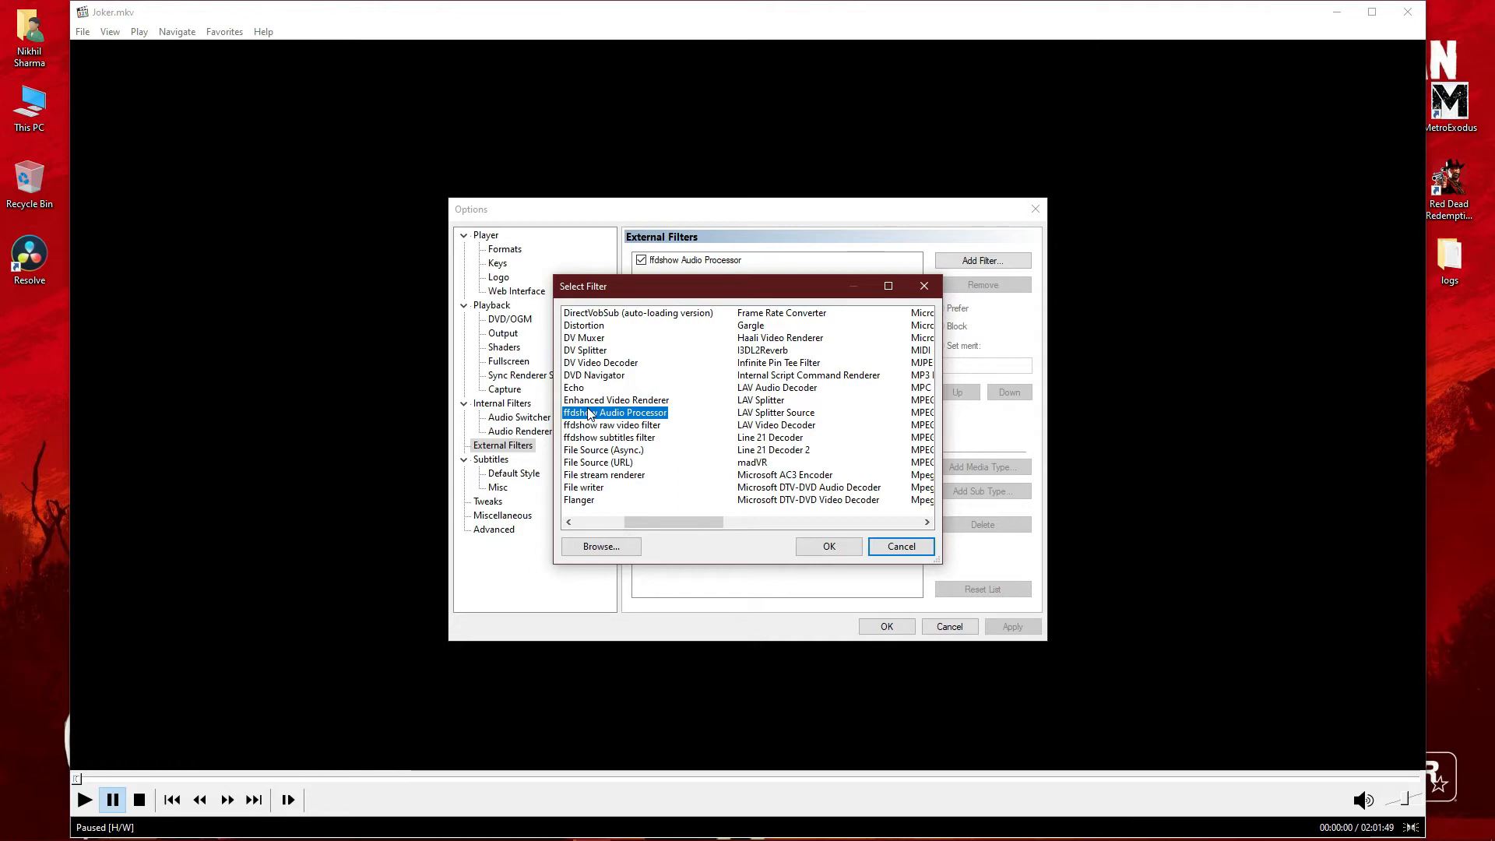
left_click(900, 546)
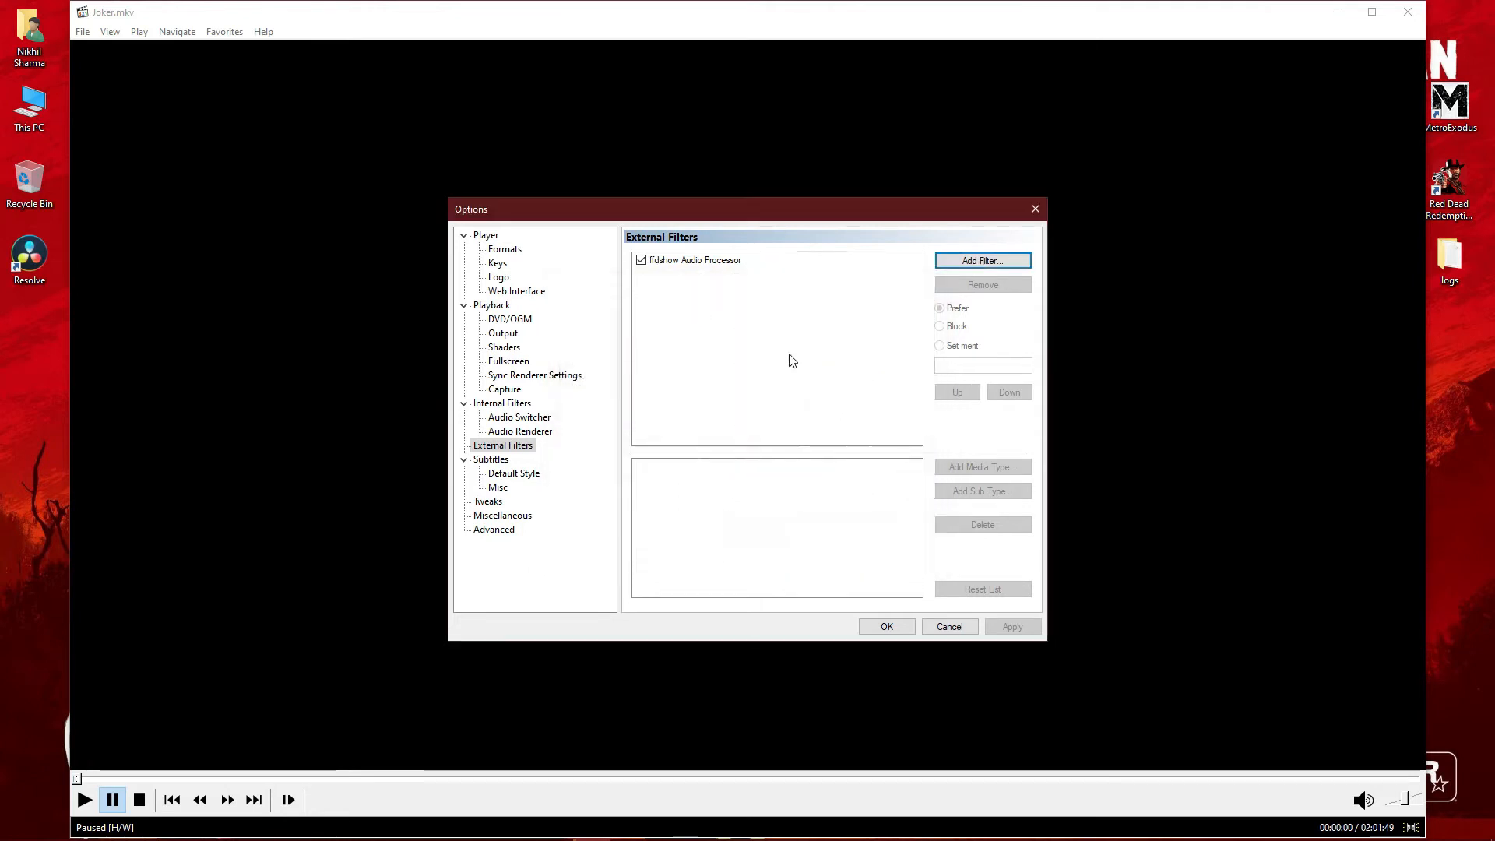
left_click(694, 259)
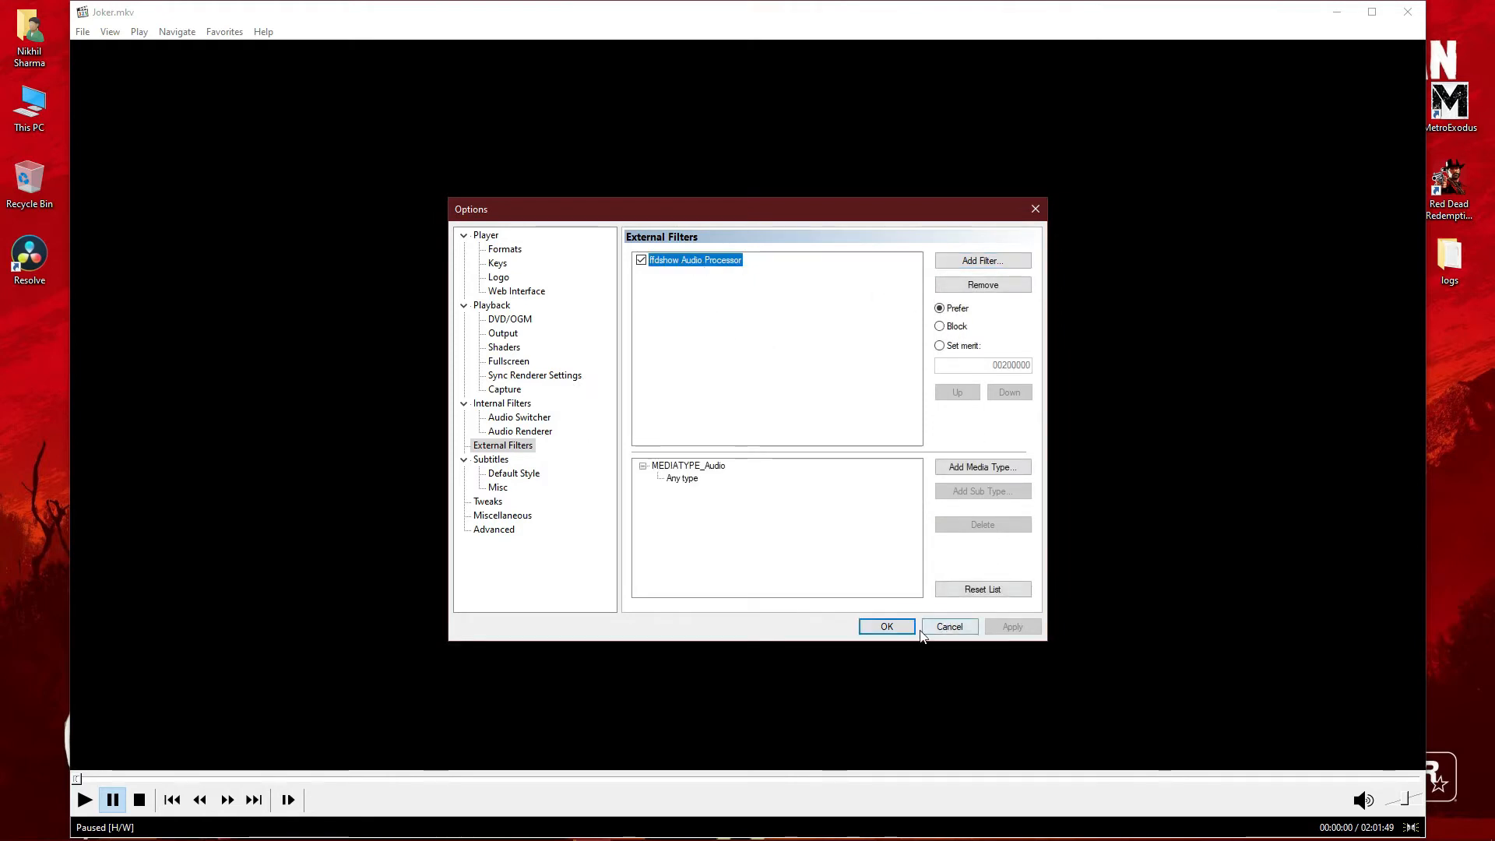
left_click(885, 626)
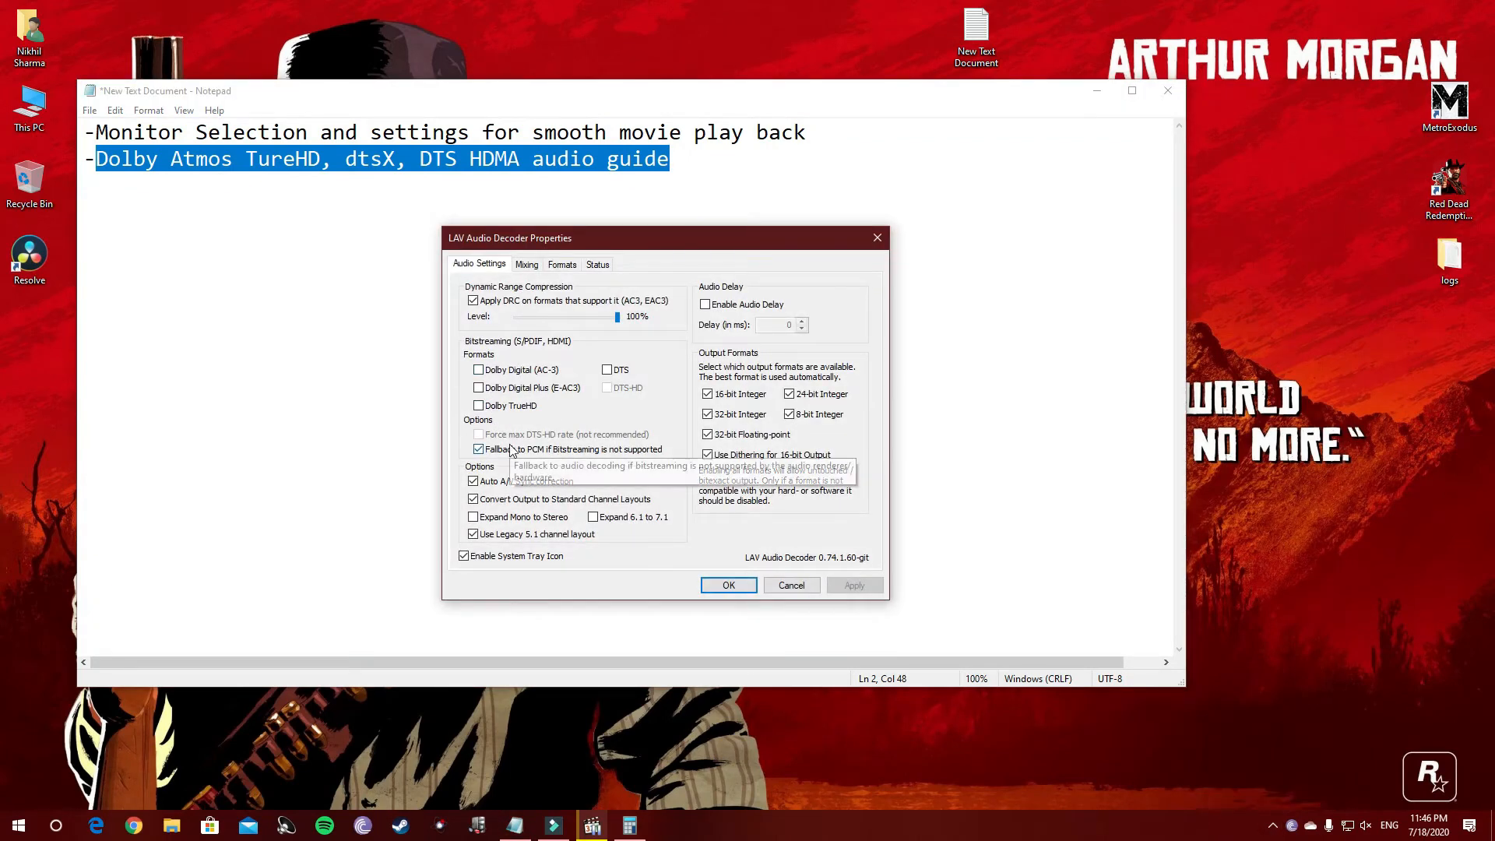
mouse_move(492, 334)
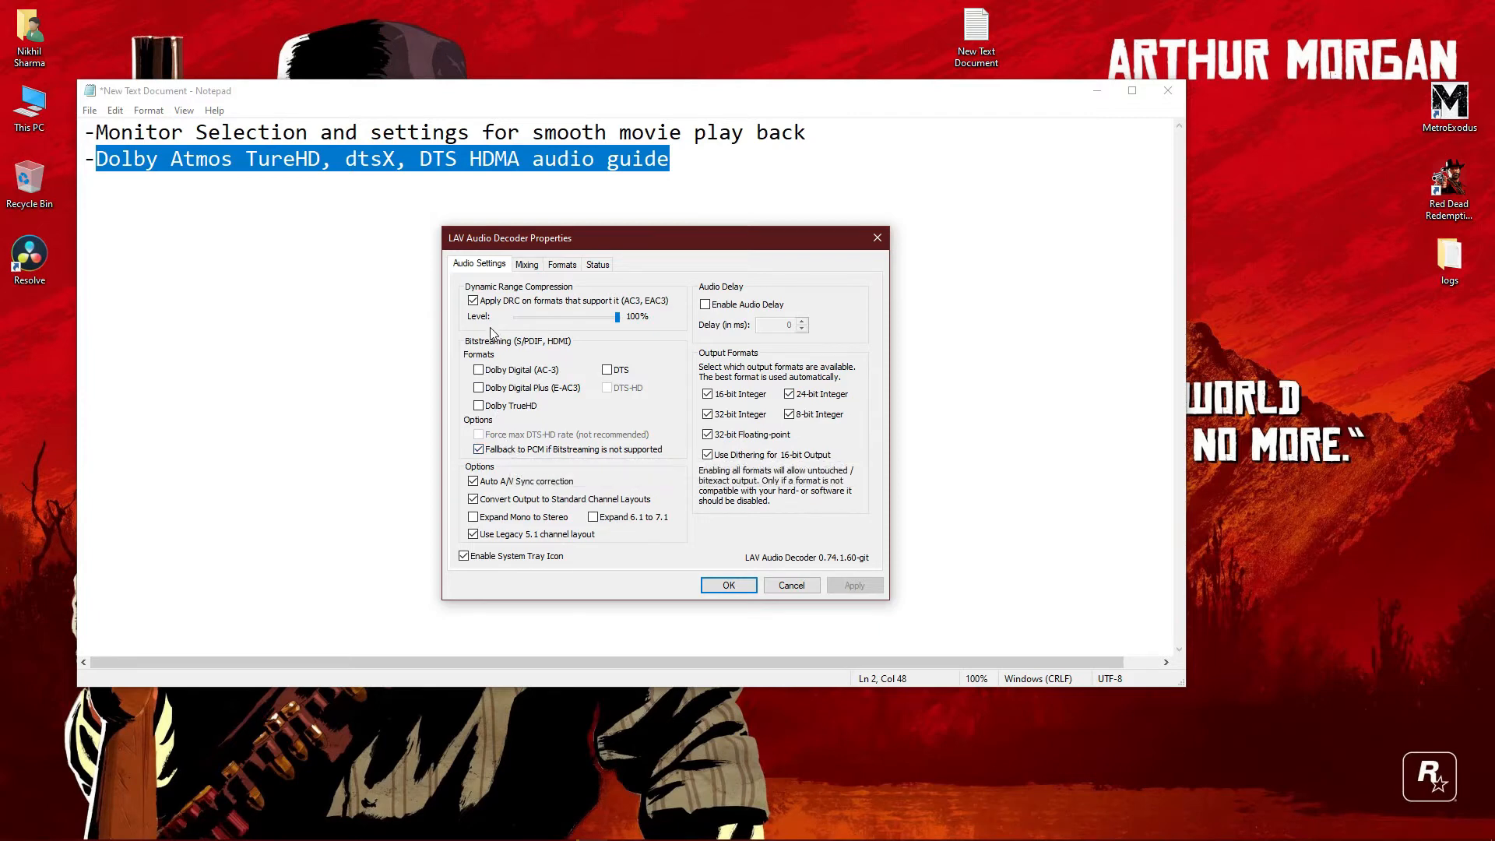
mouse_move(560, 400)
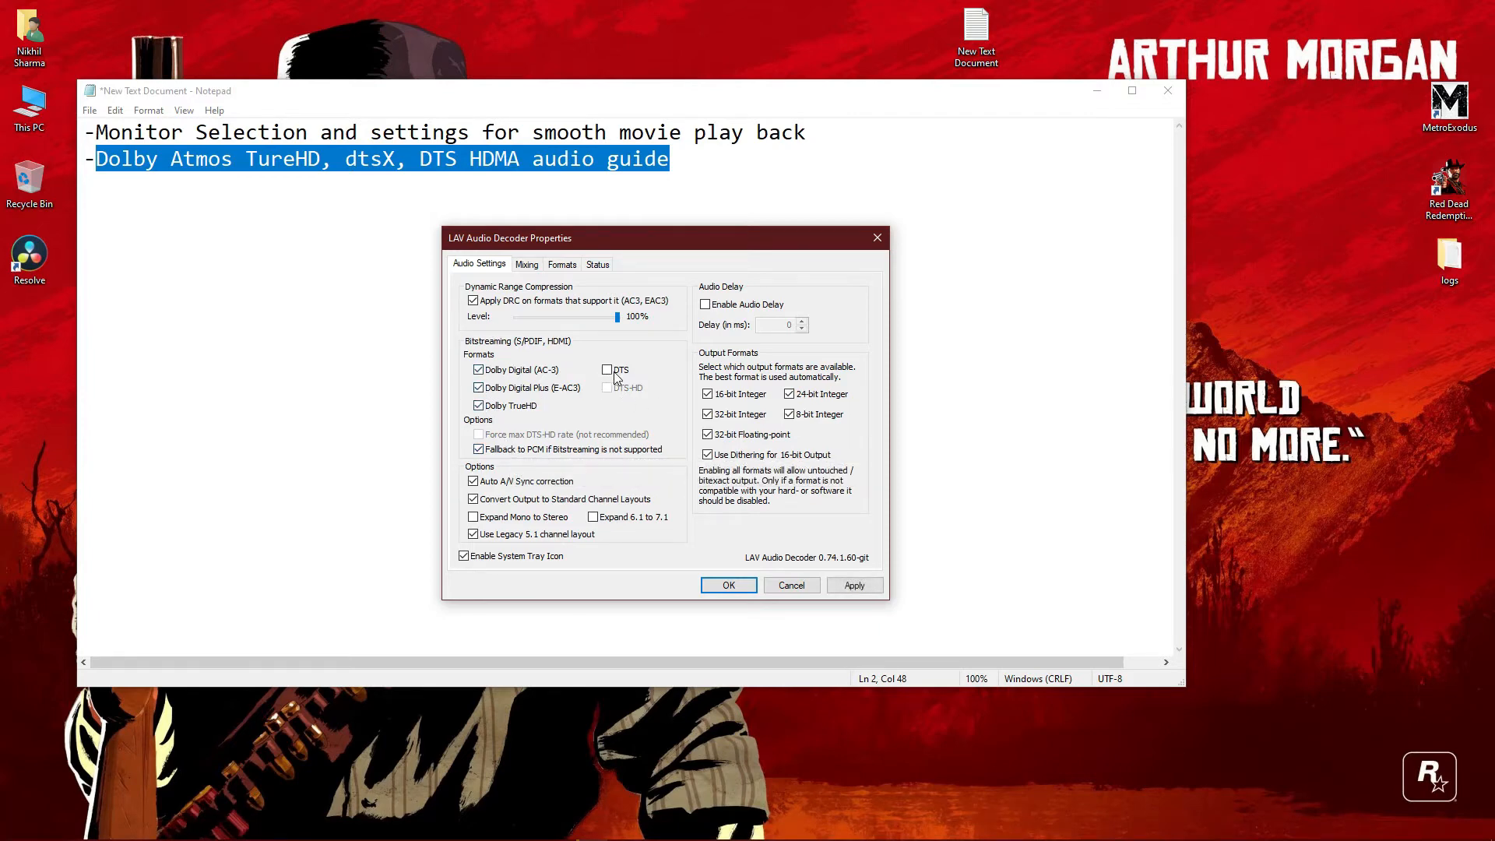
Try the DTS, DTS-HD and TrueHD bitstreaming options, then leave bitstreaming off and confirm.
left_click(608, 370)
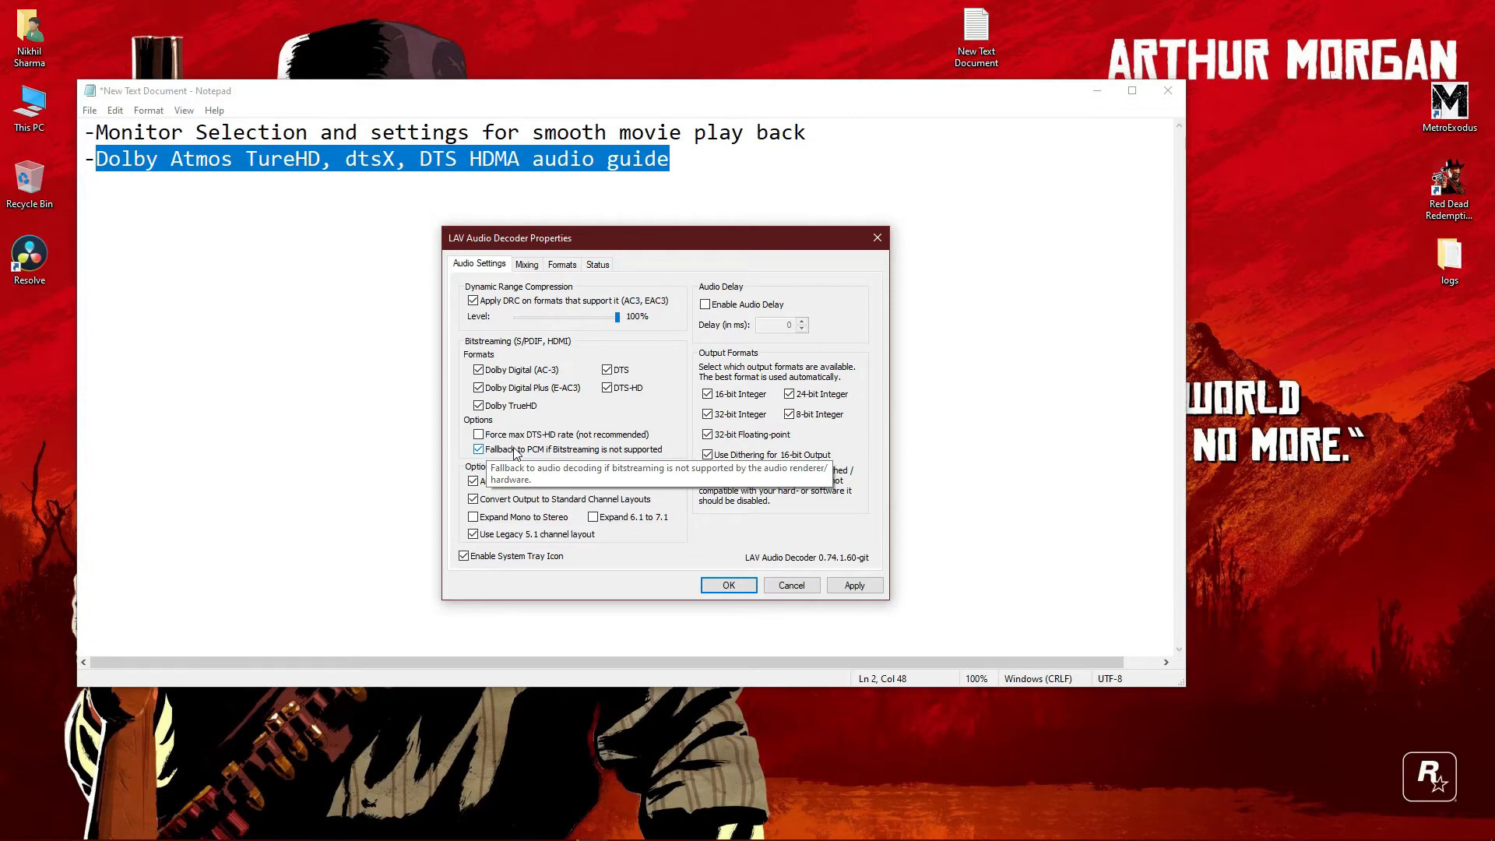
left_click(477, 404)
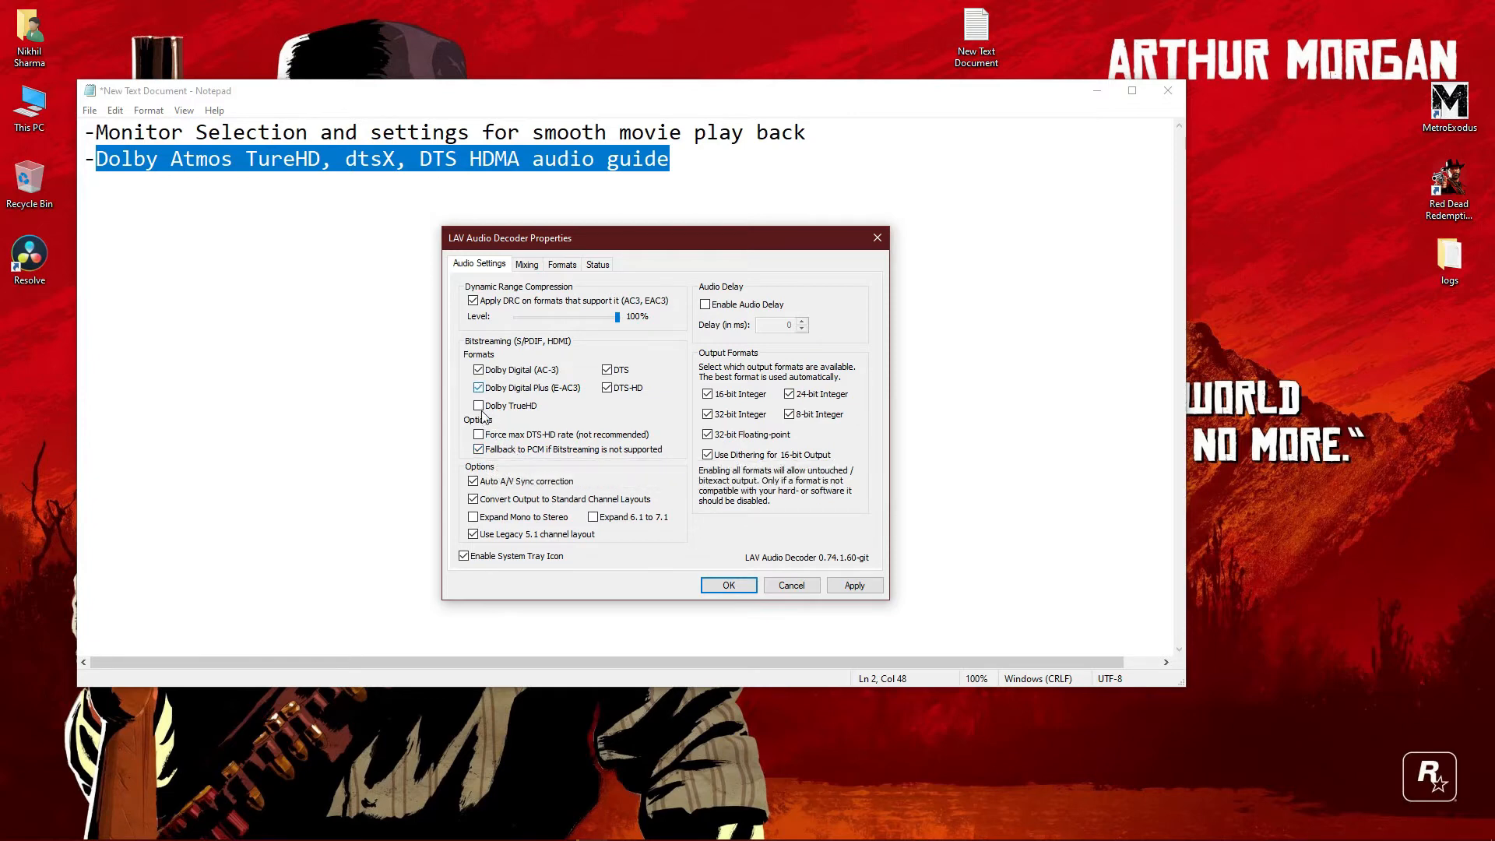
left_click(478, 404)
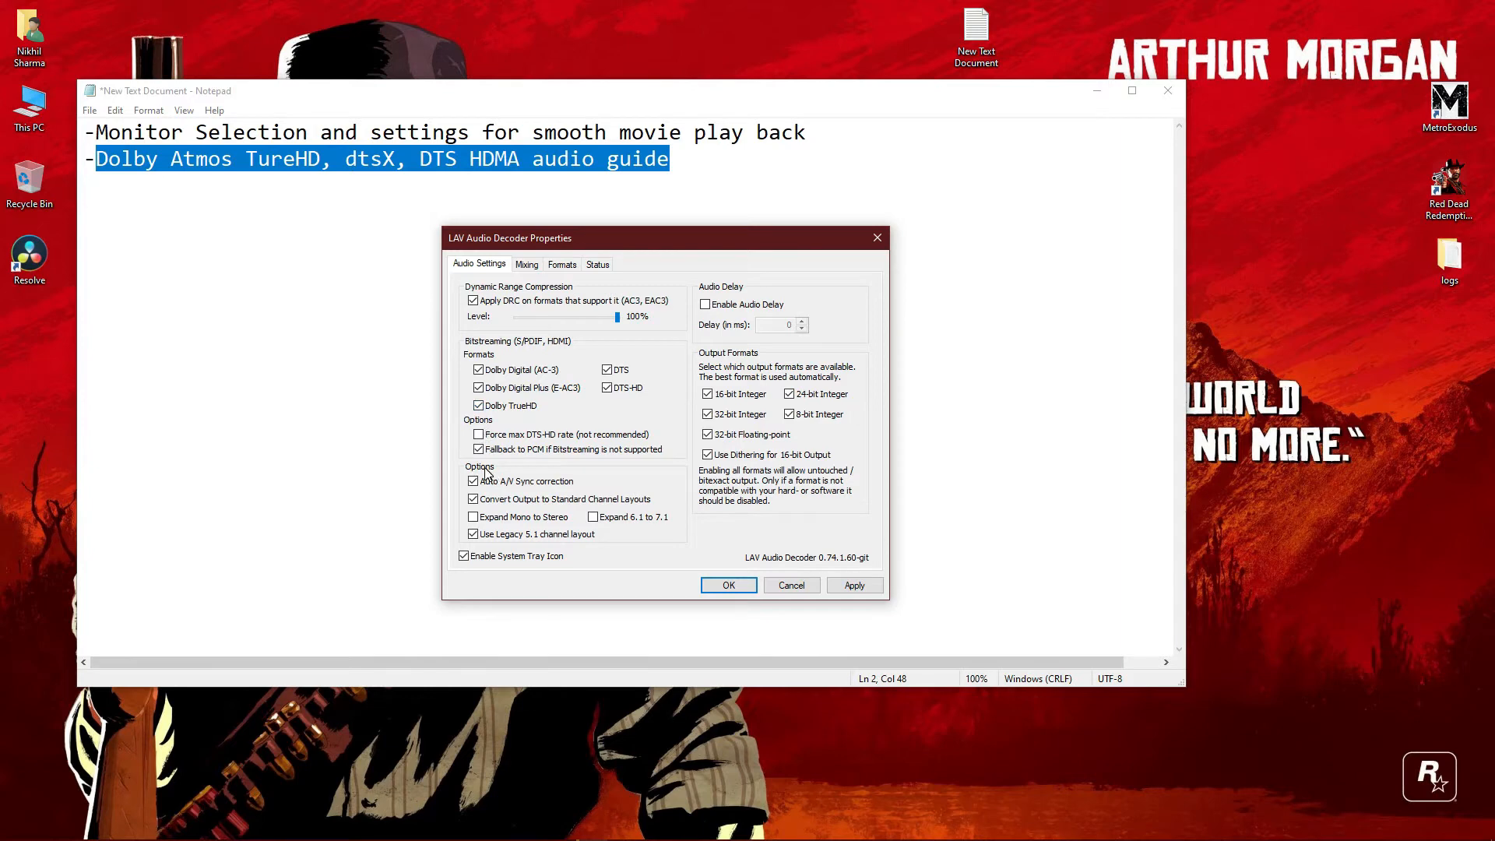
mouse_move(481, 467)
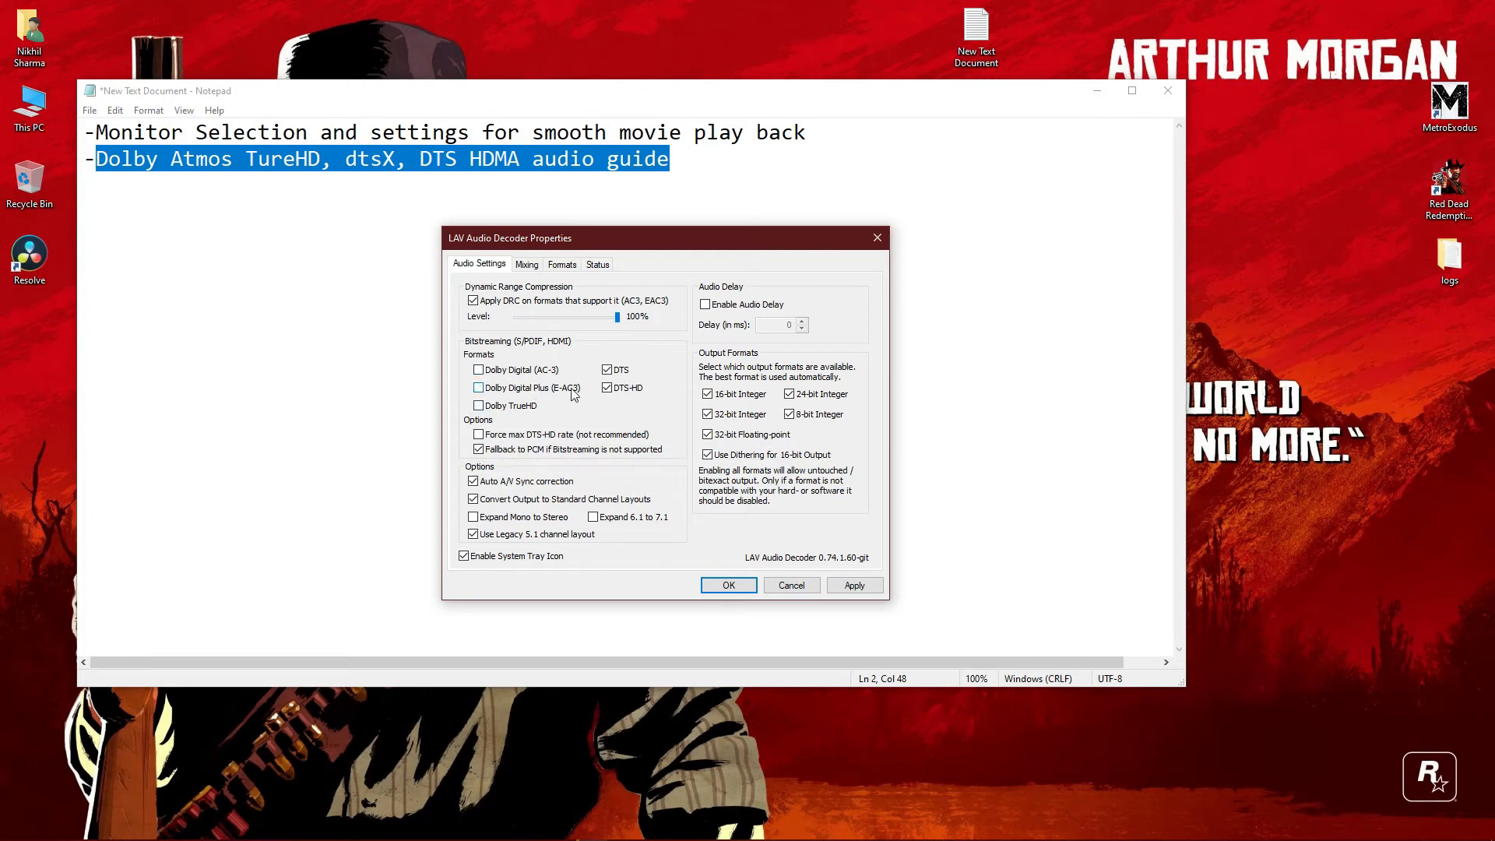
left_click(607, 370)
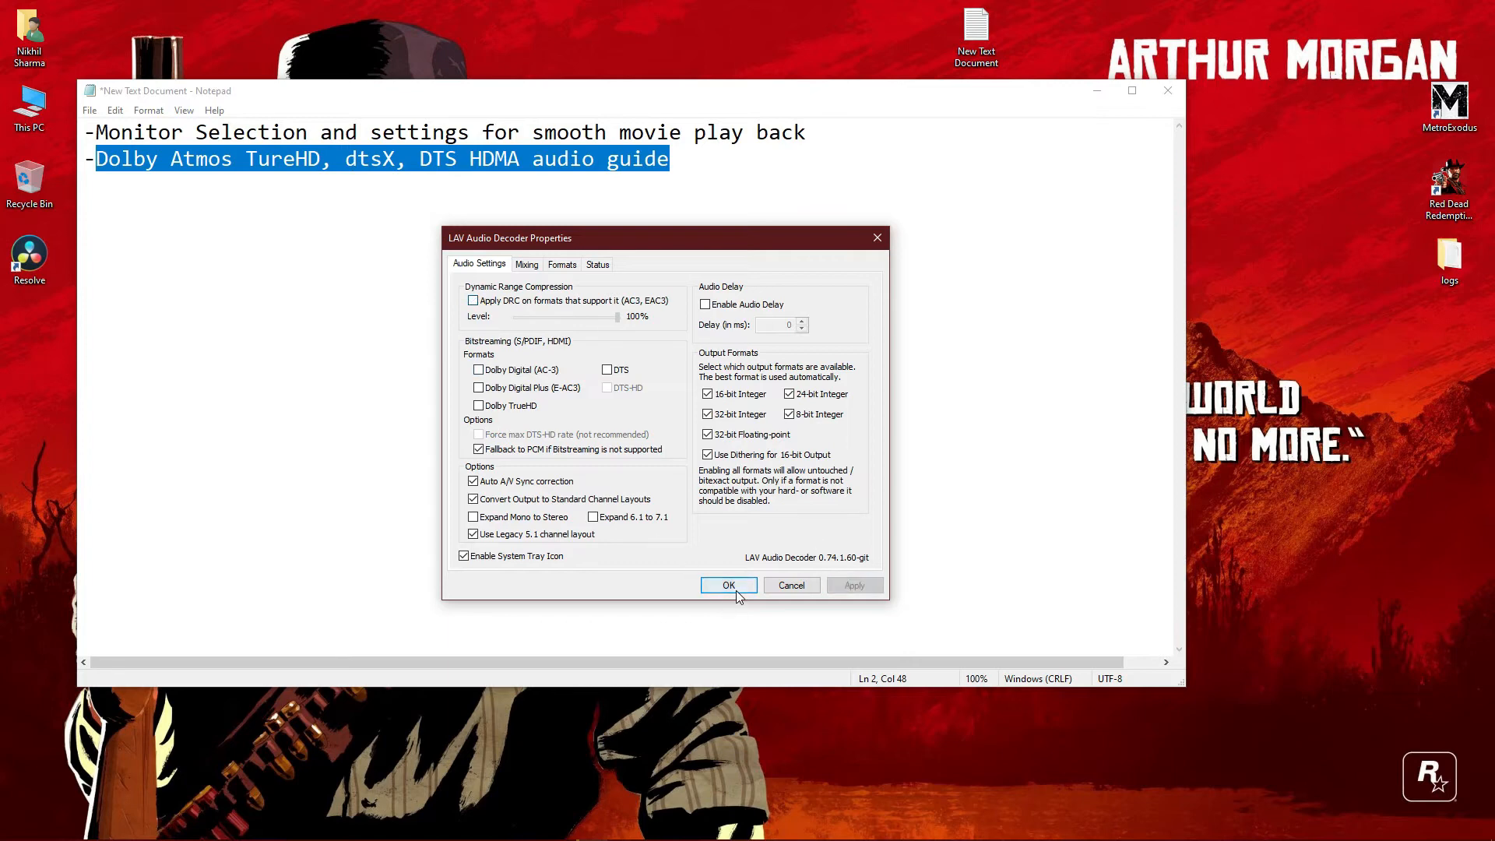
left_click(727, 585)
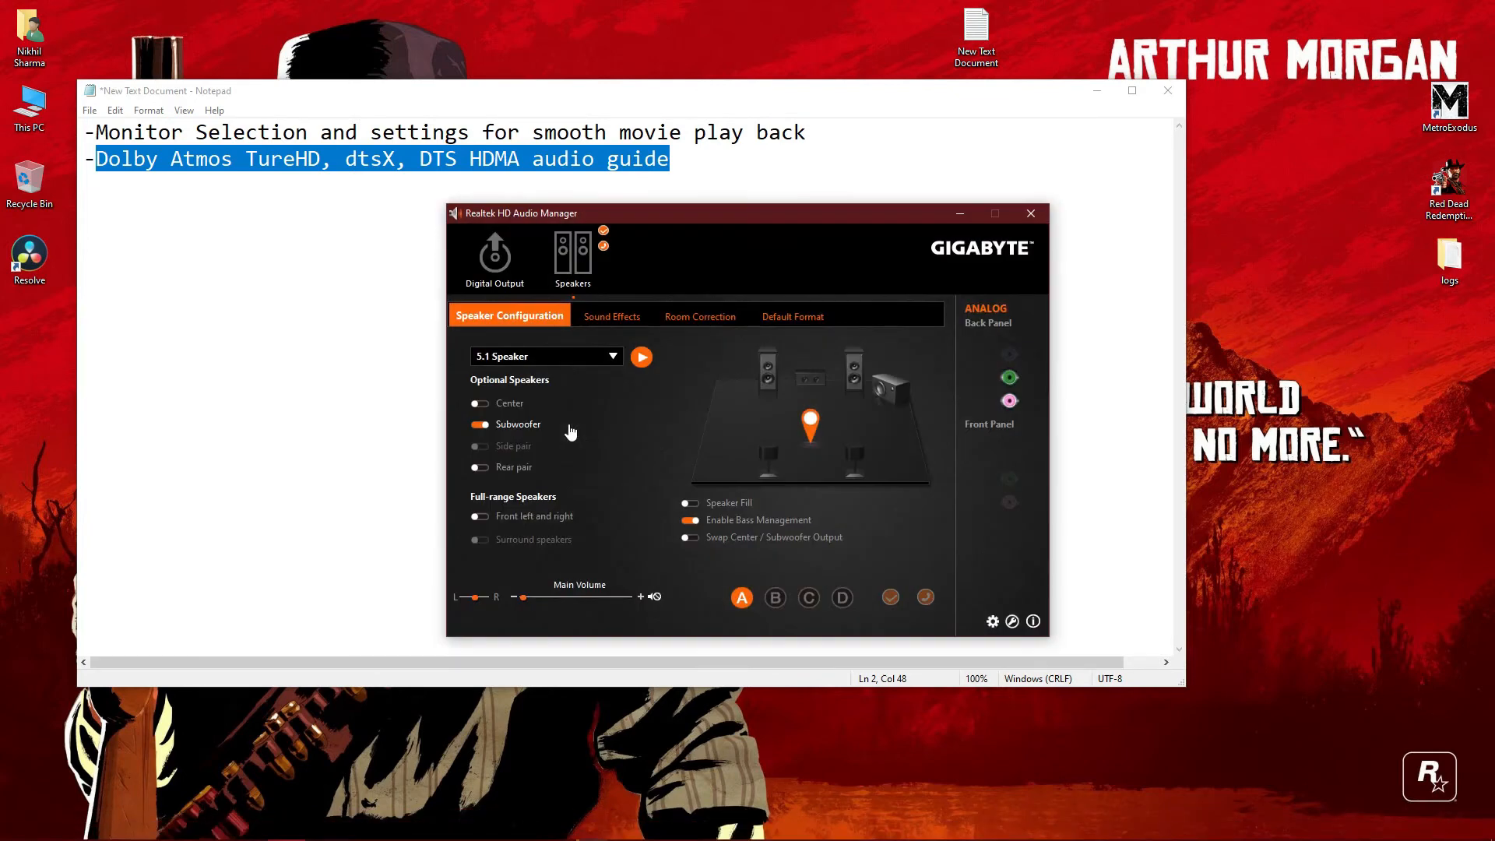
mouse_move(611, 459)
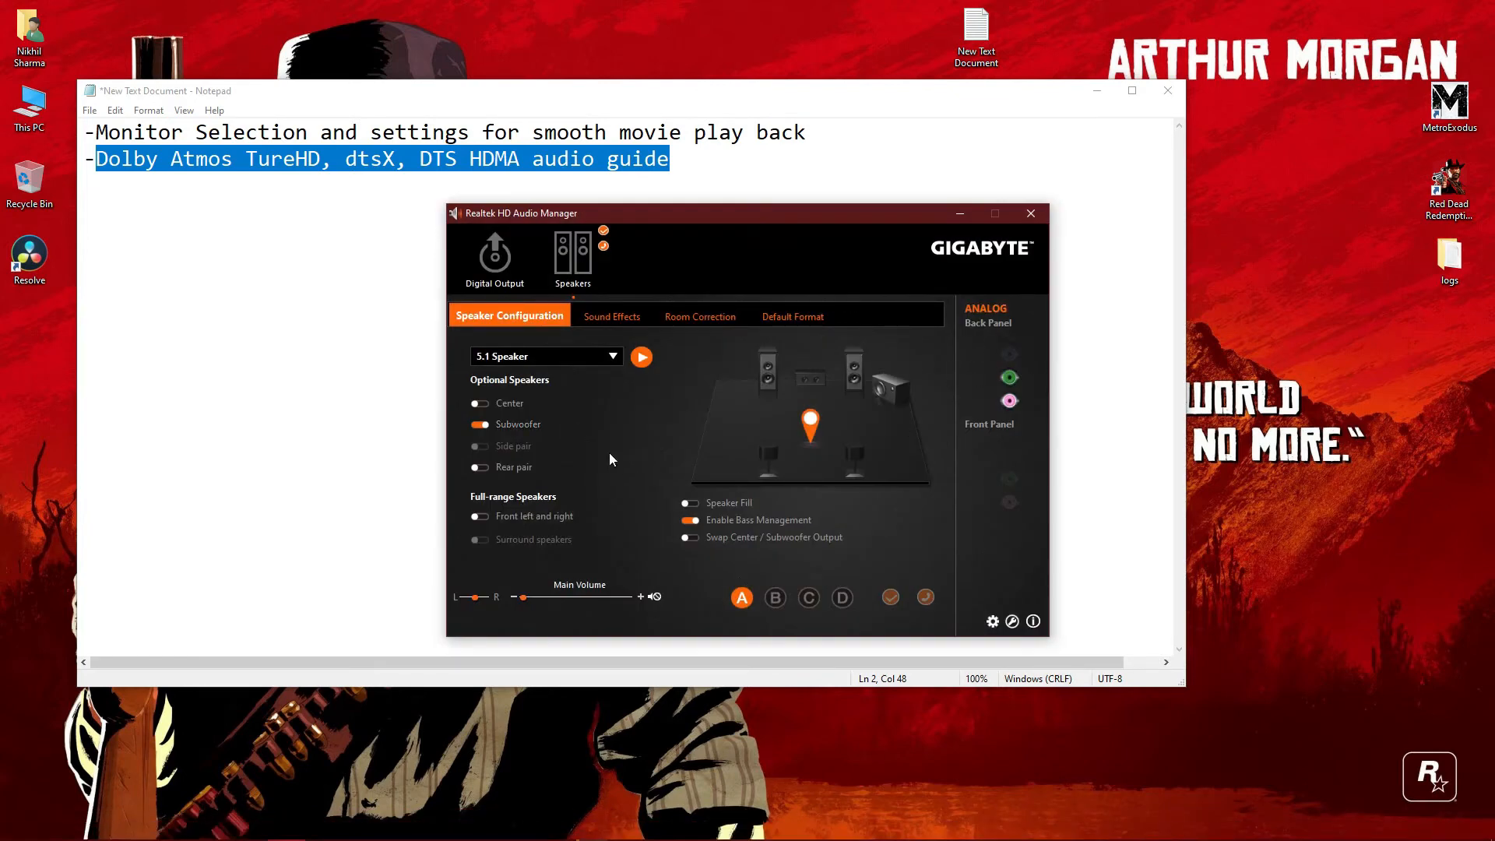
Close Realtek HD Audio Manager after reviewing its 5.1 speaker, subwoofer and bass settings.
left_click(1029, 213)
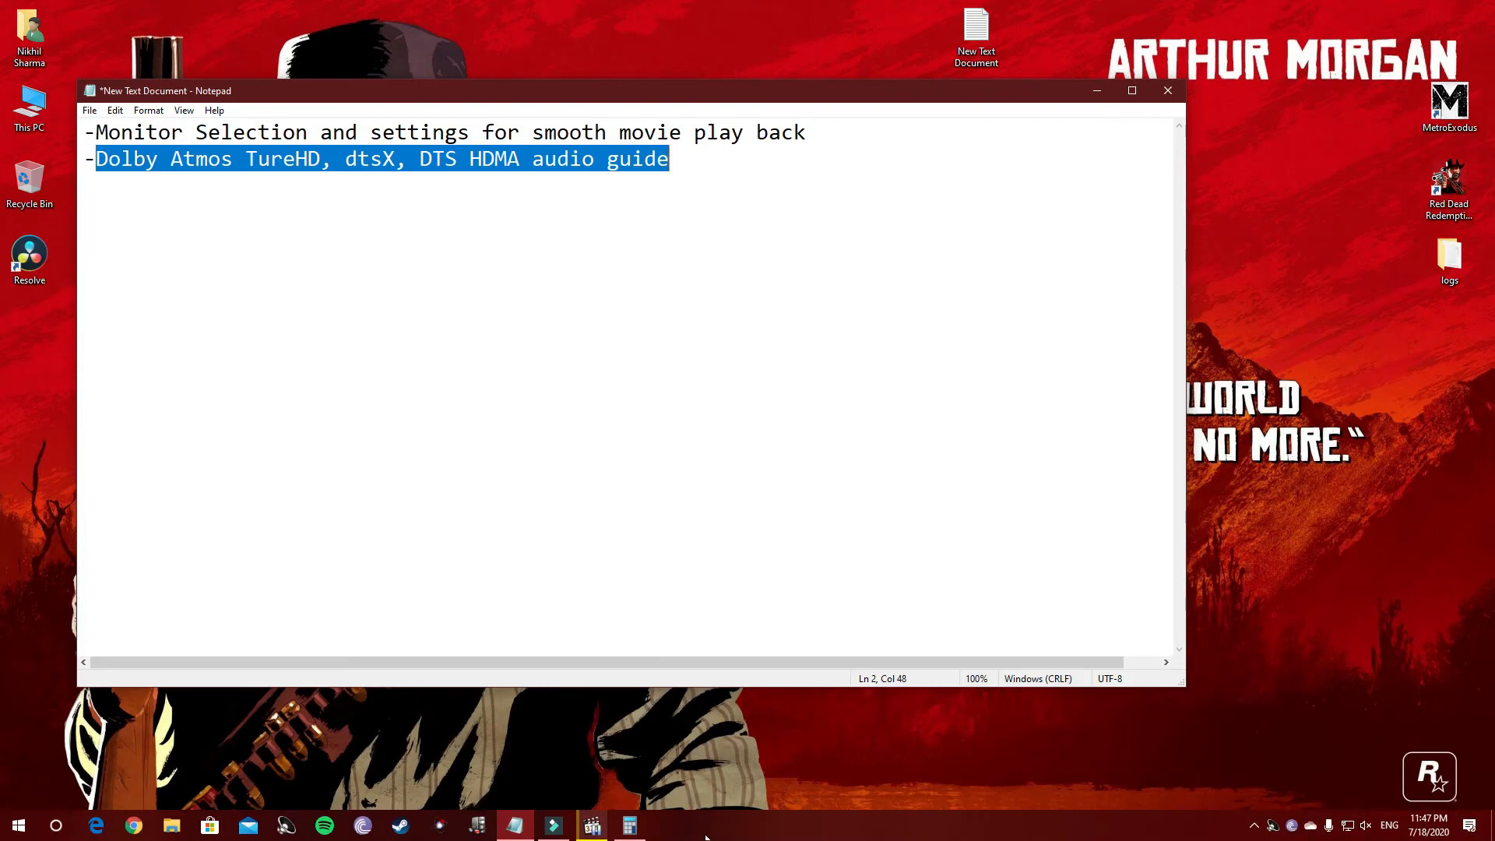
mouse_move(691, 774)
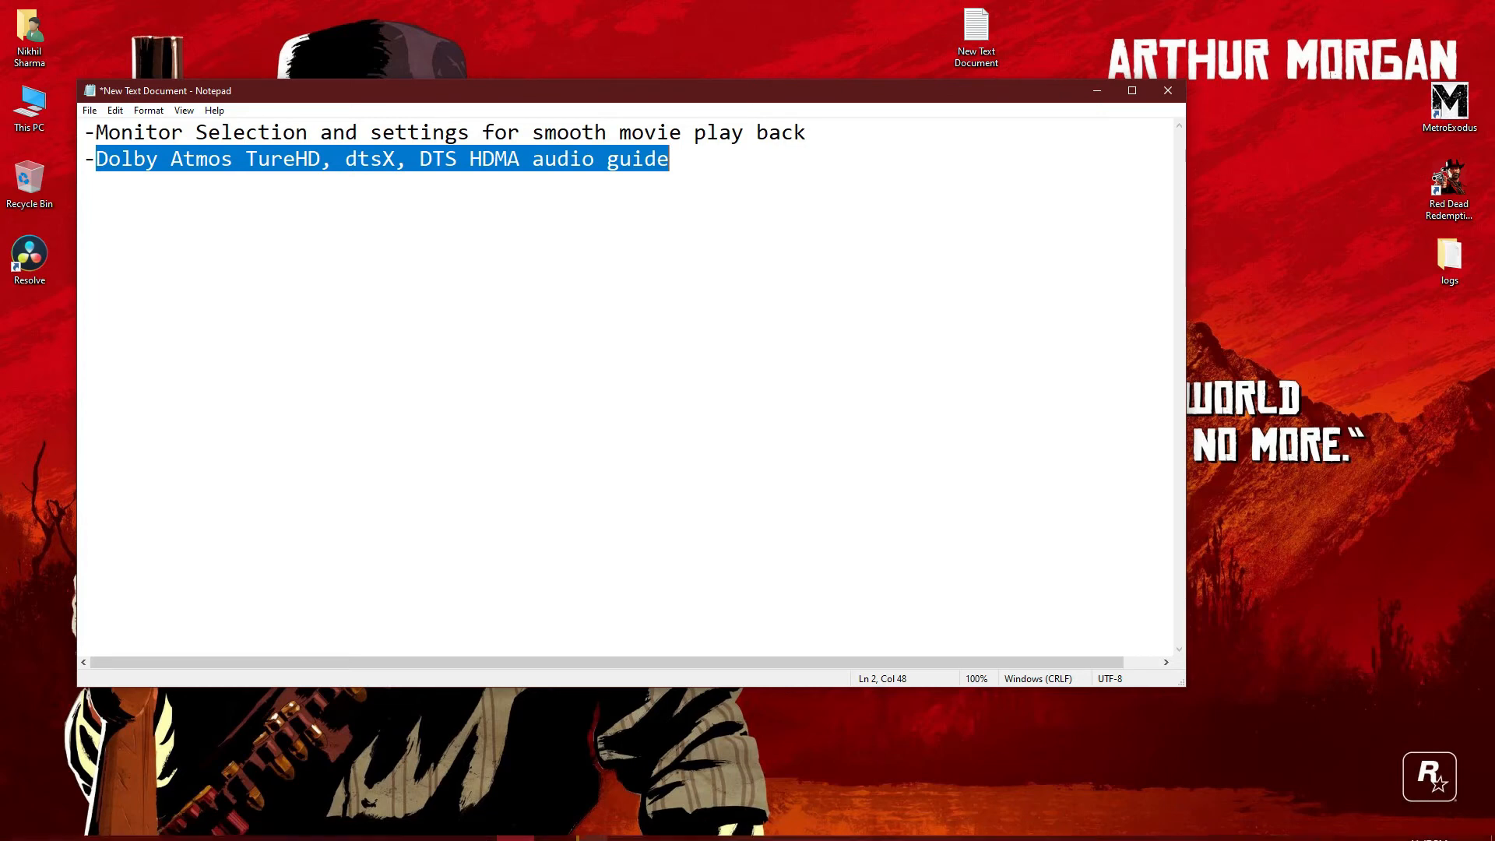
mouse_move(552, 824)
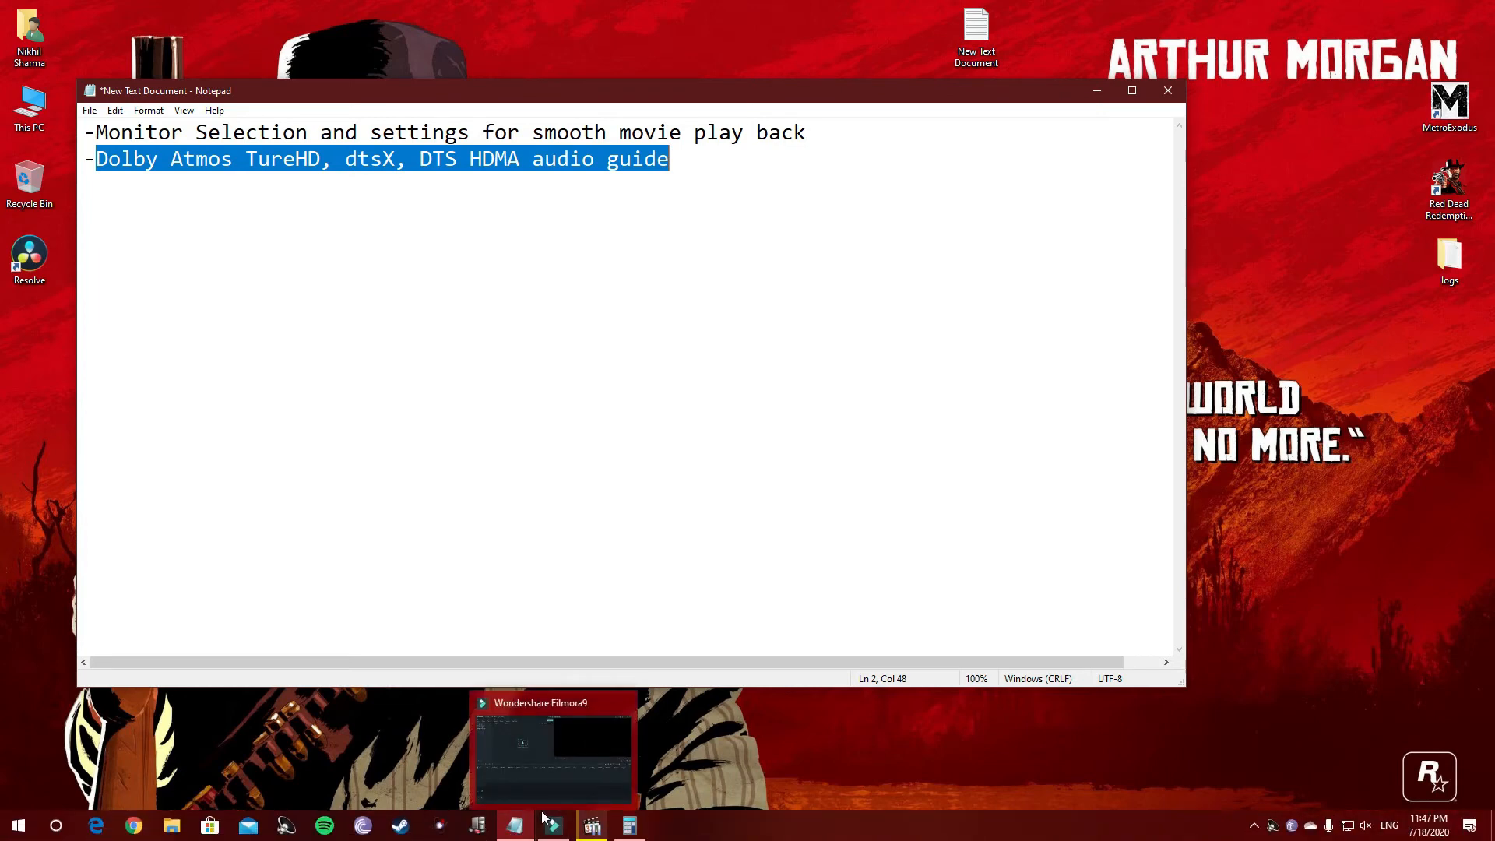
mouse_move(1139, 133)
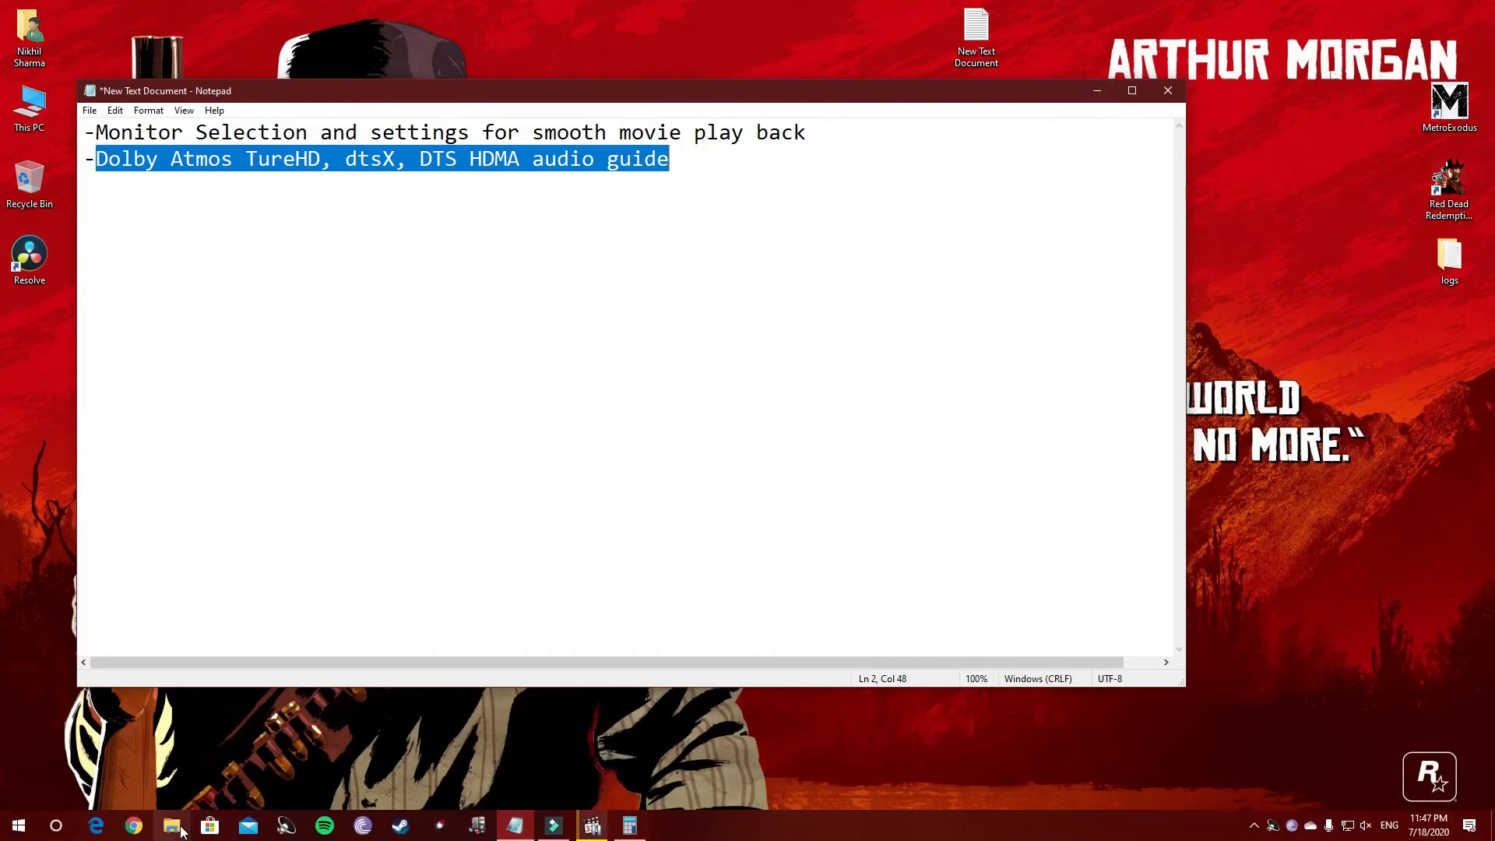
Open Lone Survivor in MediaInfo and highlight its DTS:X audio channel count.
left_click(171, 825)
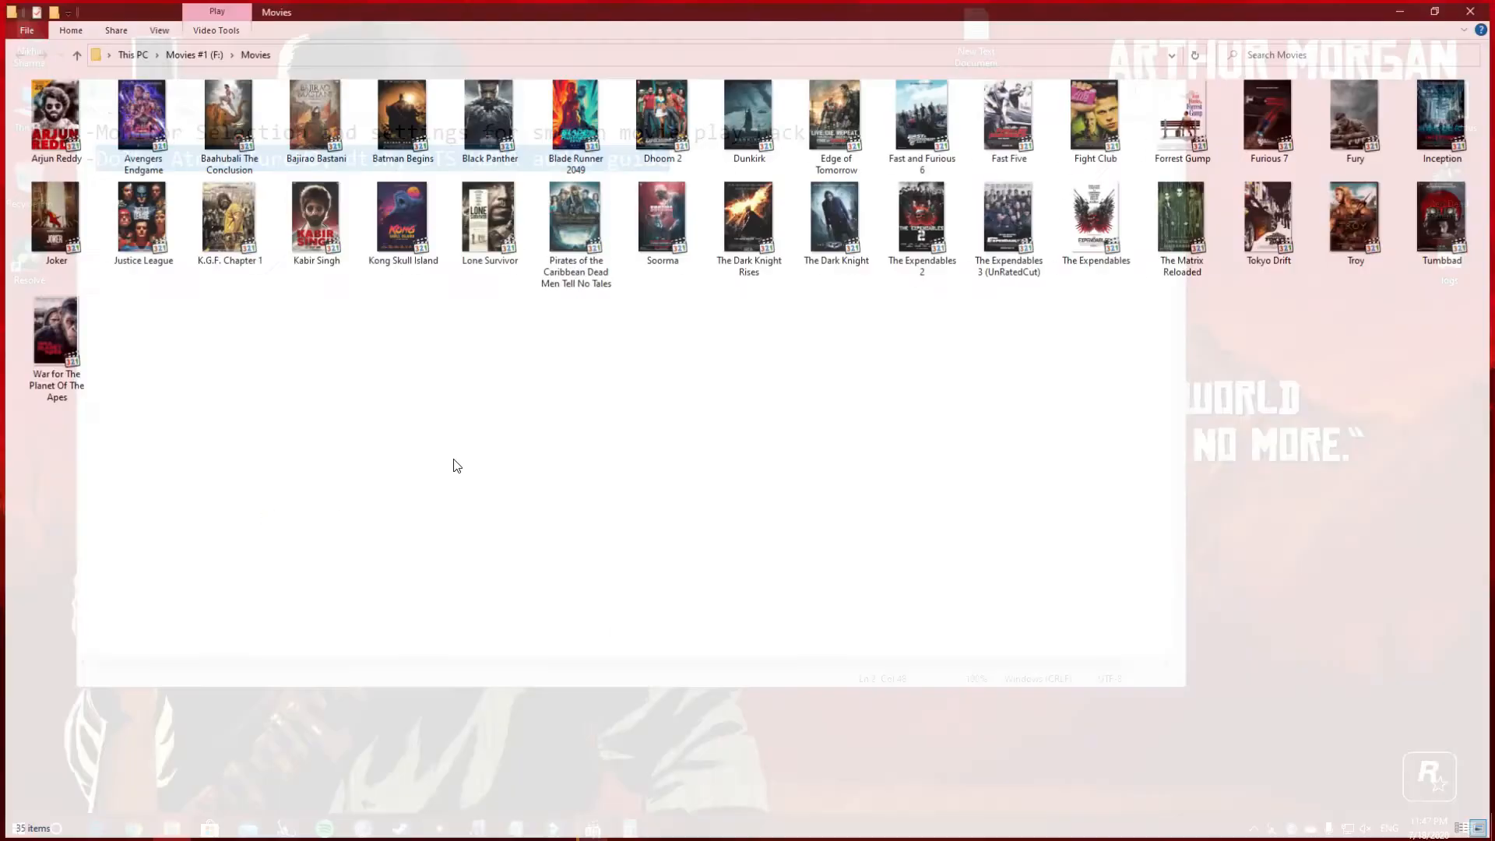
left_click(488, 220)
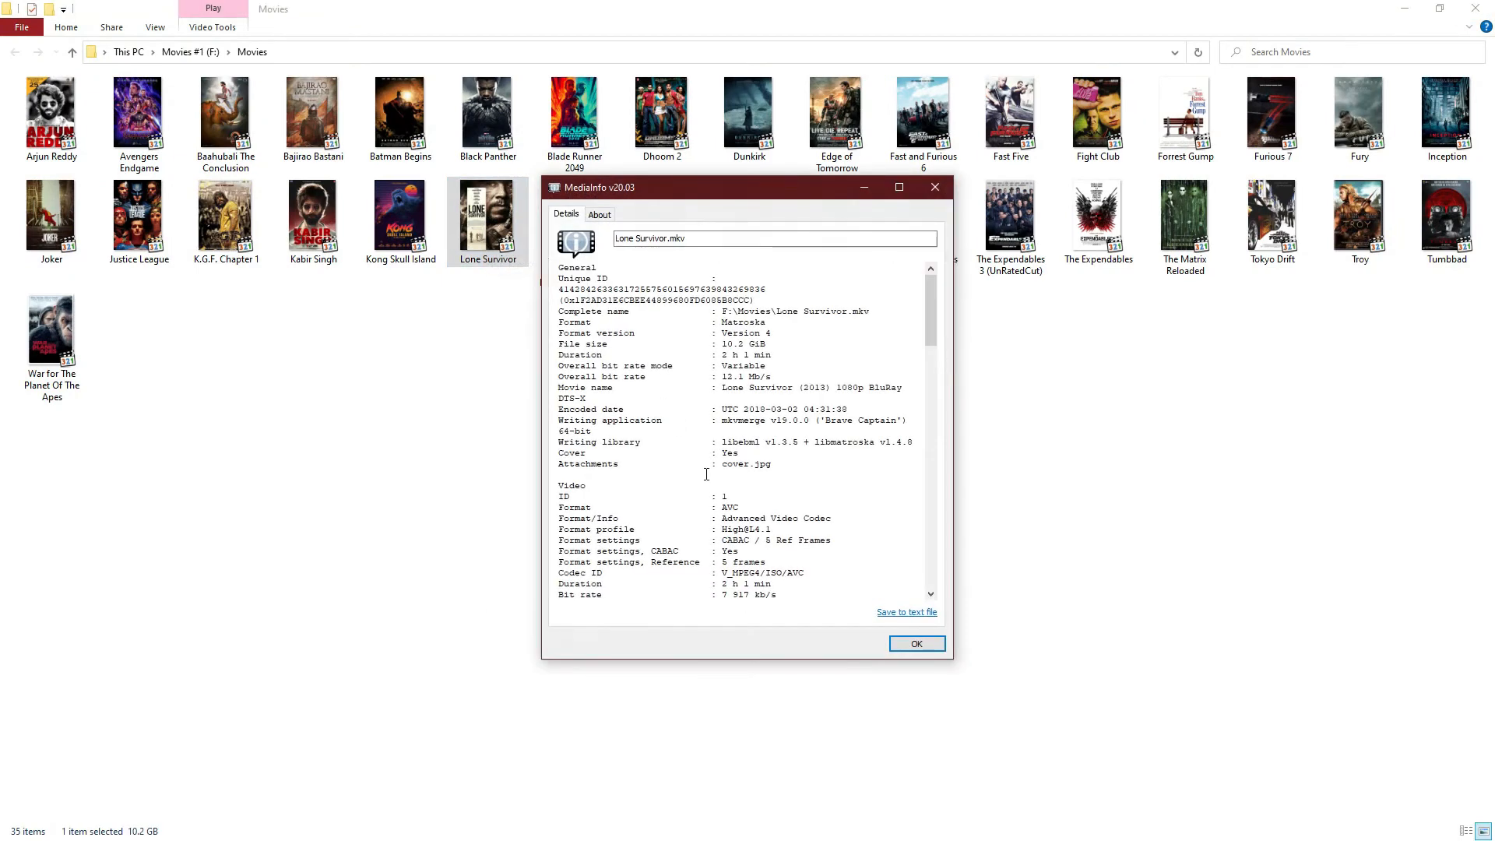
scroll("down", 3)
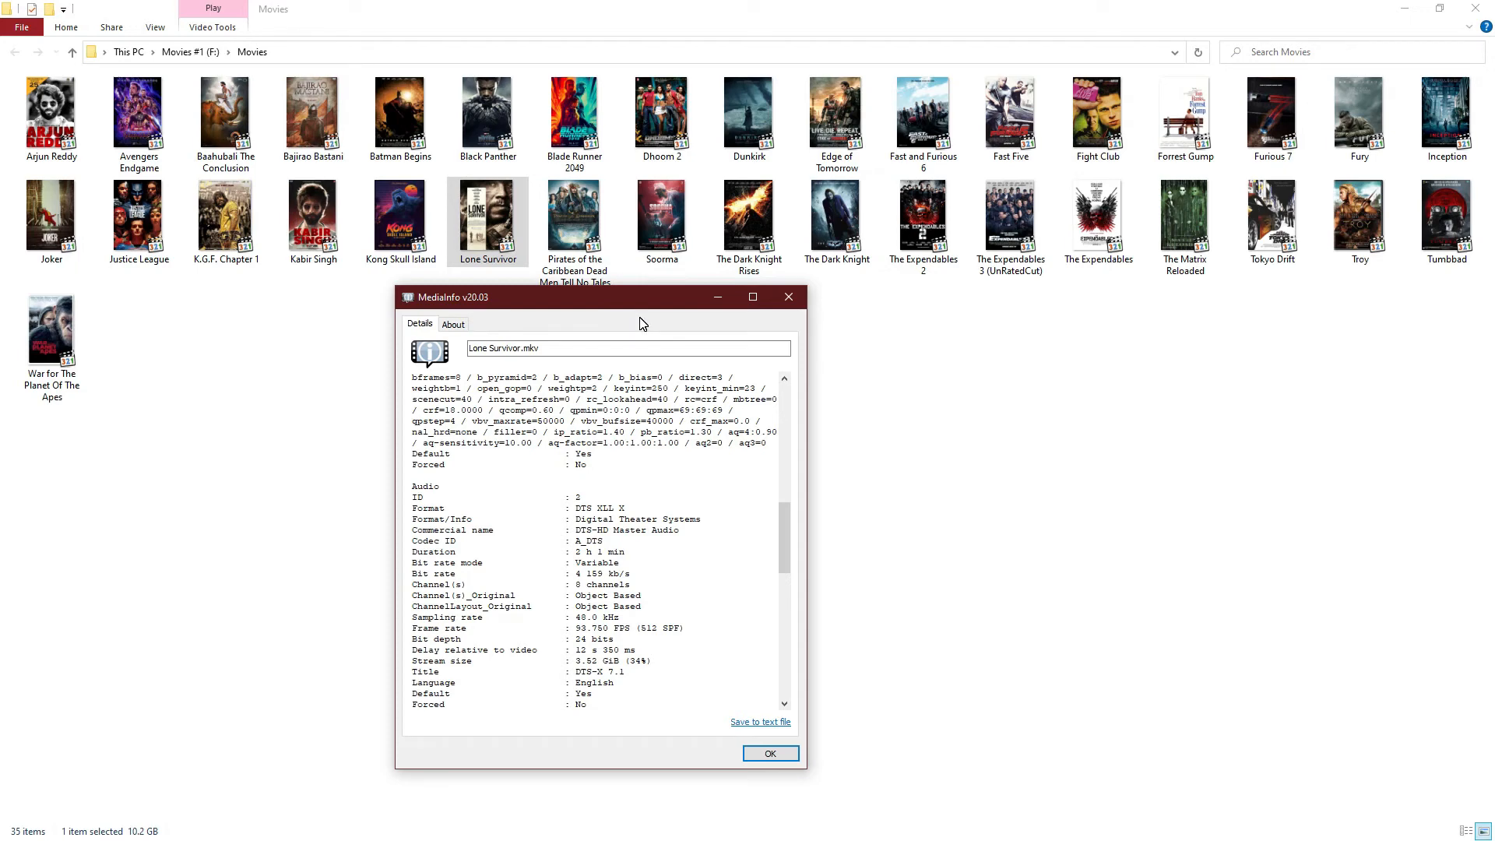
mouse_move(594, 500)
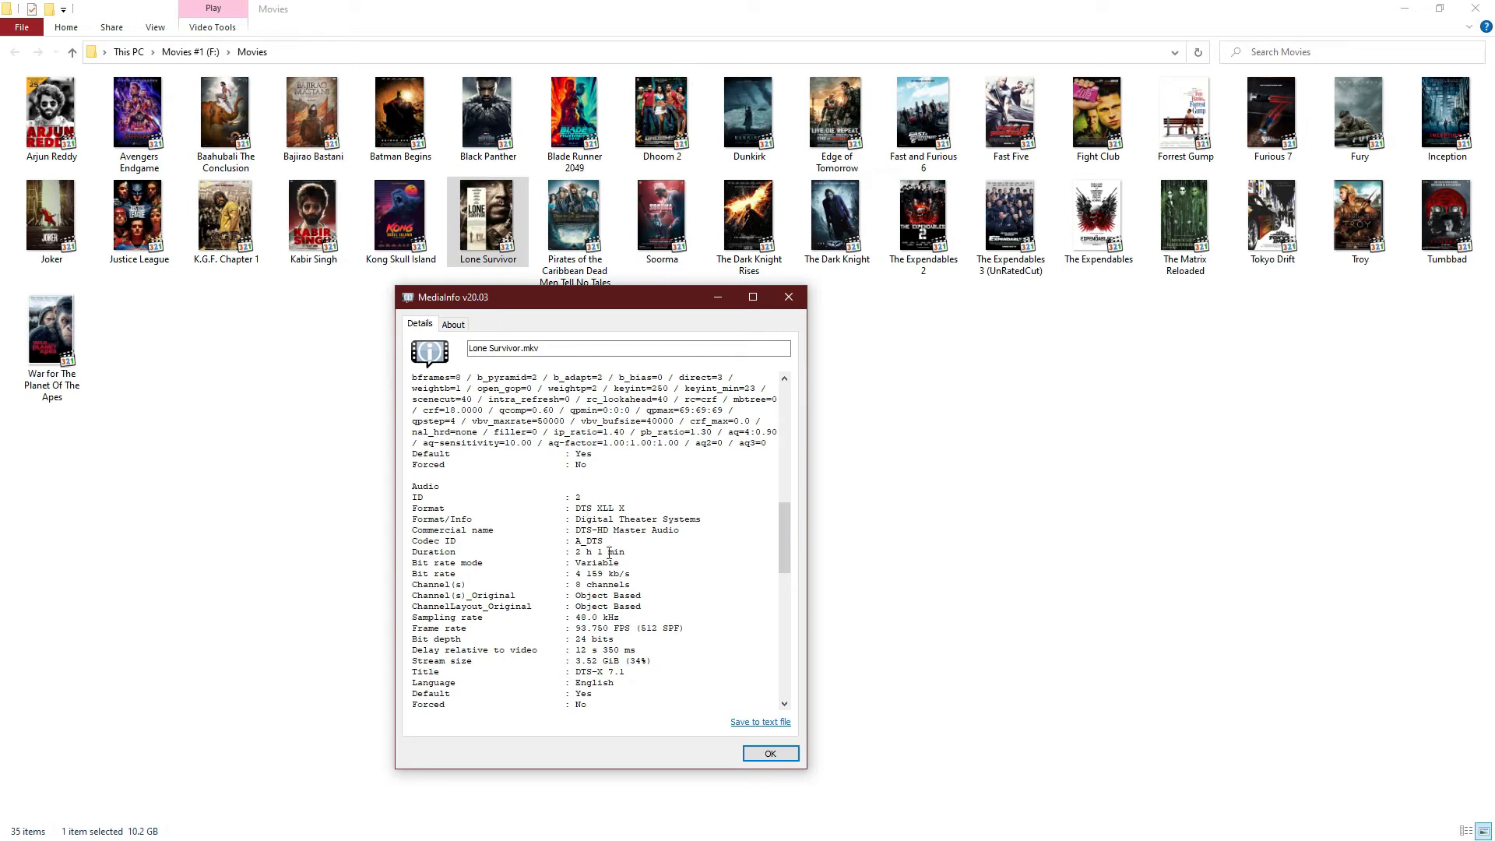
double_click(582, 507)
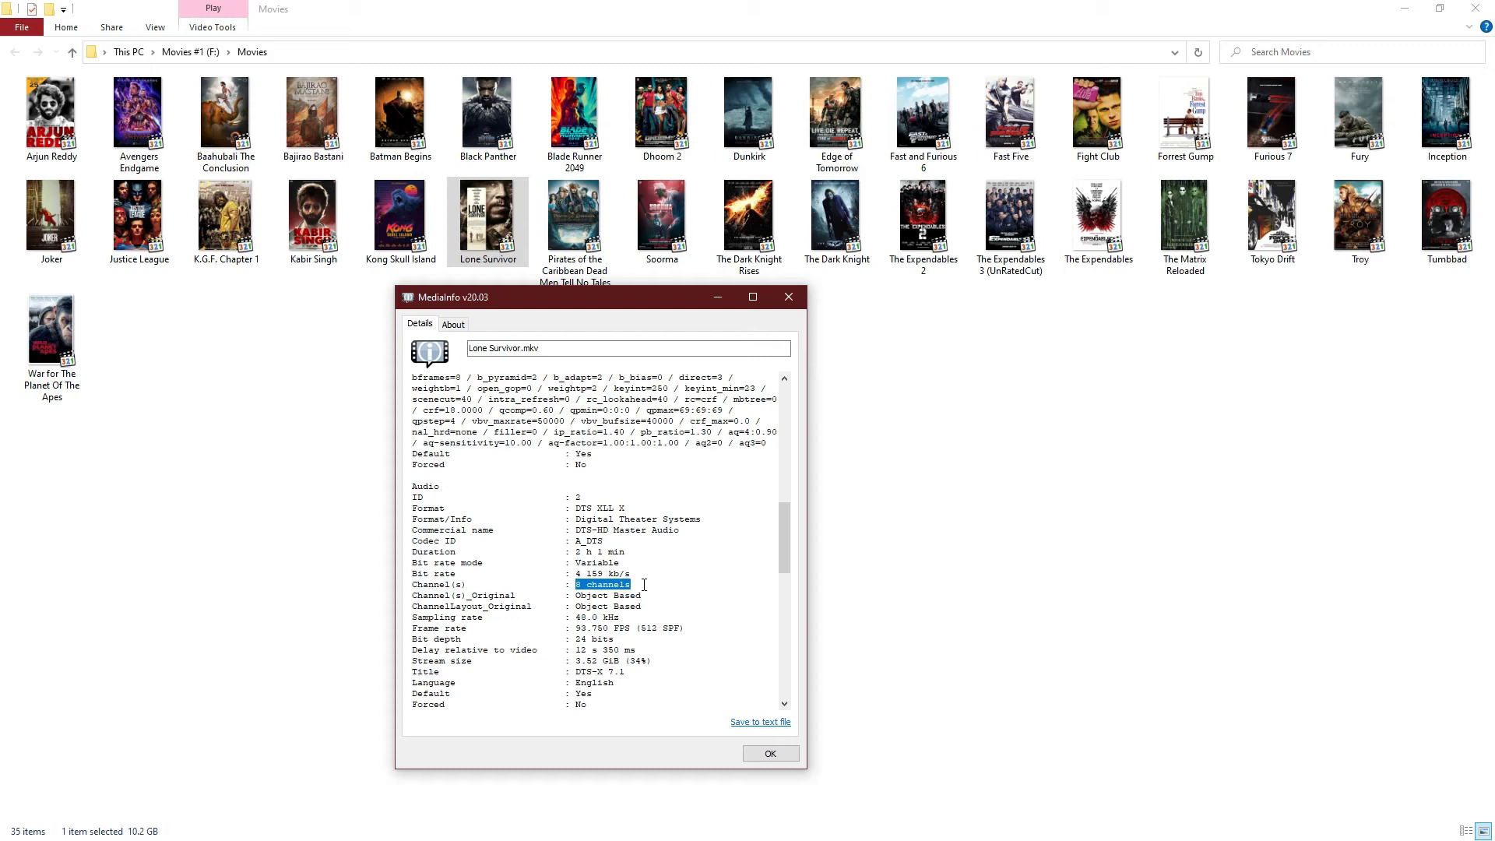
mouse_move(688, 562)
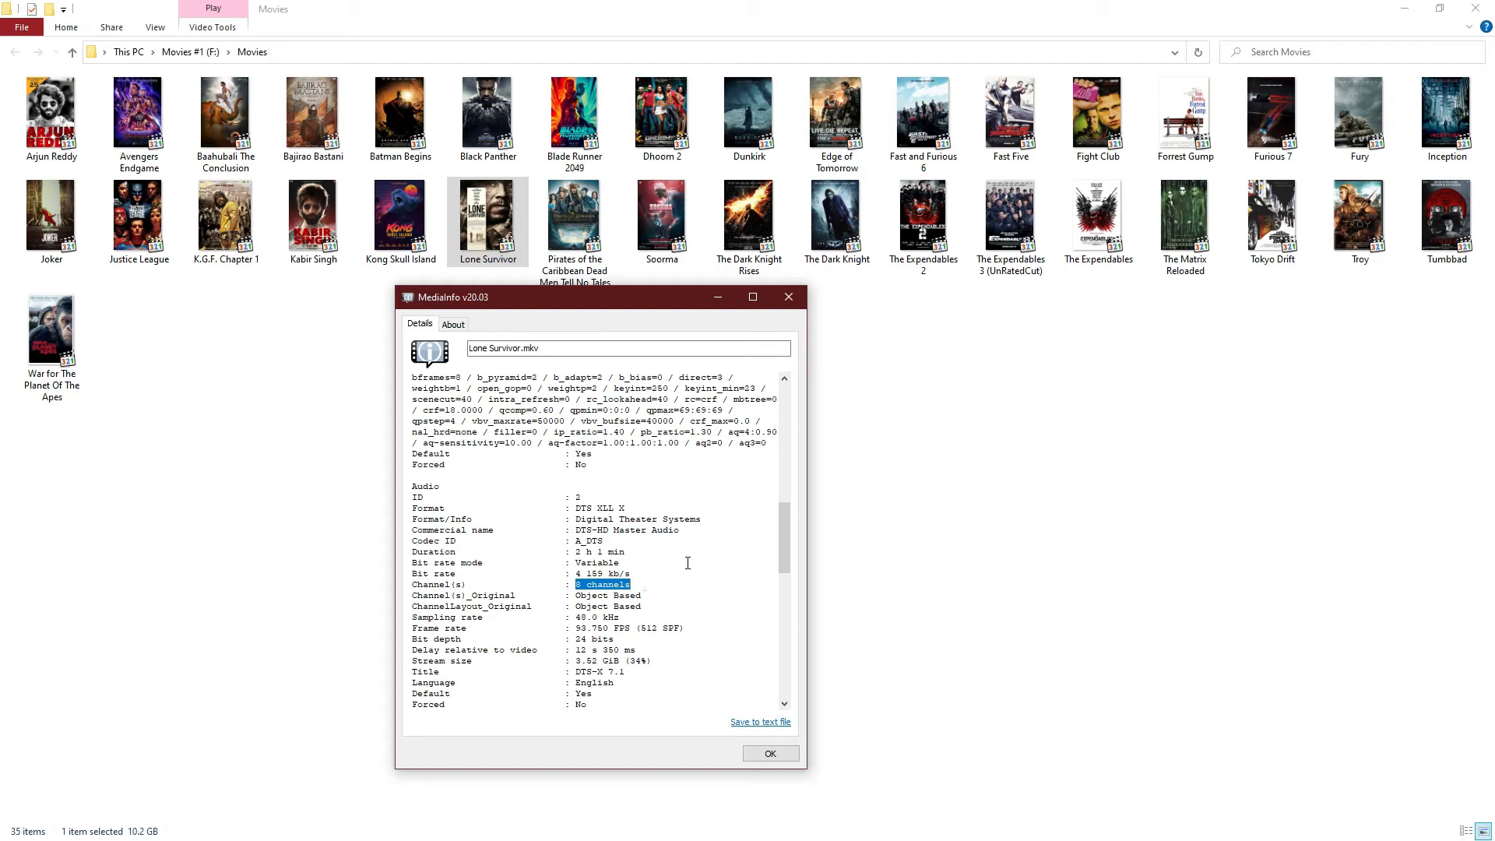
Check Blade Runner 2049's TrueHD Atmos and Fight Club's 5.1 AC-3 audio.
left_click(769, 752)
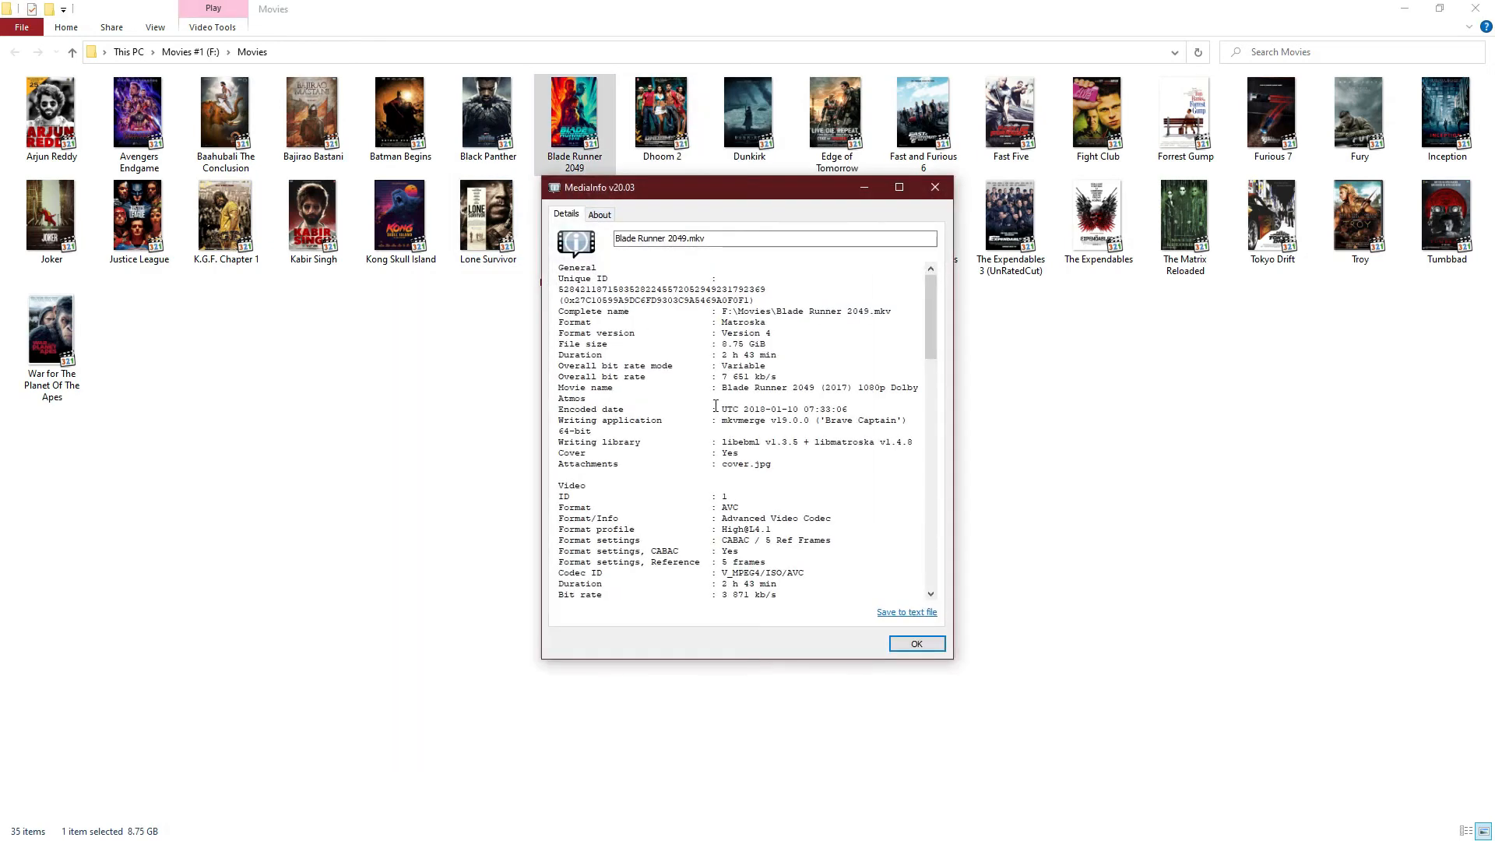
scroll("down", 3)
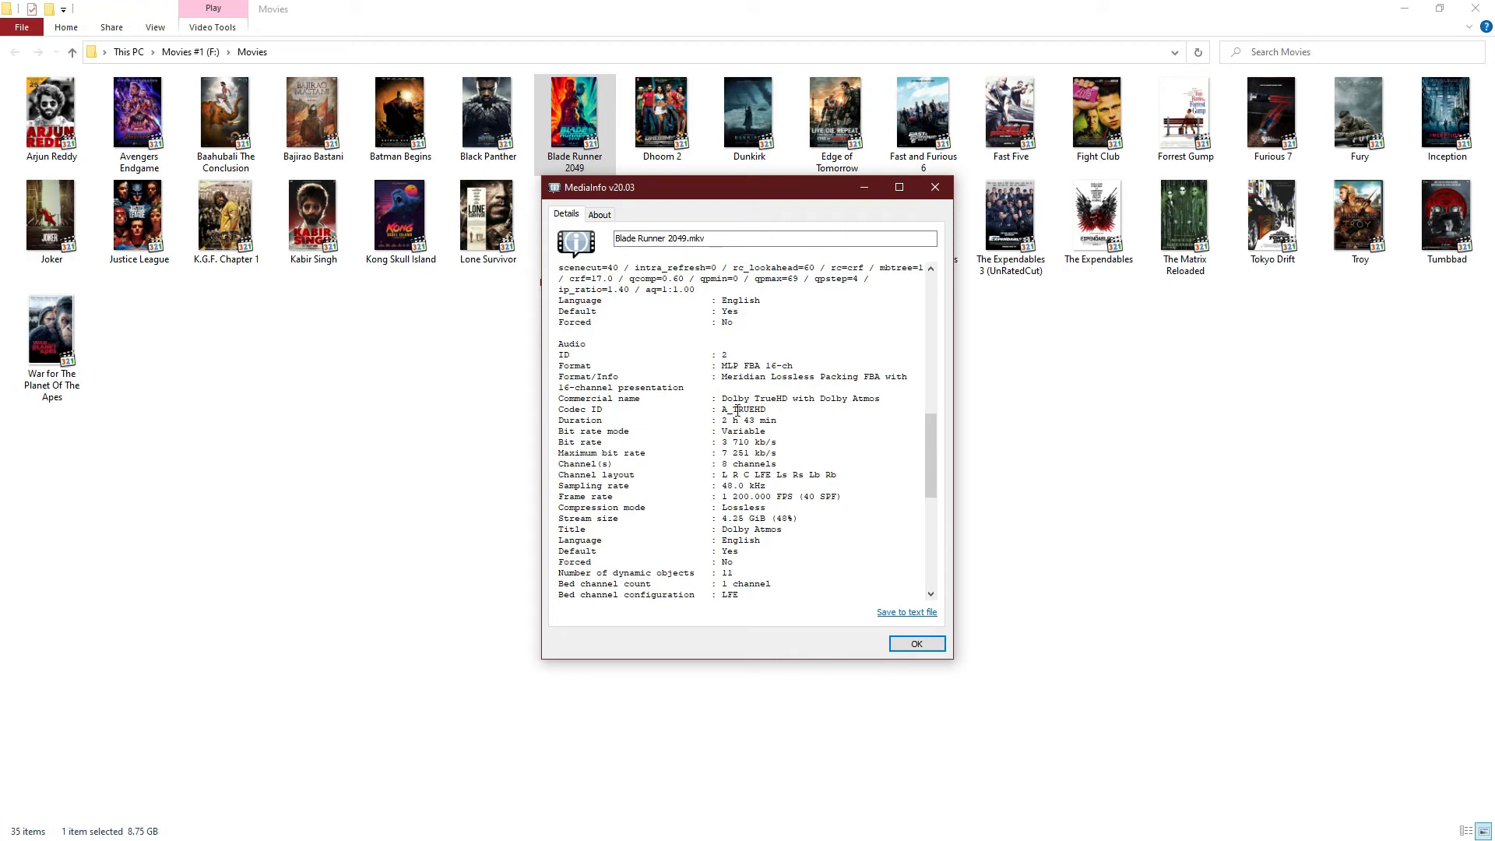
mouse_move(840, 404)
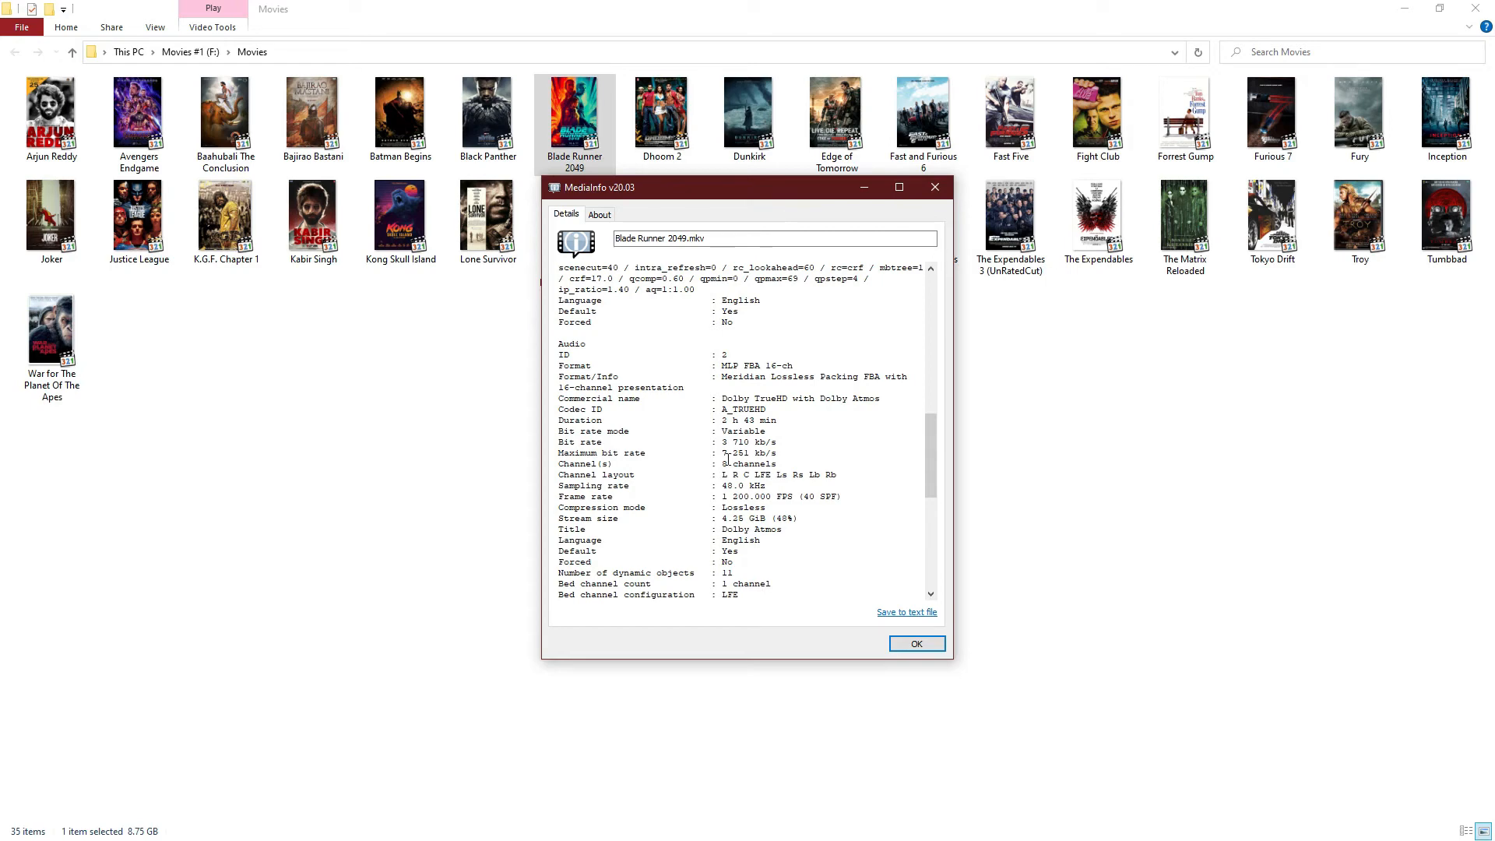
double_click(749, 464)
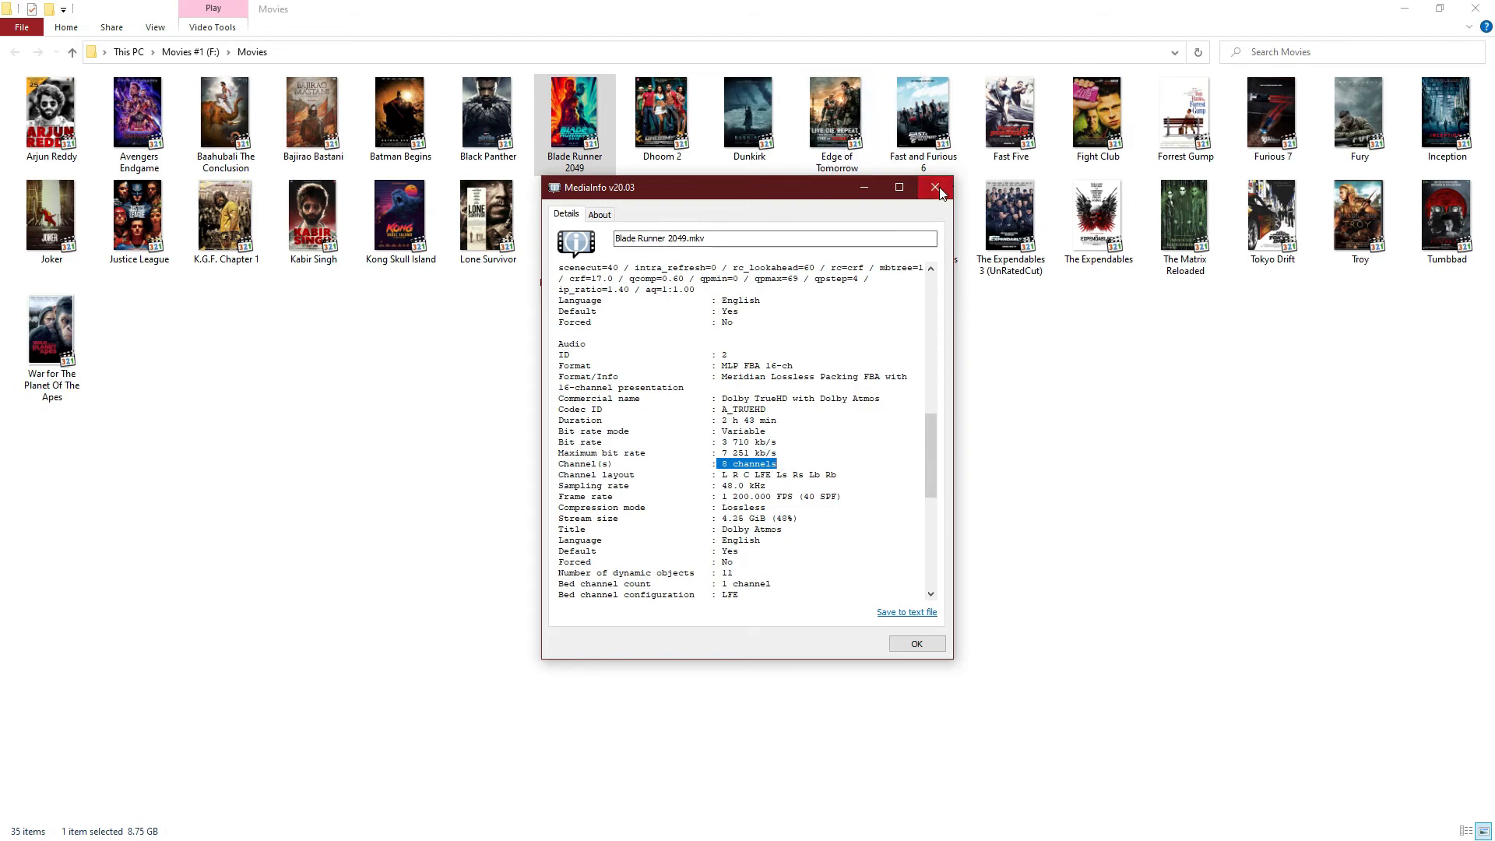
left_click(936, 187)
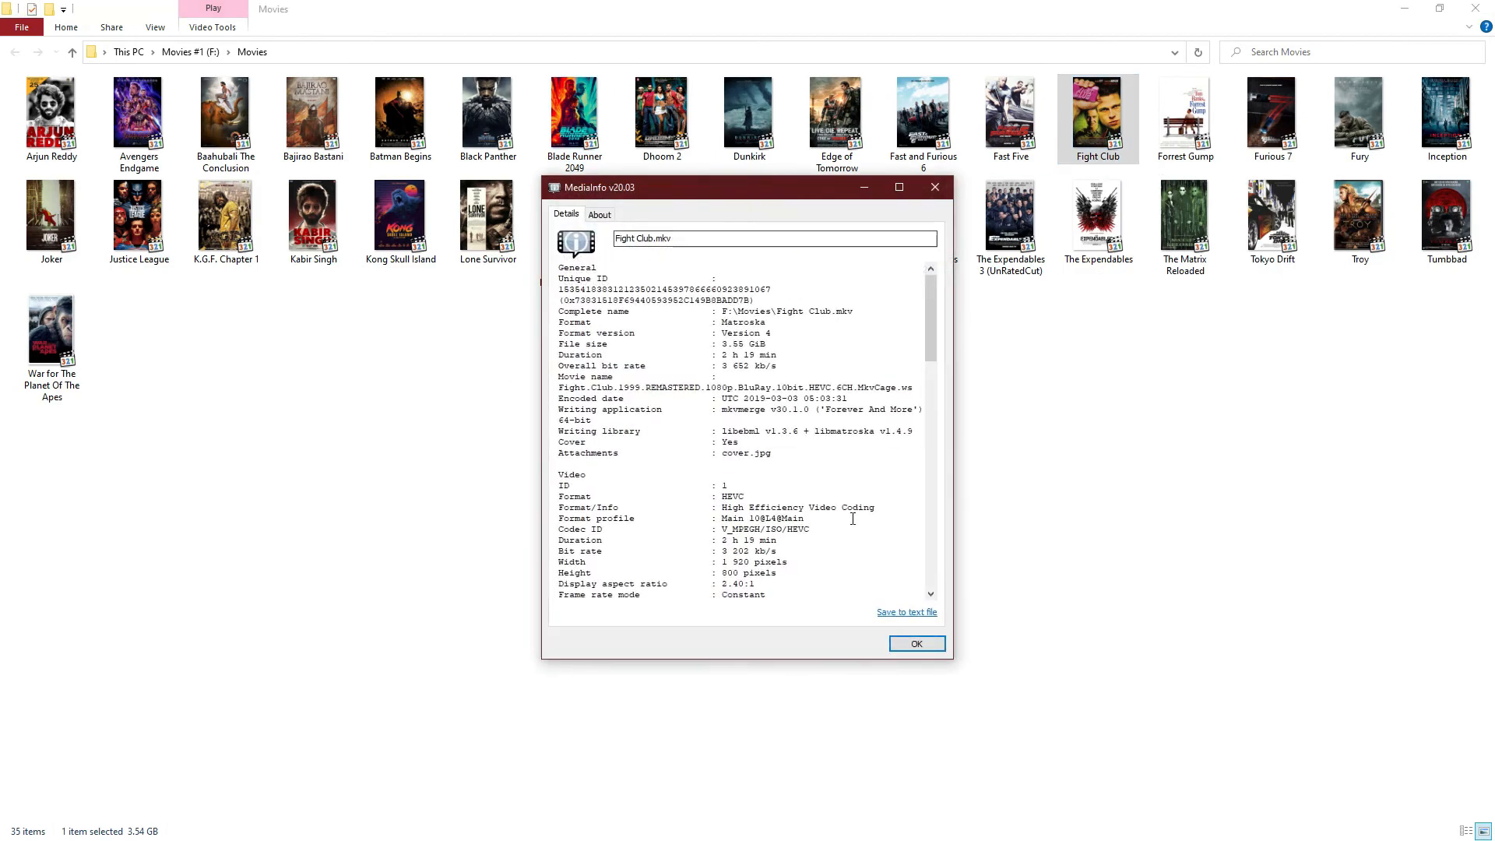
scroll("down", 3)
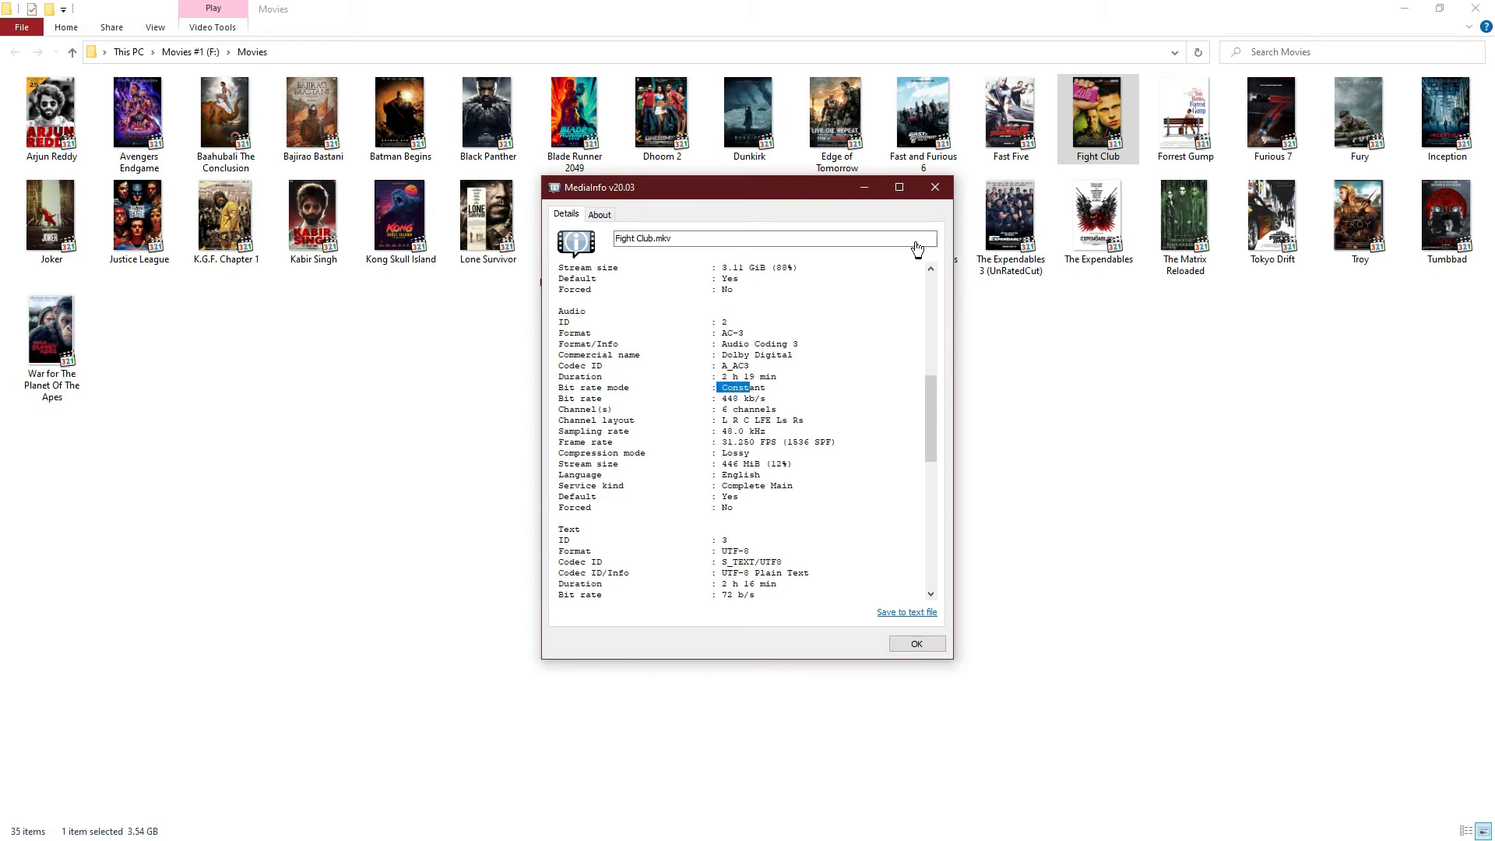
left_click(914, 642)
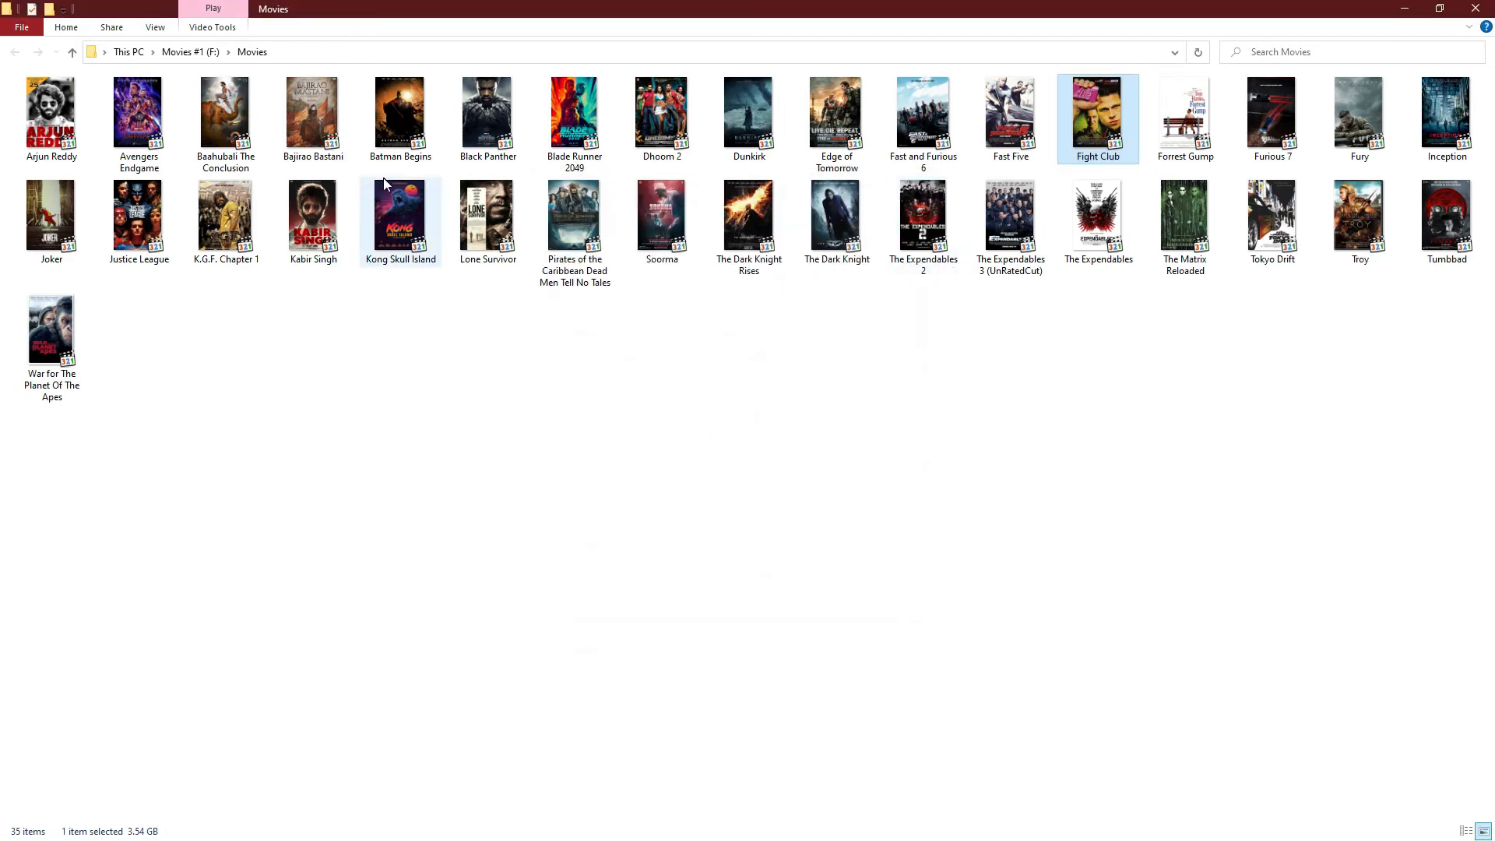
mouse_move(401, 210)
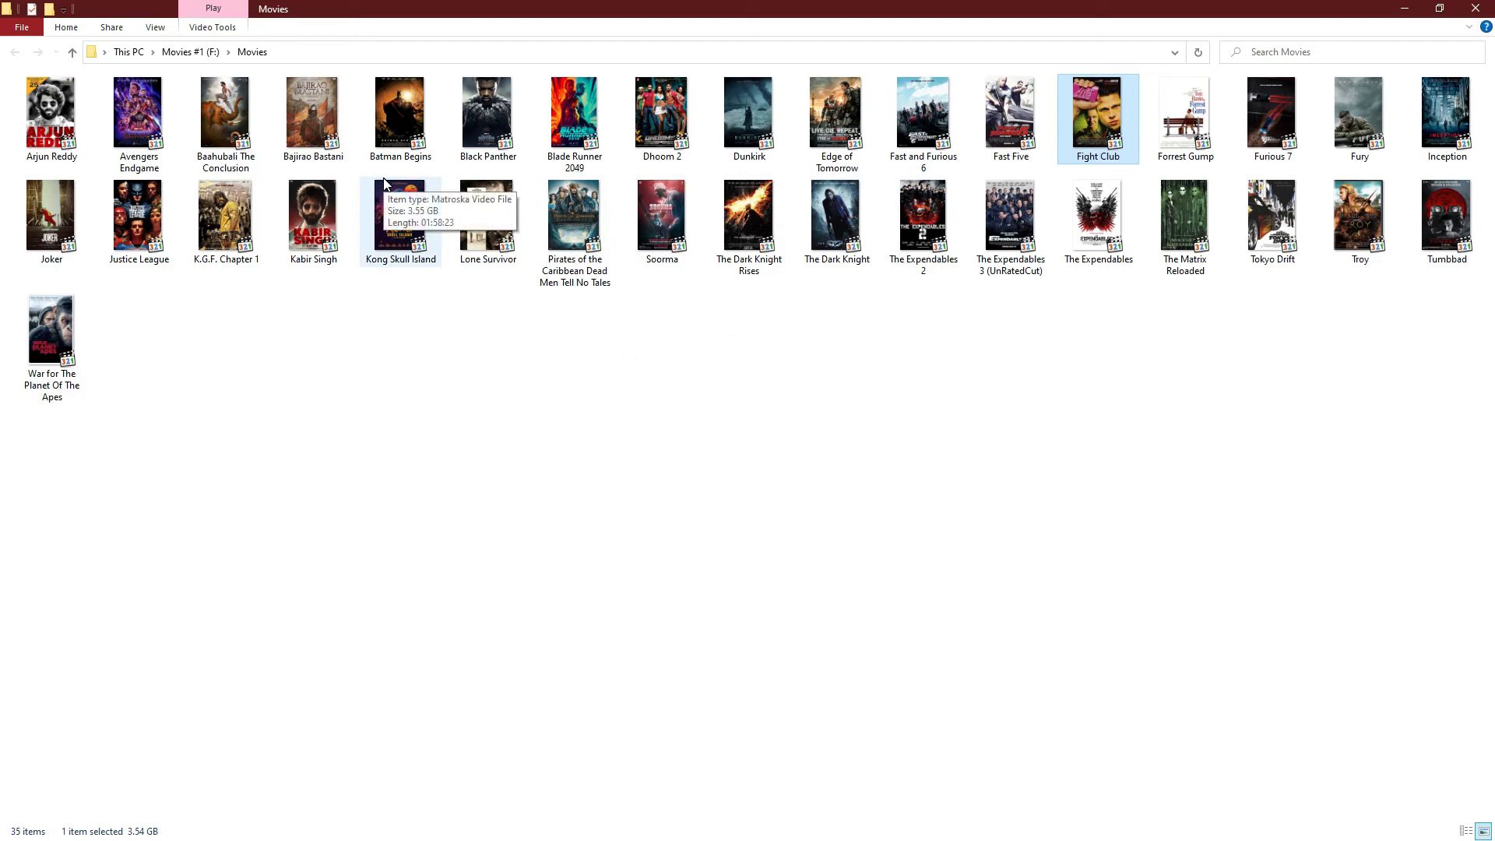
mouse_move(400, 248)
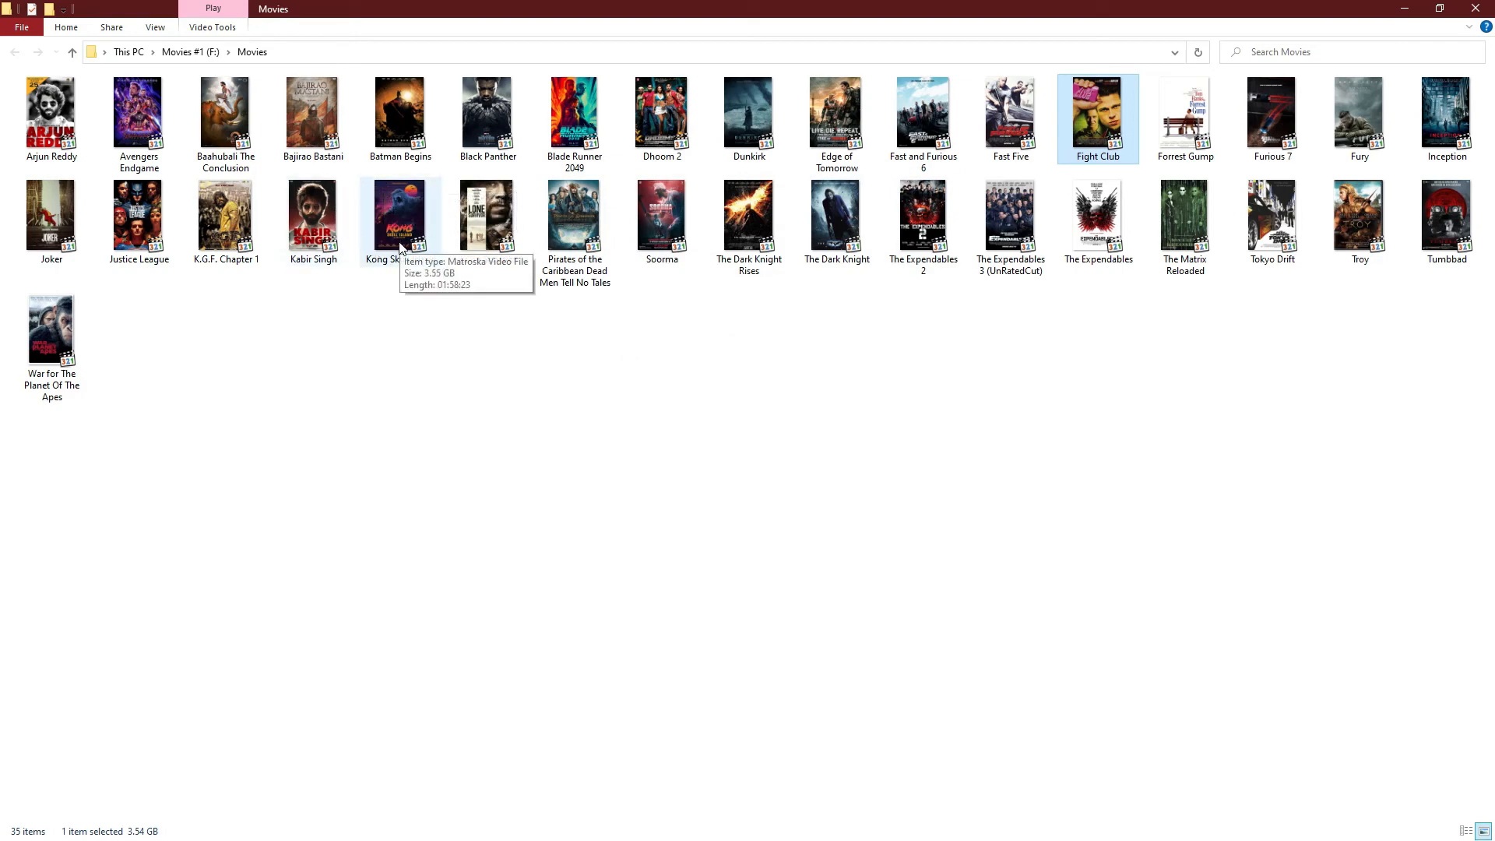
mouse_move(935, 124)
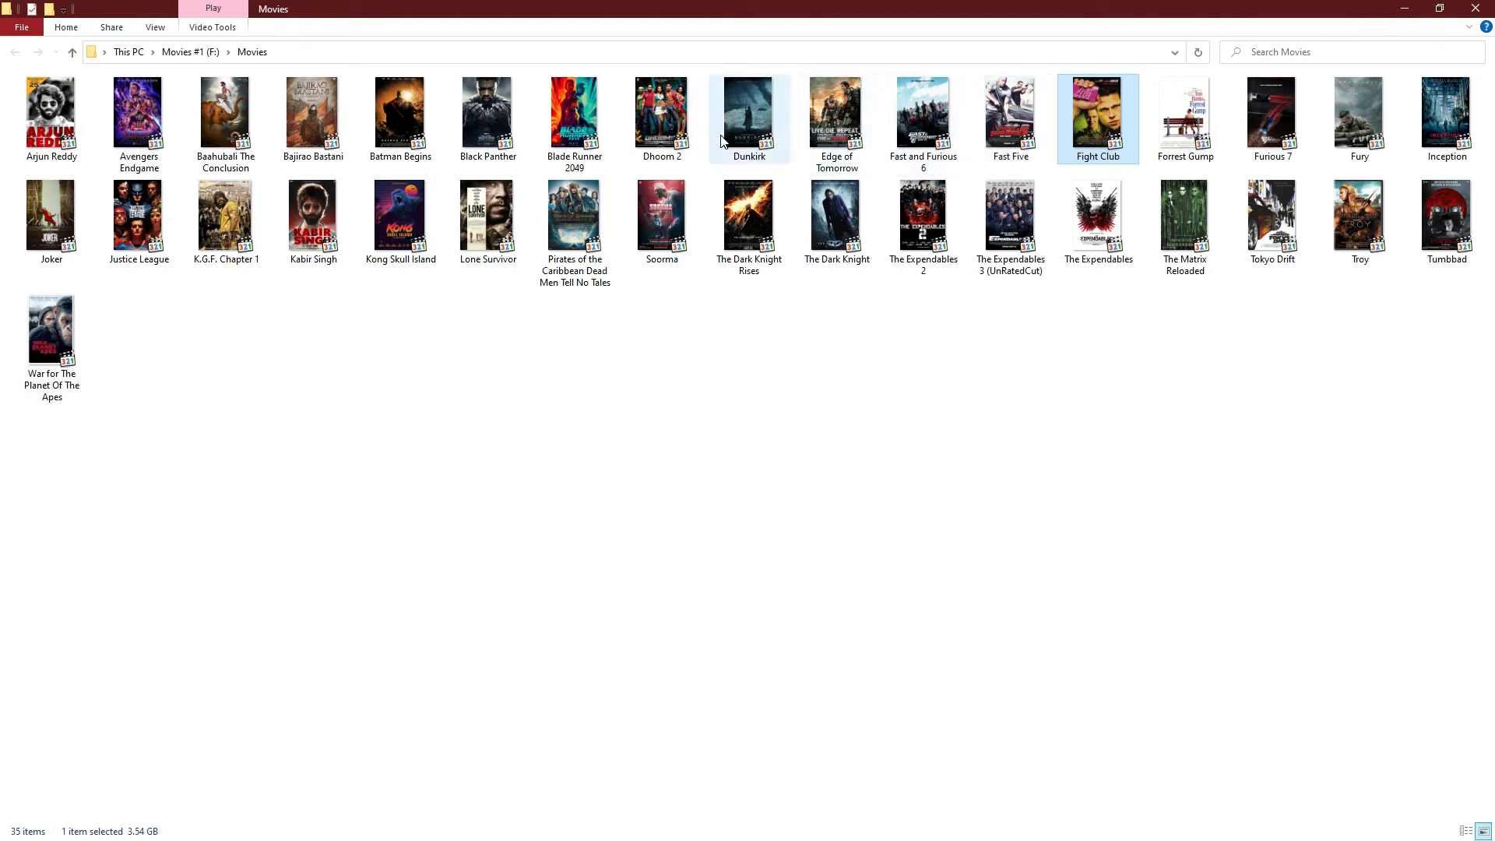
Check Black Panther.mkv in MediaInfo: DTS-HD Master Audio, 8 channels.
right_click(487, 113)
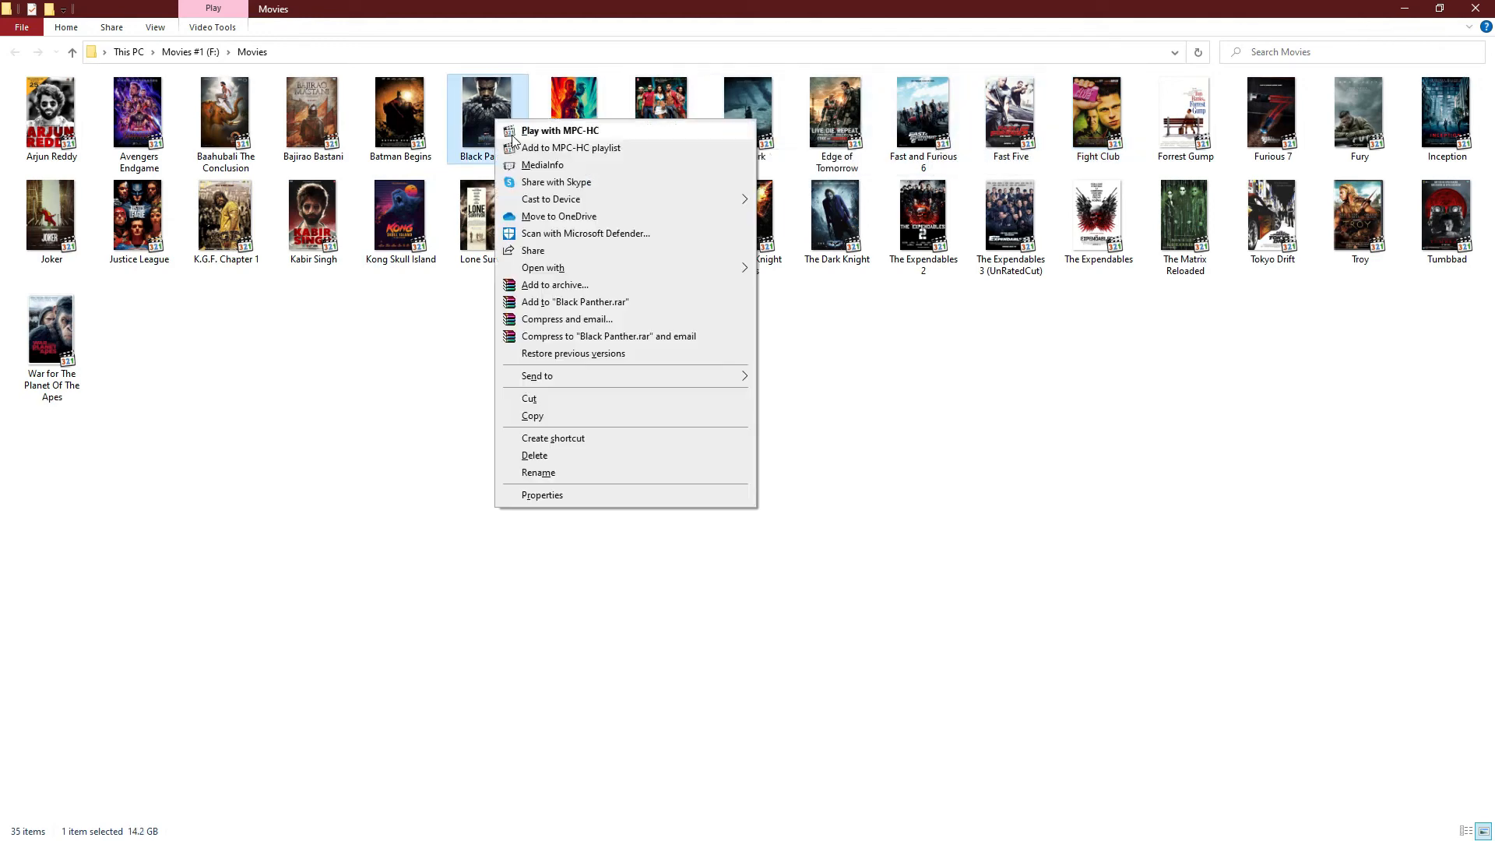
left_click(542, 165)
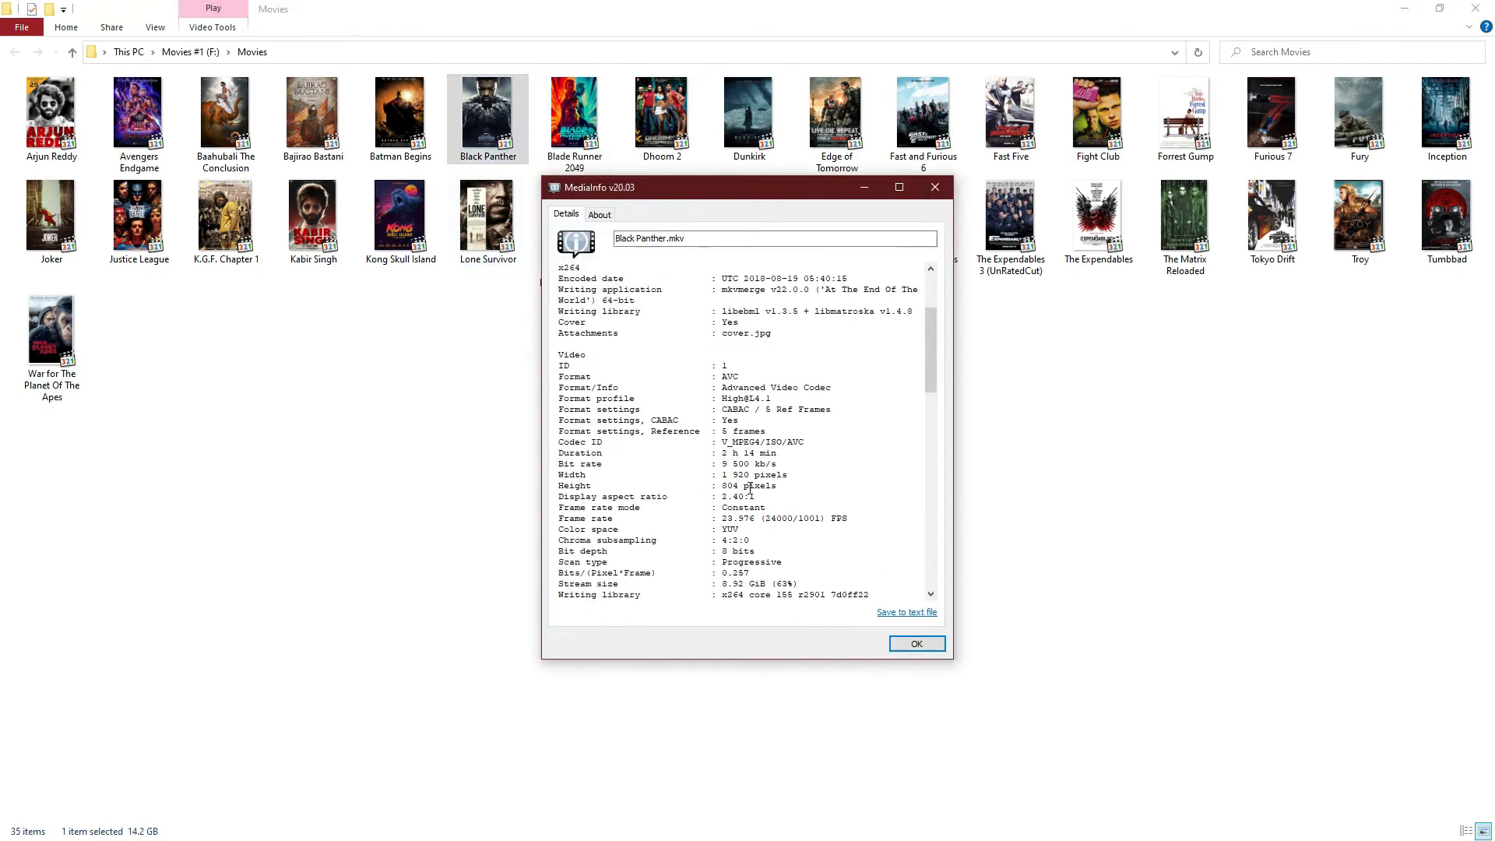
scroll("down", 3)
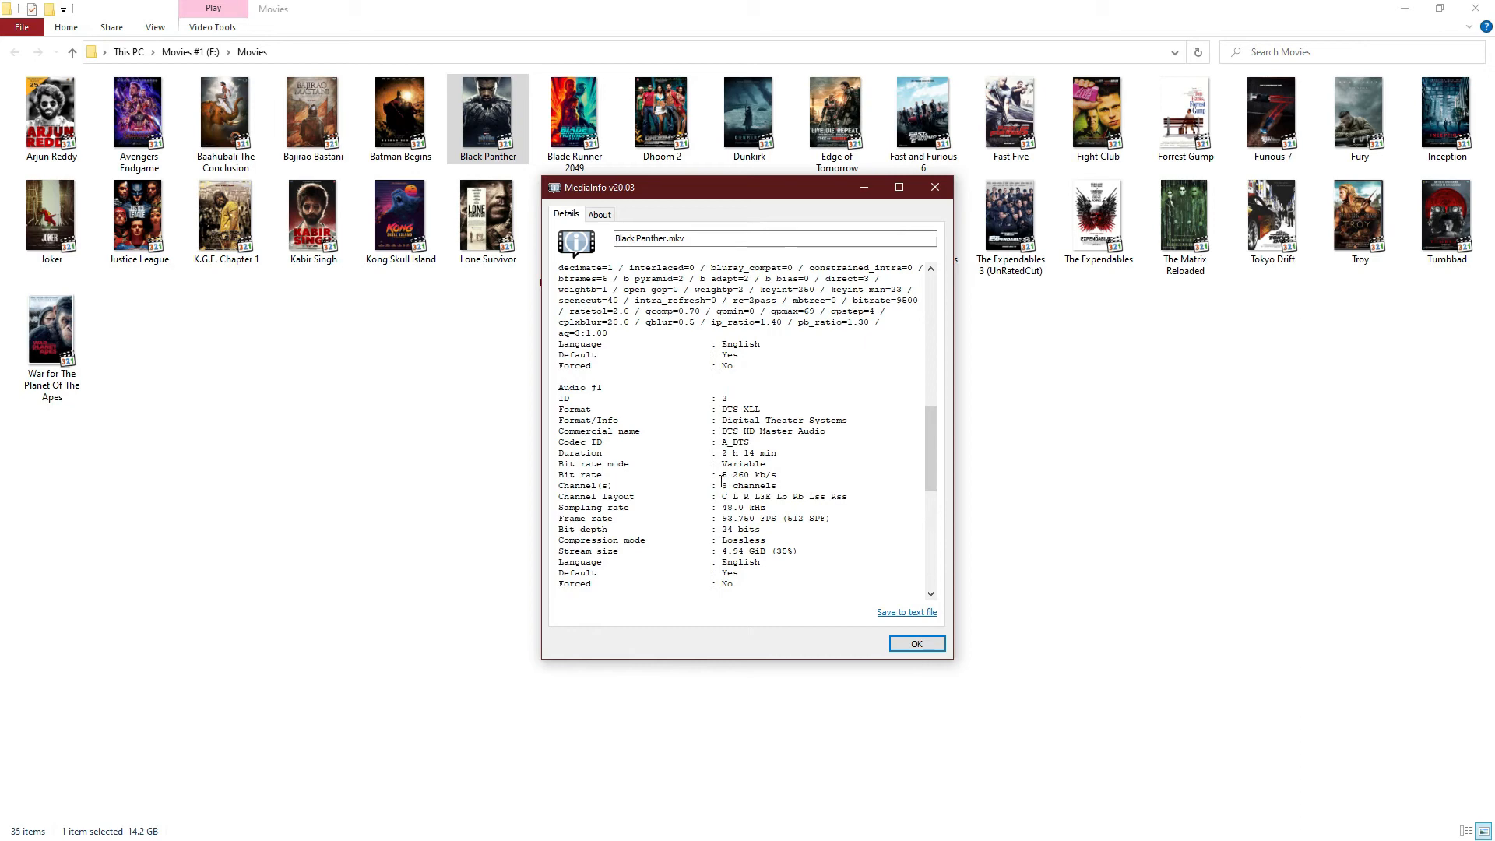
mouse_move(1010, 116)
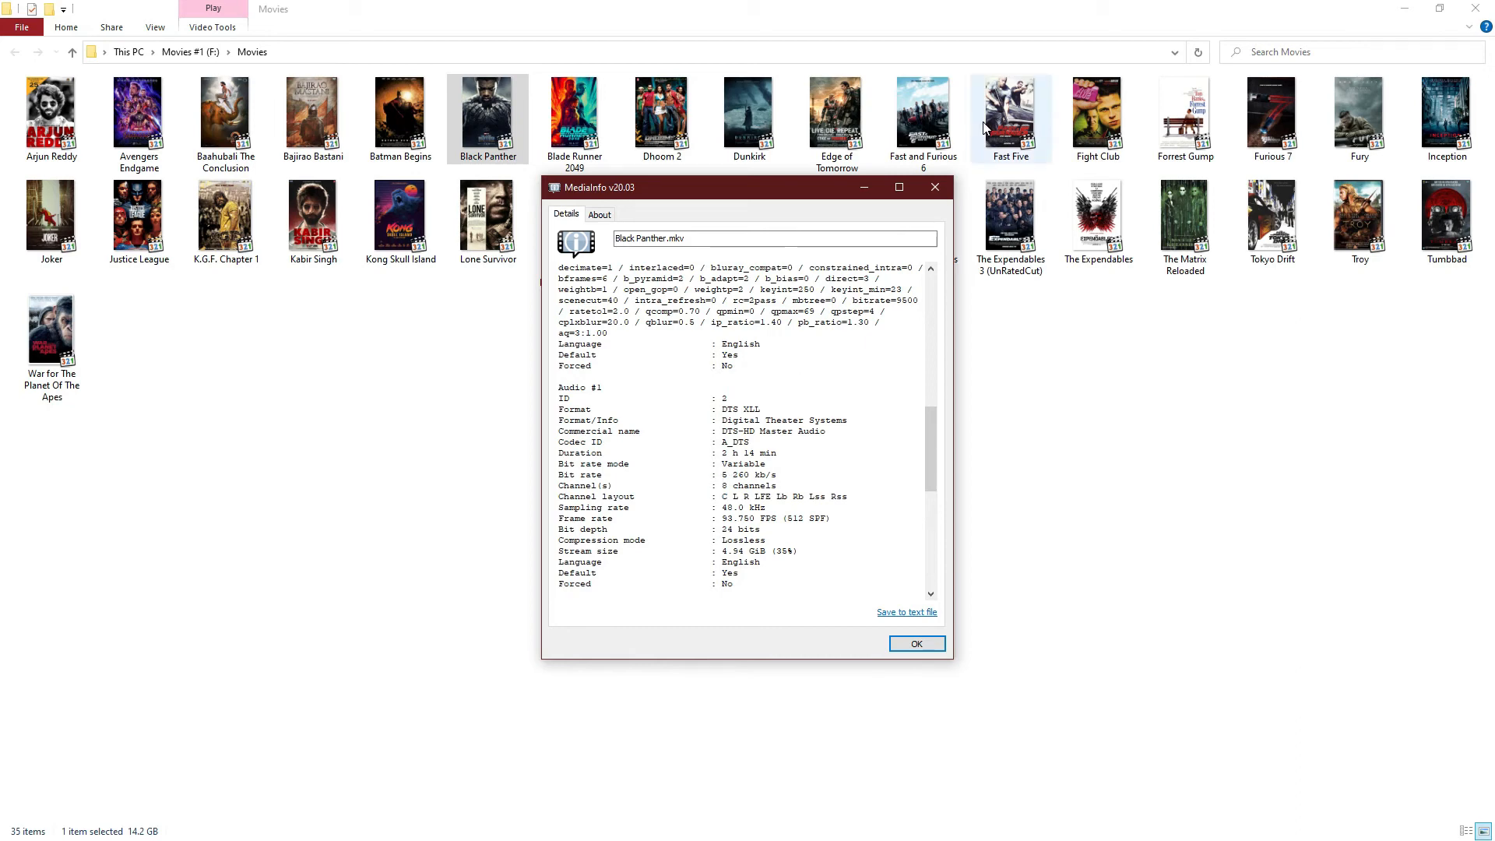
left_click(914, 644)
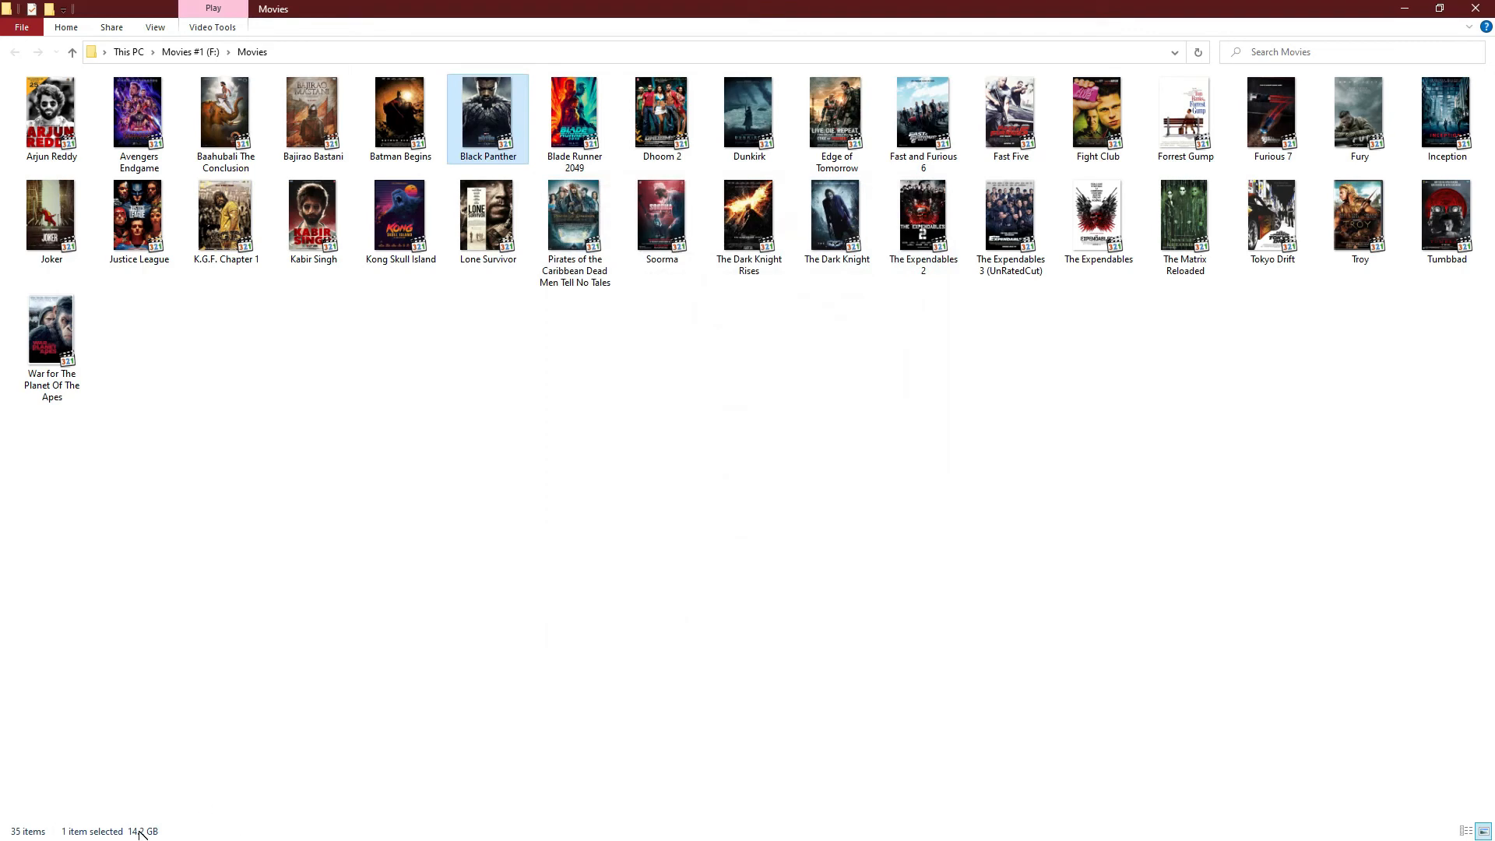
Launch Chrome on blu-ray.com and start a title search for Pacific Rim.
left_click(17, 825)
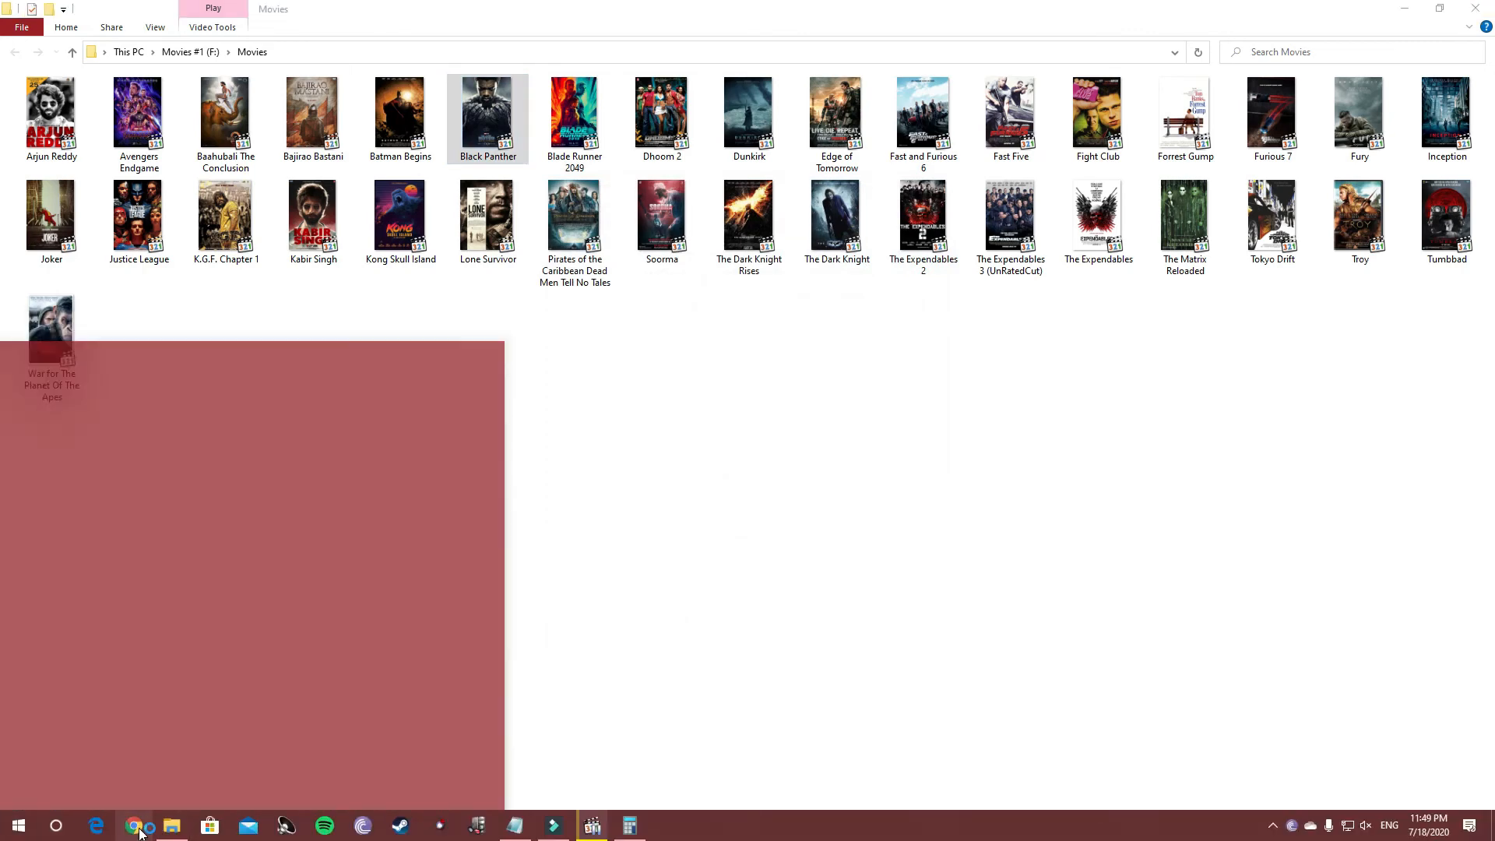
left_click(136, 825)
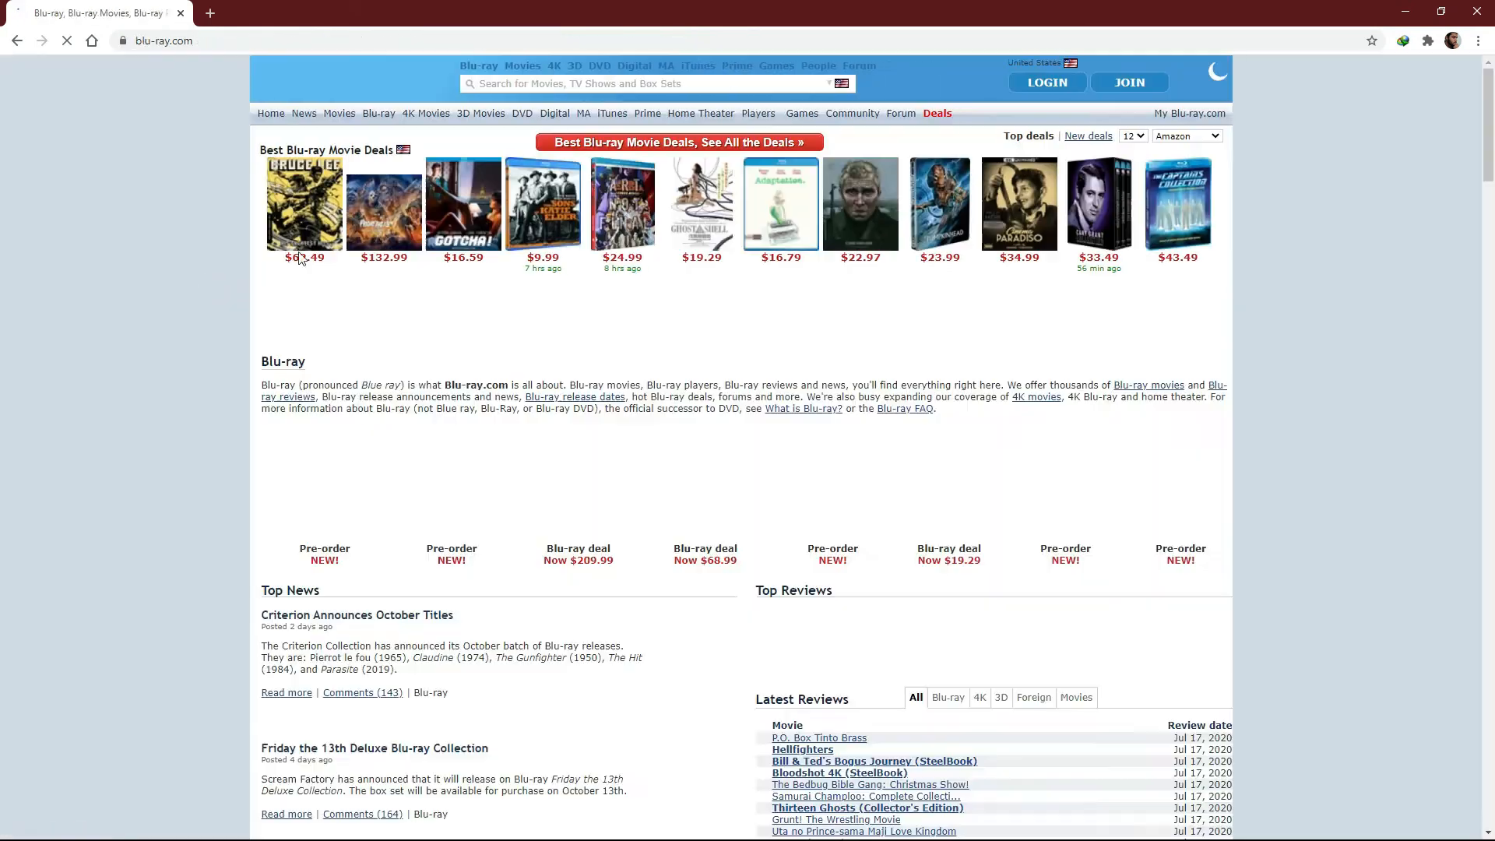
left_click(841, 84)
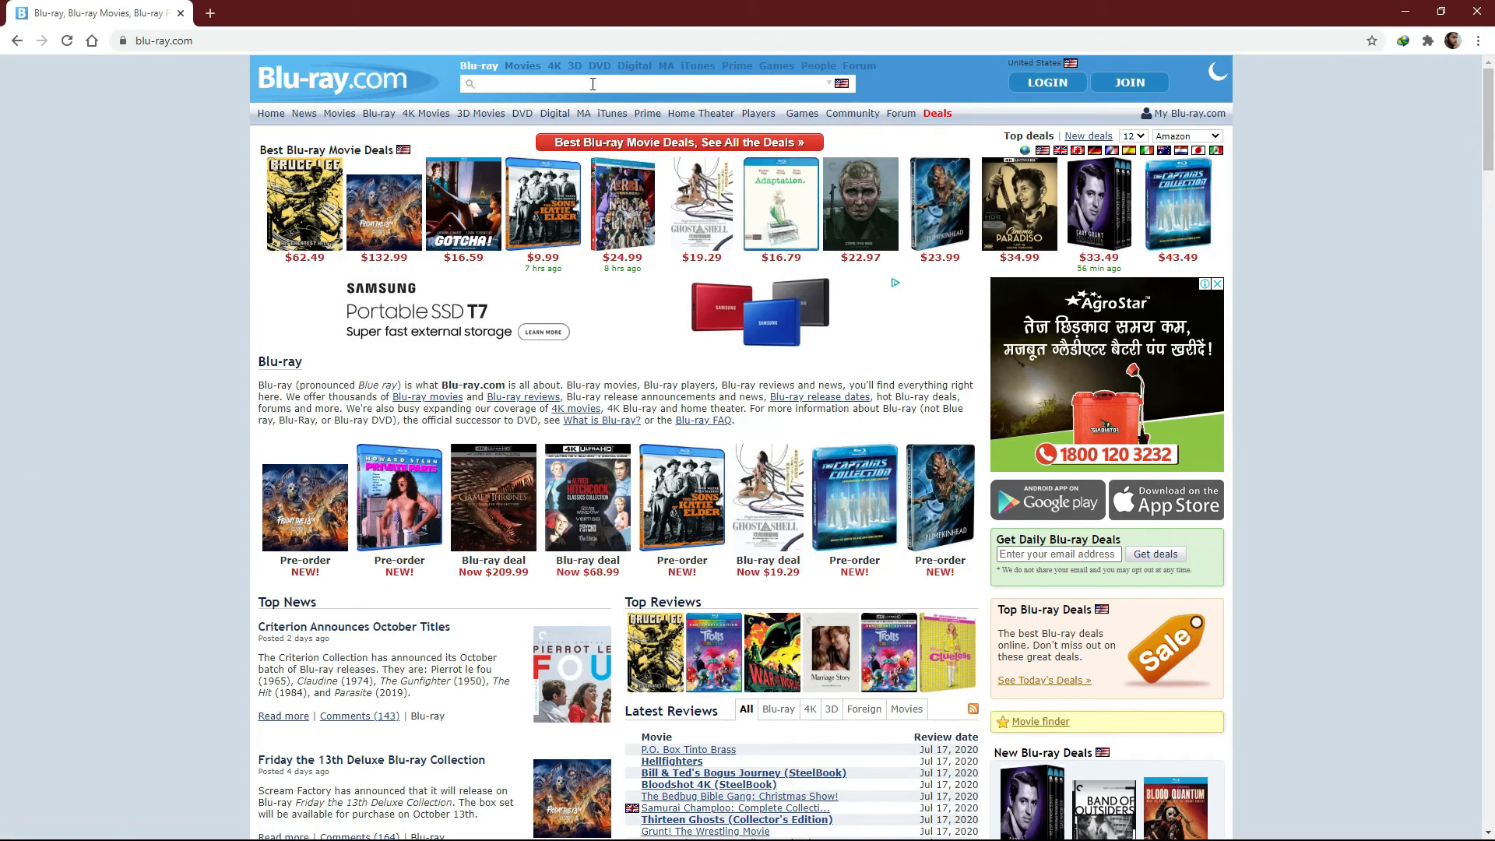
type("pacig")
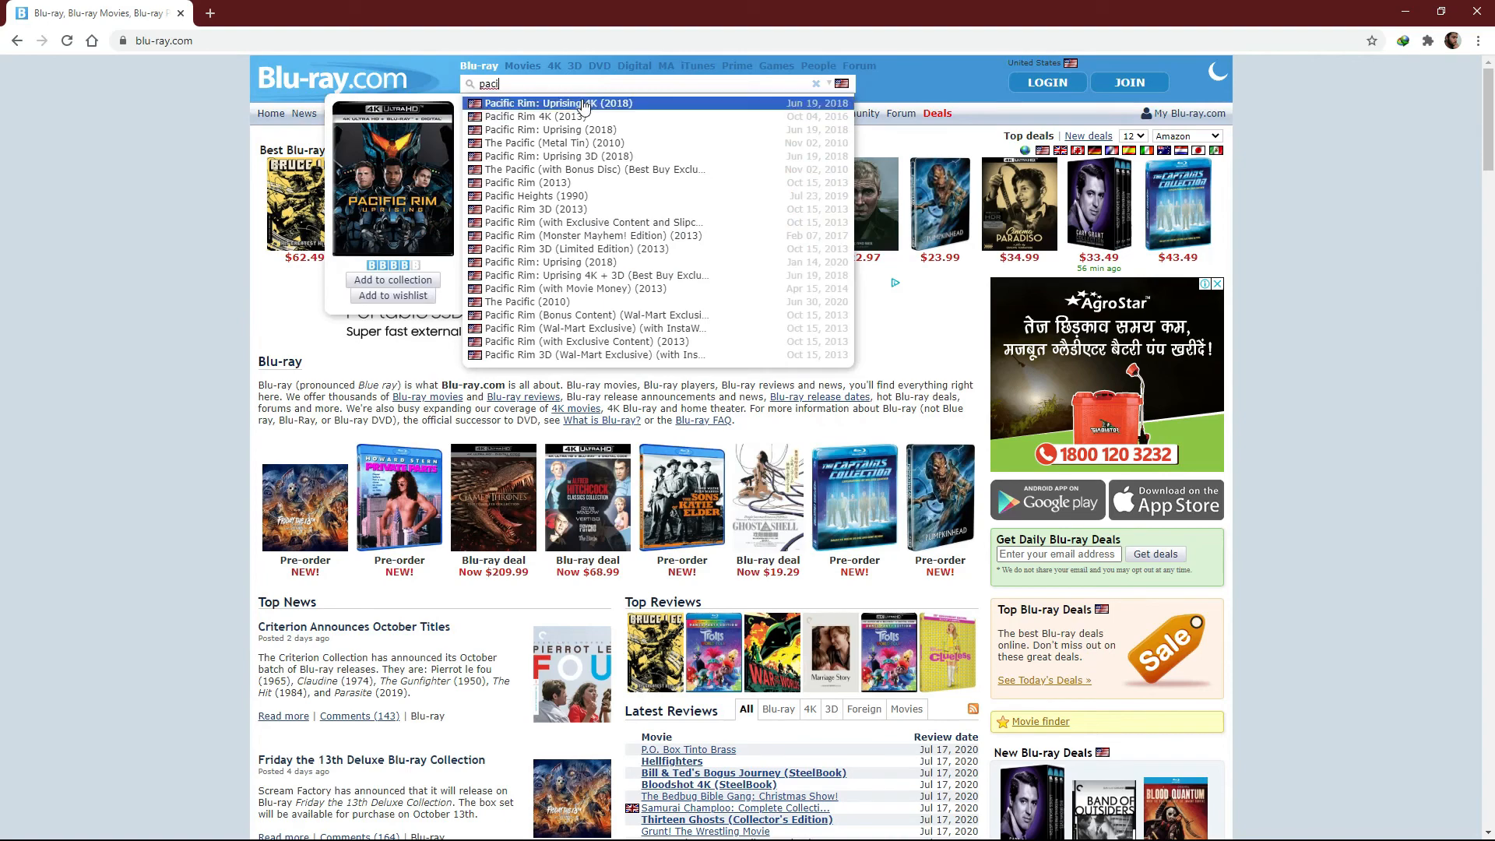
Open the Pacific Rim 4K page and review its English Dolby Atmos and TrueHD 7.1 audio.
left_click(548, 116)
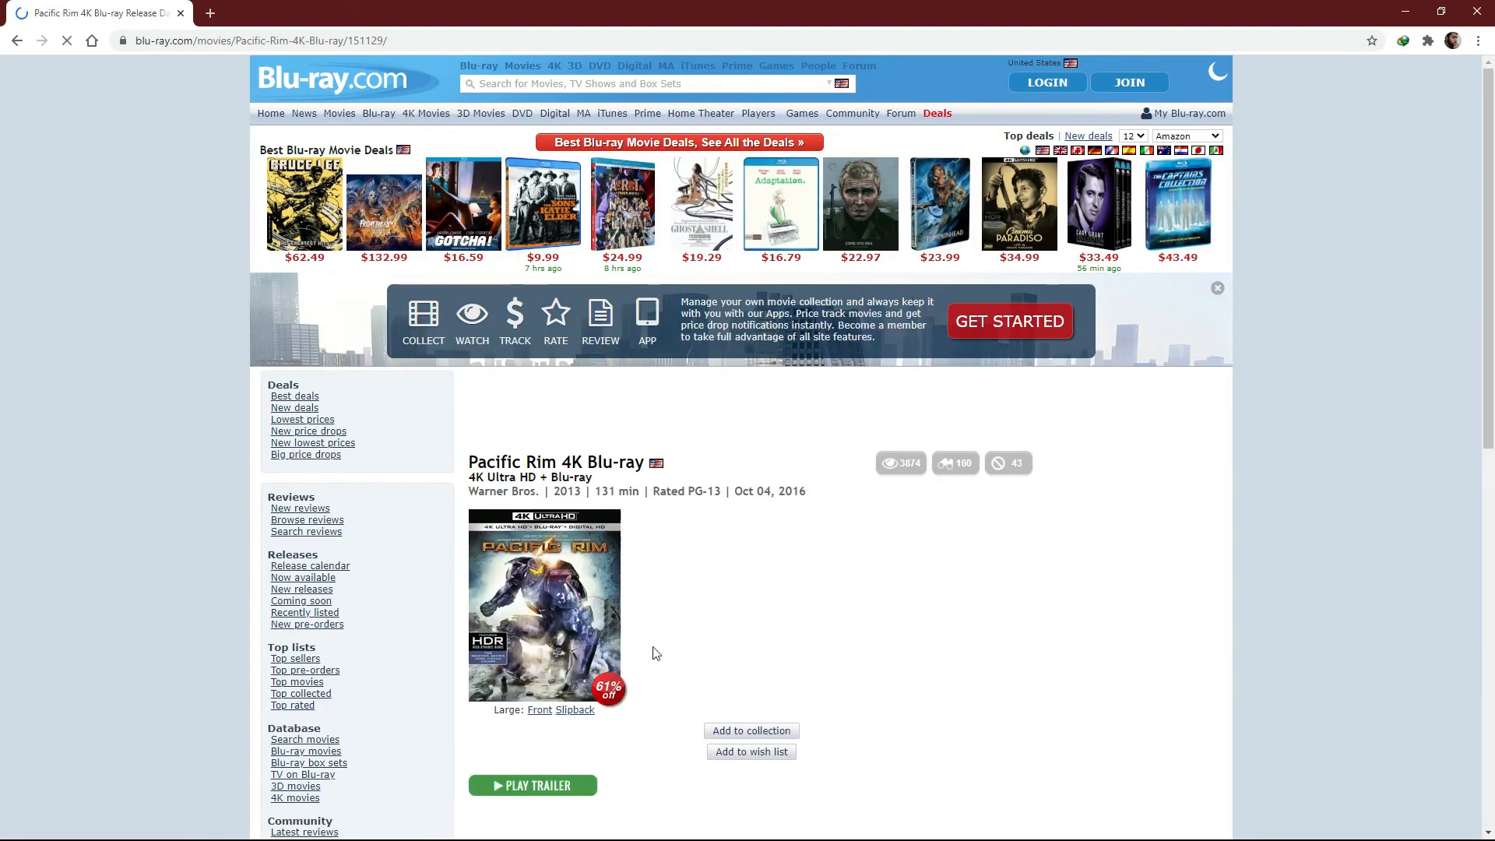
scroll("down", 3)
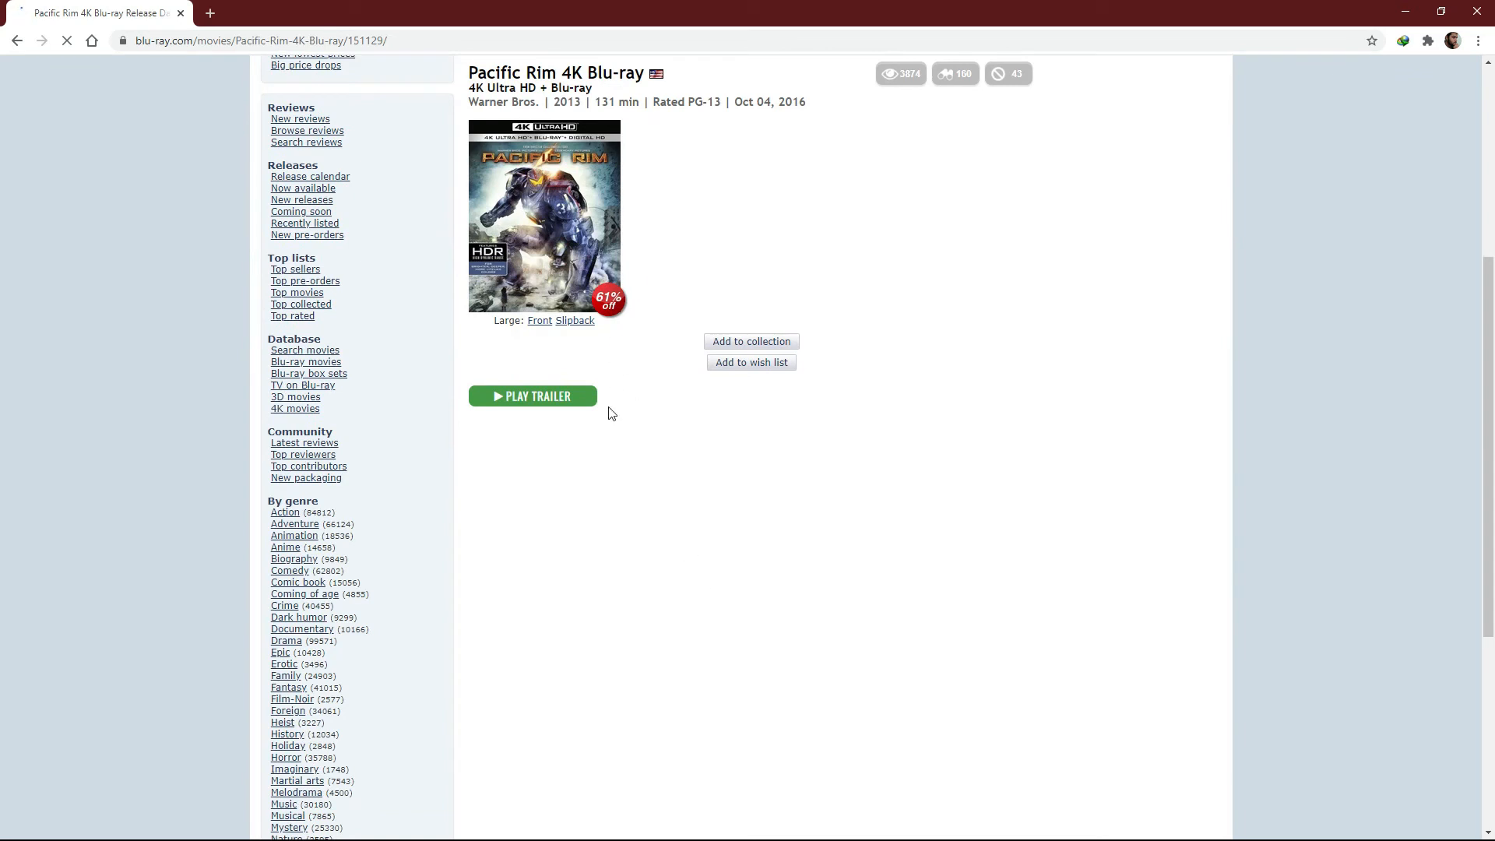
scroll("up", 3)
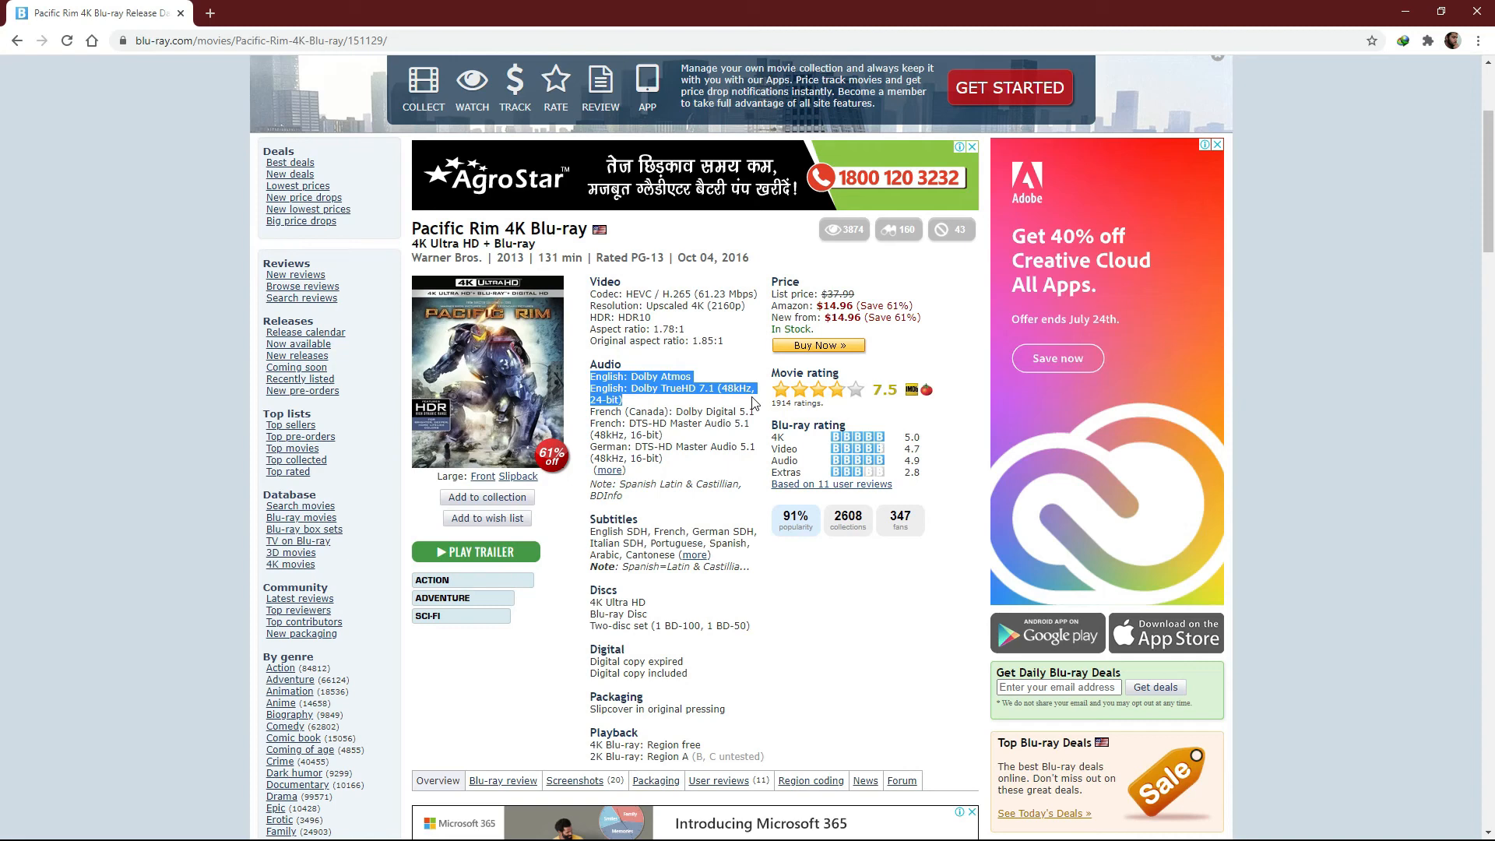
mouse_move(630, 248)
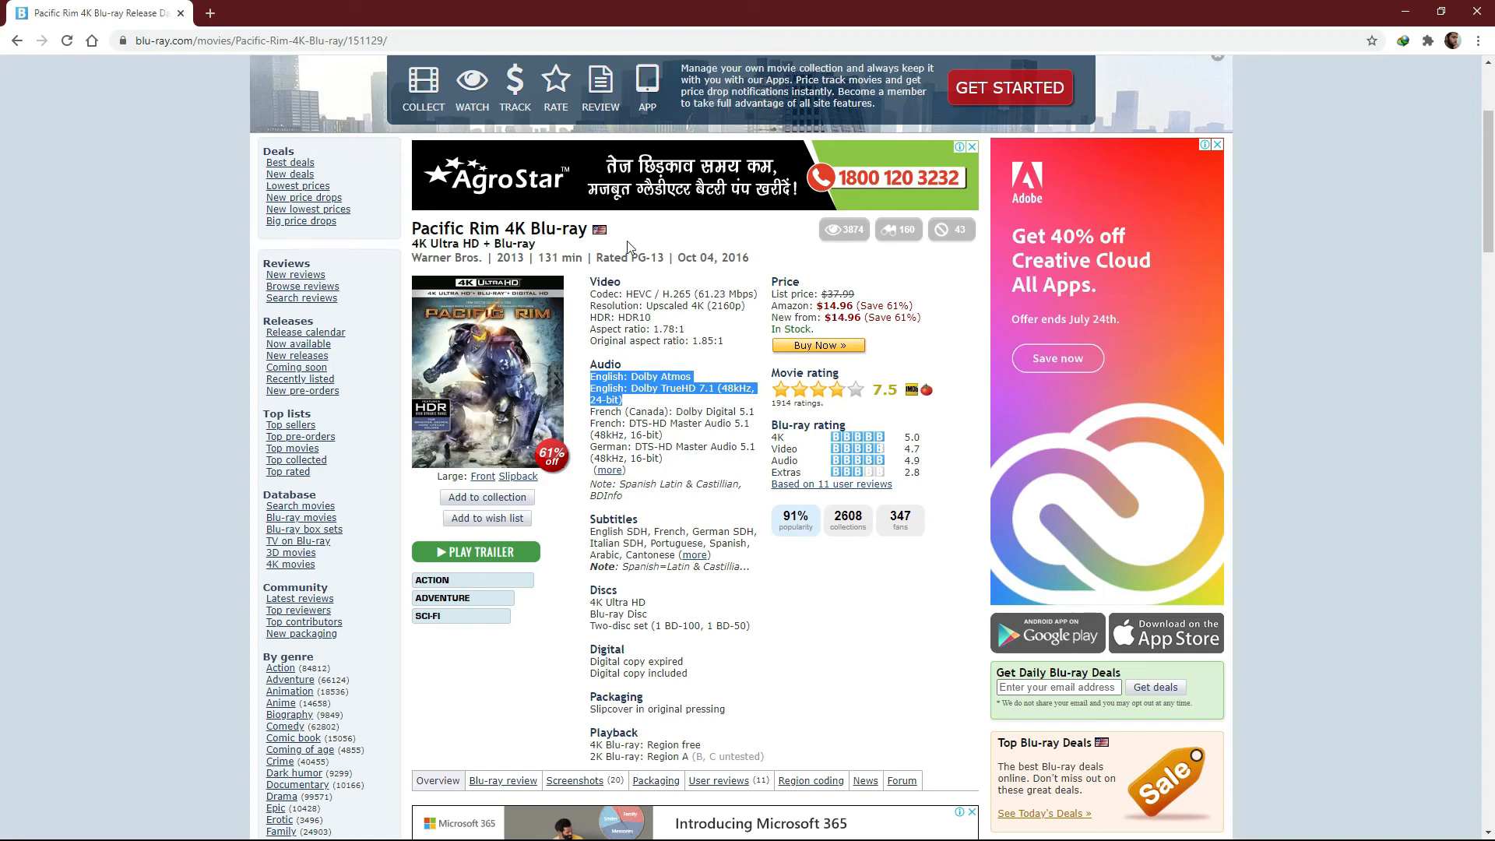
scroll("up", 3)
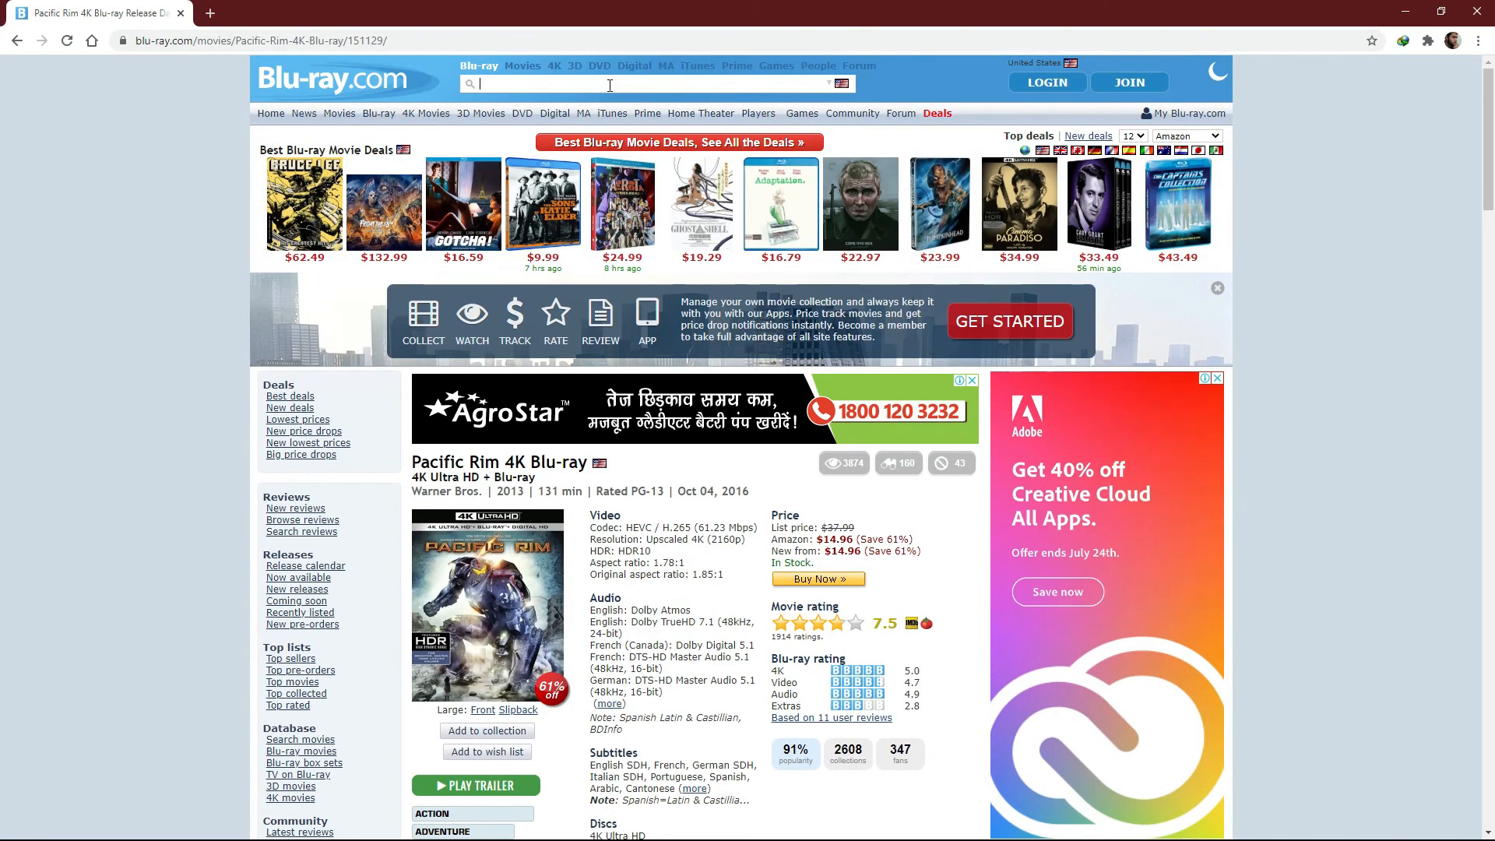
Retype the Pacific Rim title search and browse the Parasite, Pacific Rim and Patriot suggestions.
type("pa")
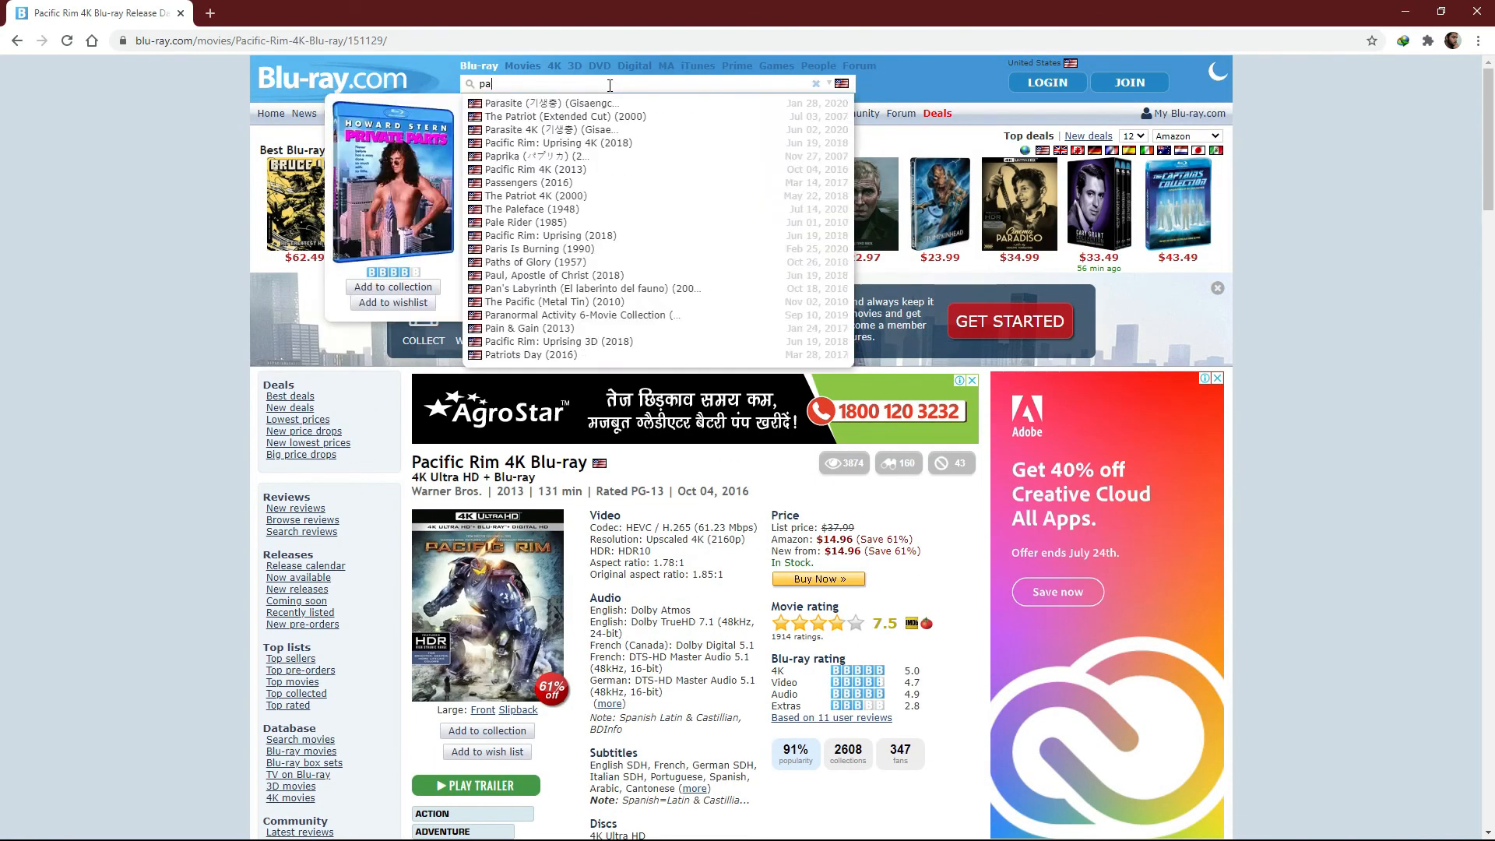
type("pacfi")
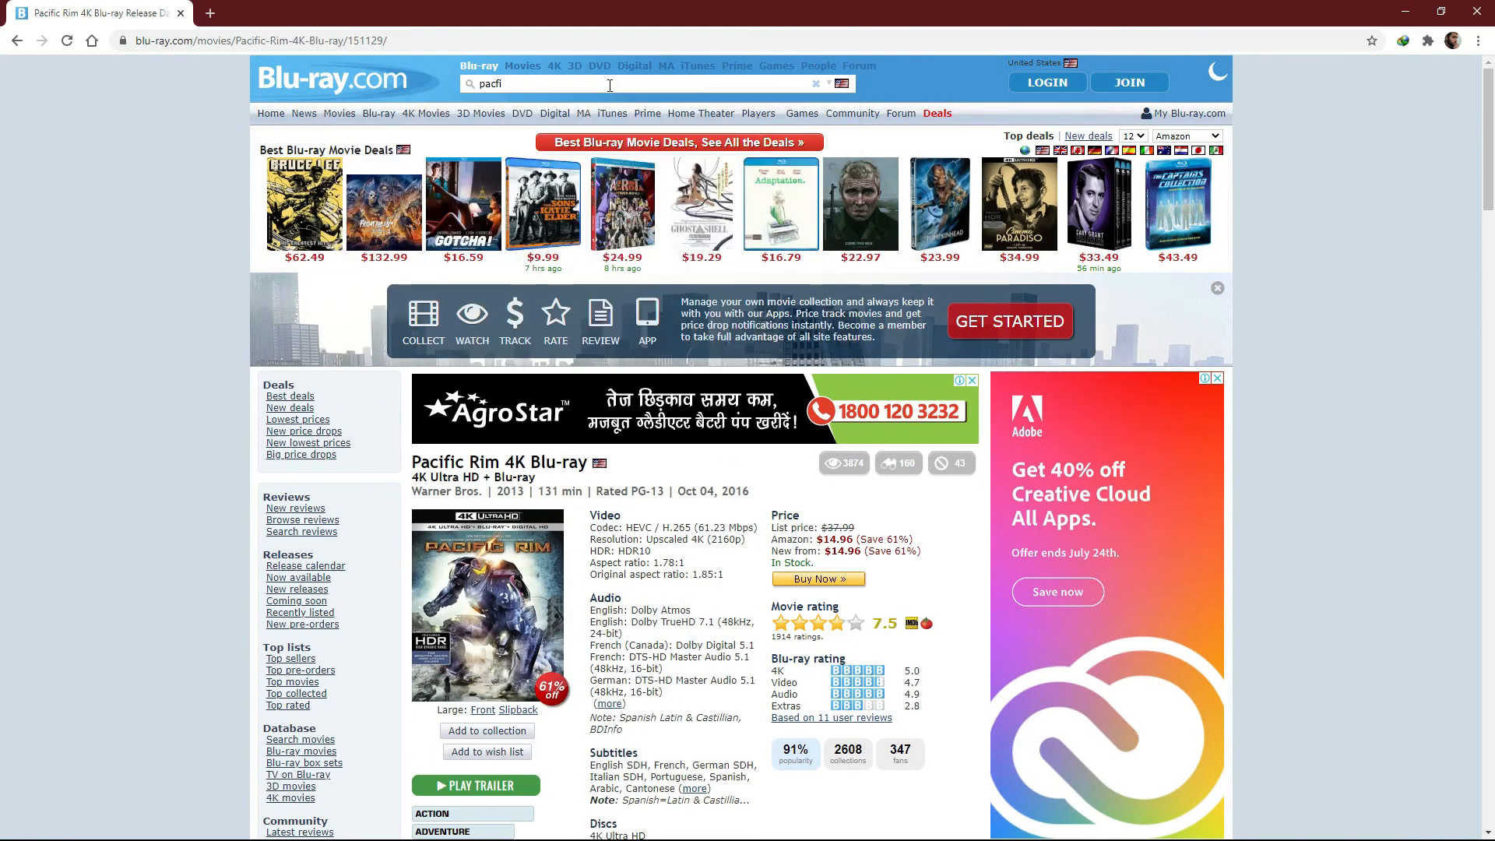
type("pa")
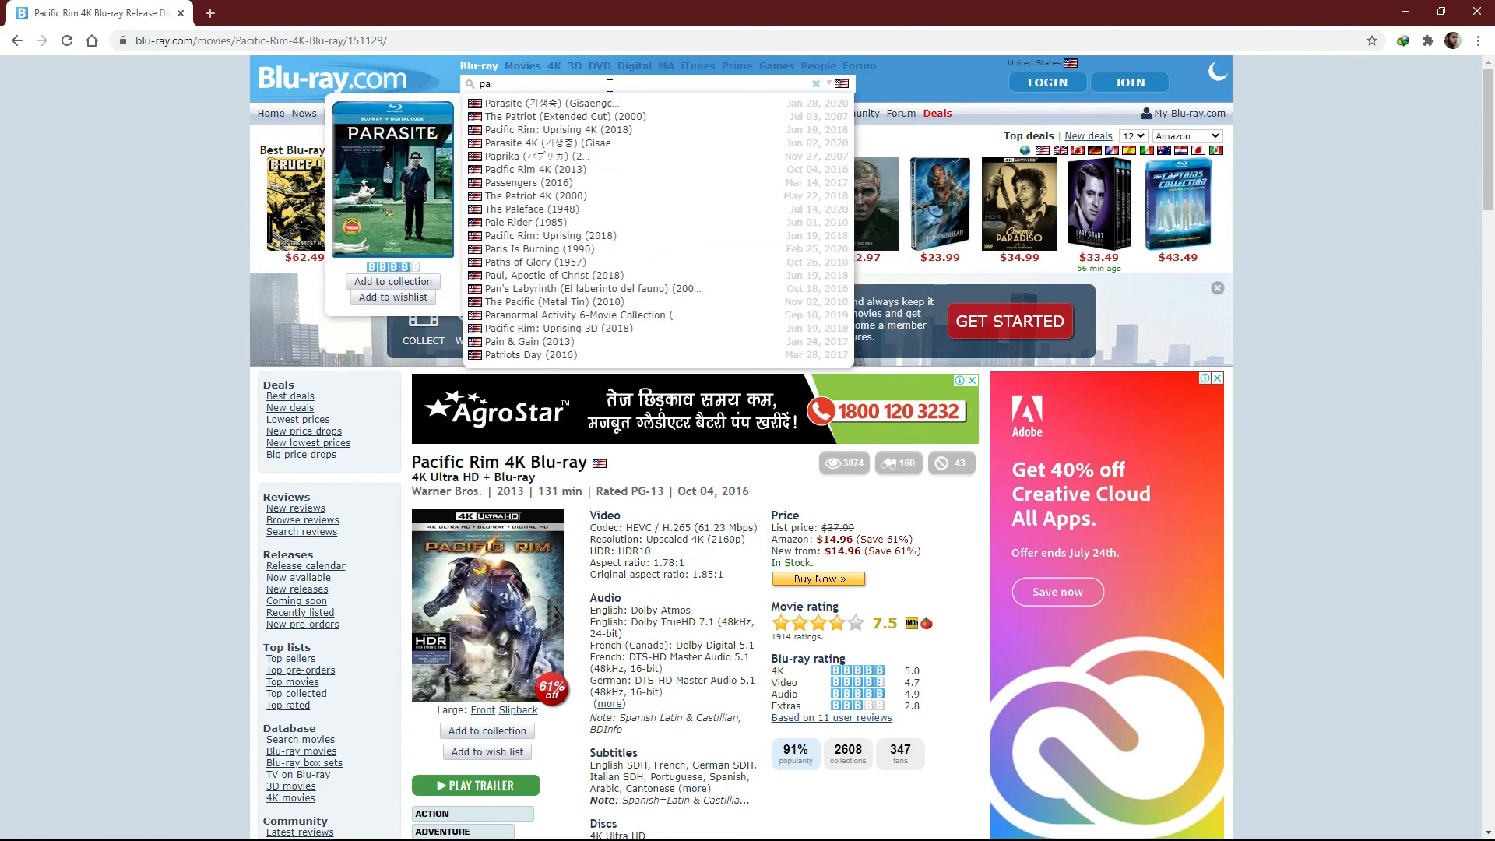
mouse_move(662, 162)
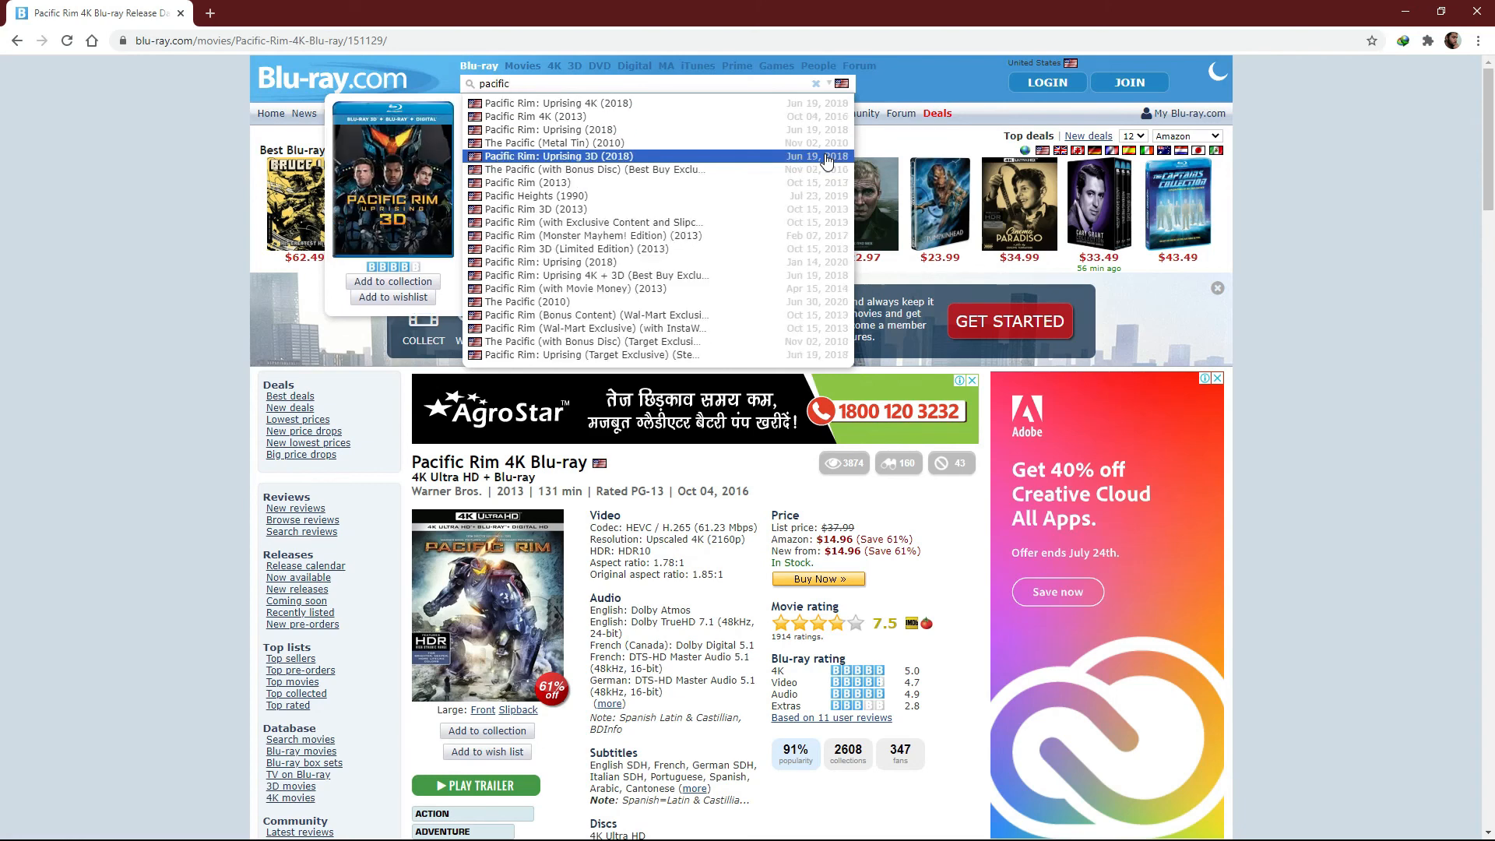
mouse_move(551, 130)
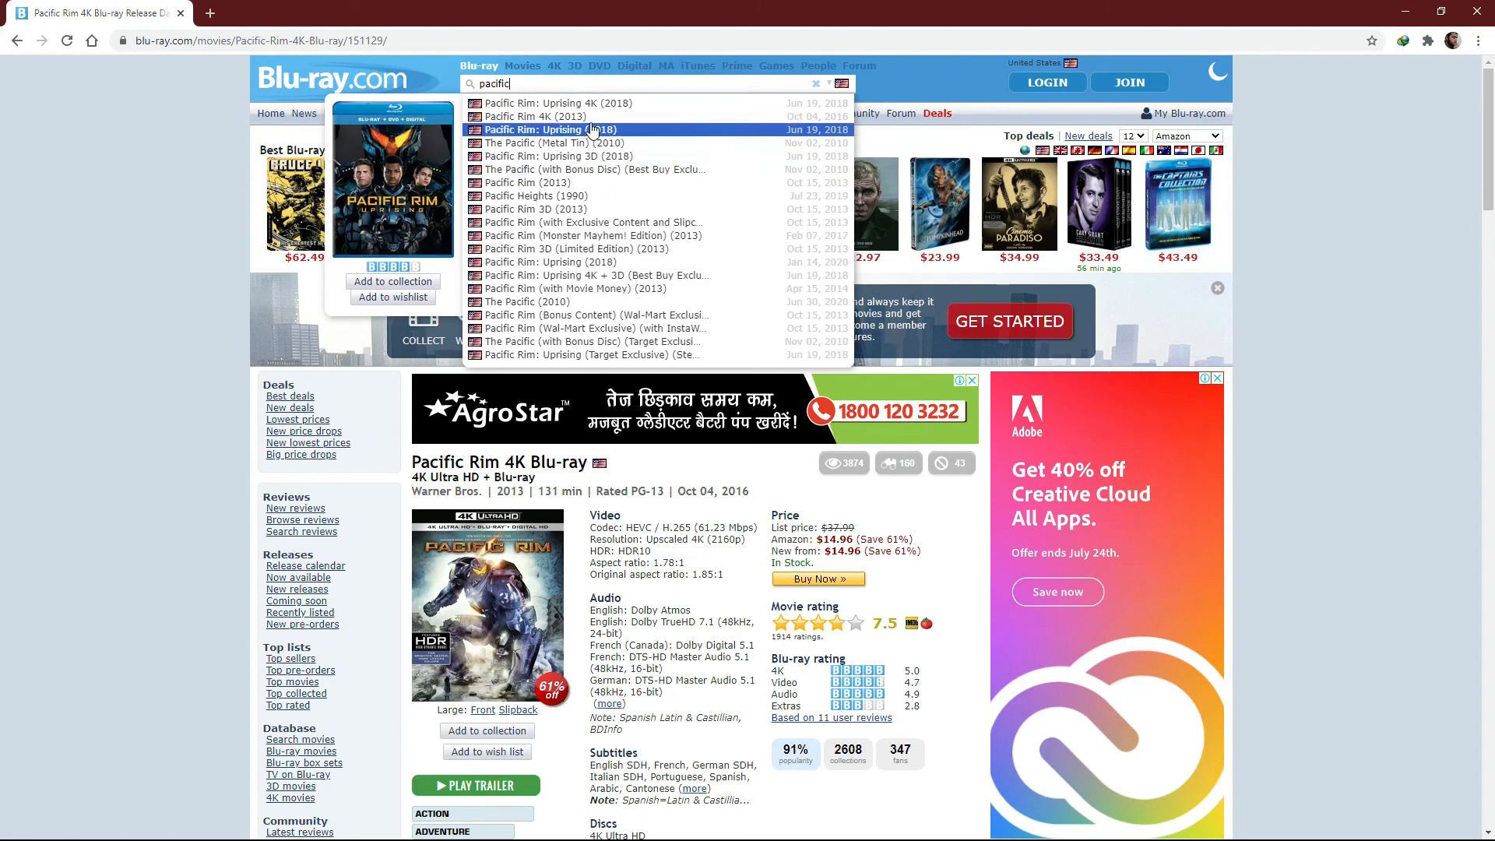
mouse_move(606, 182)
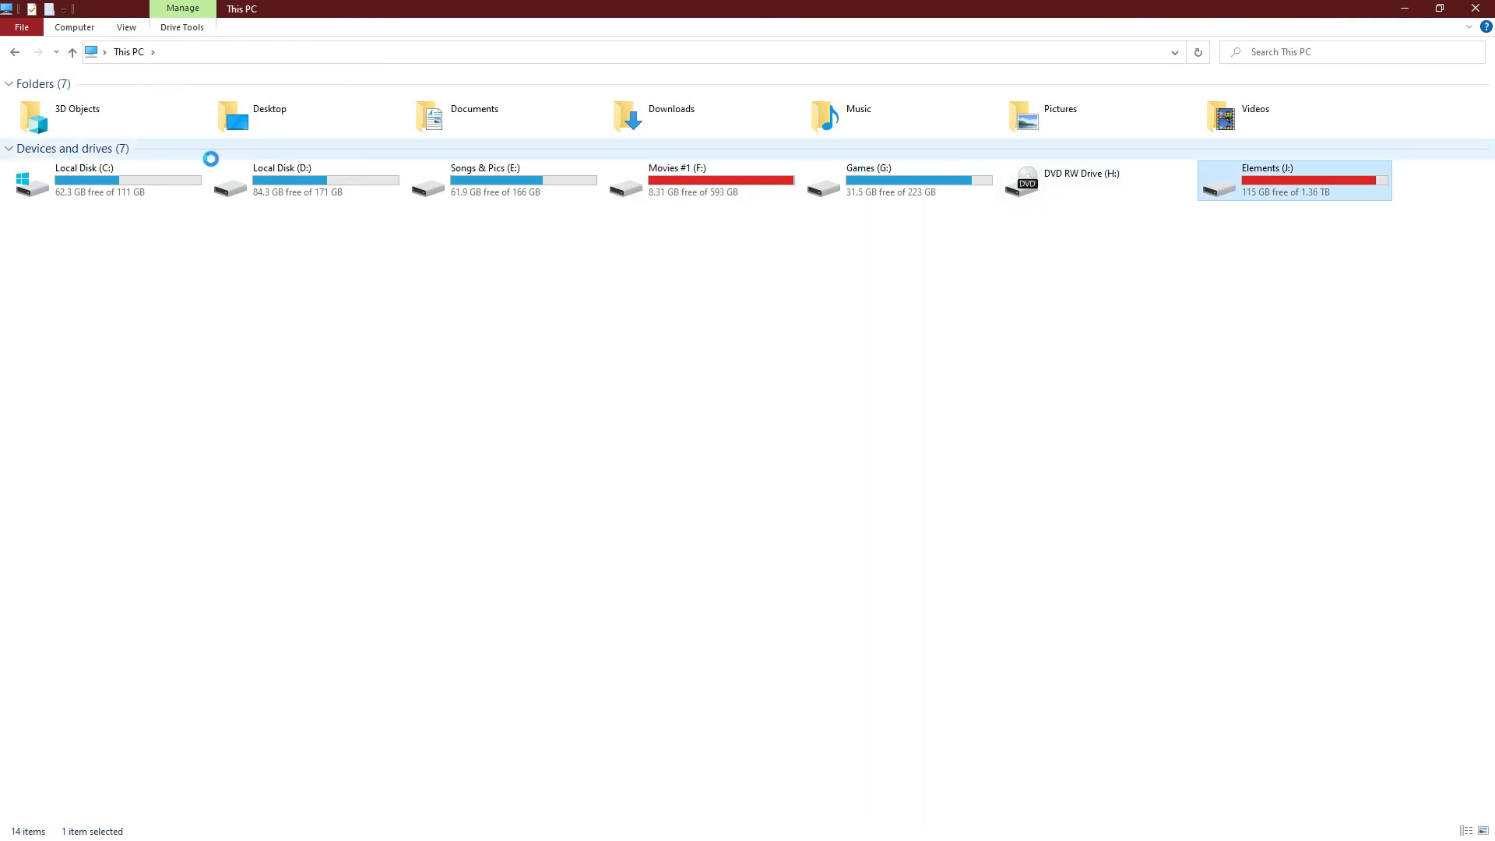
Open J:\Movies and inspect Pacific Rim.mkv in MediaInfo, confirming TrueHD Atmos 8-channel audio.
double_click(1295, 181)
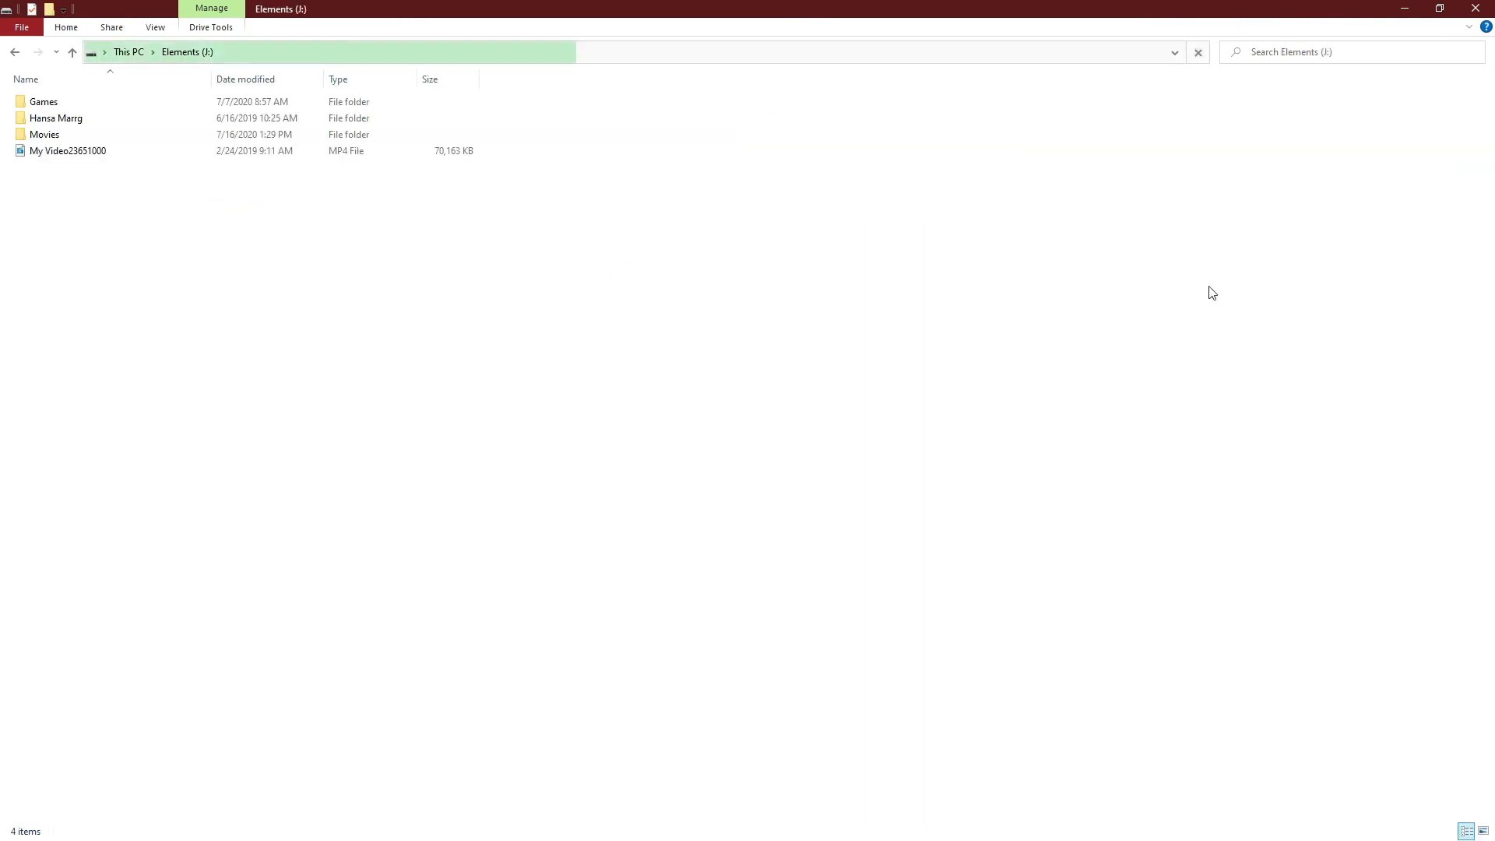
double_click(44, 135)
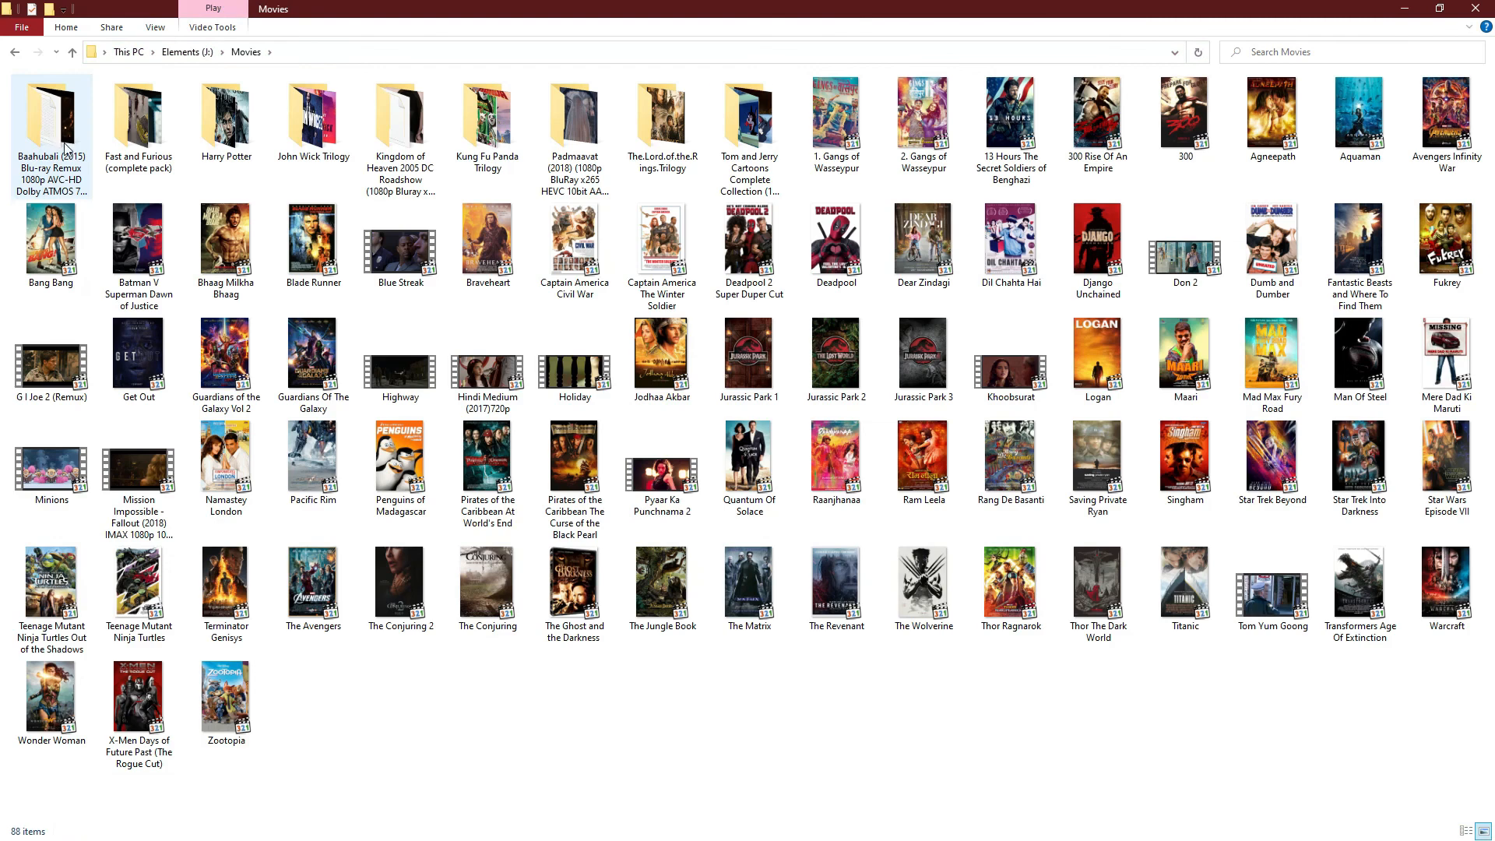
left_click(922, 358)
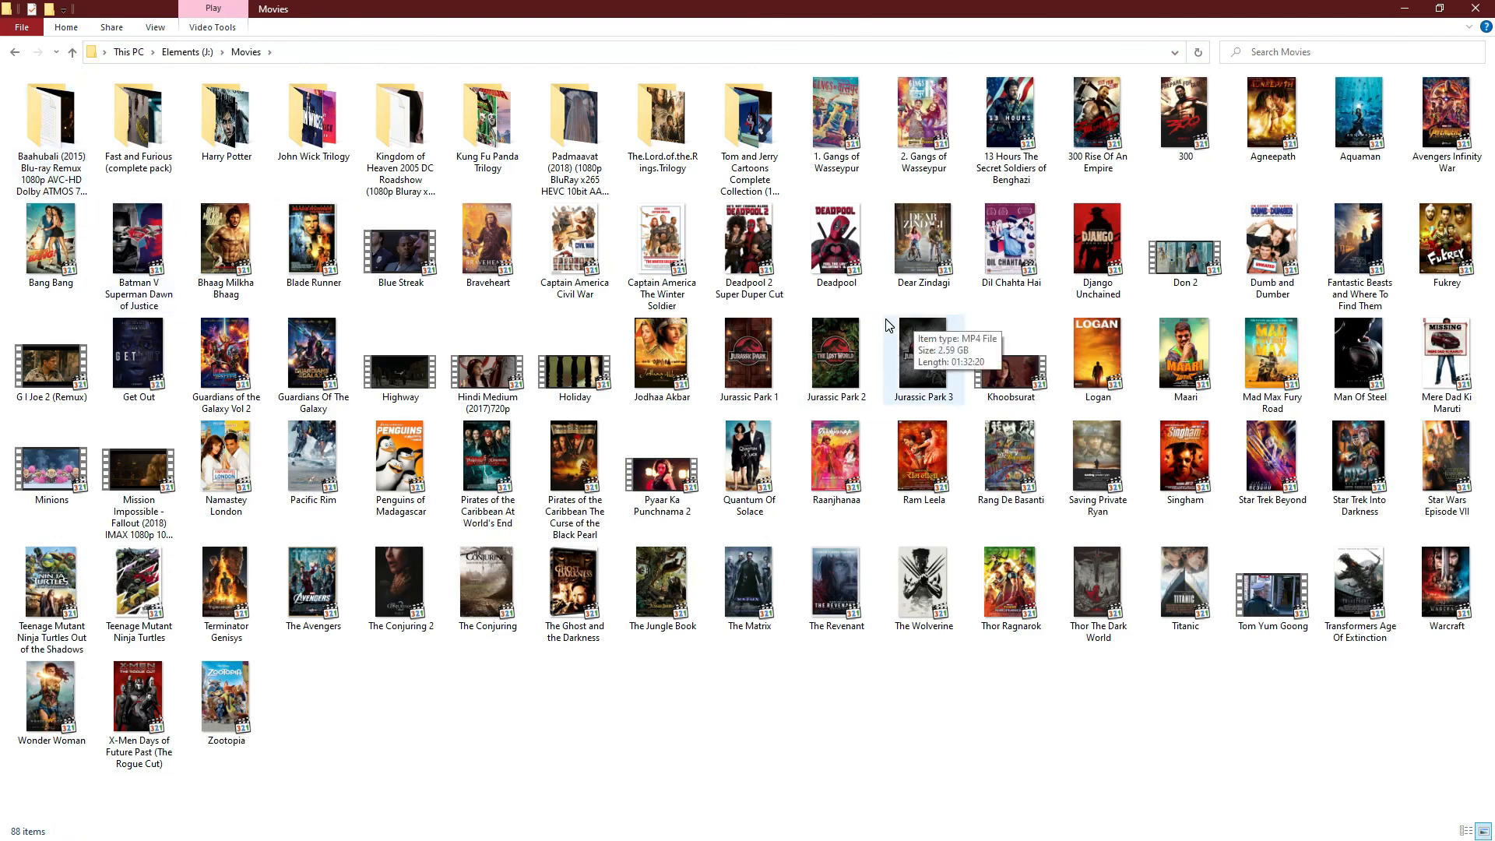
mouse_move(313, 460)
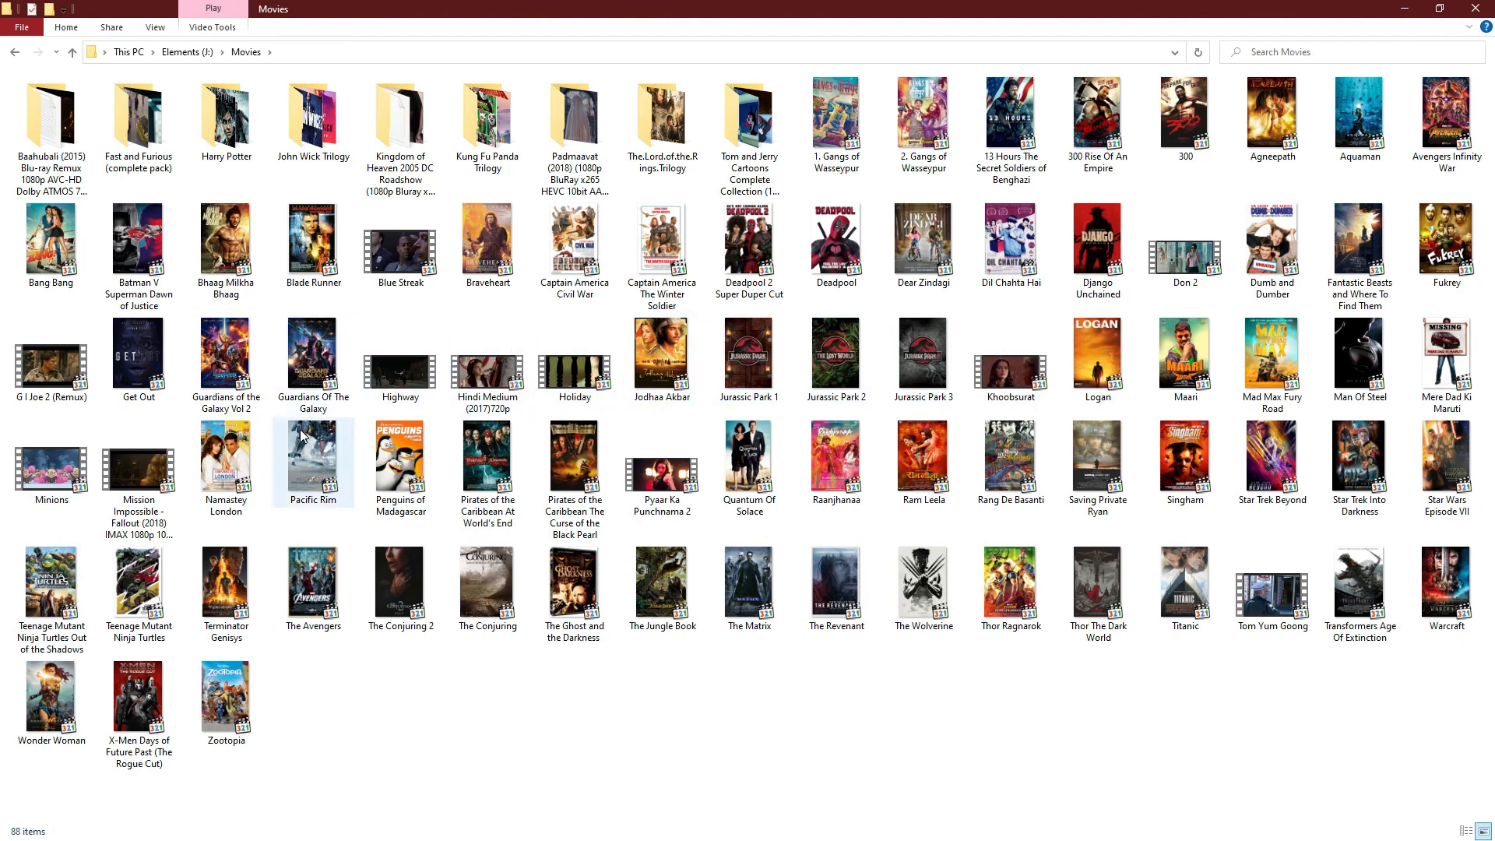
right_click(313, 462)
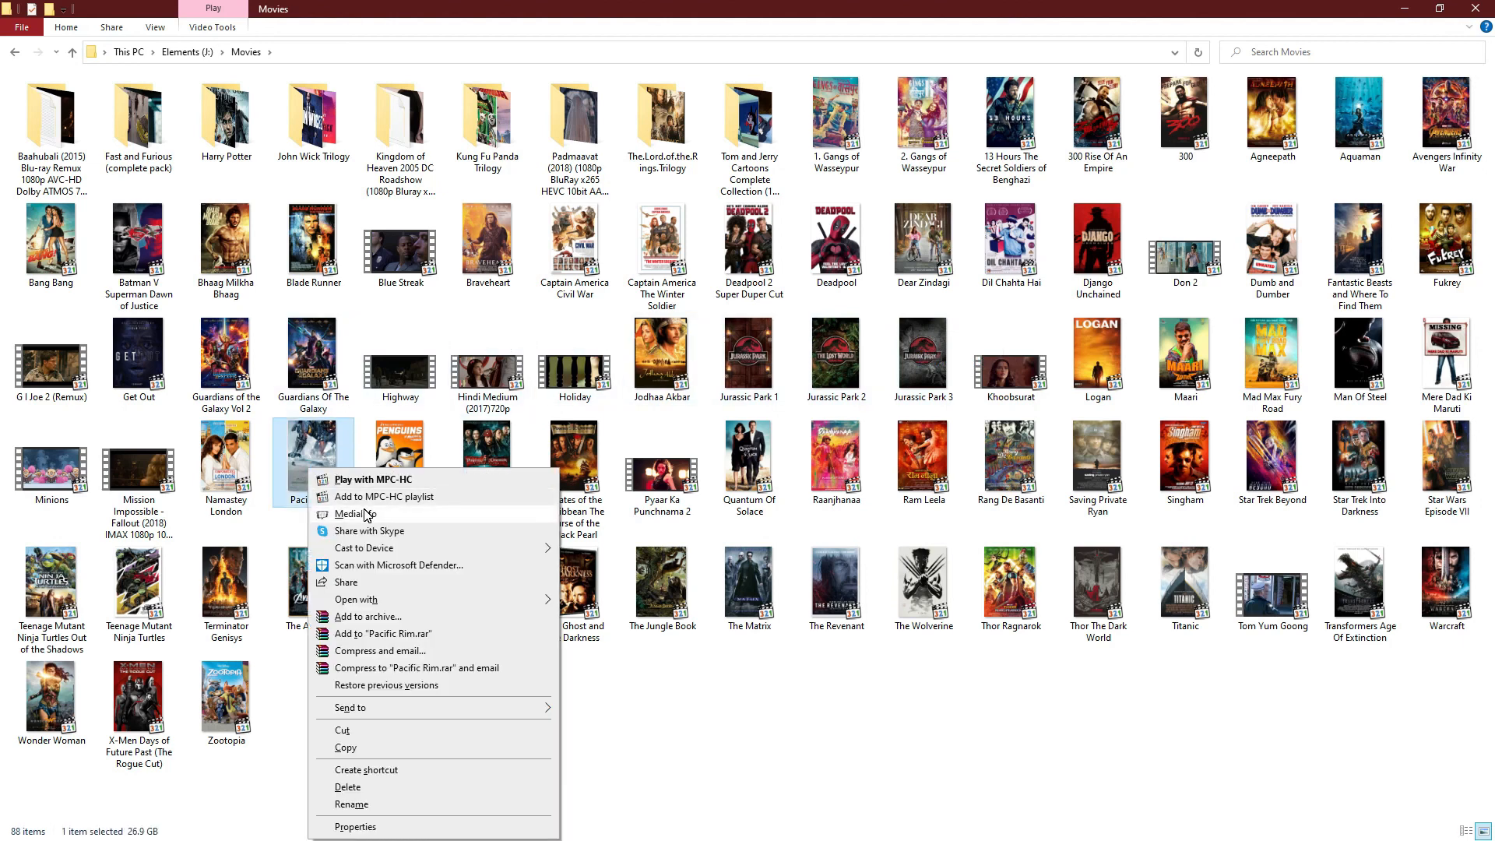
left_click(355, 514)
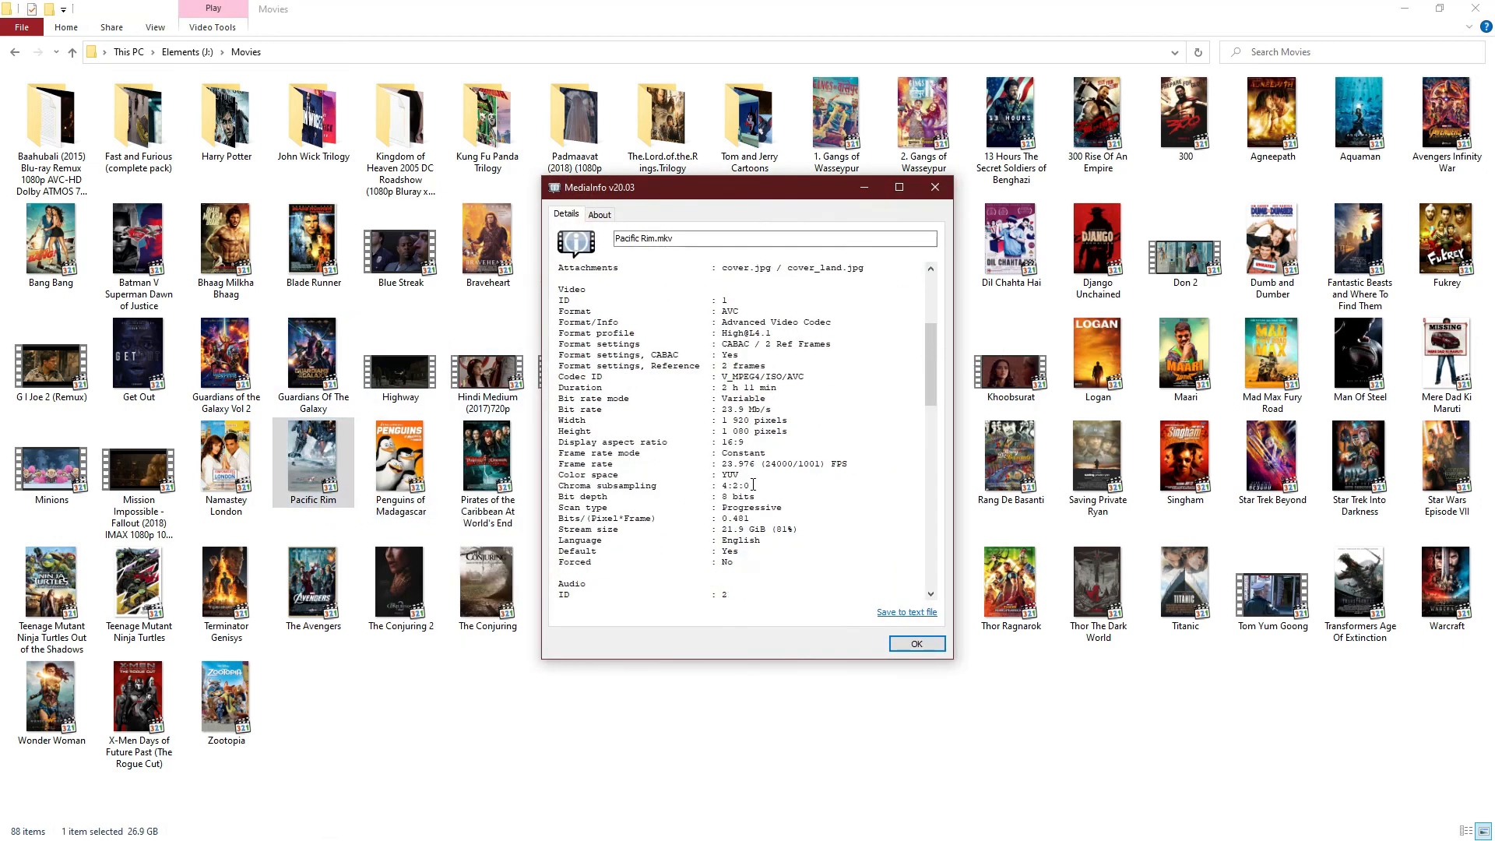
scroll("down", 3)
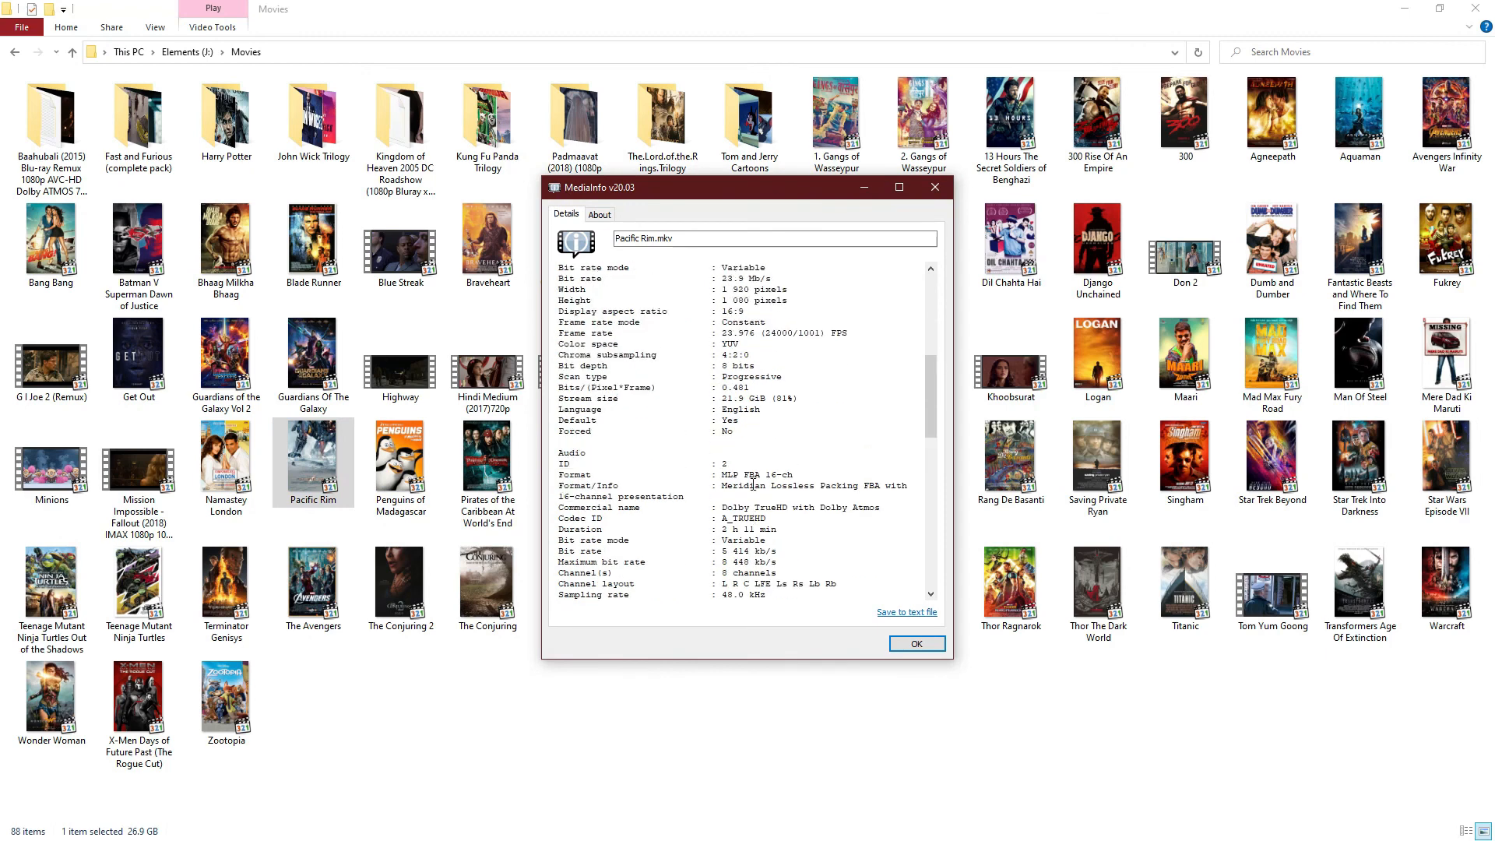
scroll("up", 3)
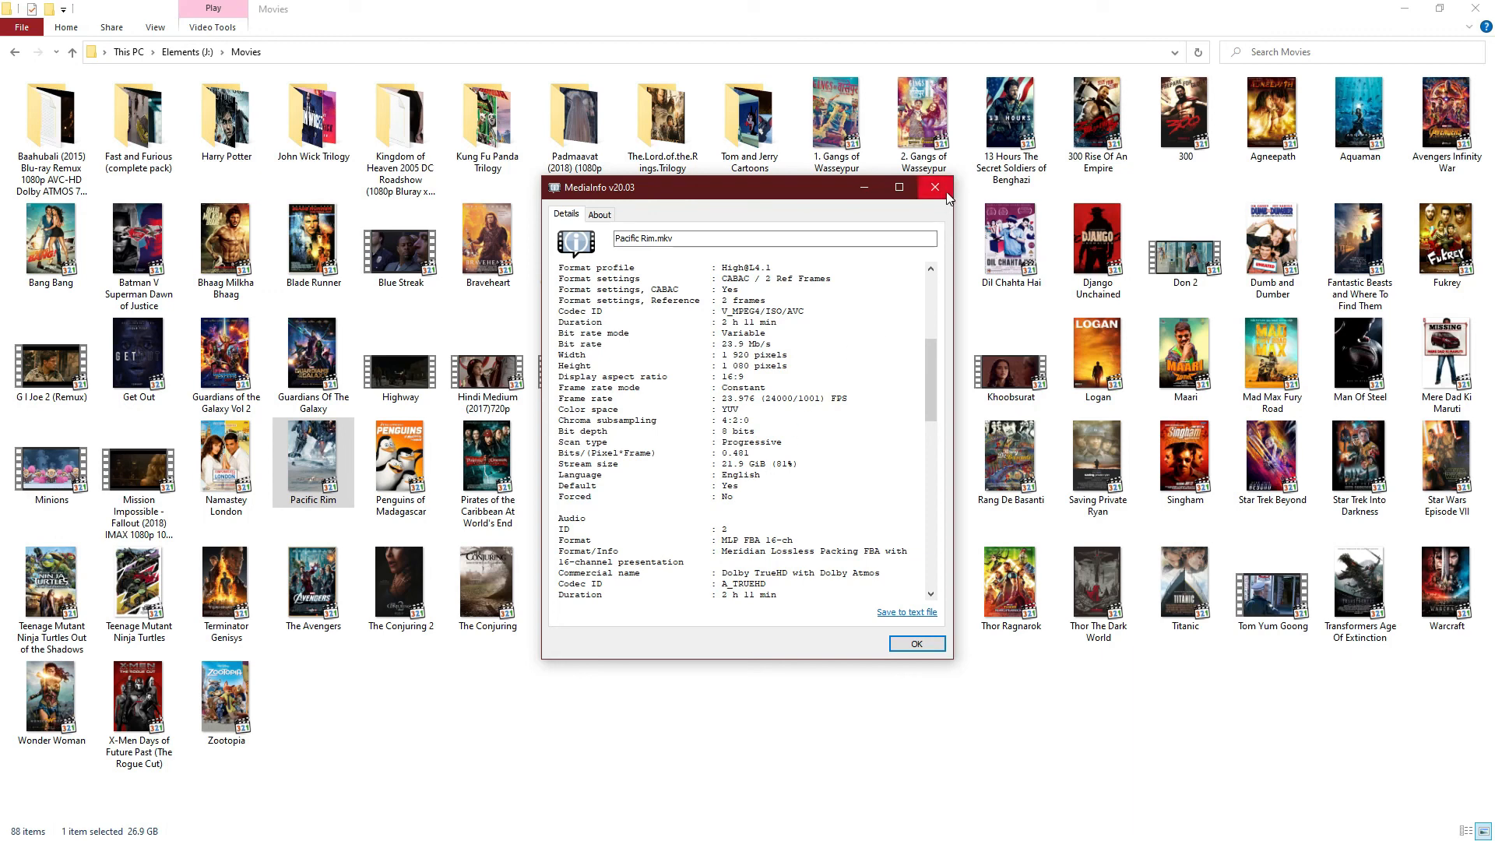
mouse_move(934, 187)
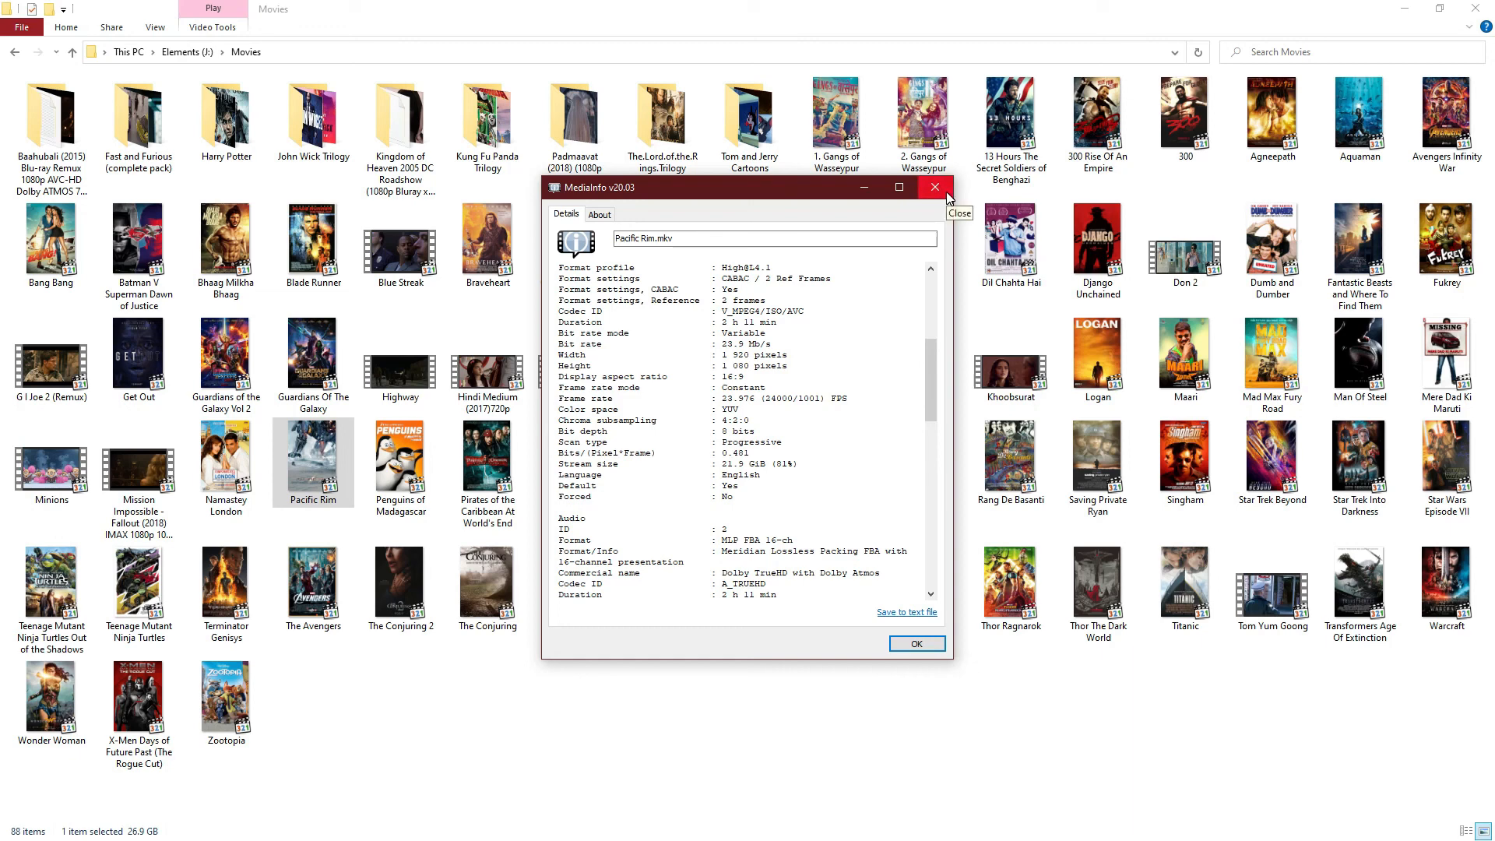
mouse_move(934, 187)
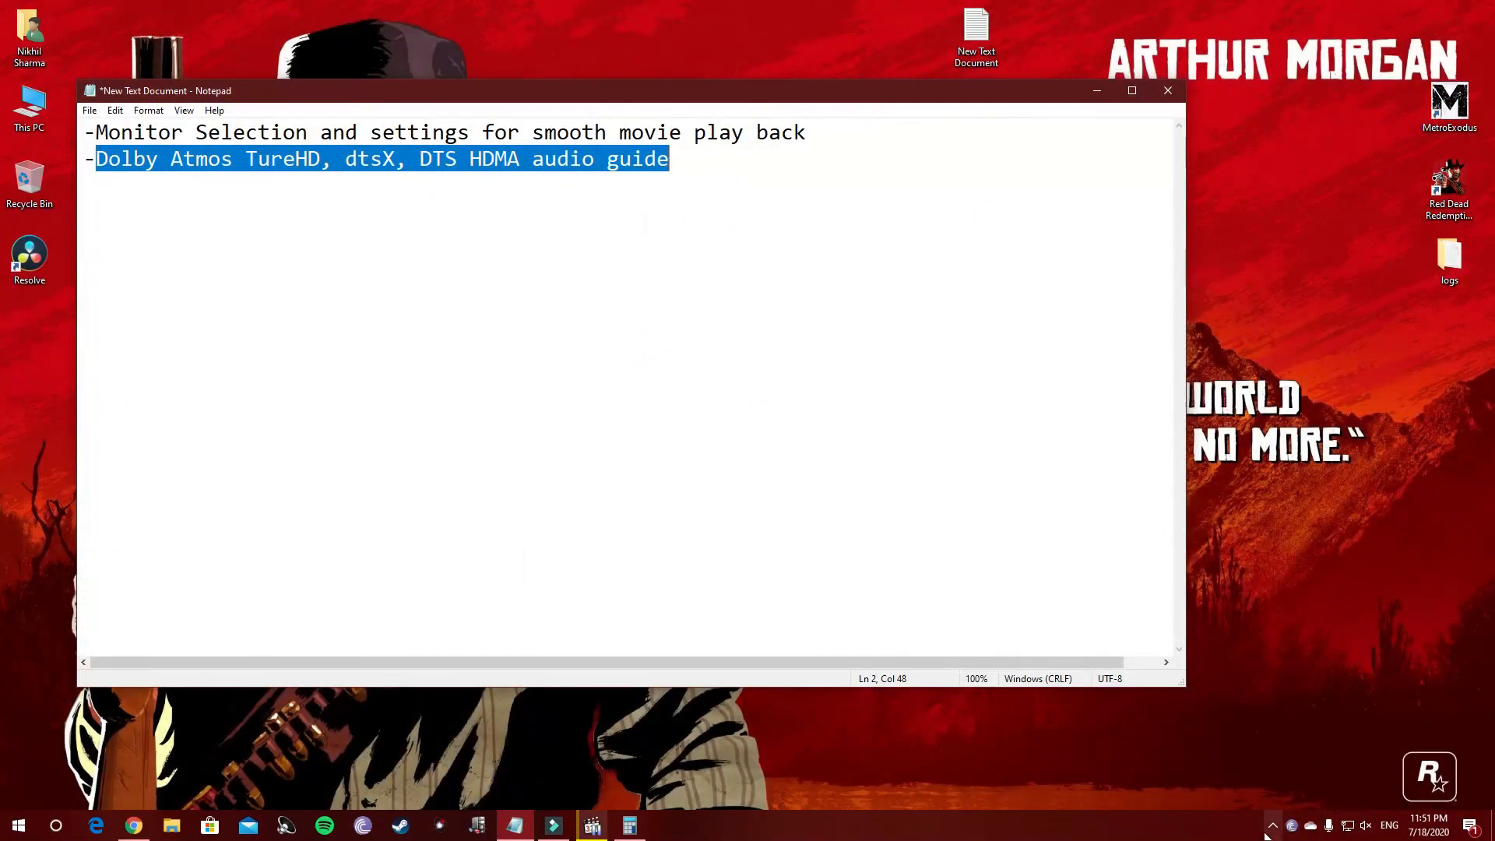
Open madVR's settings from its system tray icon.
left_click(1274, 825)
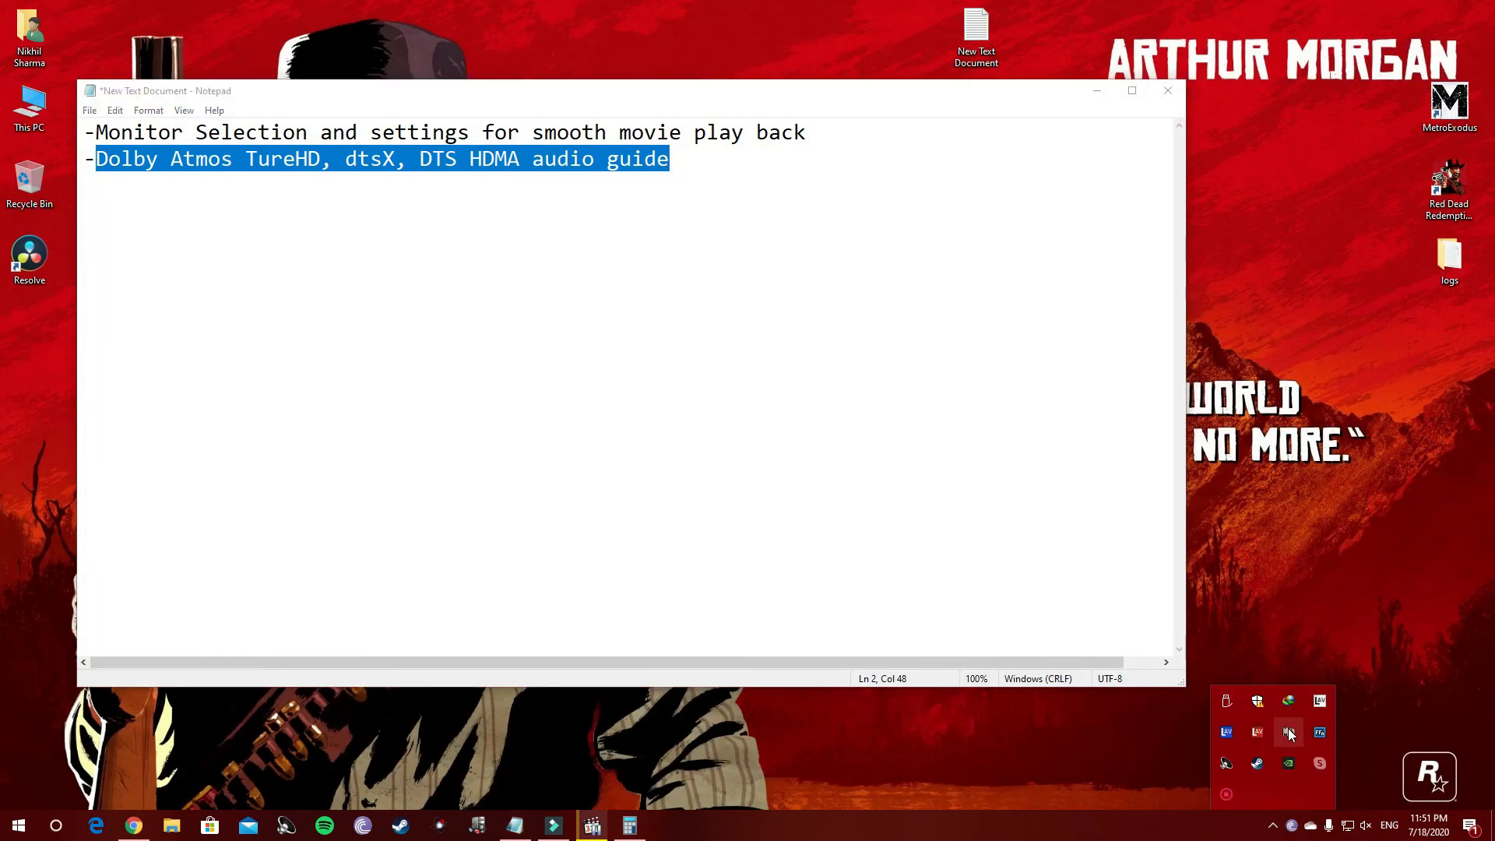
left_click(1288, 732)
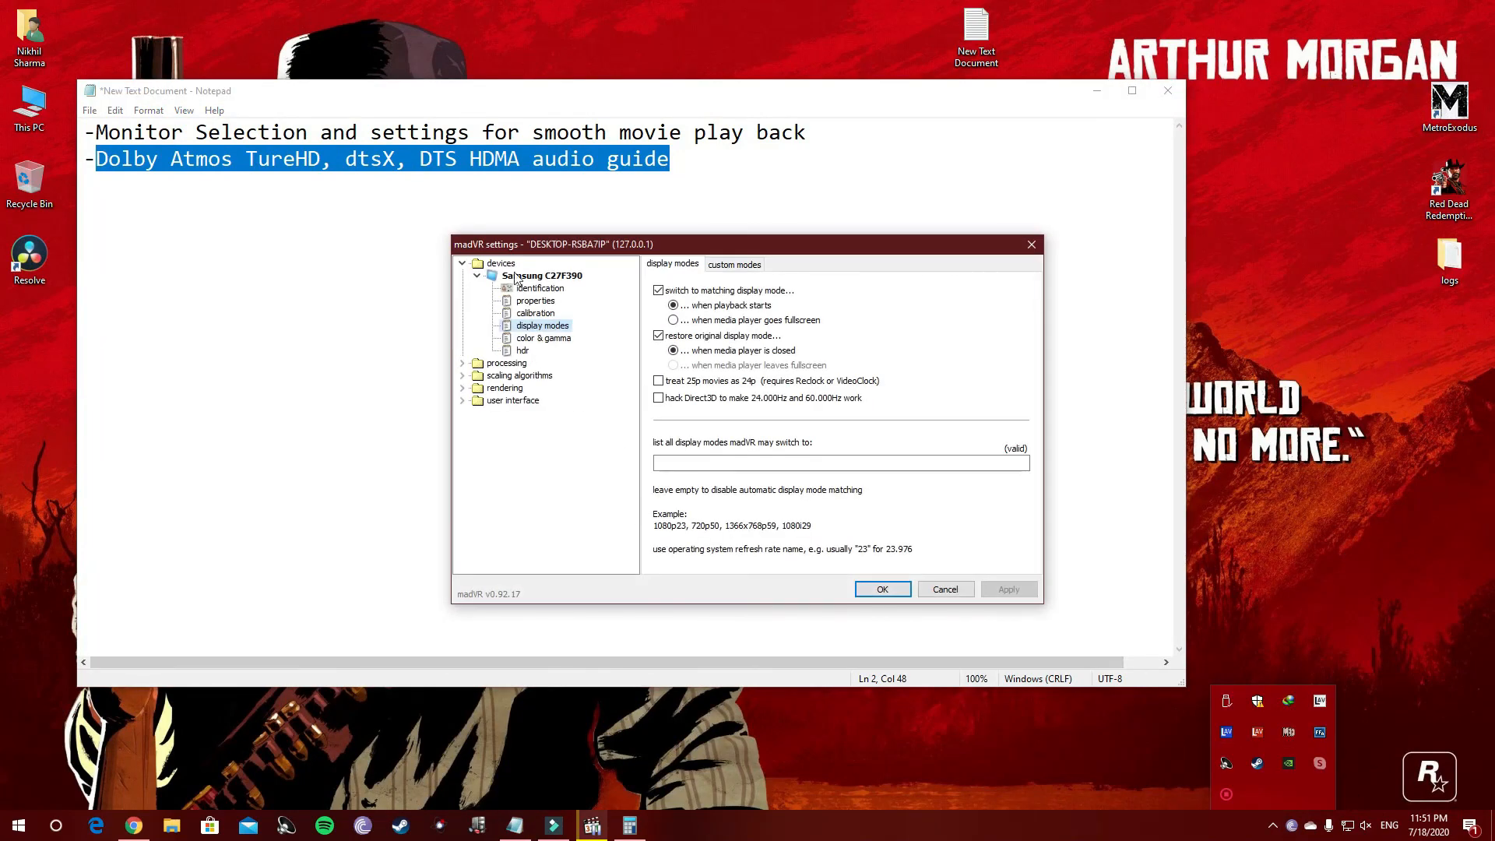